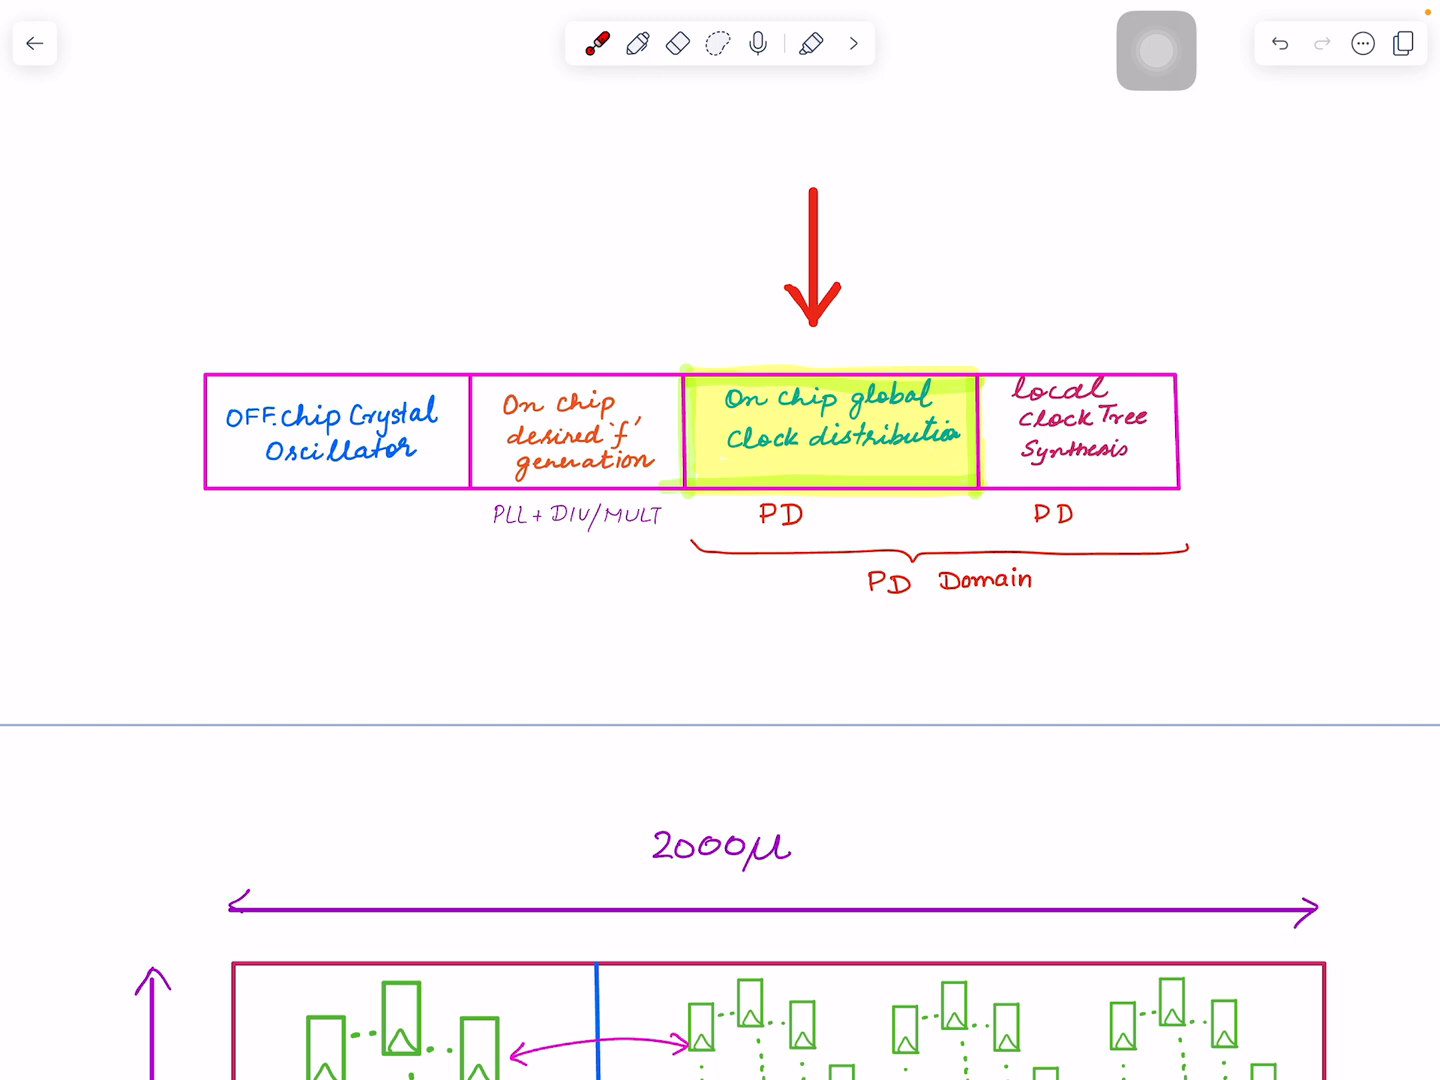
# Move past the clock-chain diagram to the floorplan with magenta CGU straps a, b, c.
pyautogui.click(245, 526)
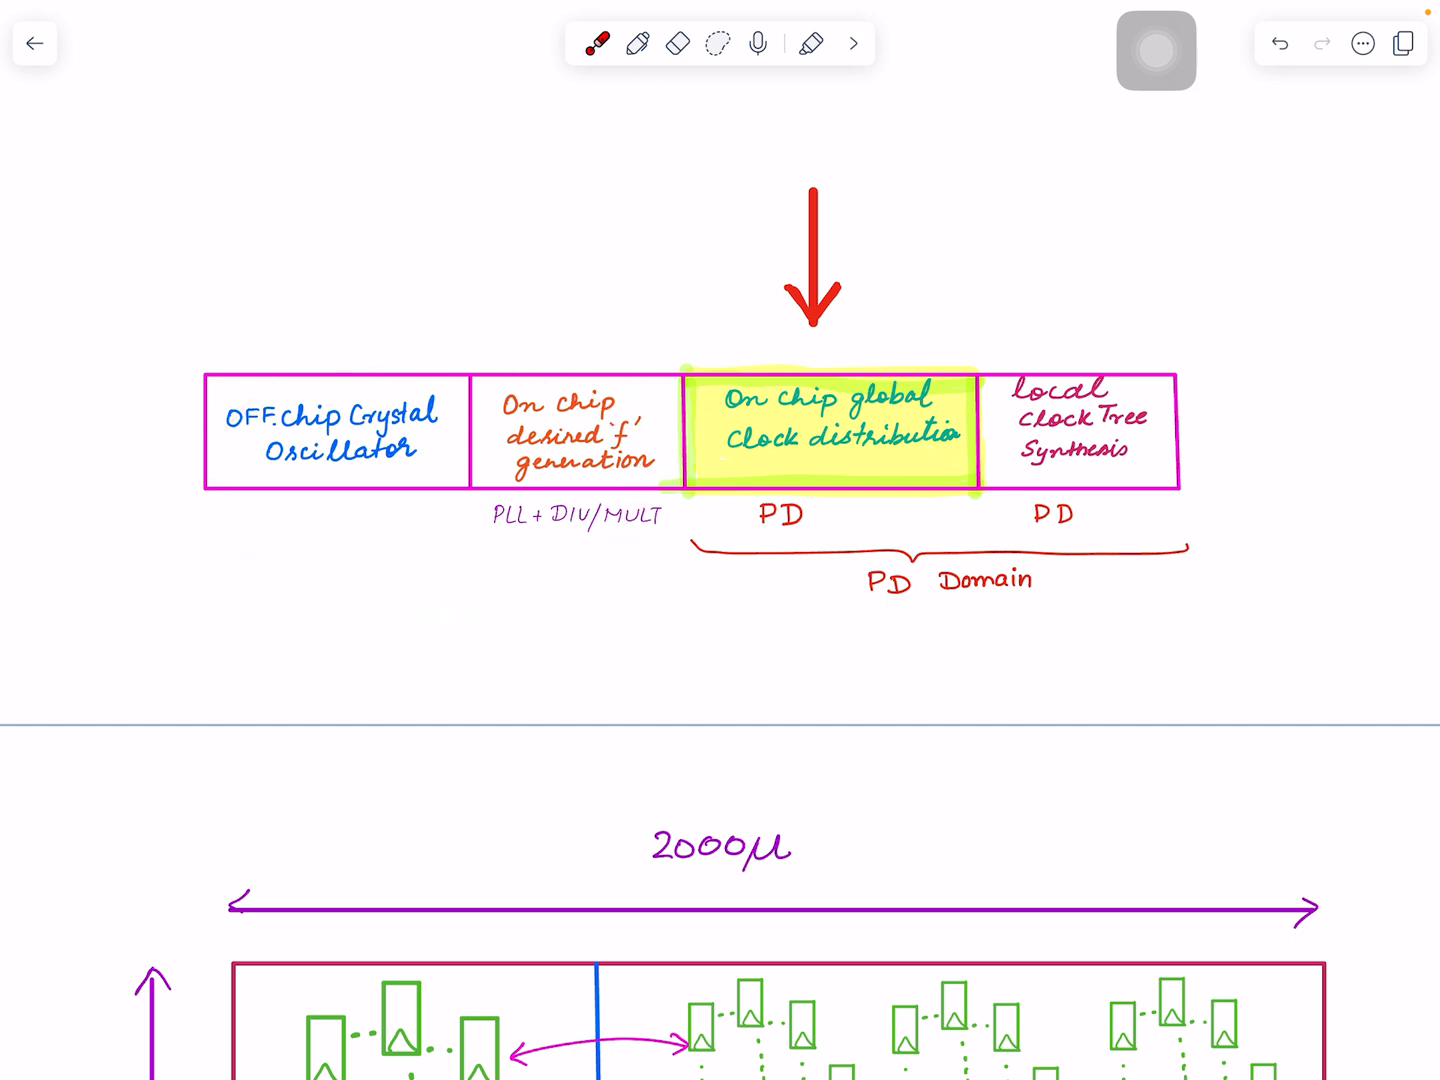
pyautogui.click(1016, 489)
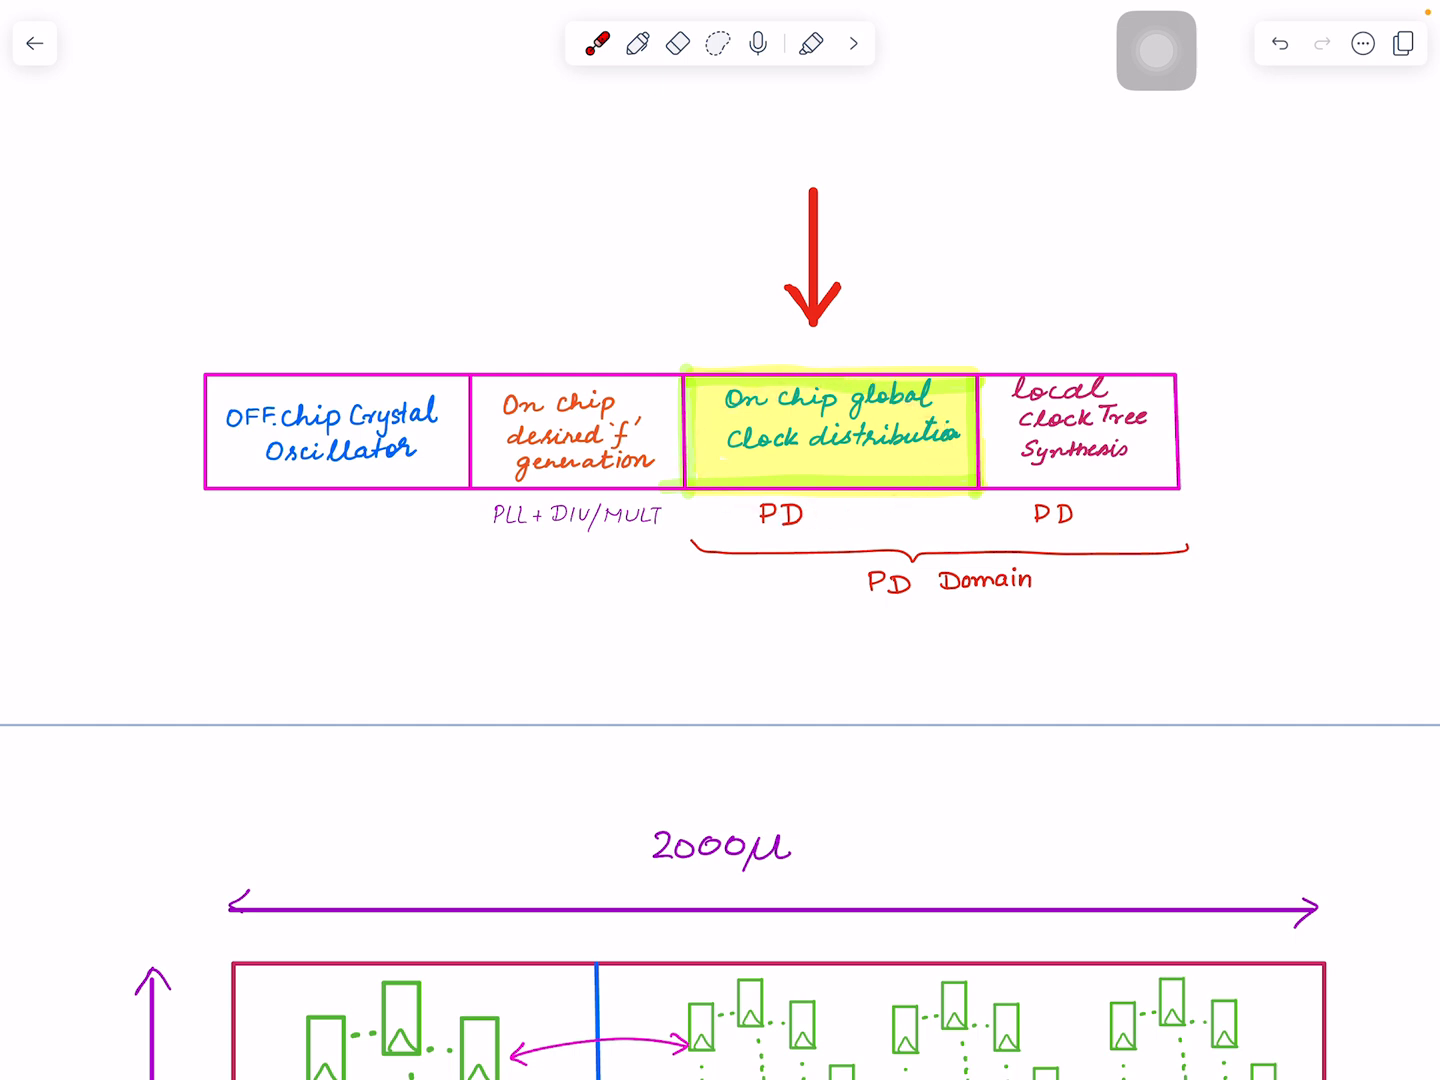
pyautogui.click(353, 395)
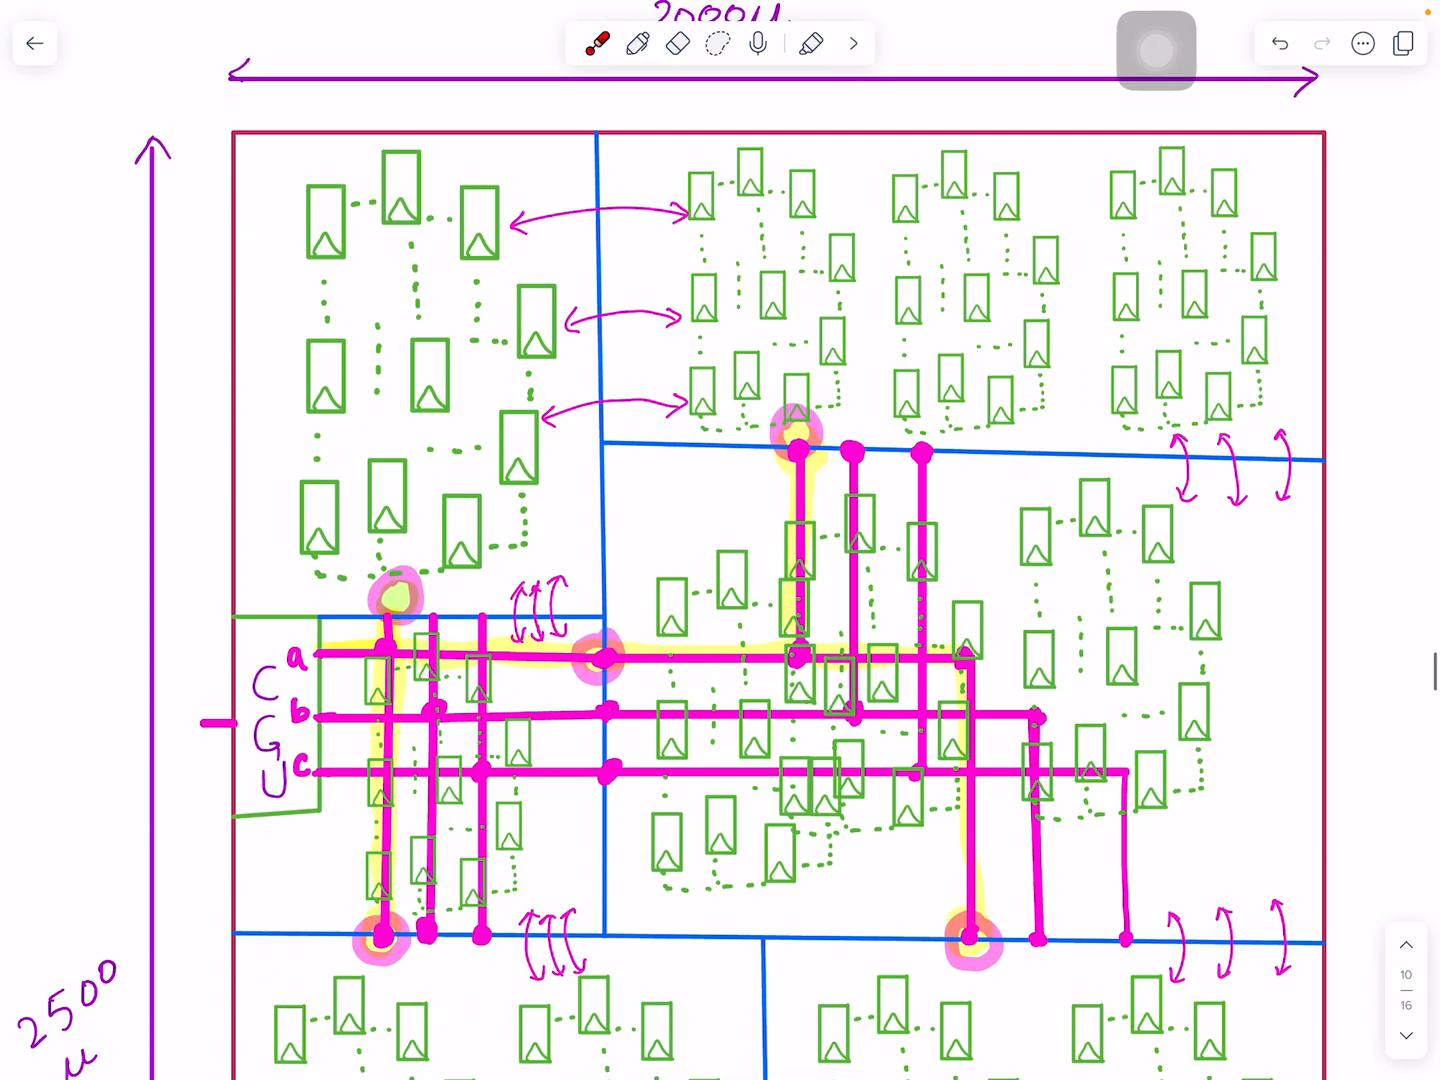
# Scroll past the CGU/a pin list to the par0–par5 floorplan with red and yellow trees.
pyautogui.scroll(-3)
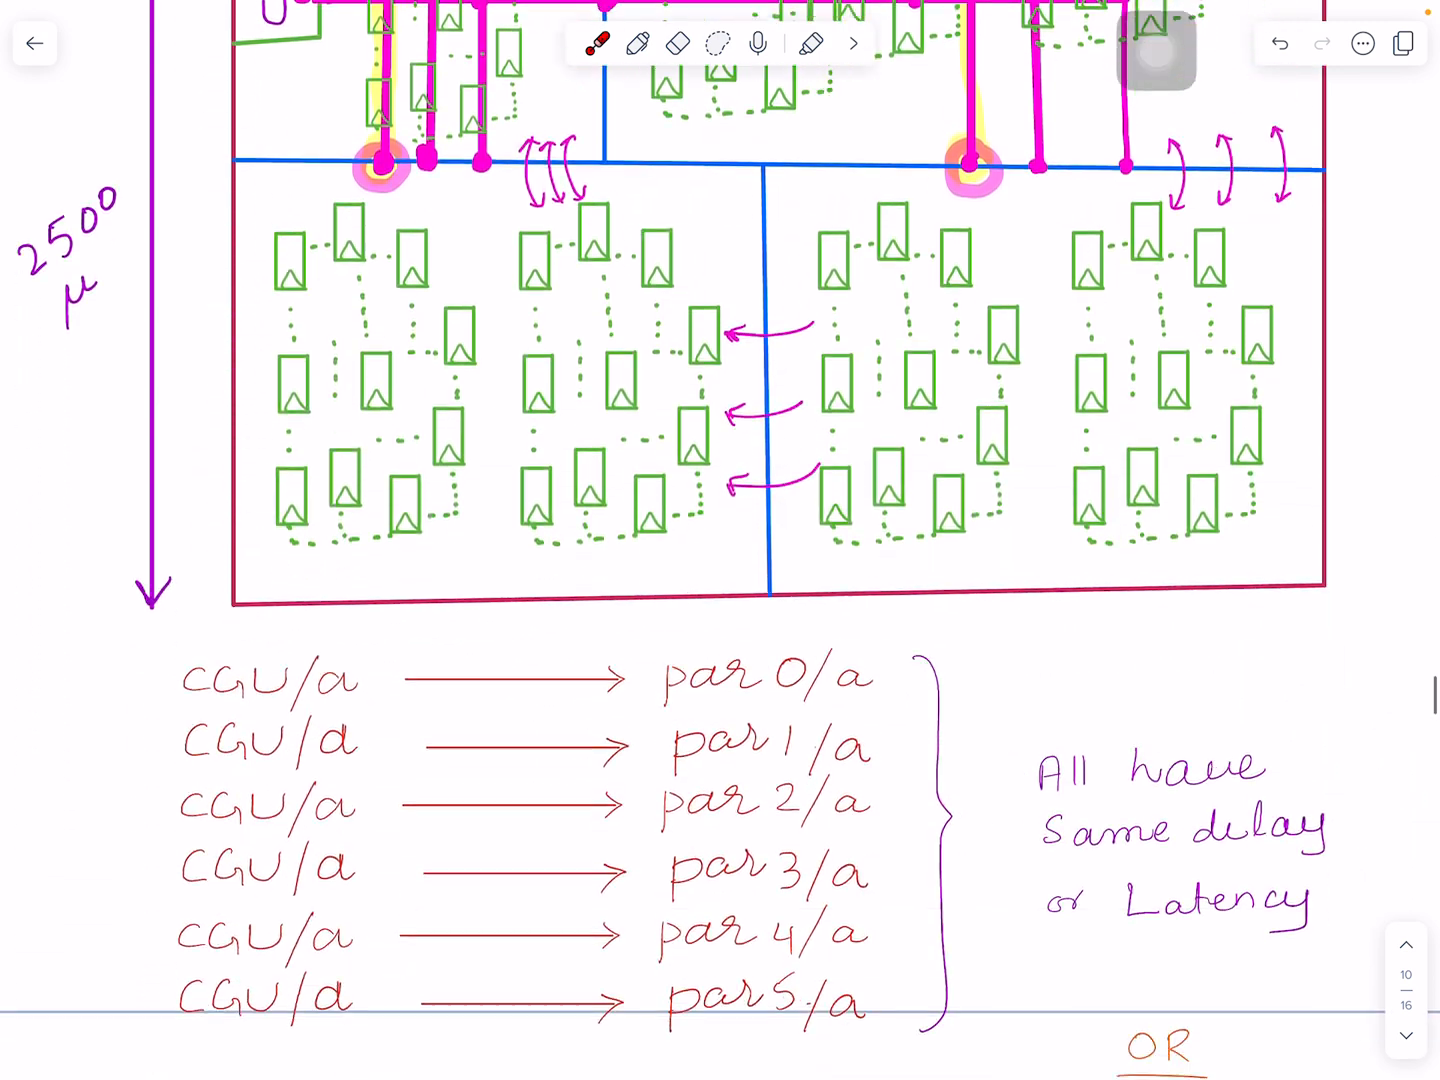
pyautogui.scroll(-3)
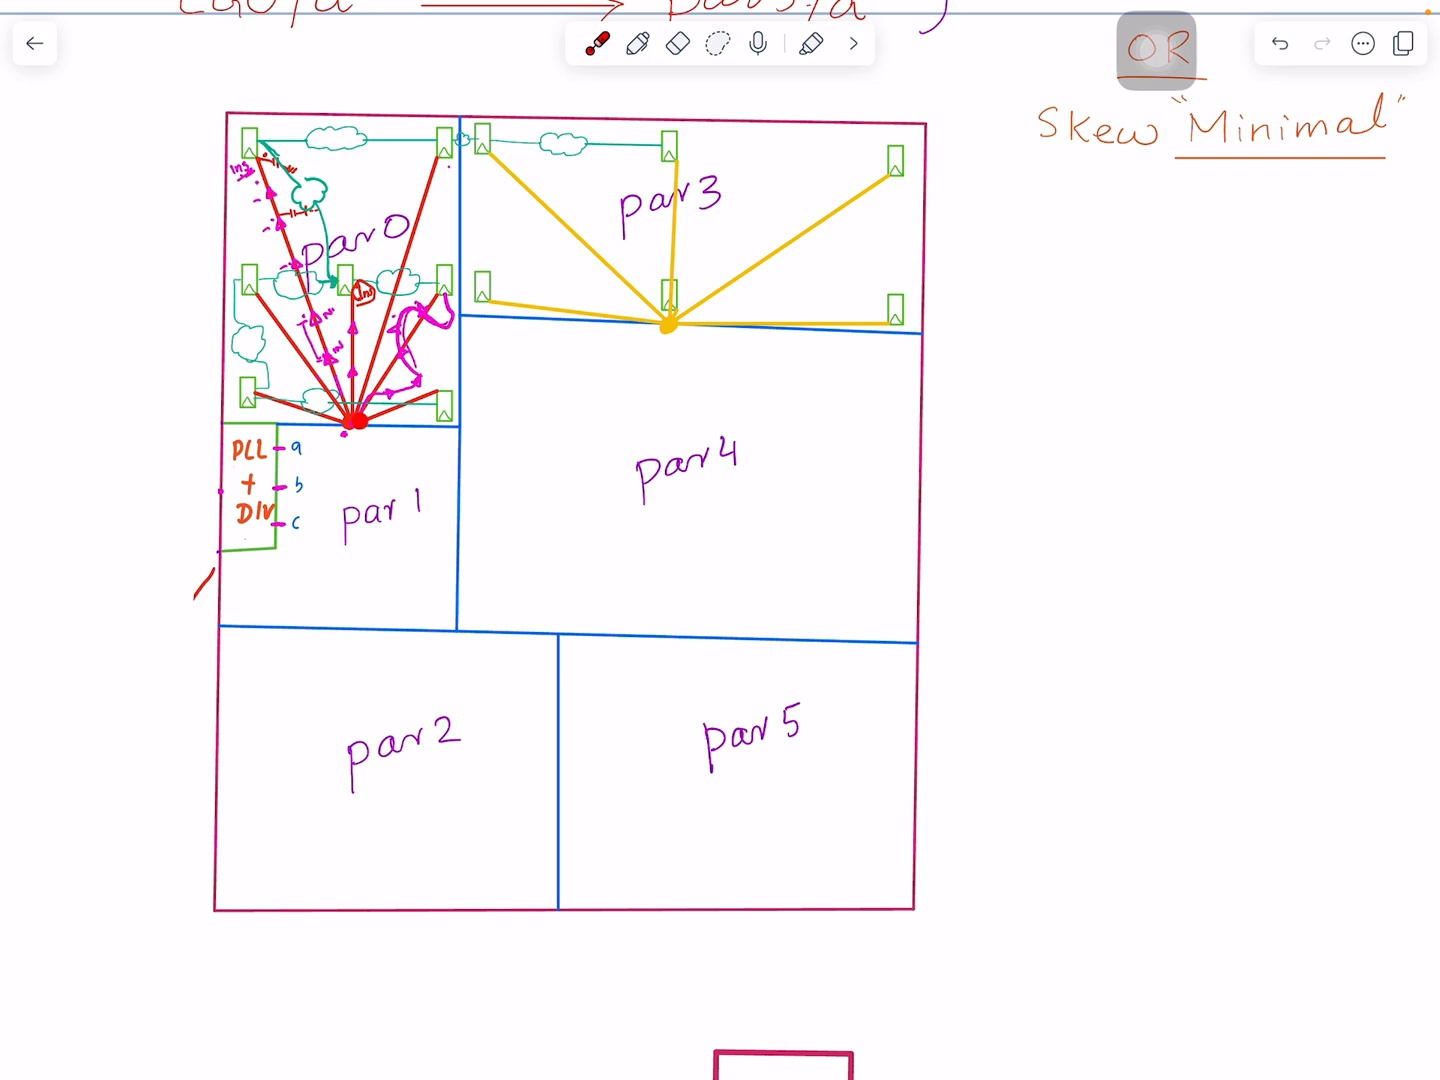
pyautogui.moveTo(355, 425); pyautogui.dragTo(255, 157)
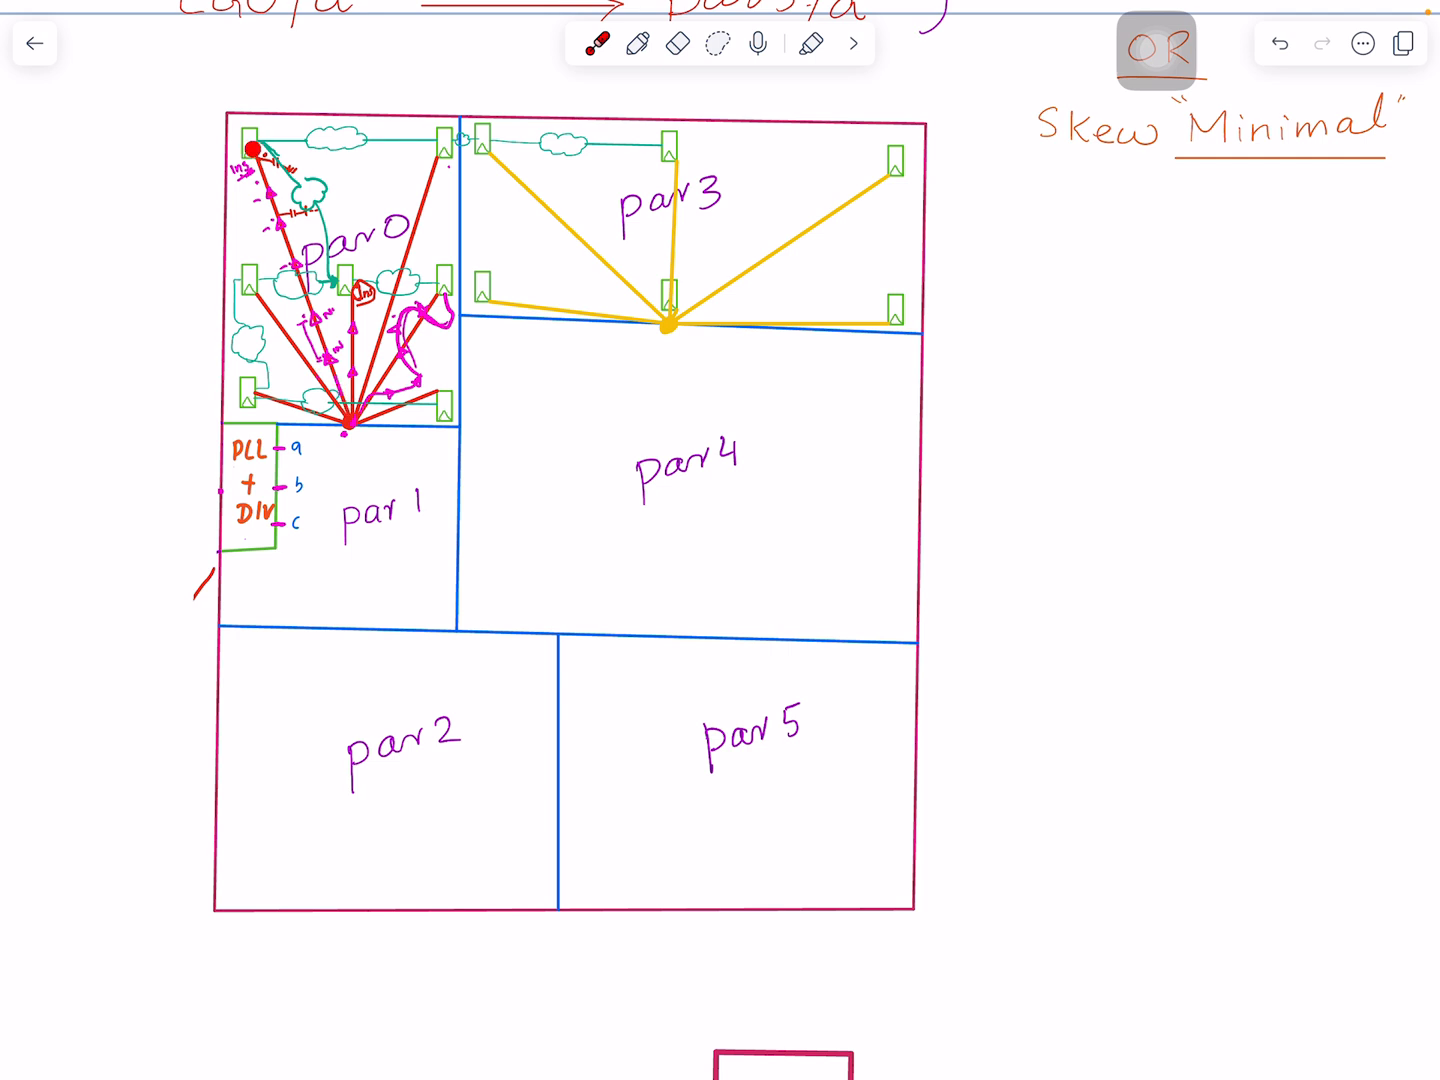
pyautogui.moveTo(253, 148); pyautogui.dragTo(252, 388)
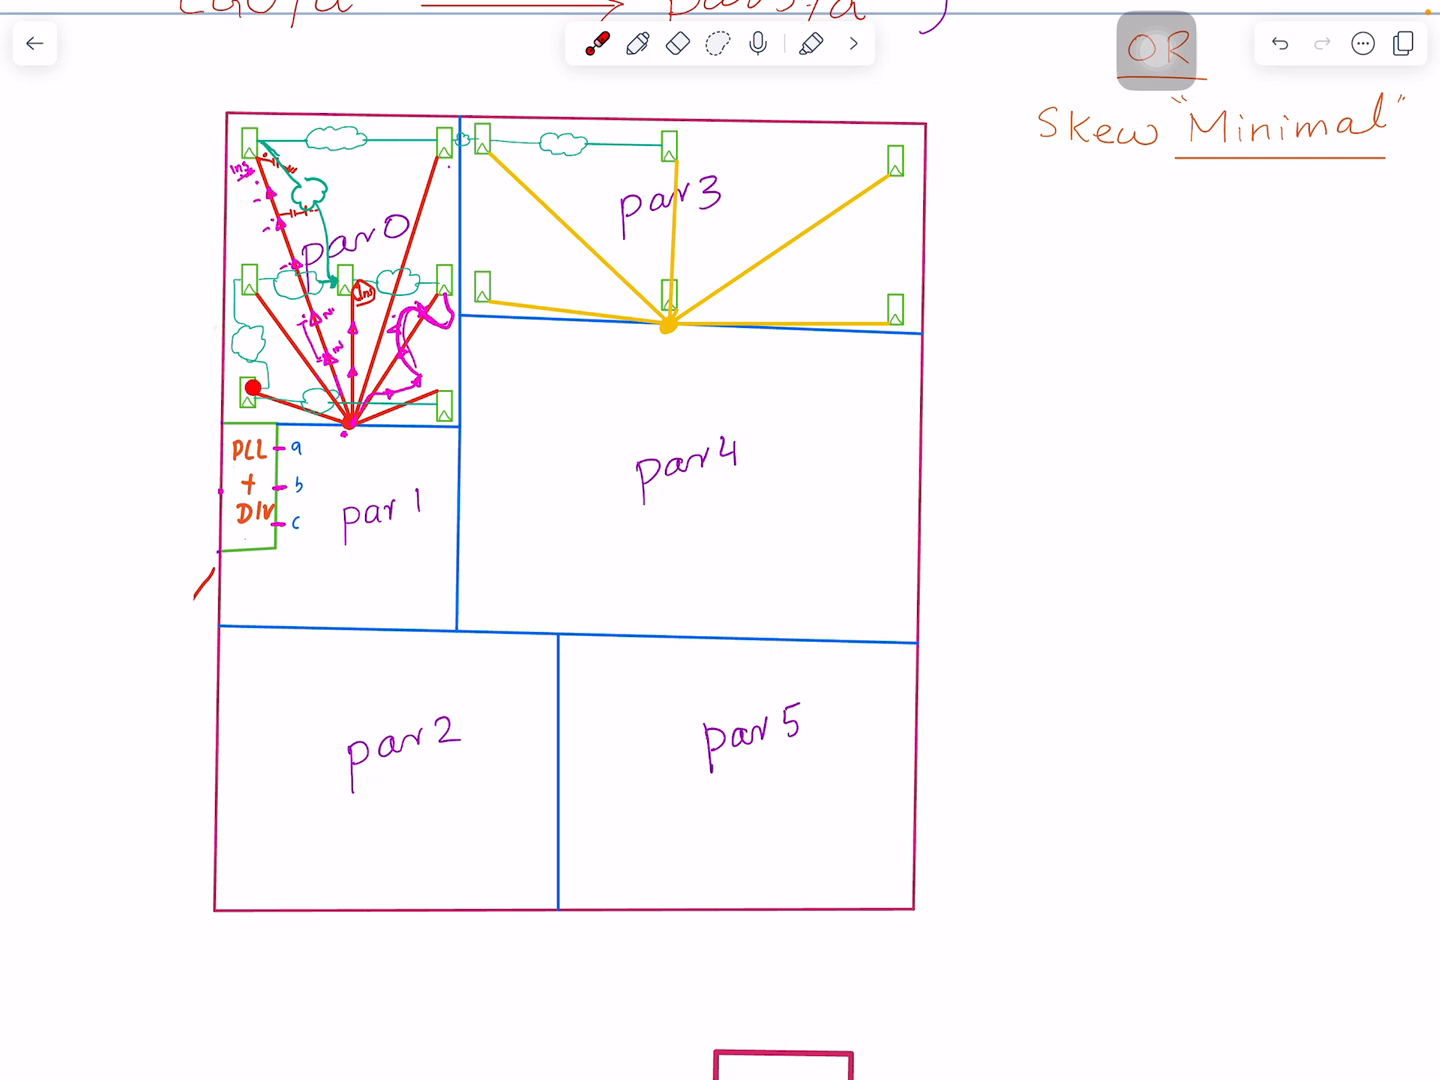
pyautogui.moveTo(250, 388); pyautogui.dragTo(278, 417)
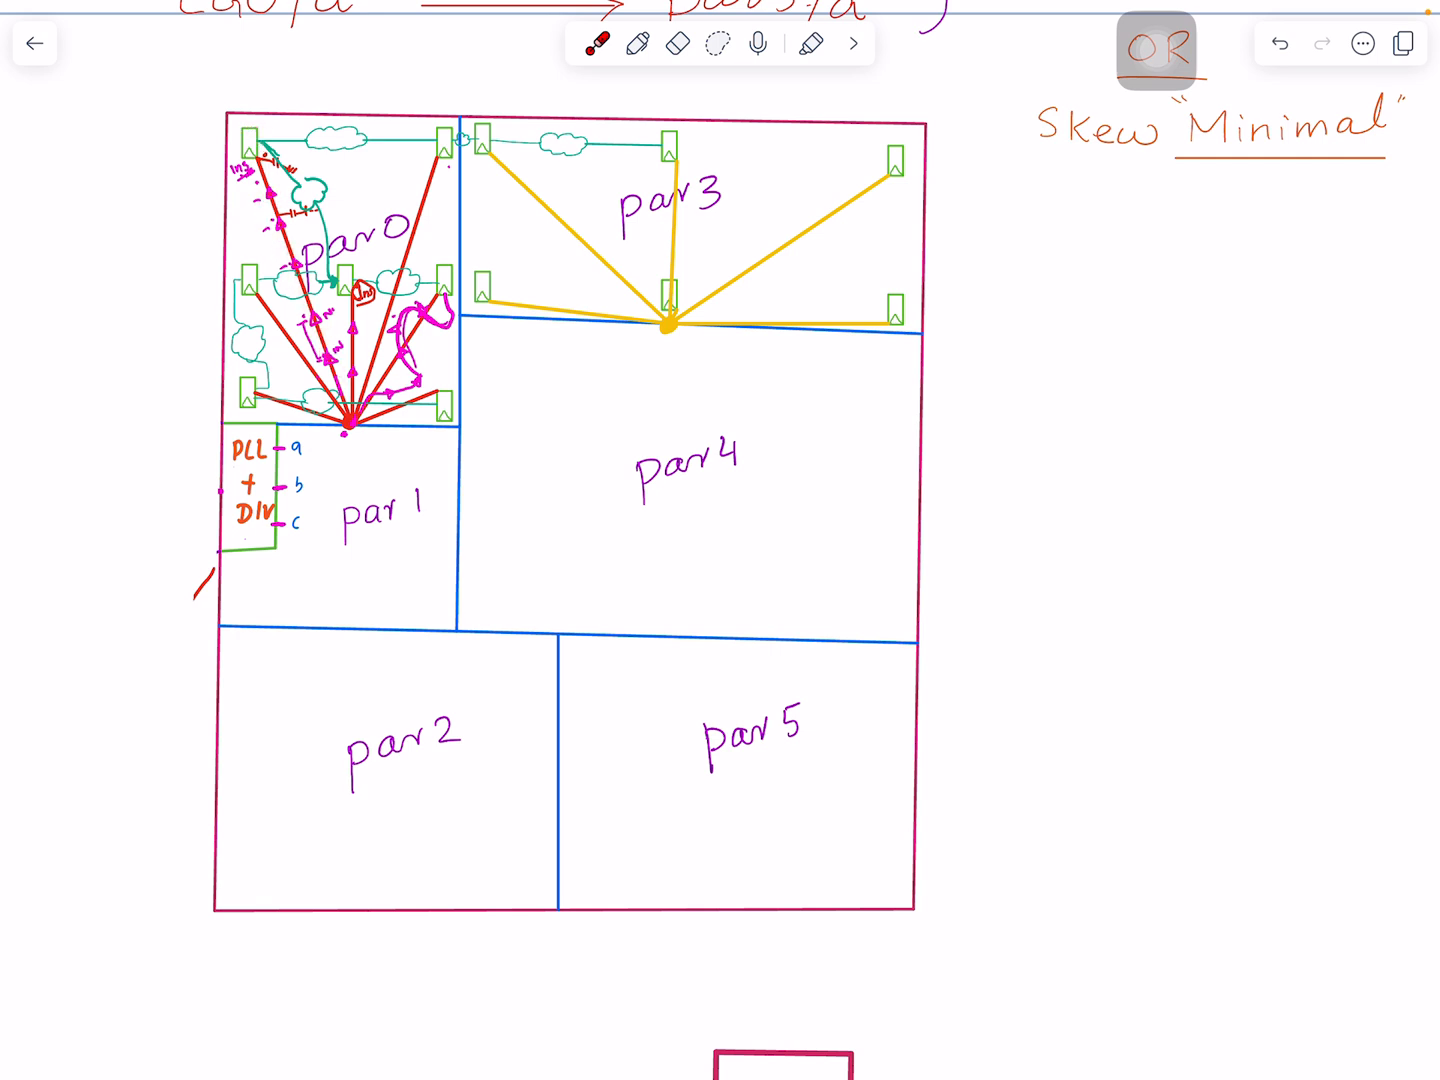
pyautogui.click(315, 148)
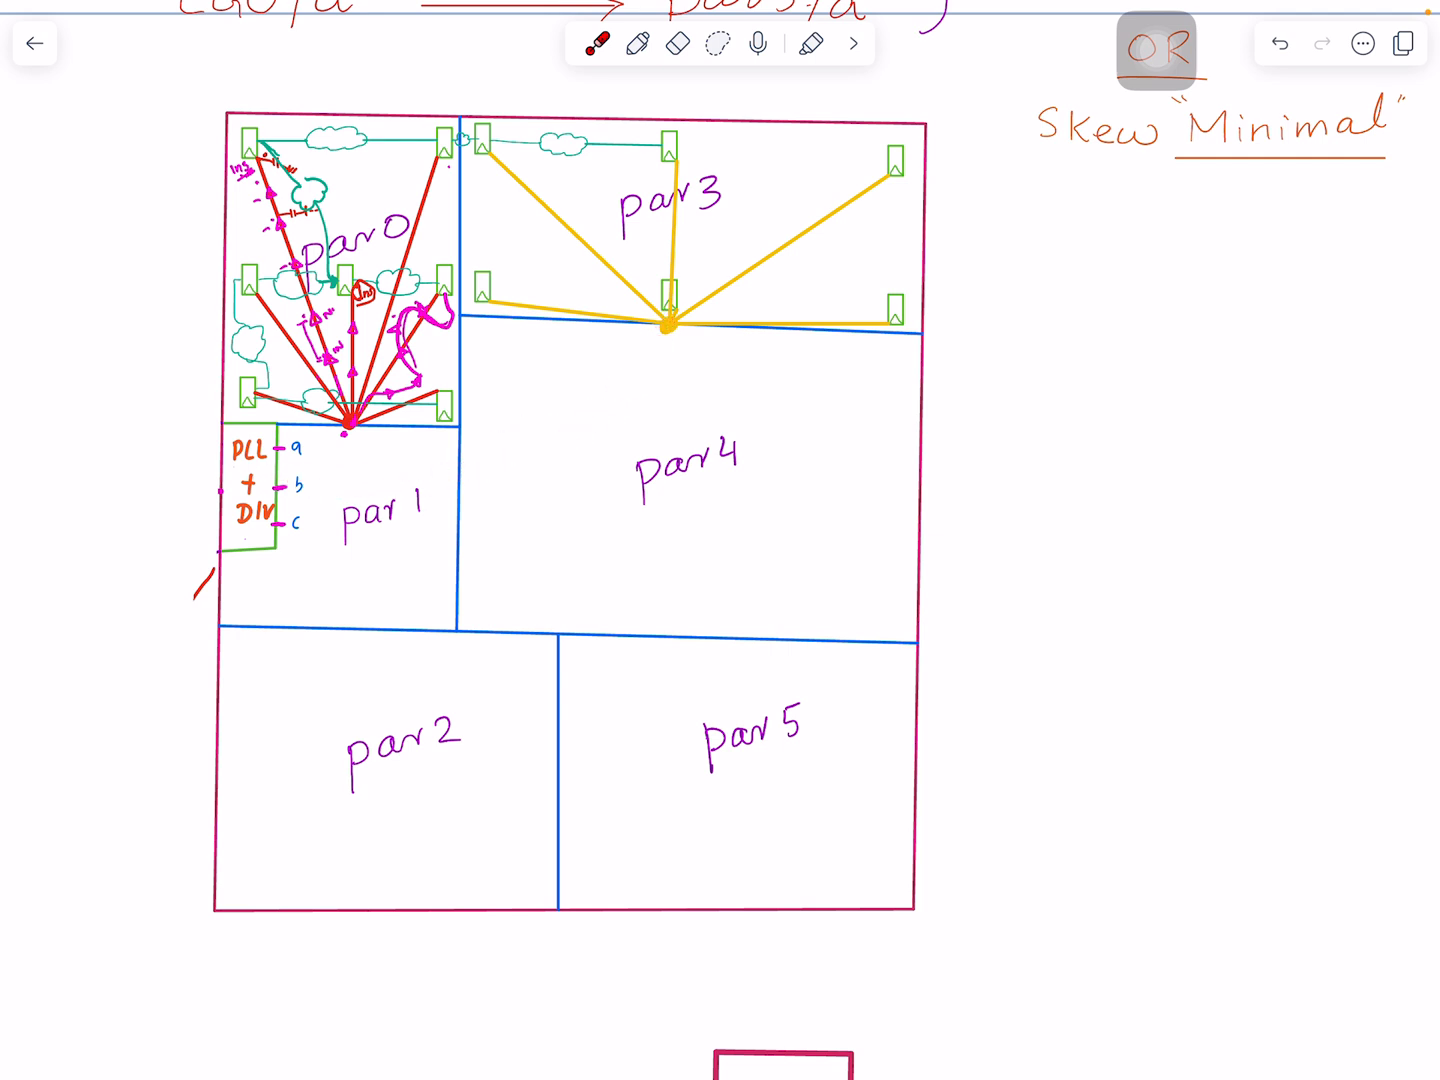
# Laser-point at par1, then move to the OSCIL–CGU diagram with arrows to par1–par5.
pyautogui.click(316, 580)
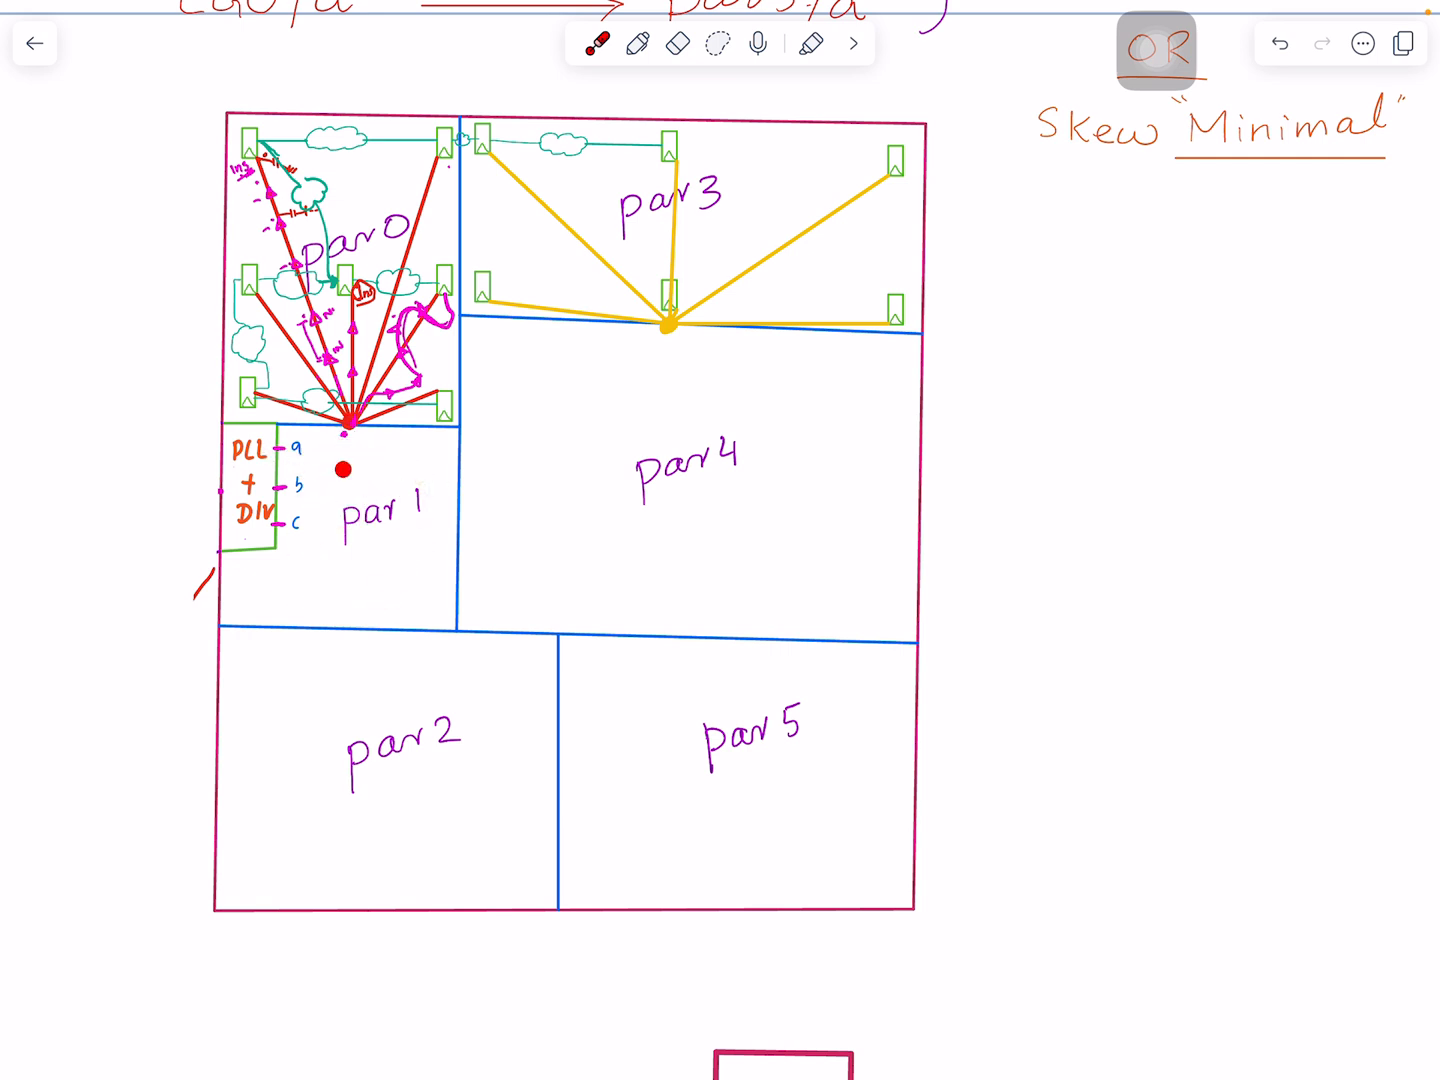
pyautogui.moveTo(345, 468); pyautogui.dragTo(310, 524)
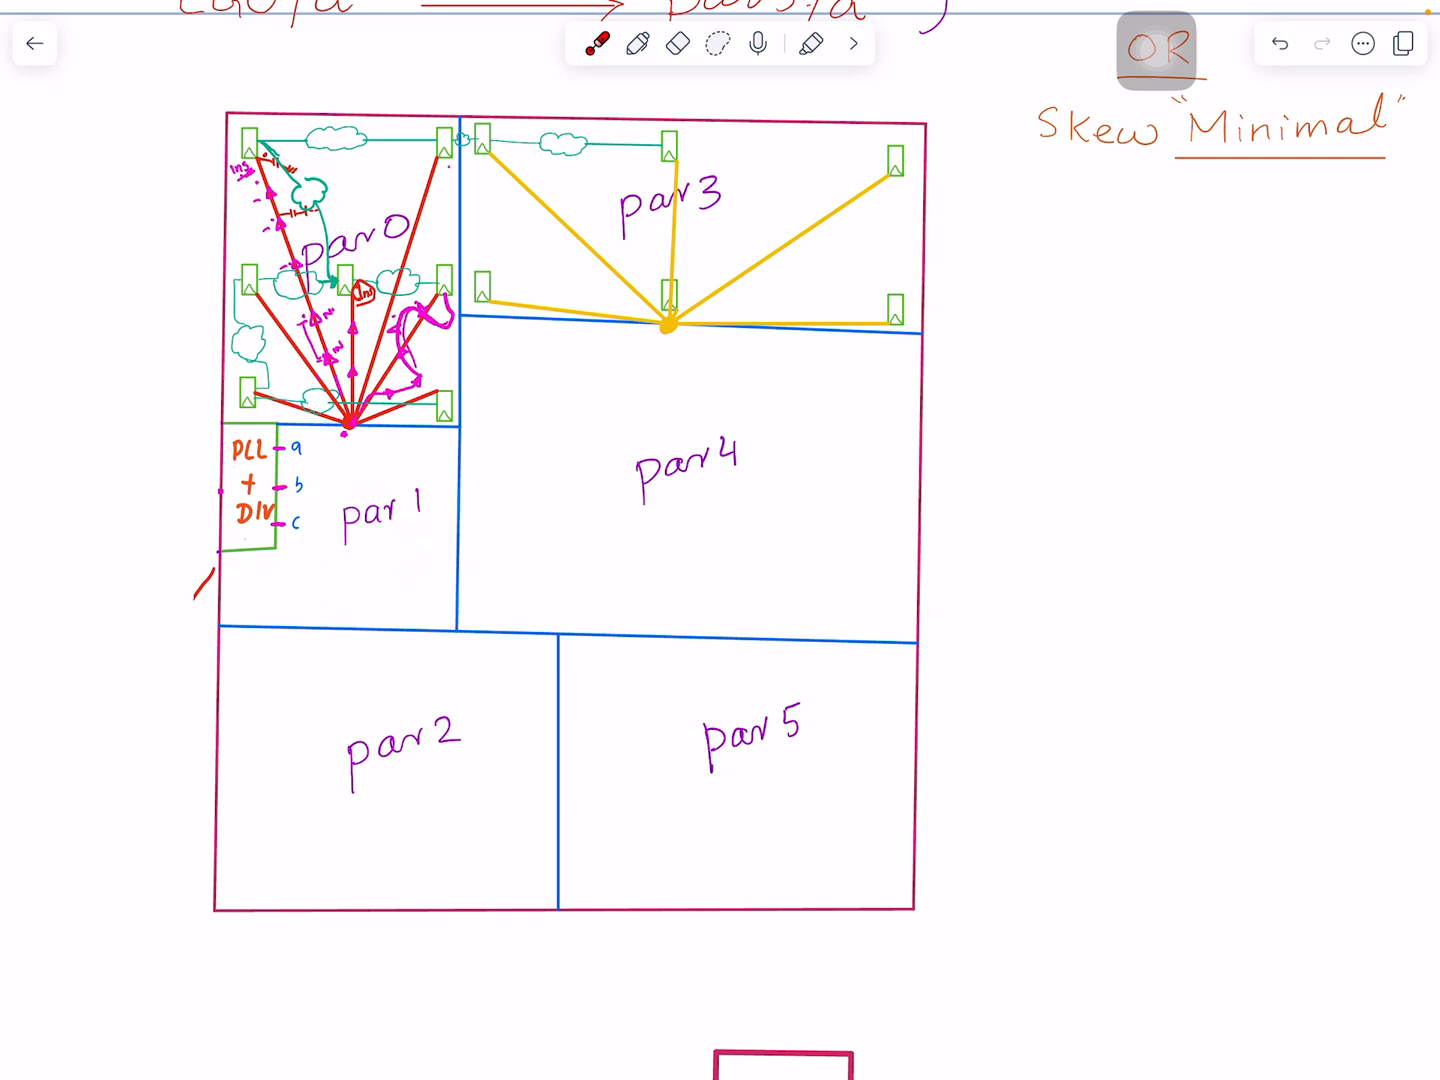
pyautogui.click(279, 451)
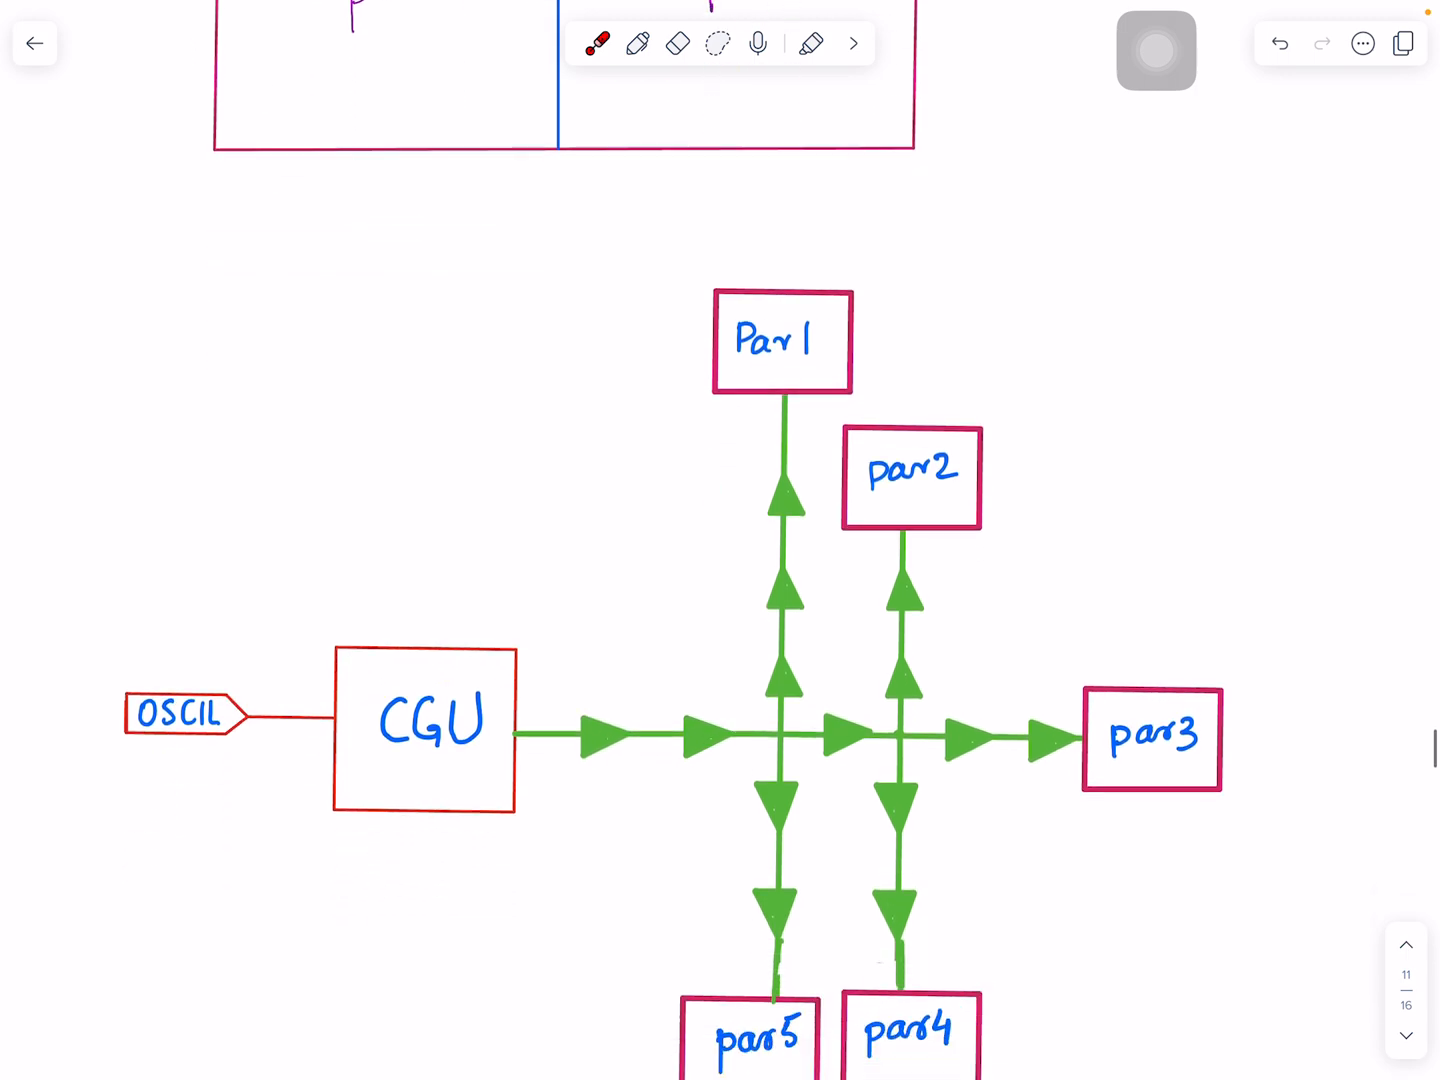
# Go back past the pin list to the floorplan with magenta a, b, c straps.
pyautogui.scroll(-3)
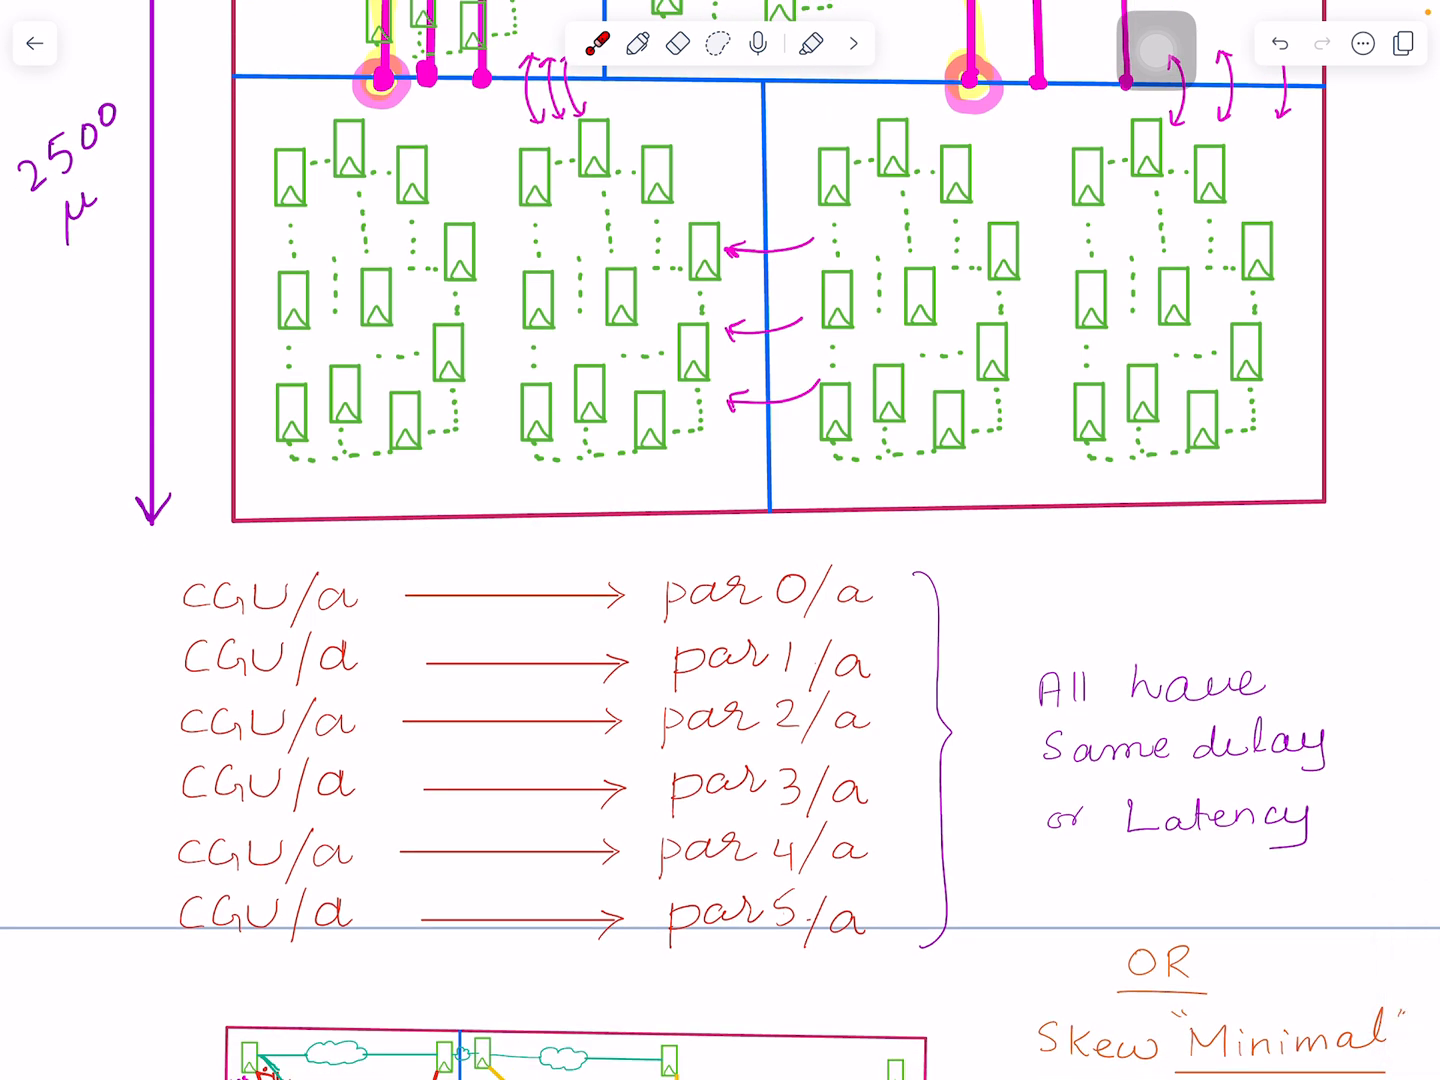
pyautogui.click(313, 595)
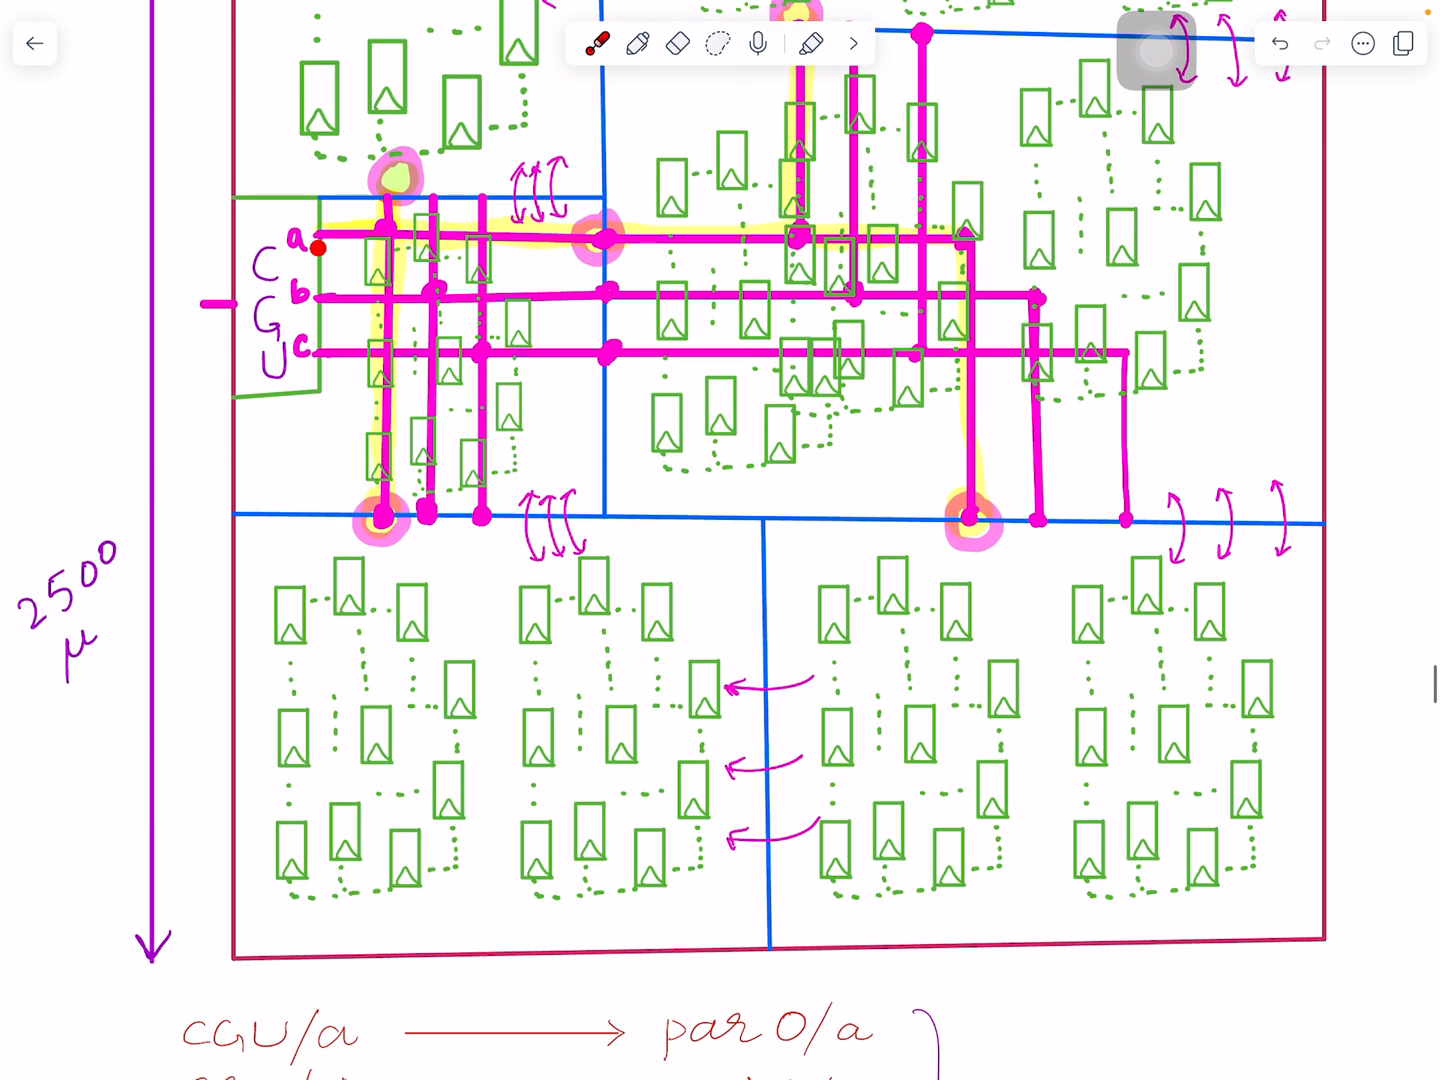
pyautogui.scroll(-3)
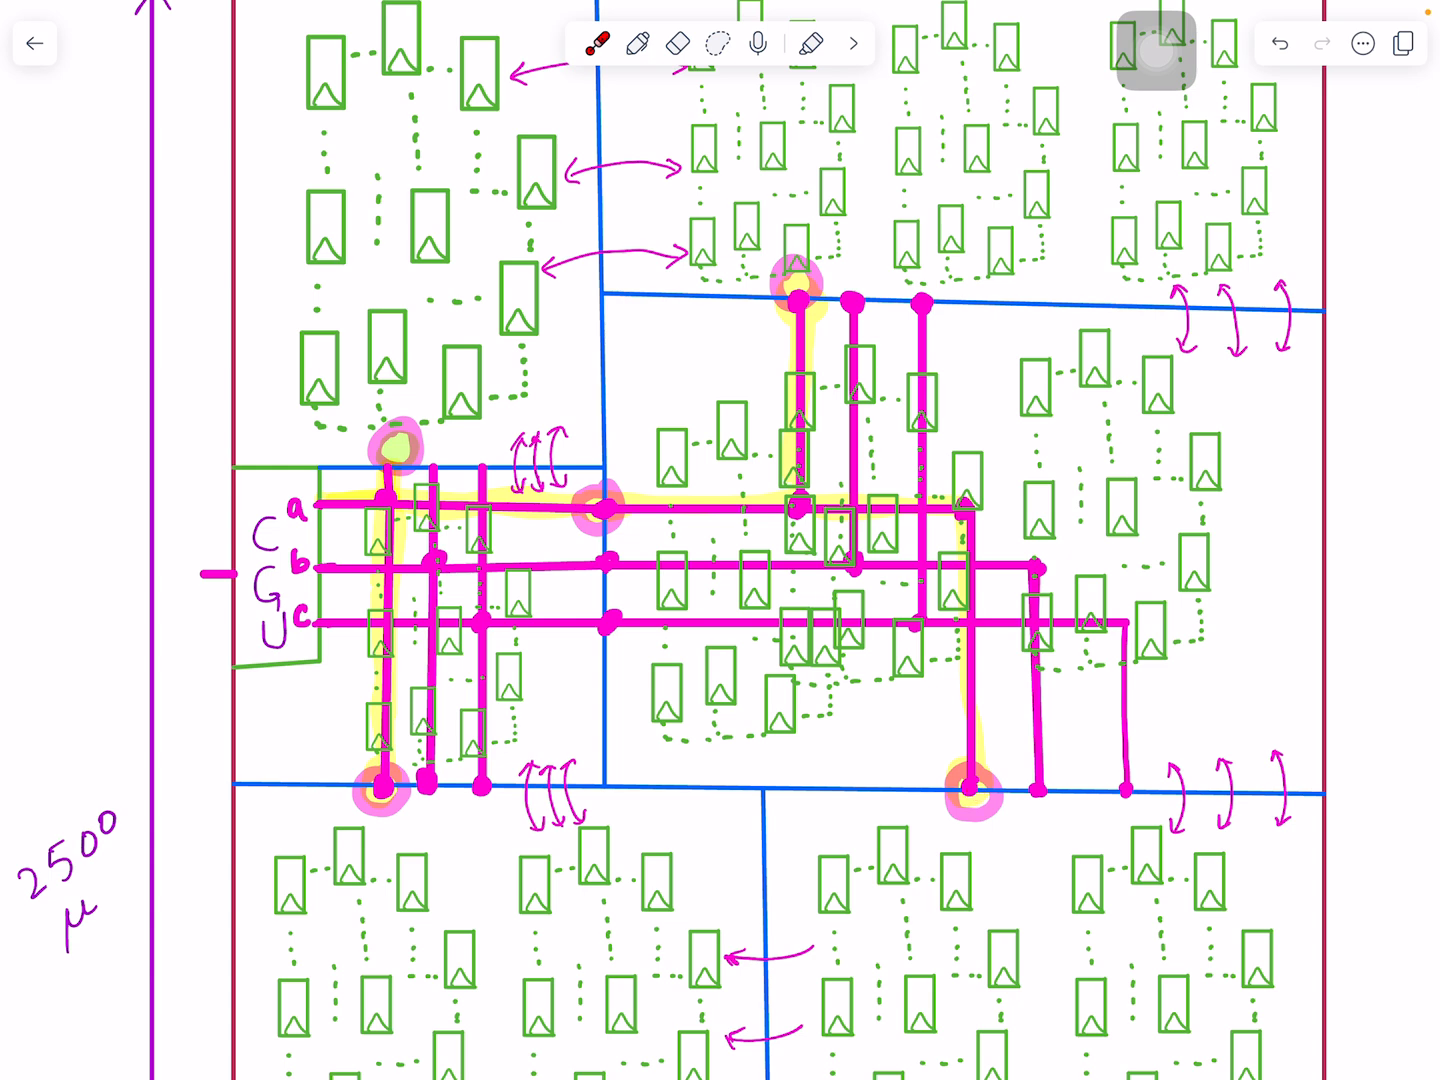
pyautogui.click(475, 640)
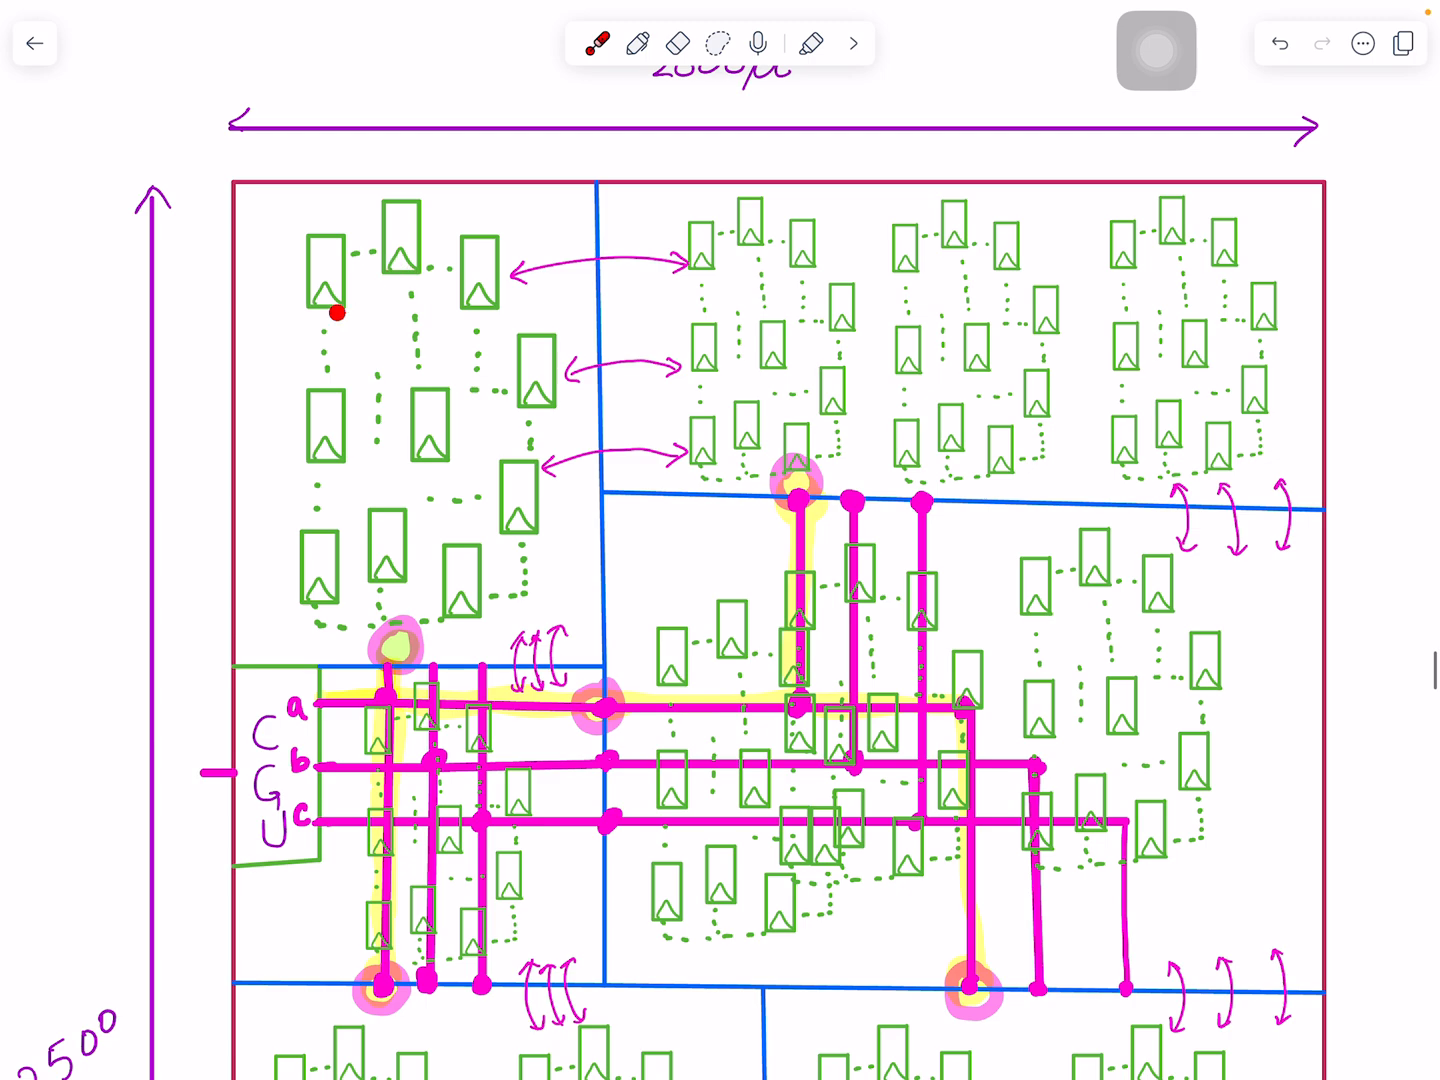
# Show the CGU/a-to-par0–par5/a list, laser-point at par0/a, and switch to the pen.
pyautogui.scroll(-3)
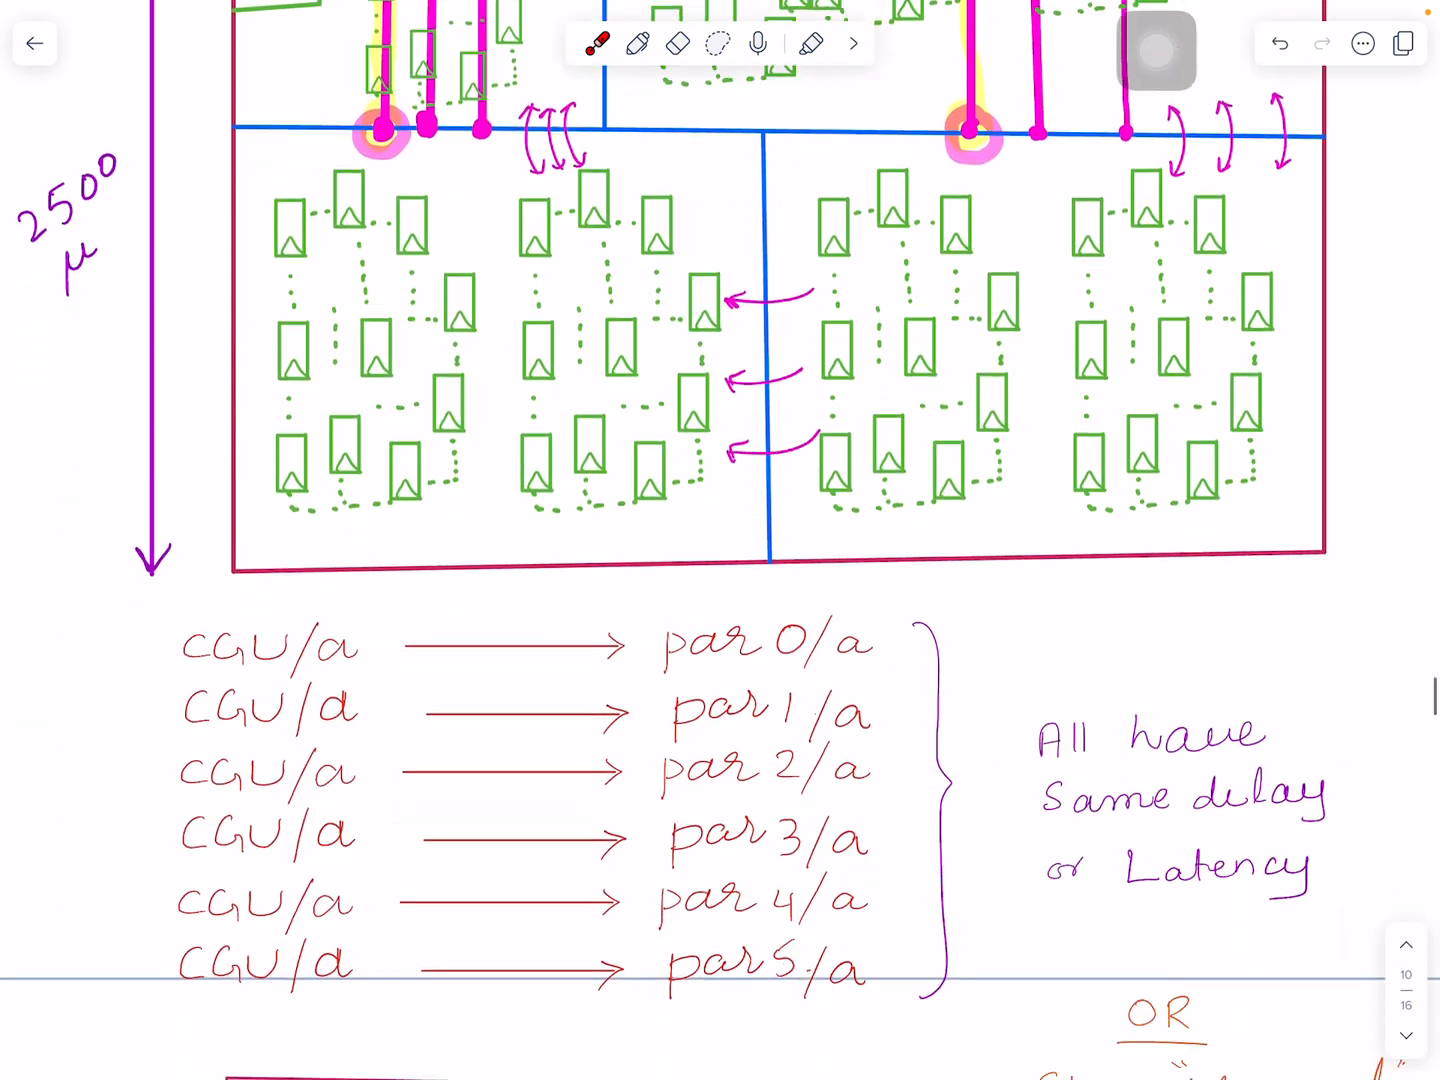
pyautogui.scroll(-3)
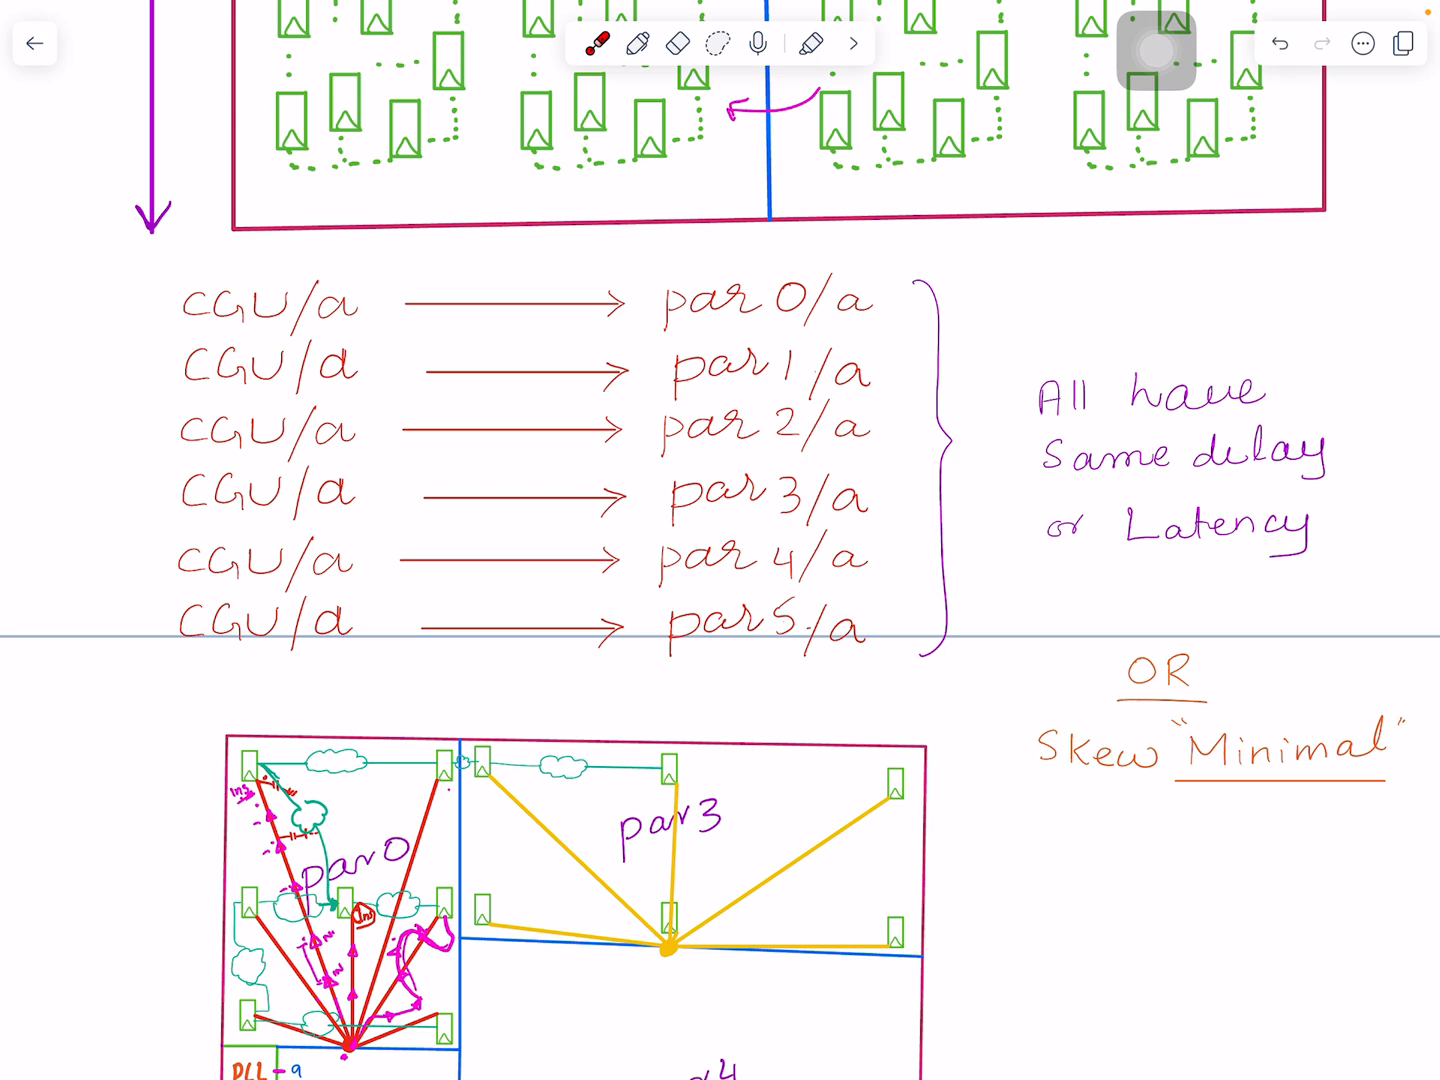
pyautogui.click(258, 783)
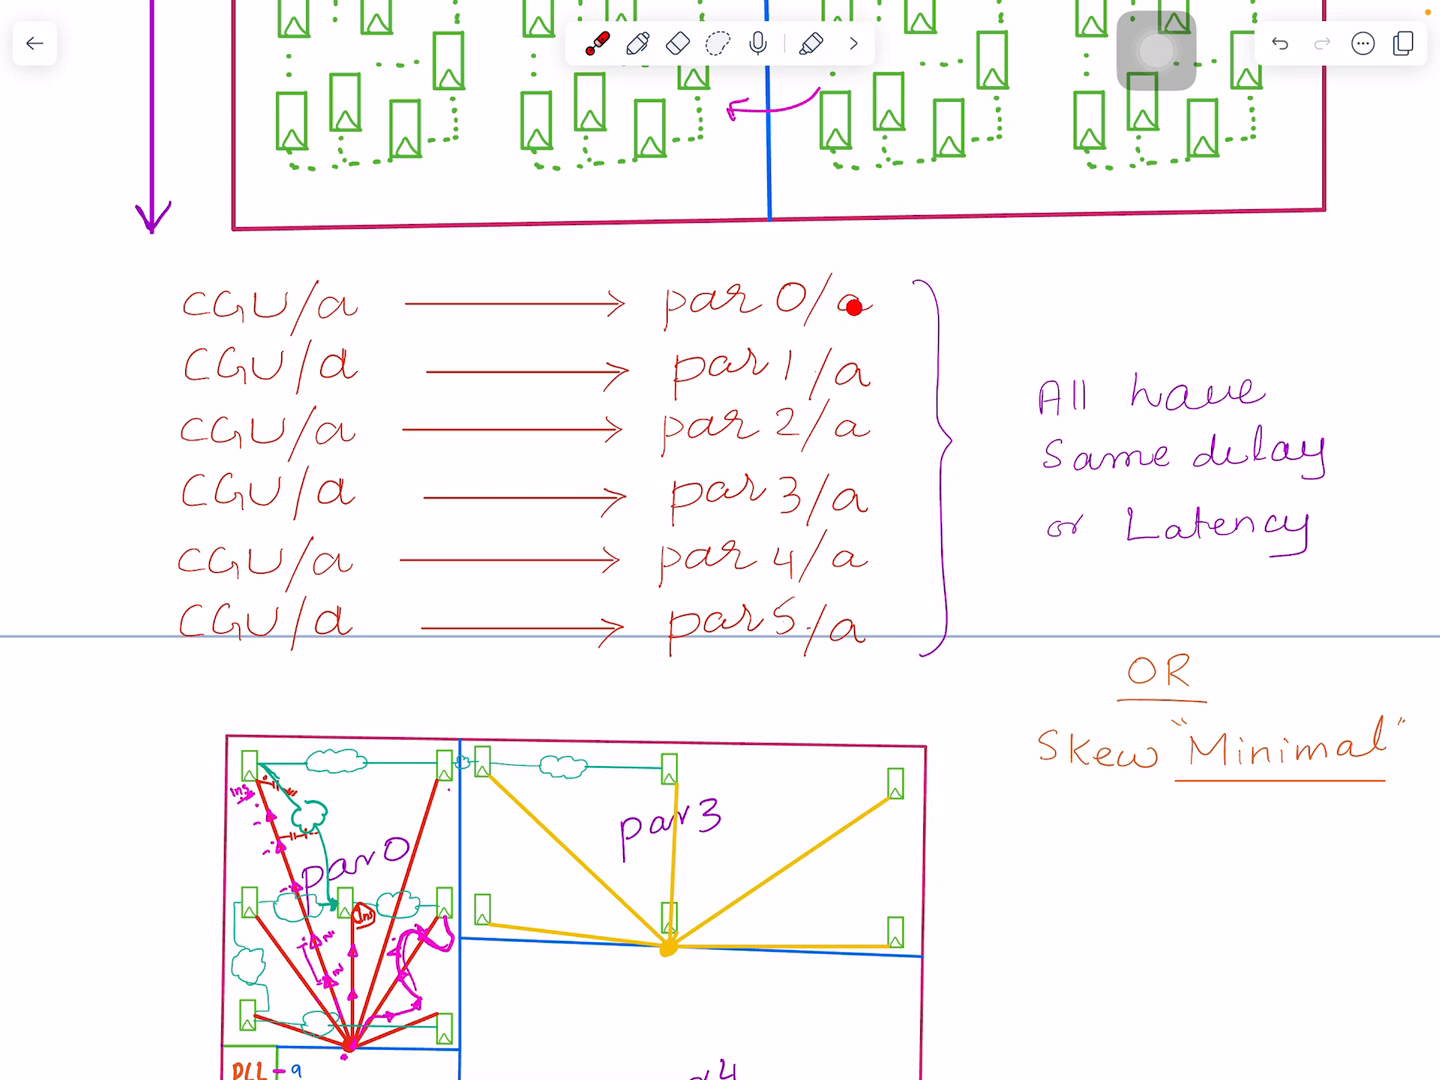
pyautogui.click(855, 307)
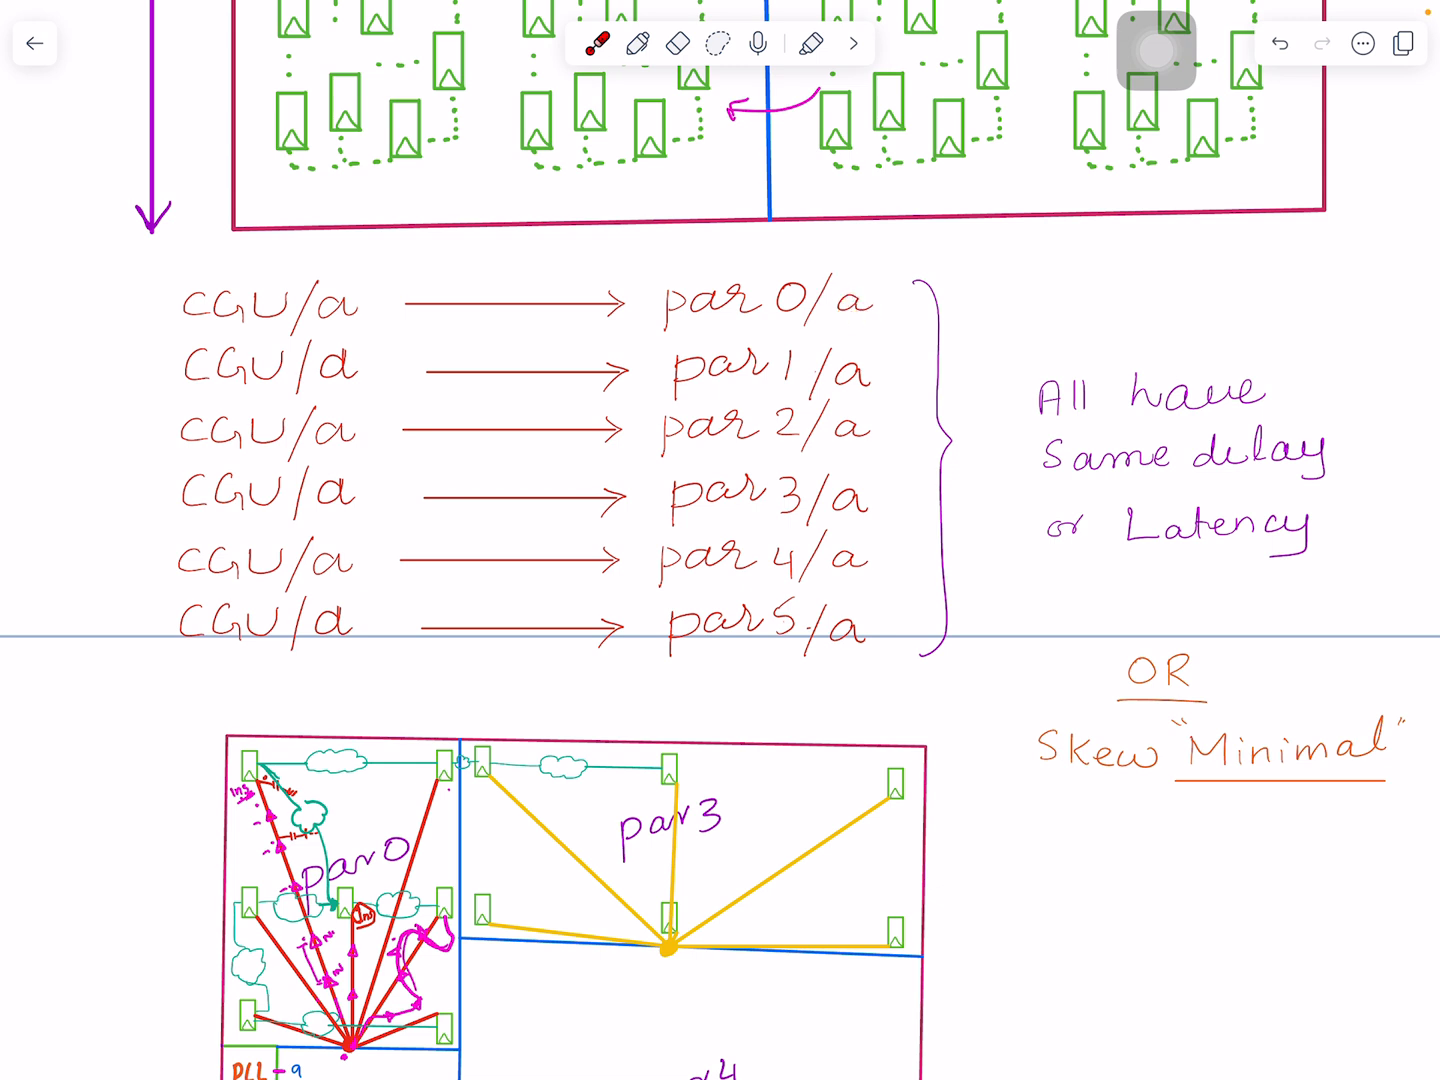
pyautogui.click(638, 43)
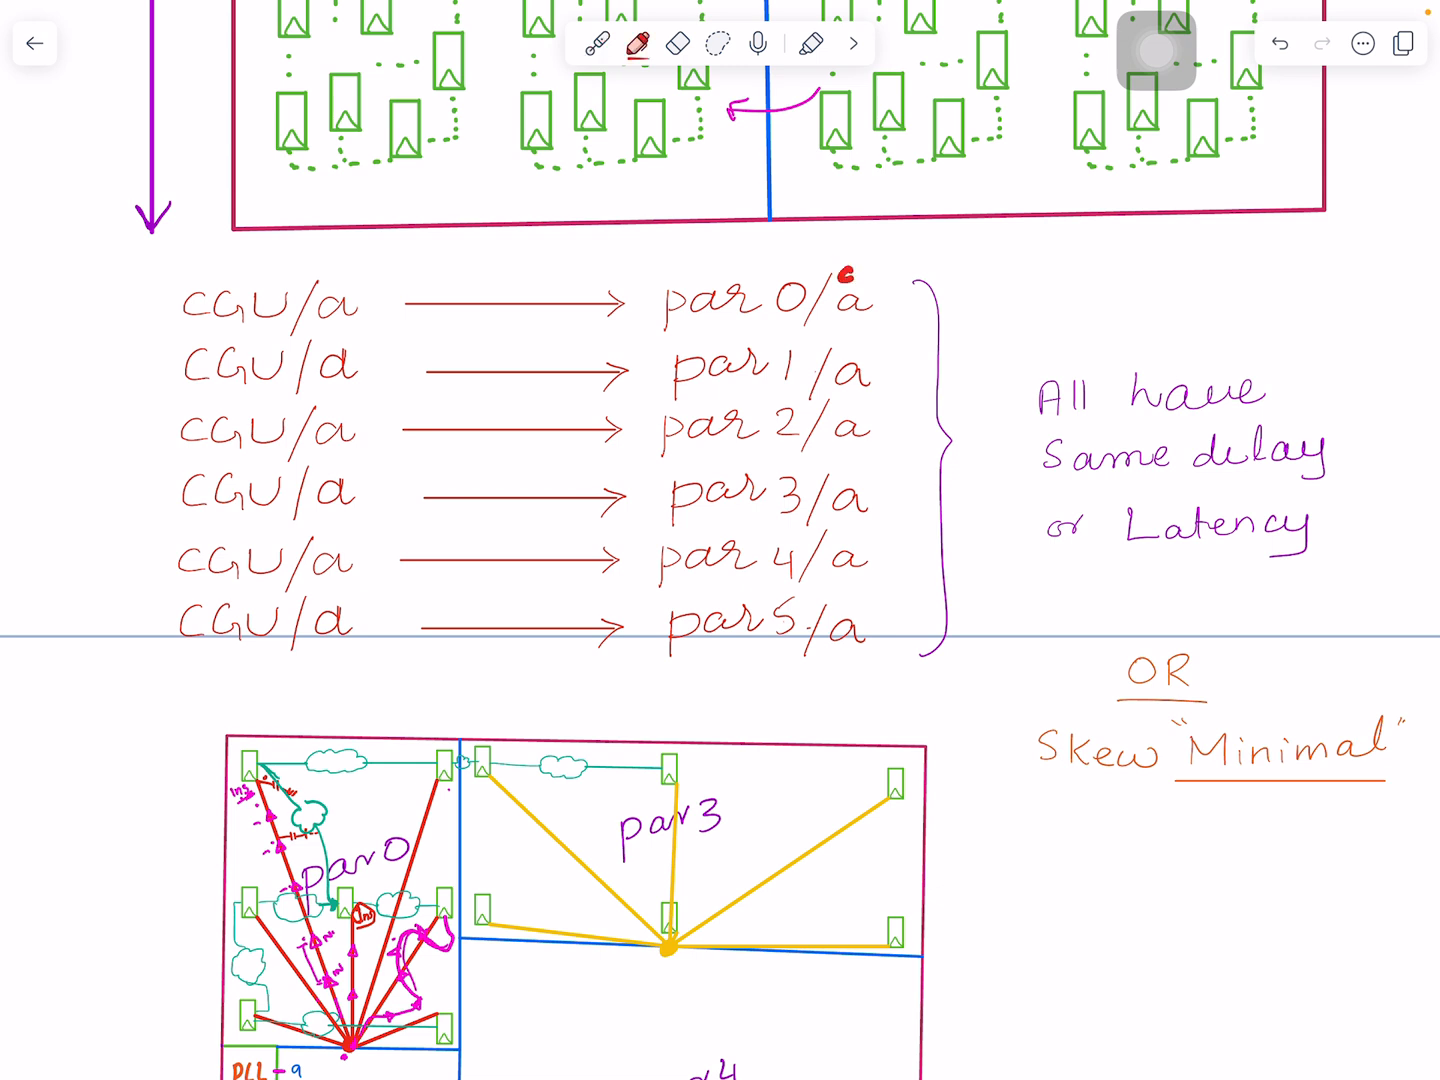
pyautogui.click(640, 42)
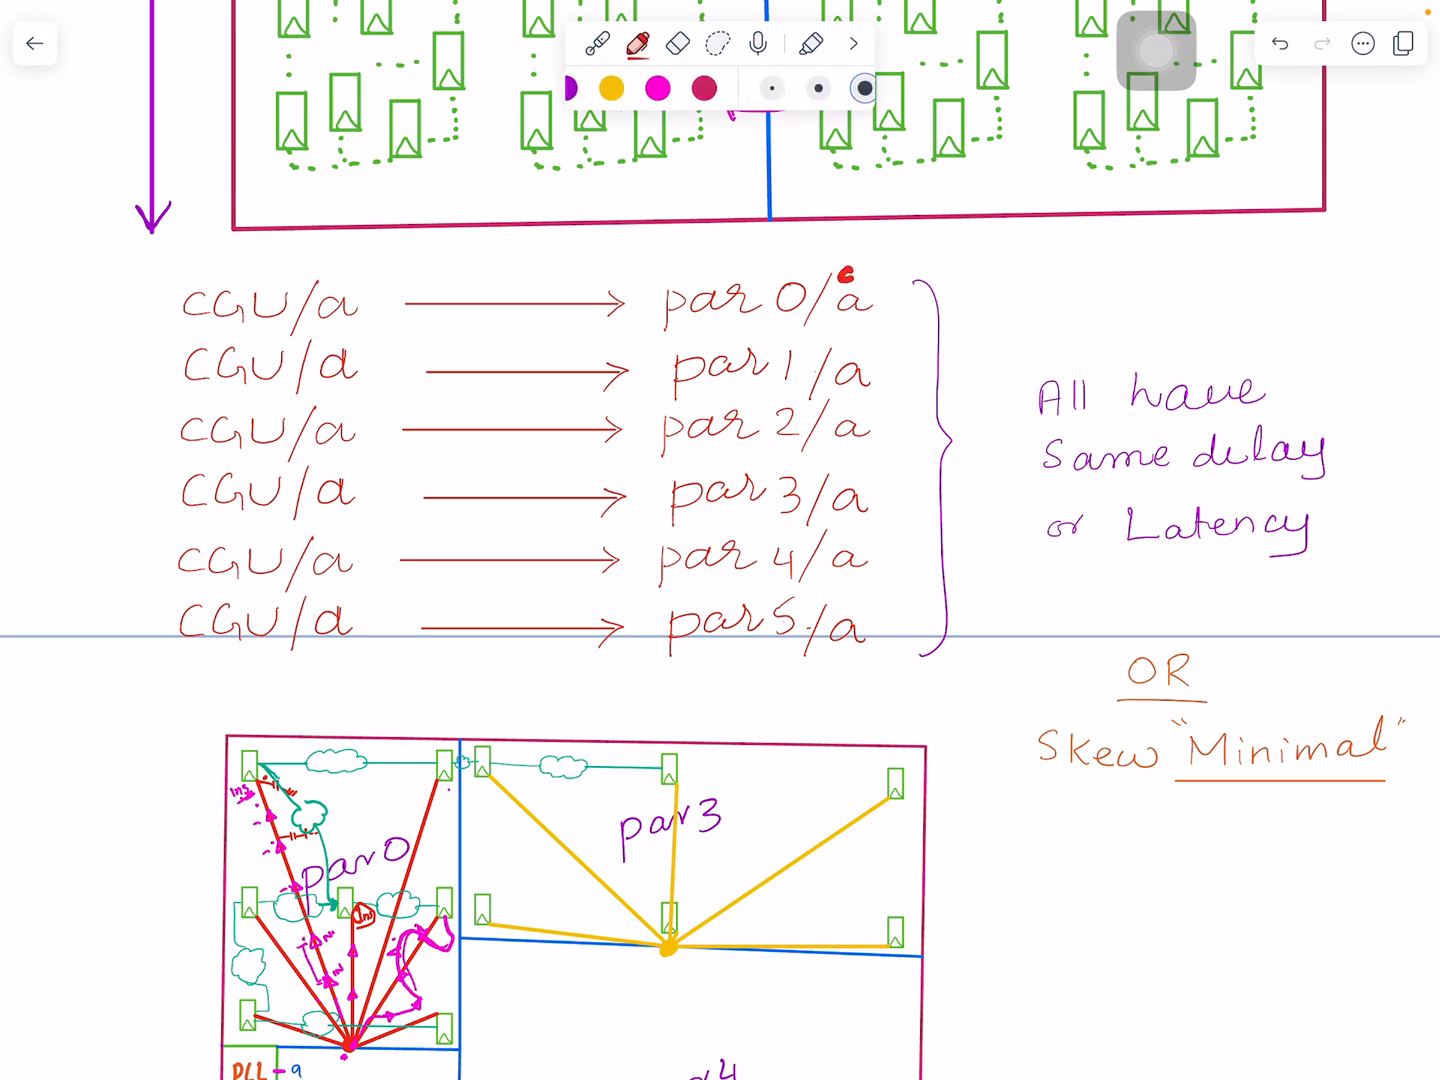
pyautogui.click(677, 43)
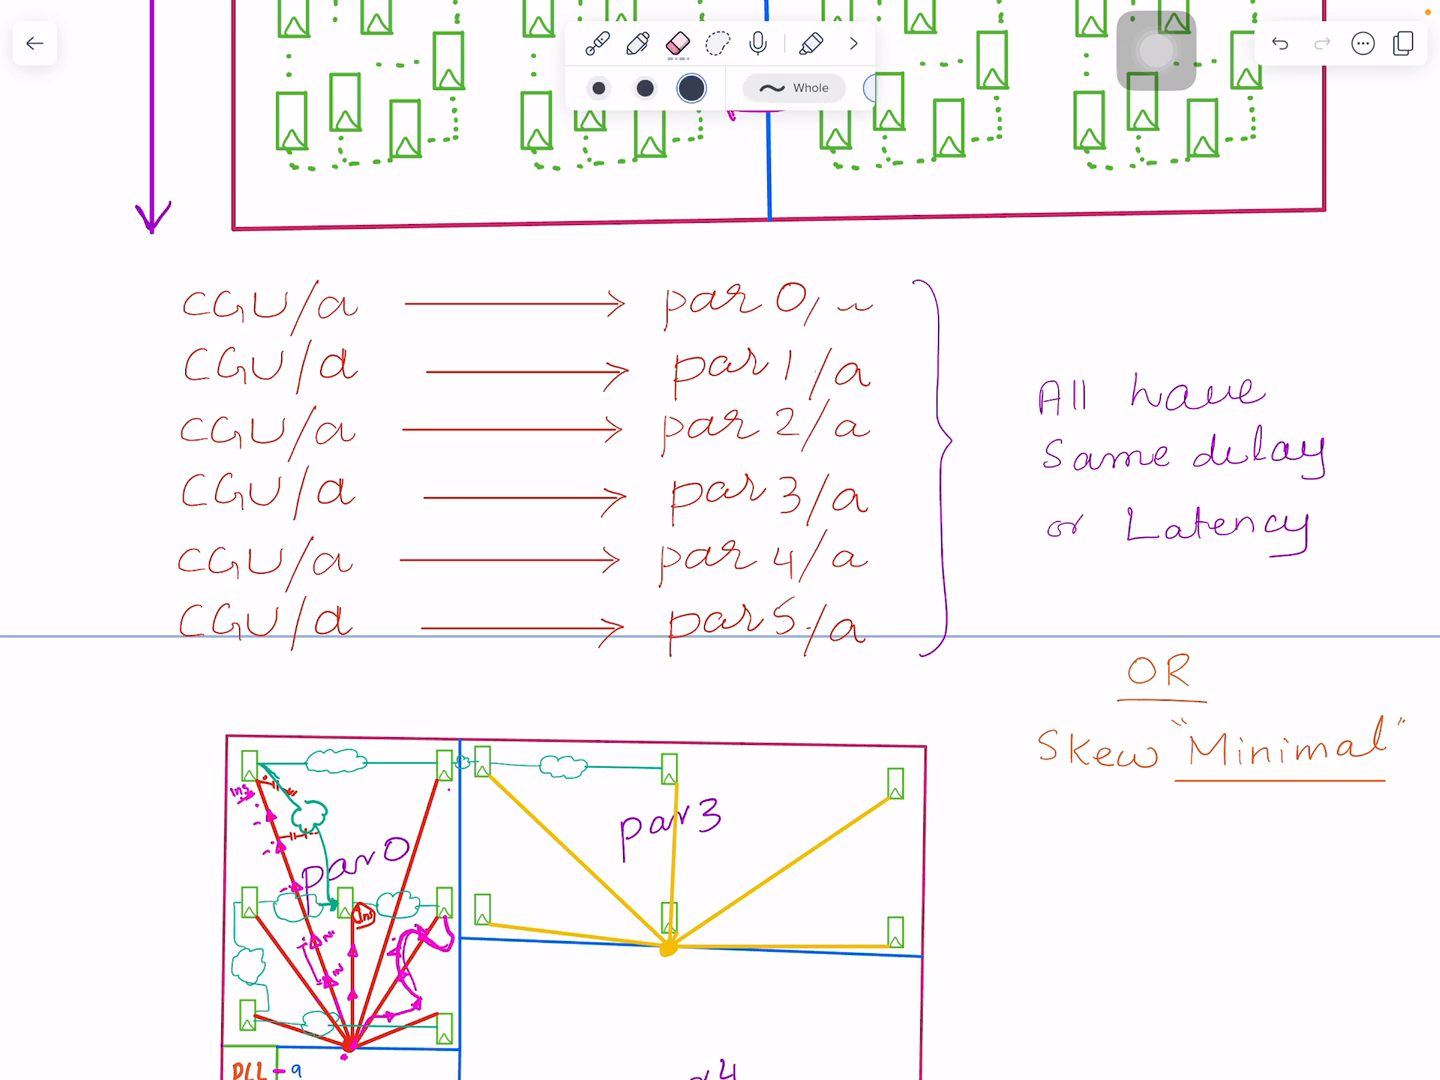
pyautogui.click(639, 42)
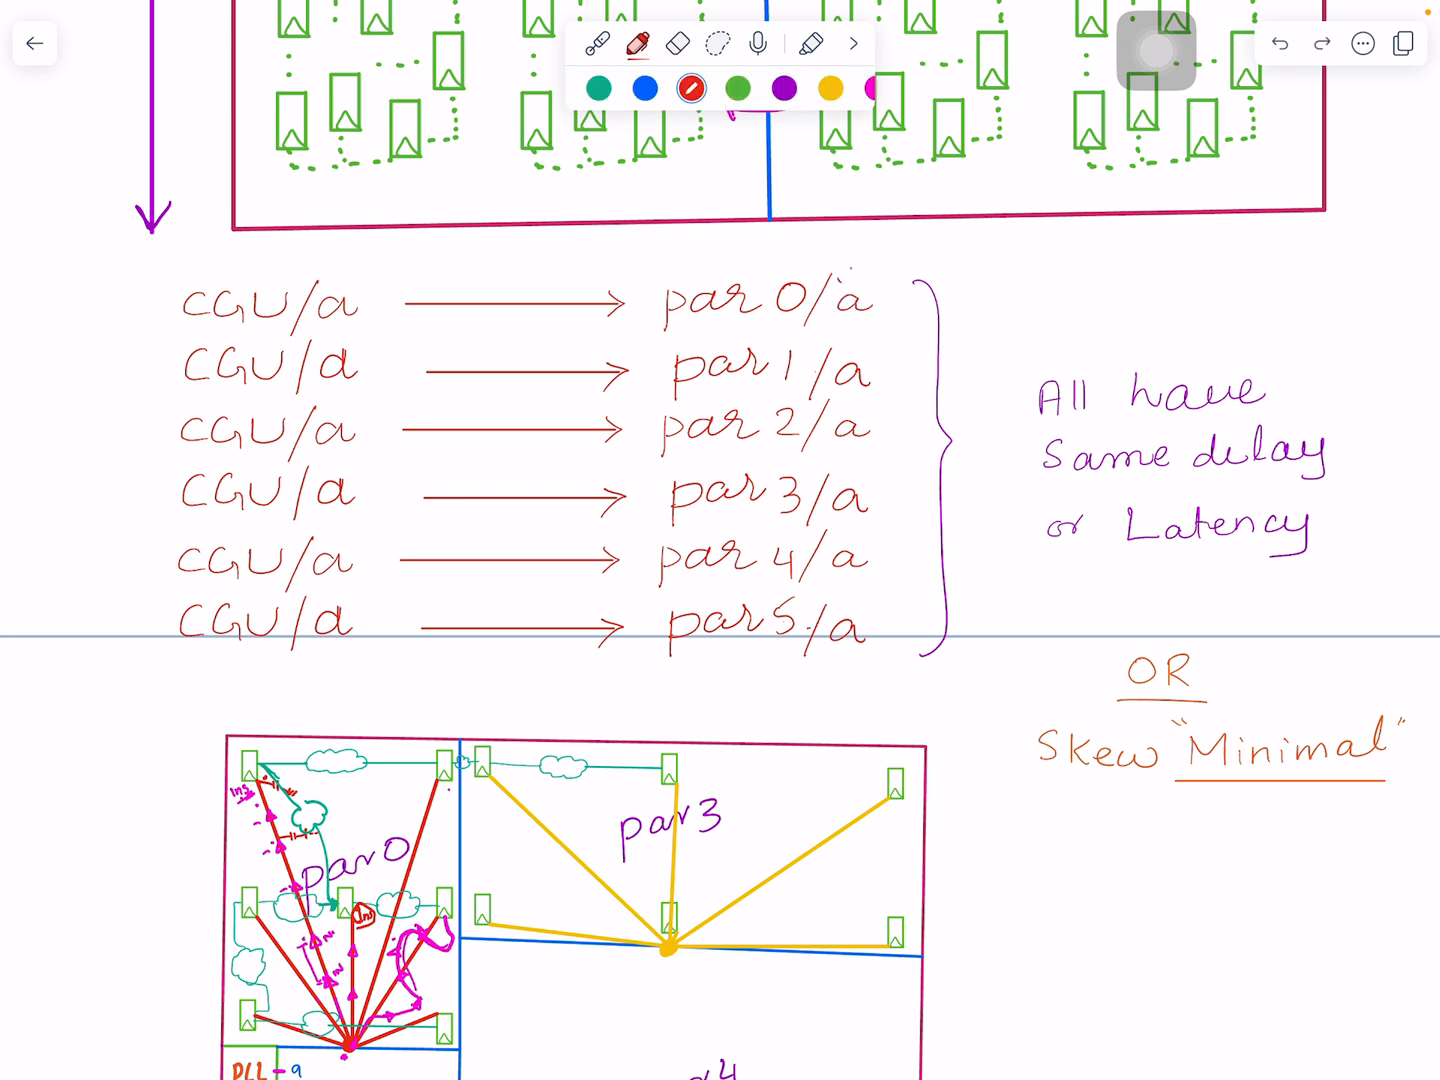
pyautogui.write('clk')
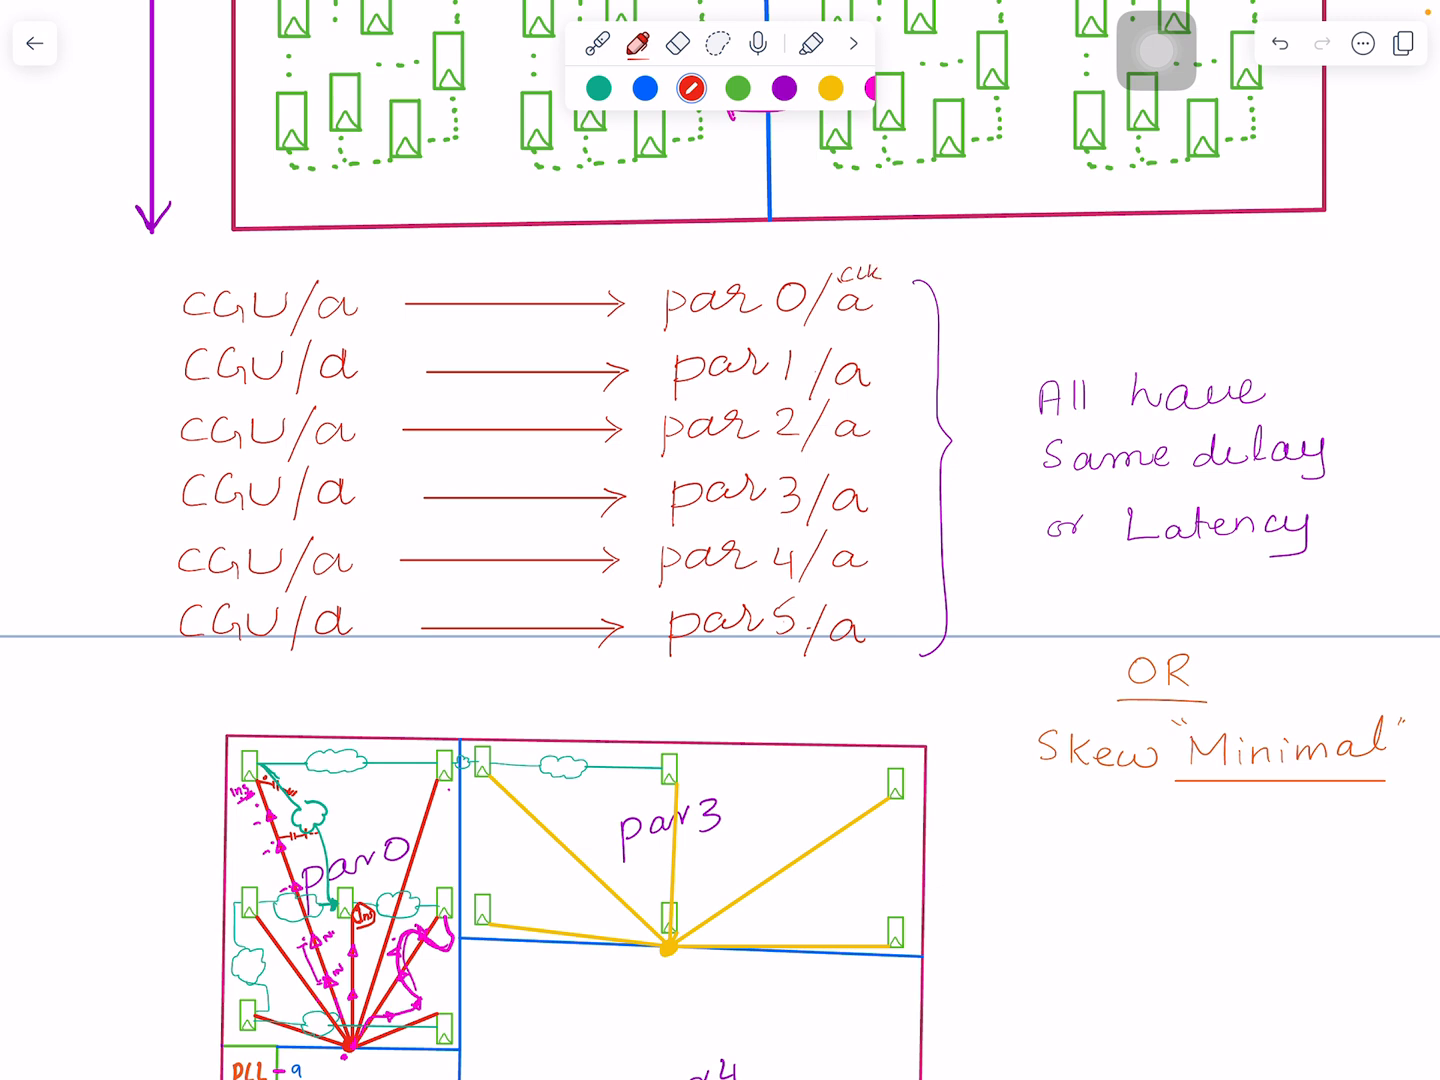
pyautogui.write('clk')
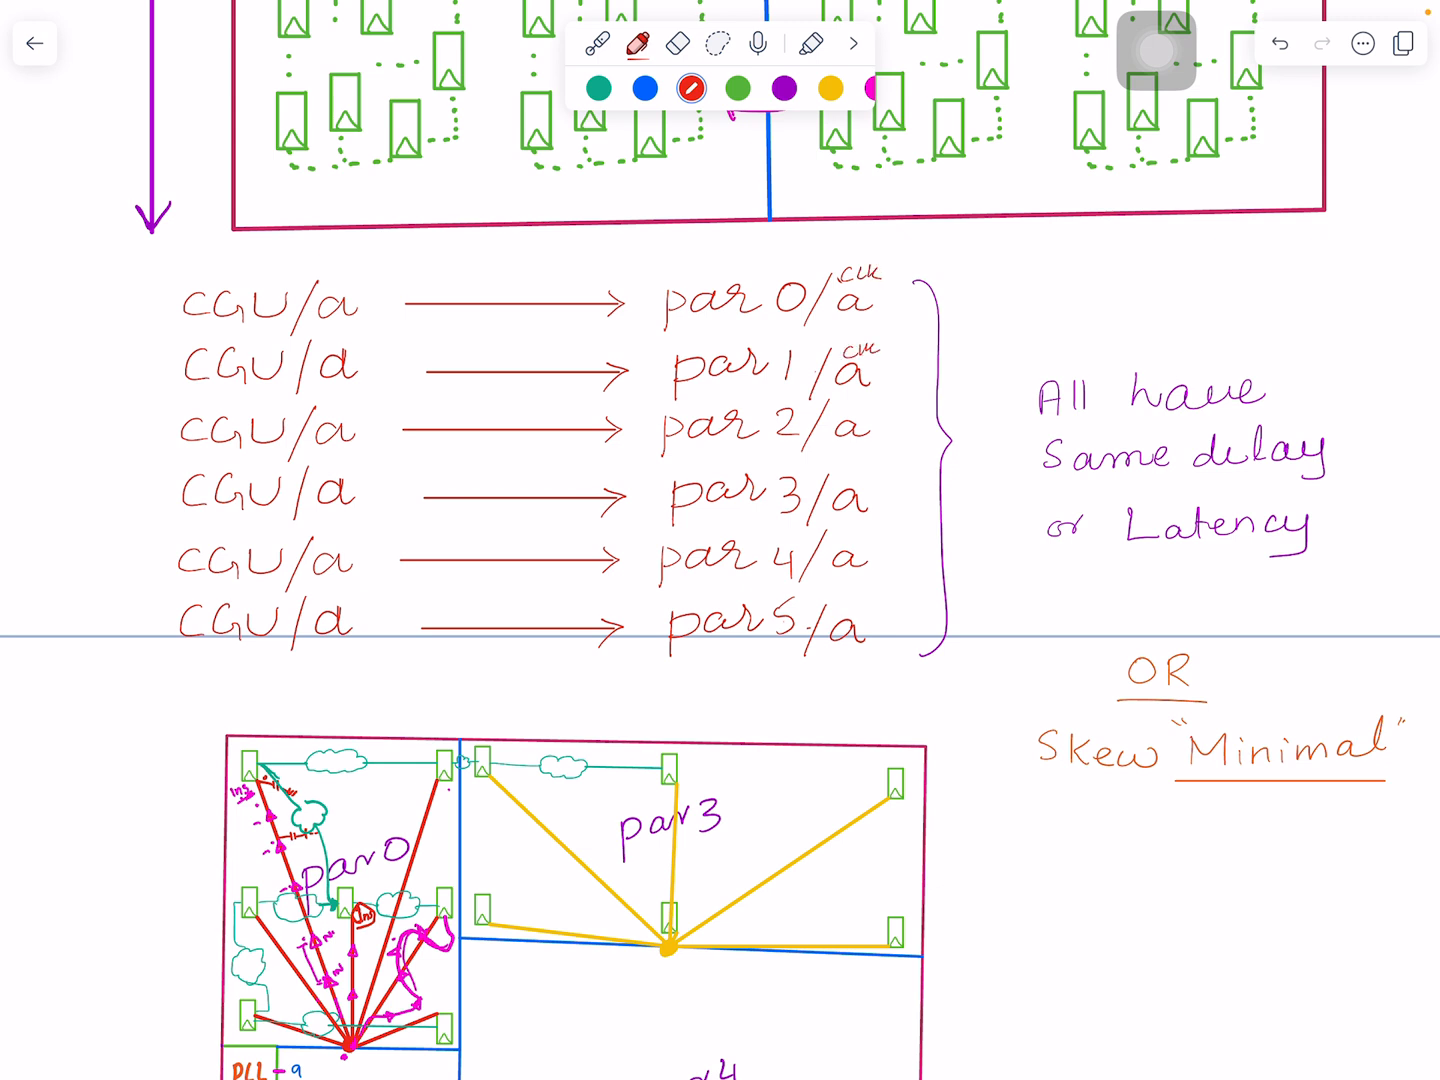
pyautogui.click(599, 42)
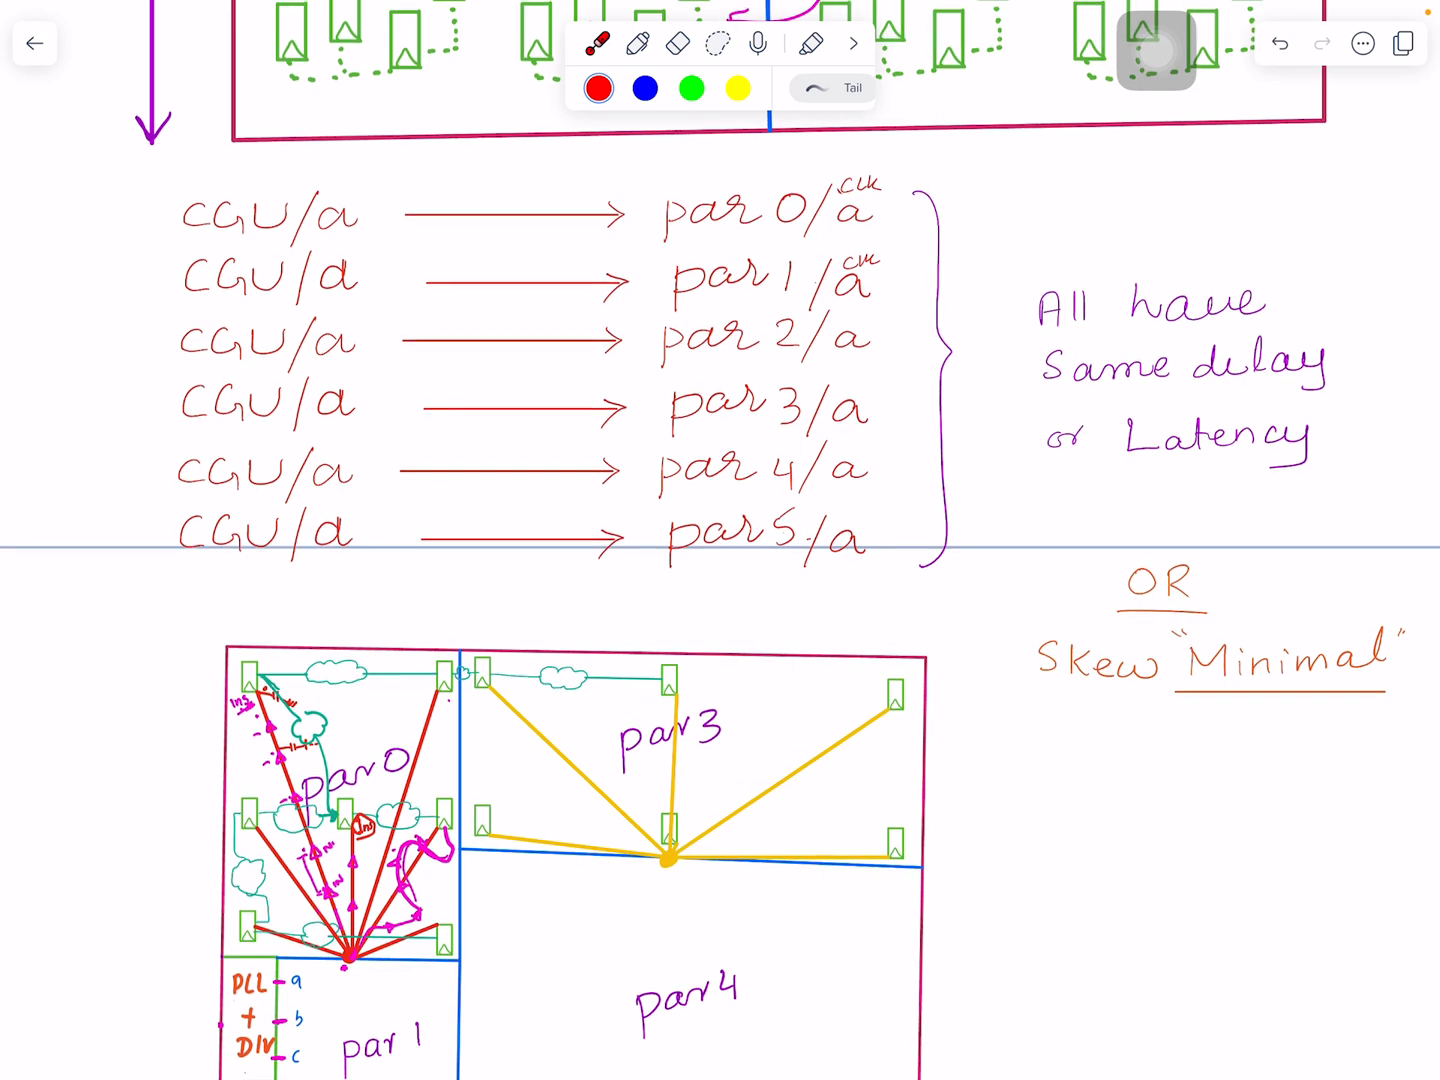
pyautogui.click(787, 405)
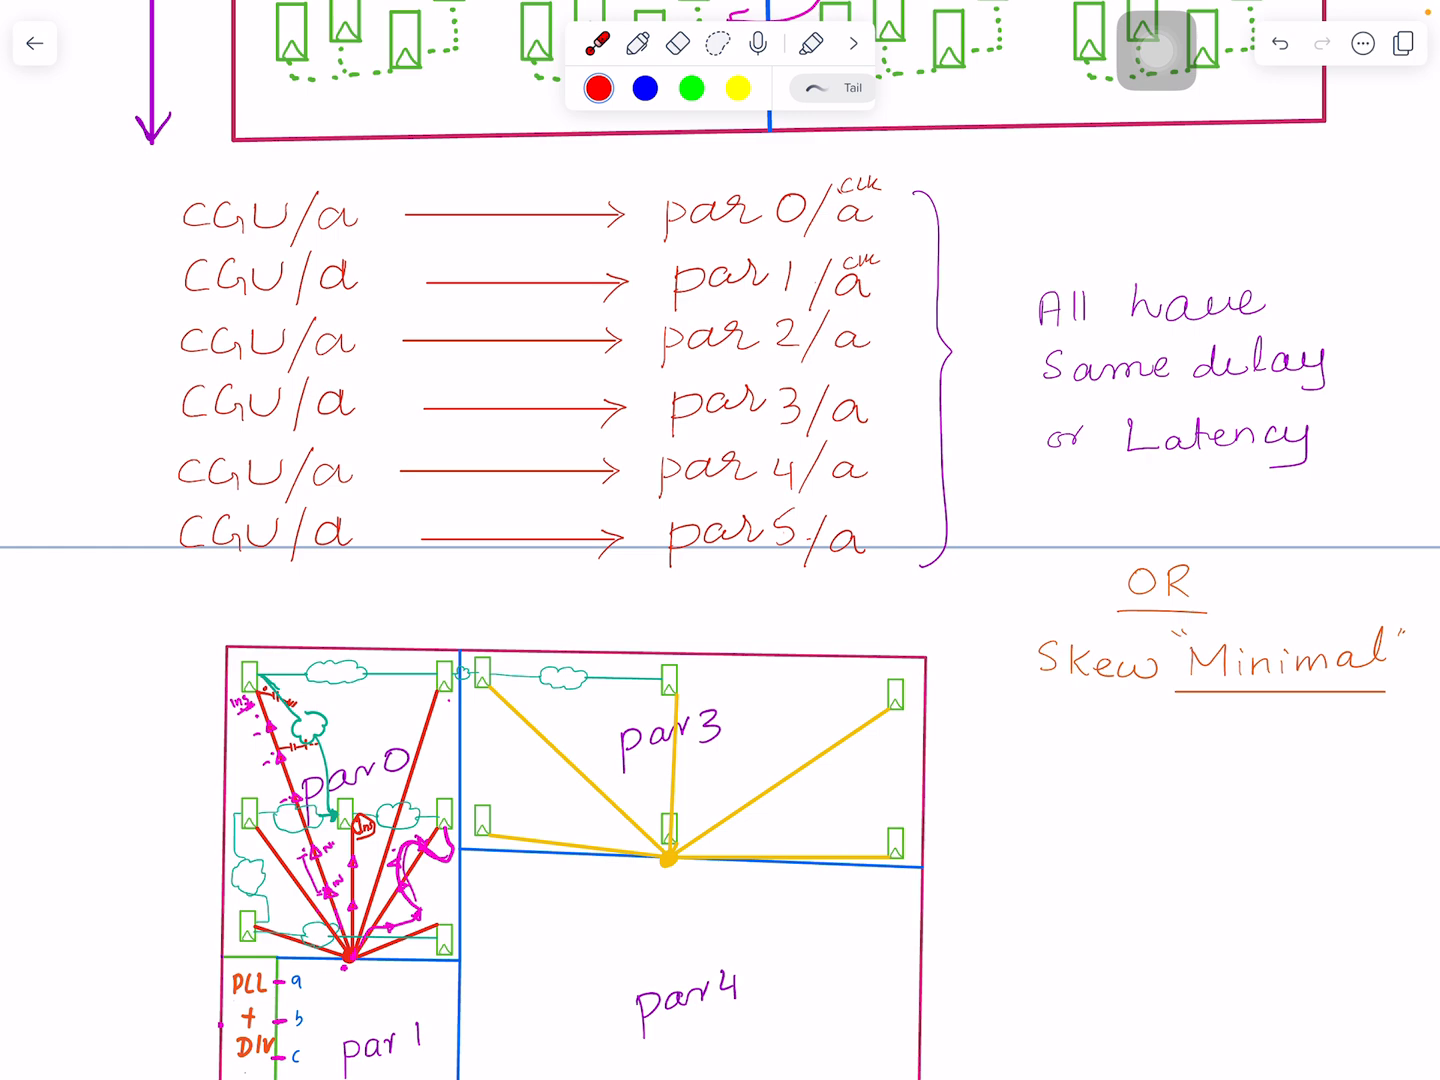
pyautogui.scroll(-3)
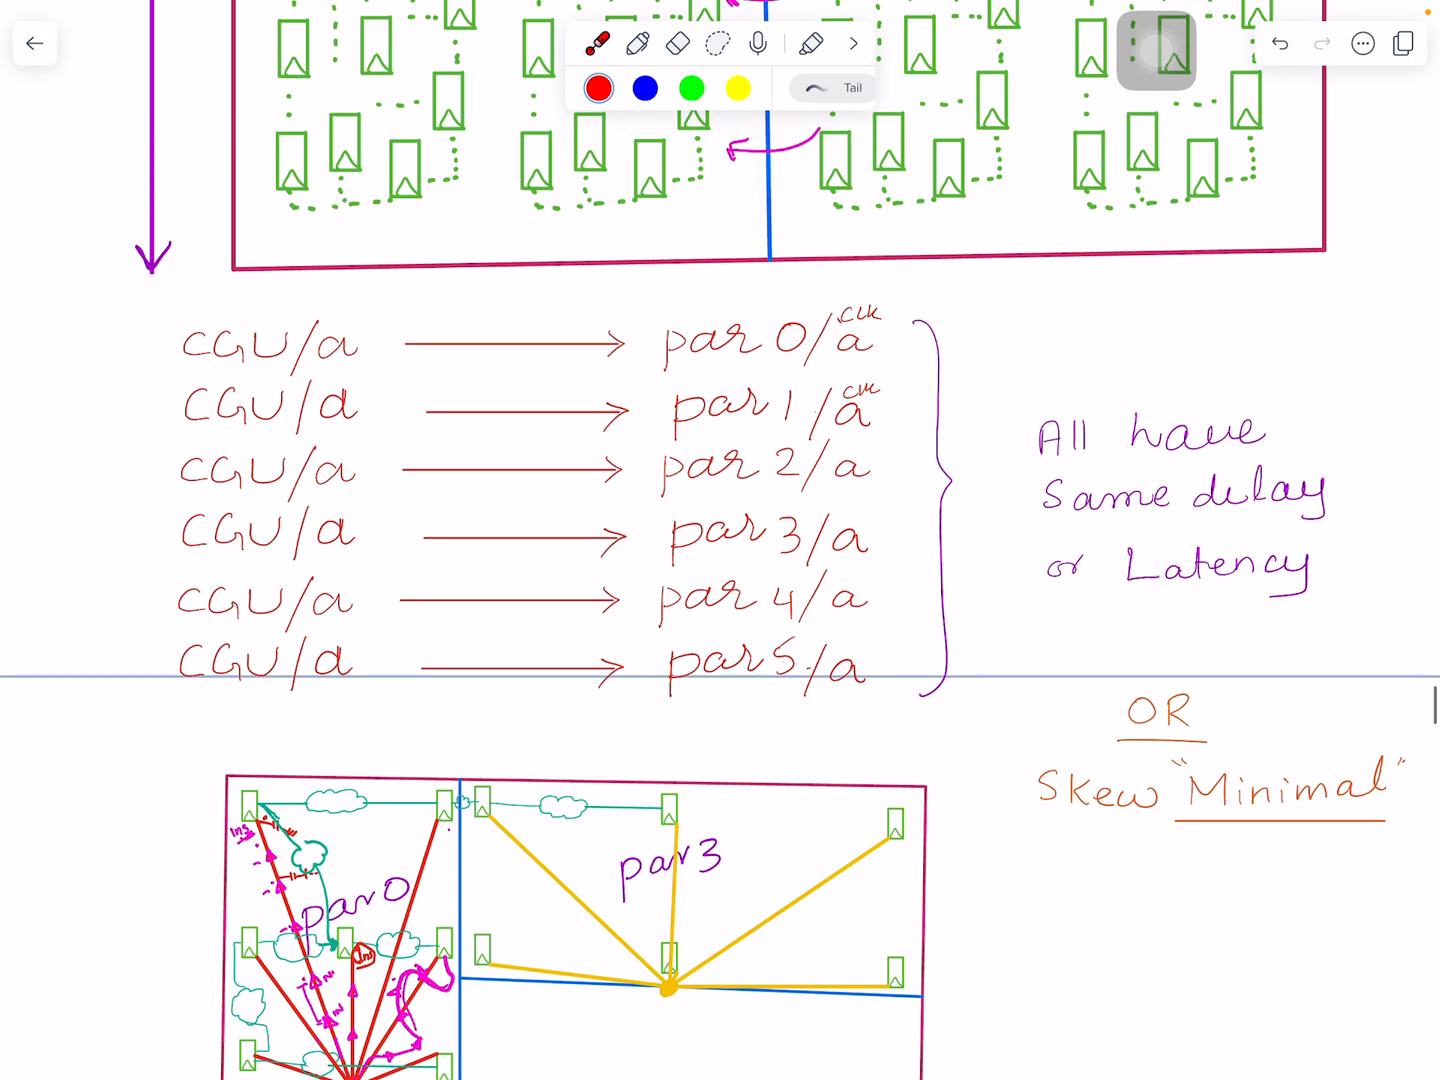
# Point at par0/a, then scroll down to the OSCIL–CGU diagram with green arrows.
pyautogui.click(820, 336)
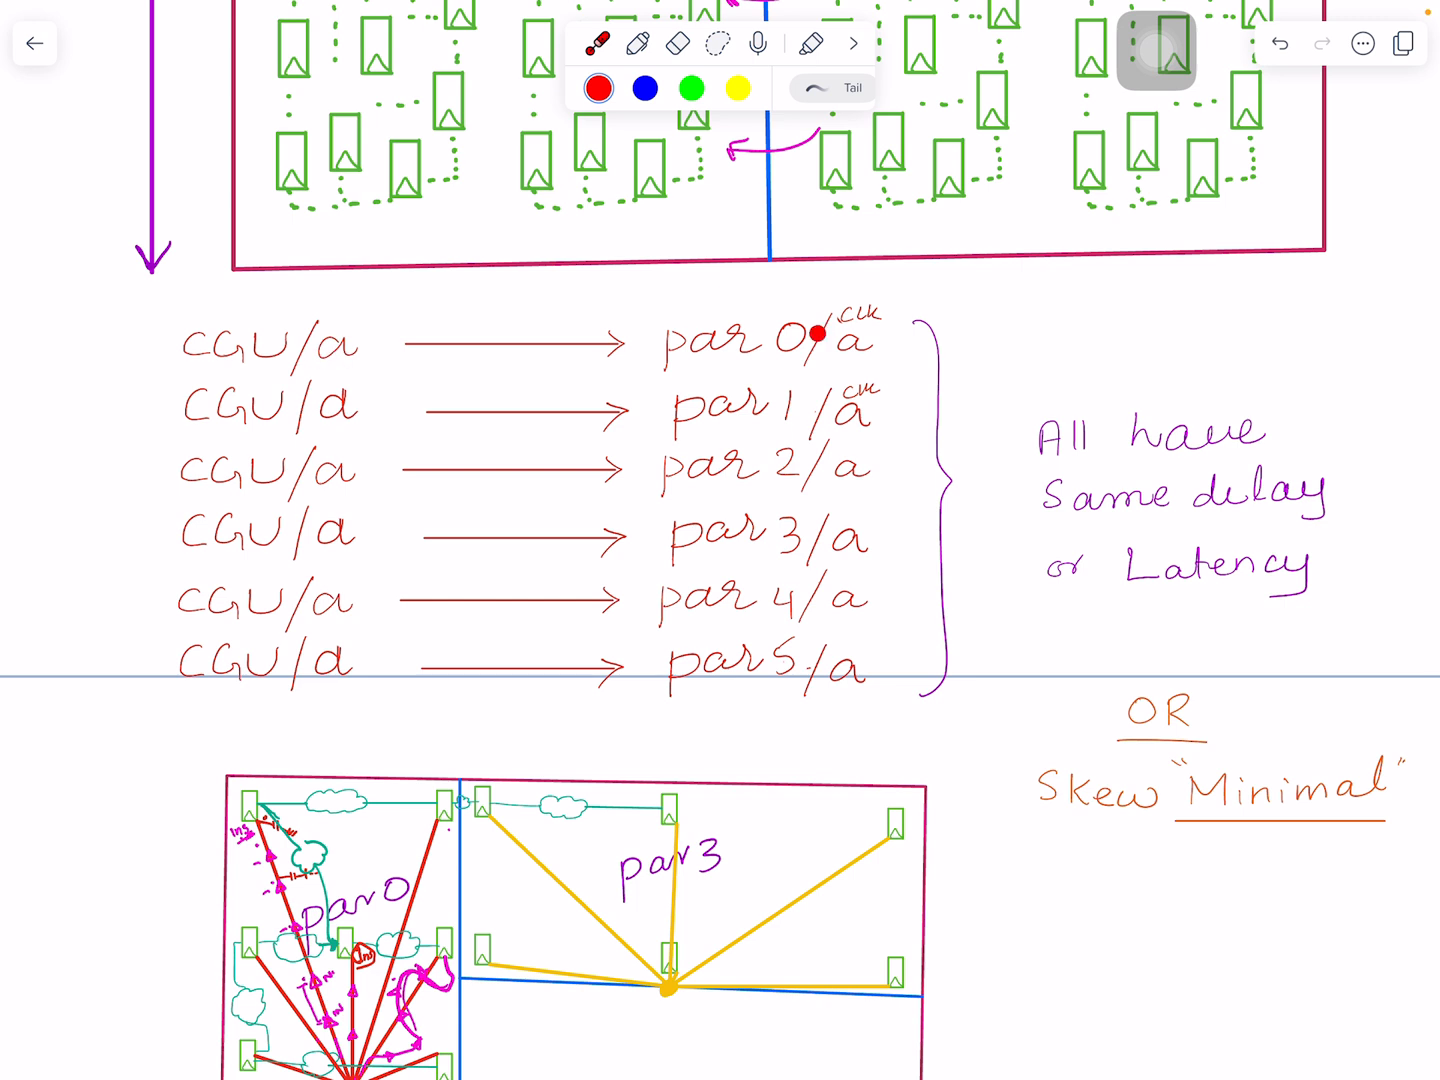
pyautogui.scroll(-3)
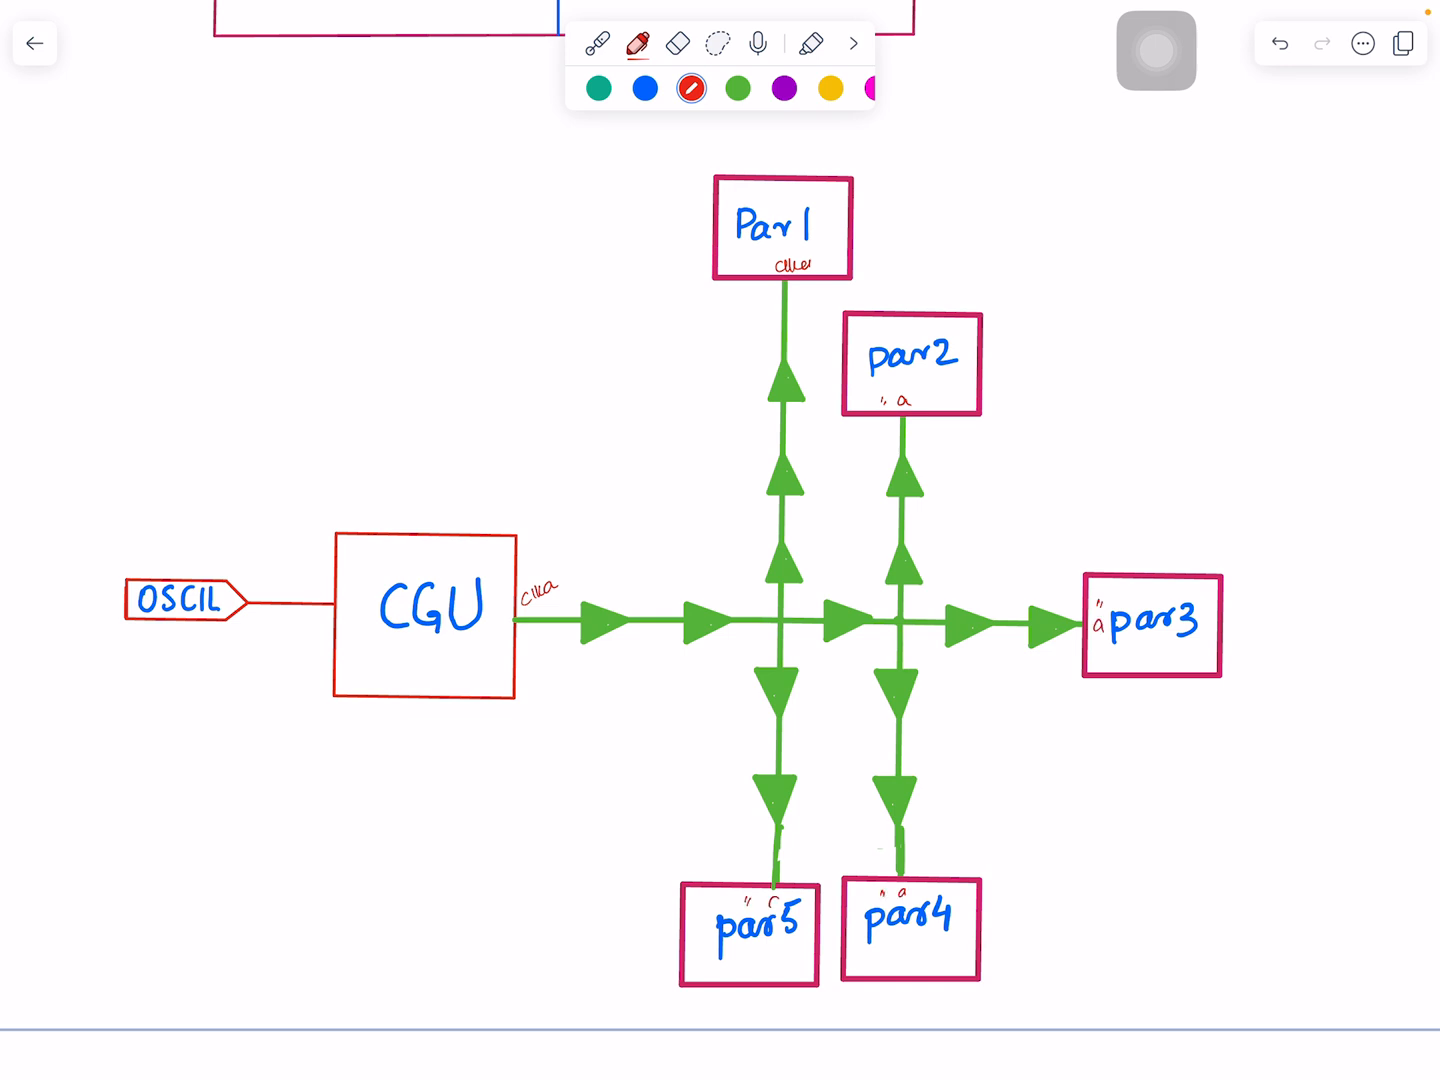
# Laser-point along the green clock tree from CGU to par1–par5, then reselect the pen.
pyautogui.click(600, 42)
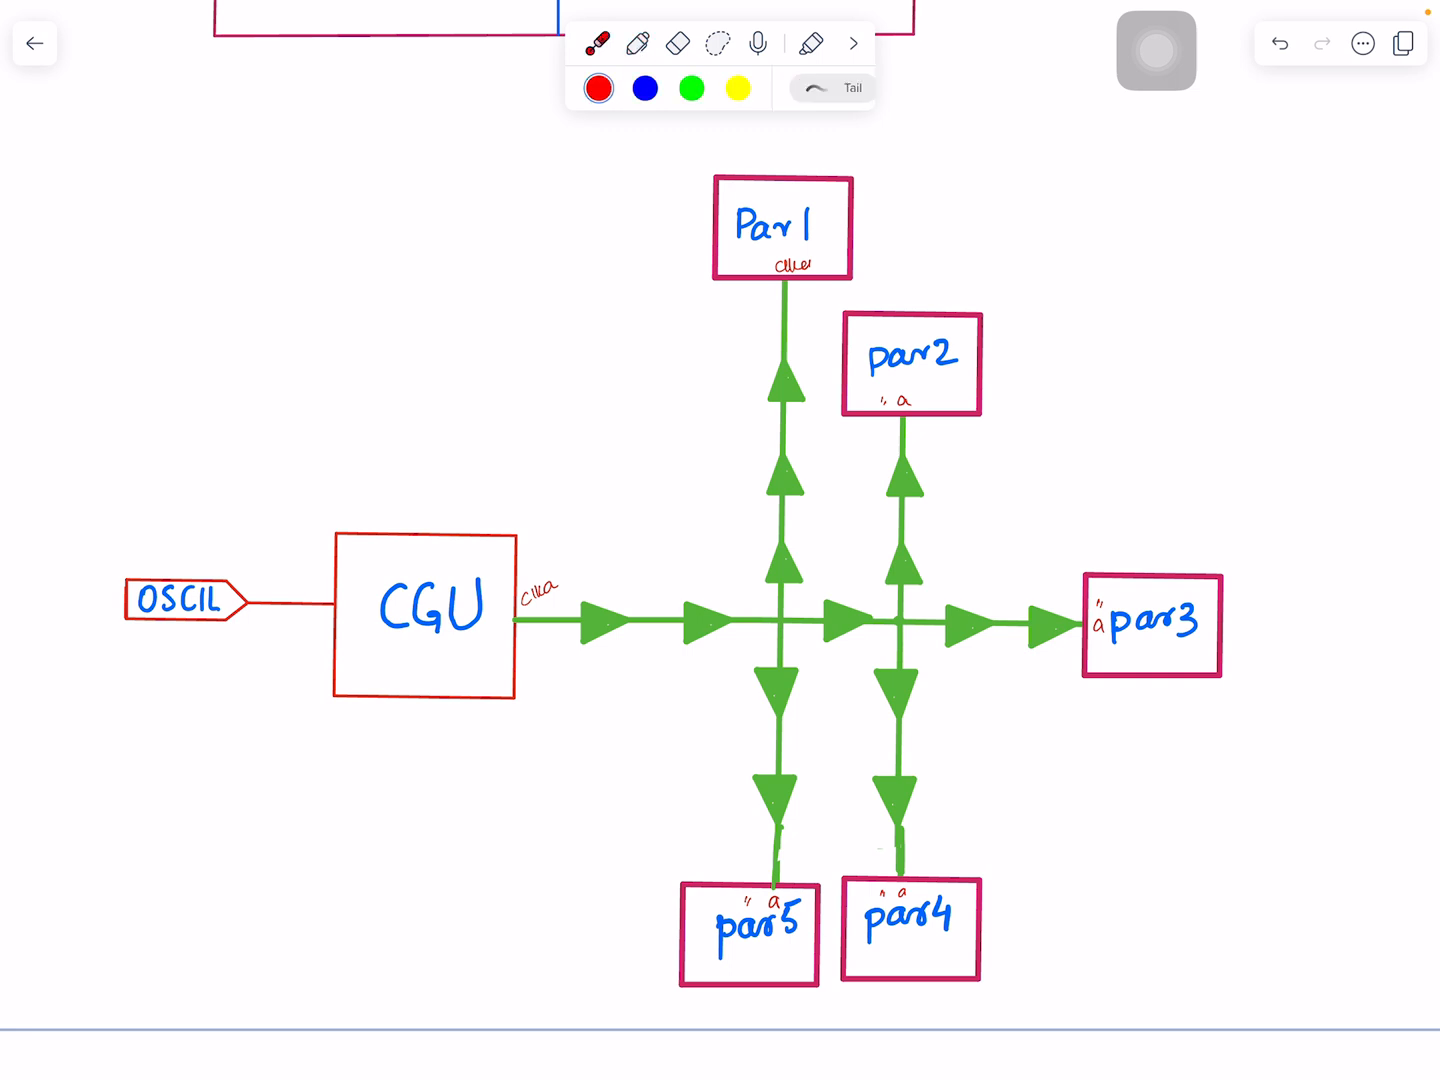
pyautogui.click(785, 277)
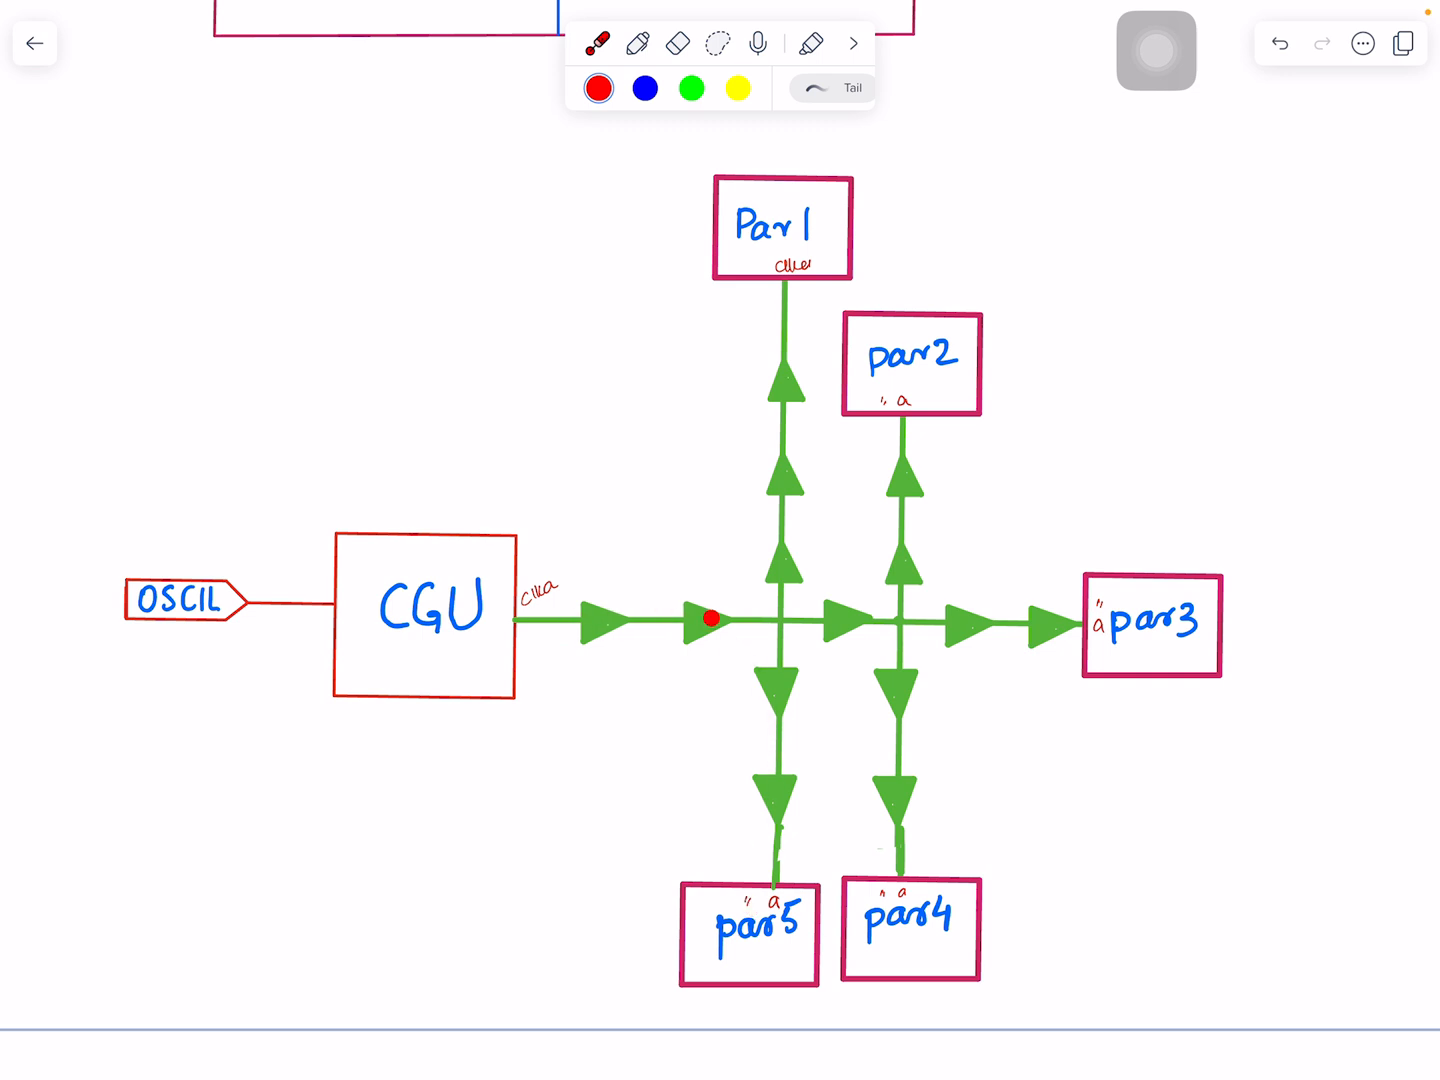
pyautogui.click(711, 617)
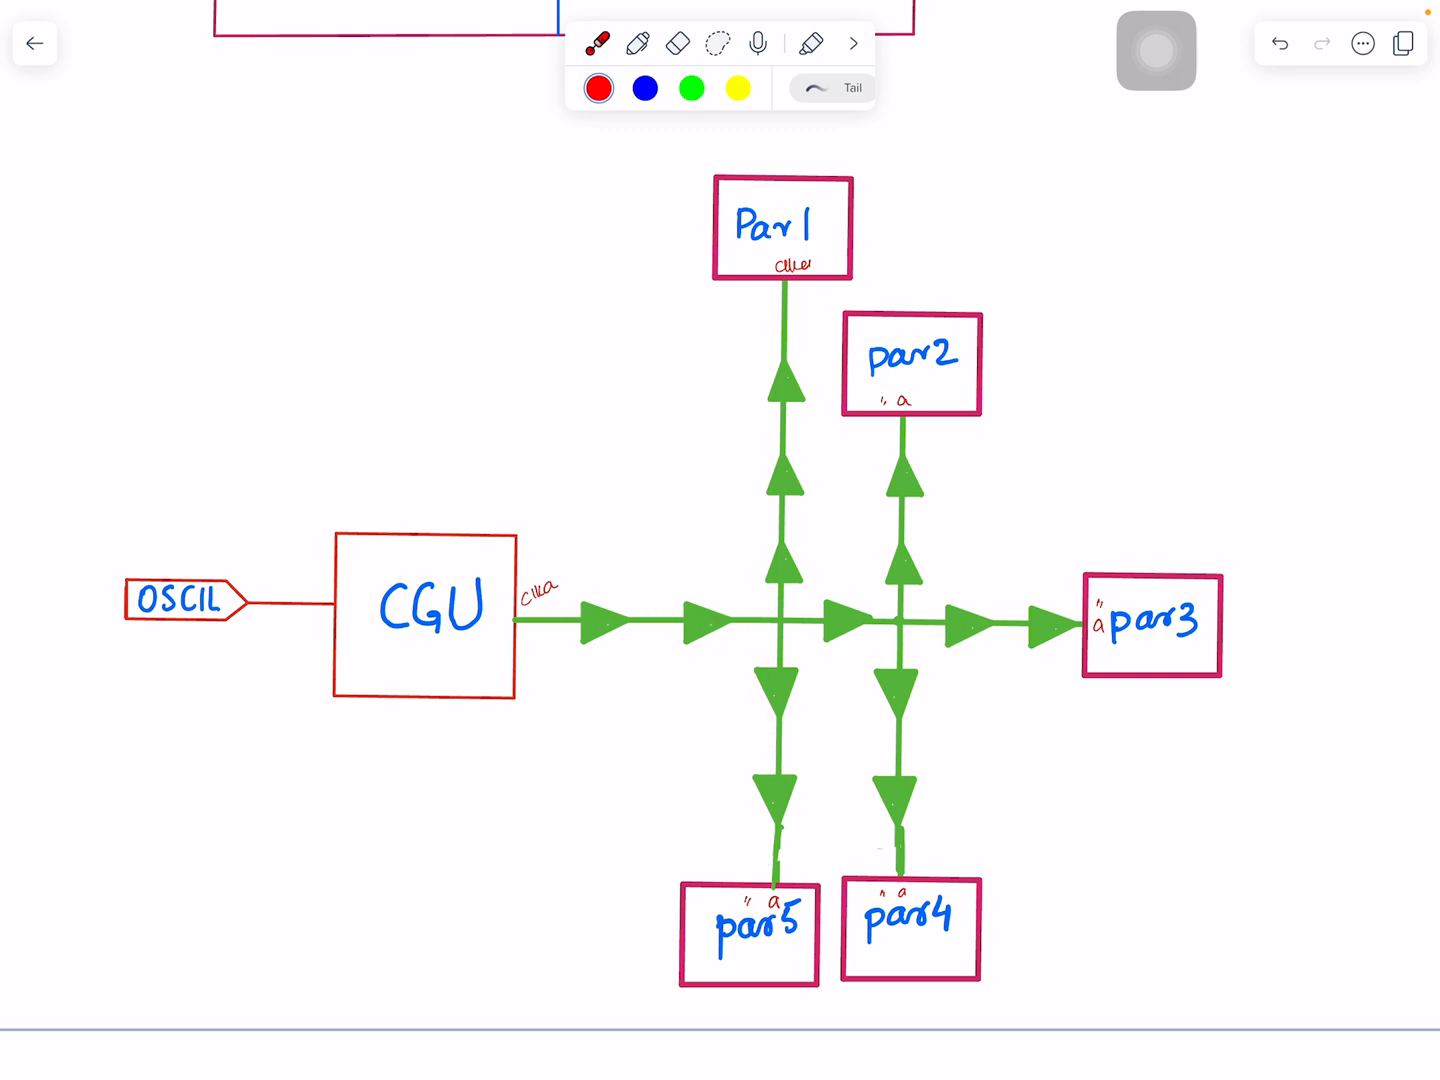
pyautogui.click(1084, 628)
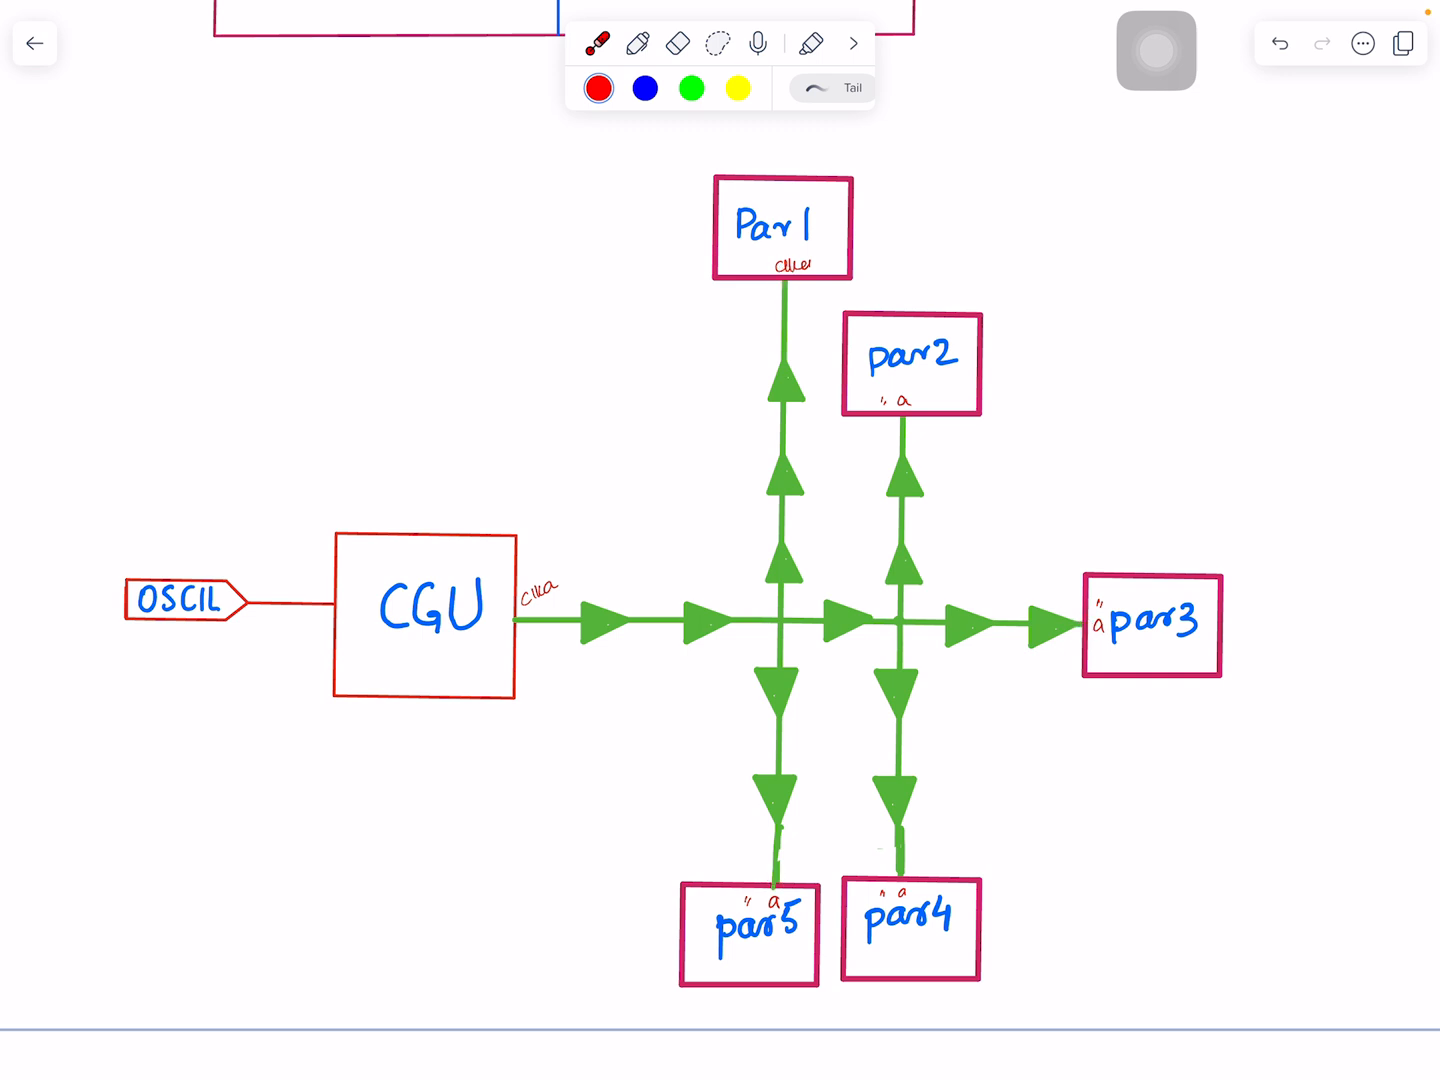
pyautogui.click(750, 718)
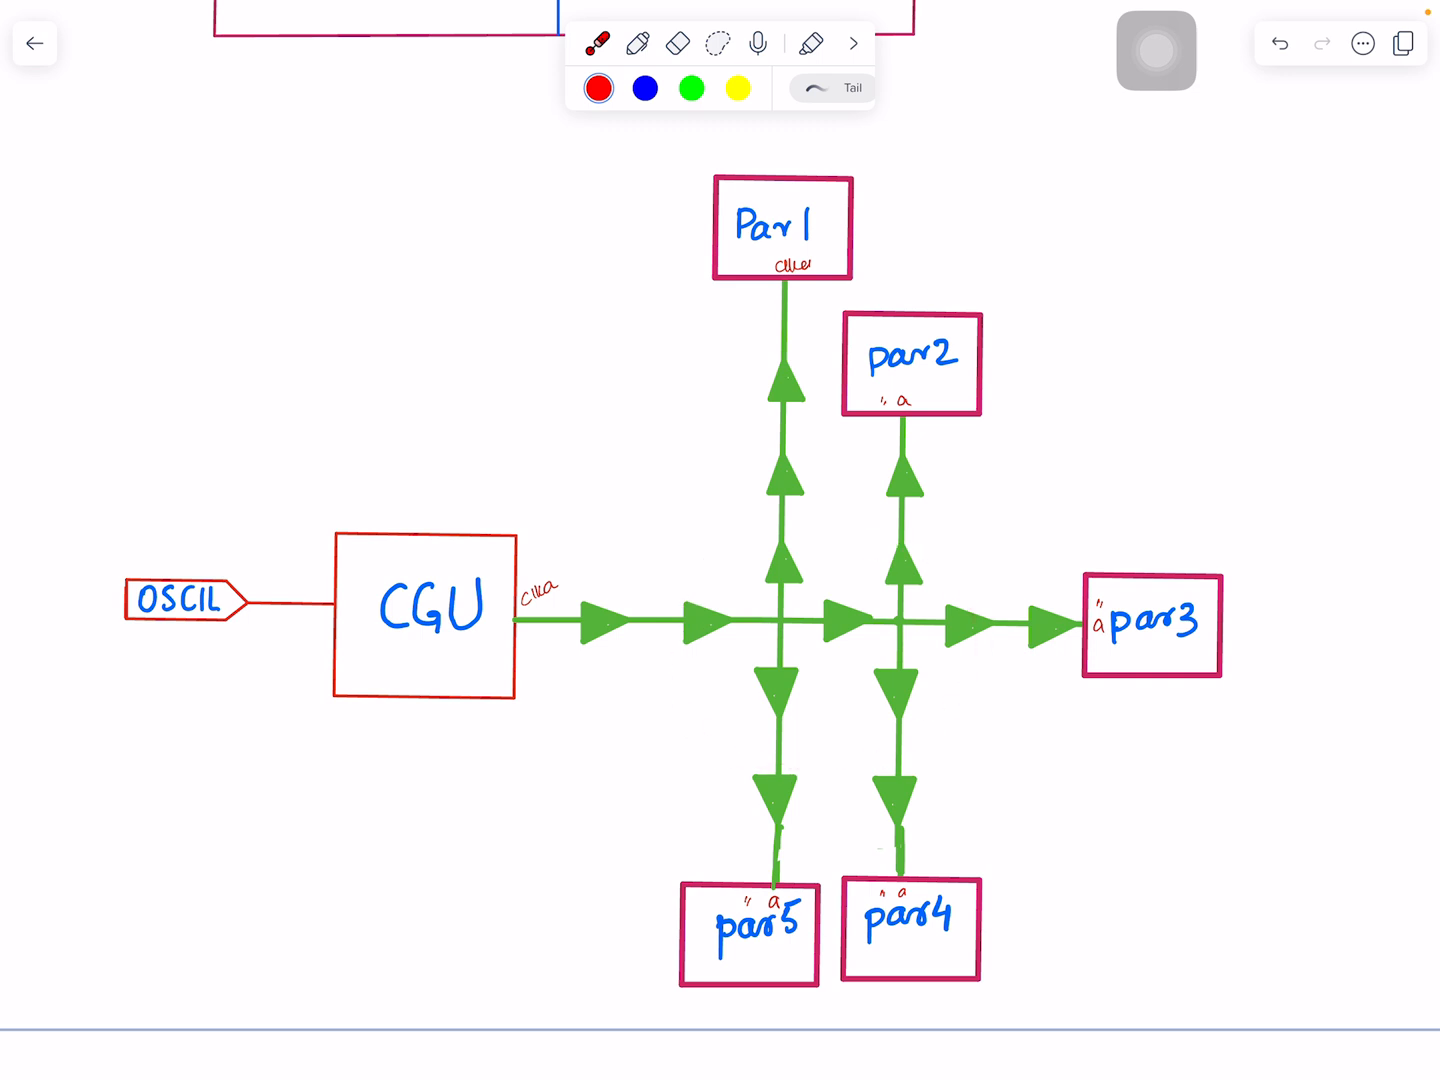
pyautogui.click(773, 865)
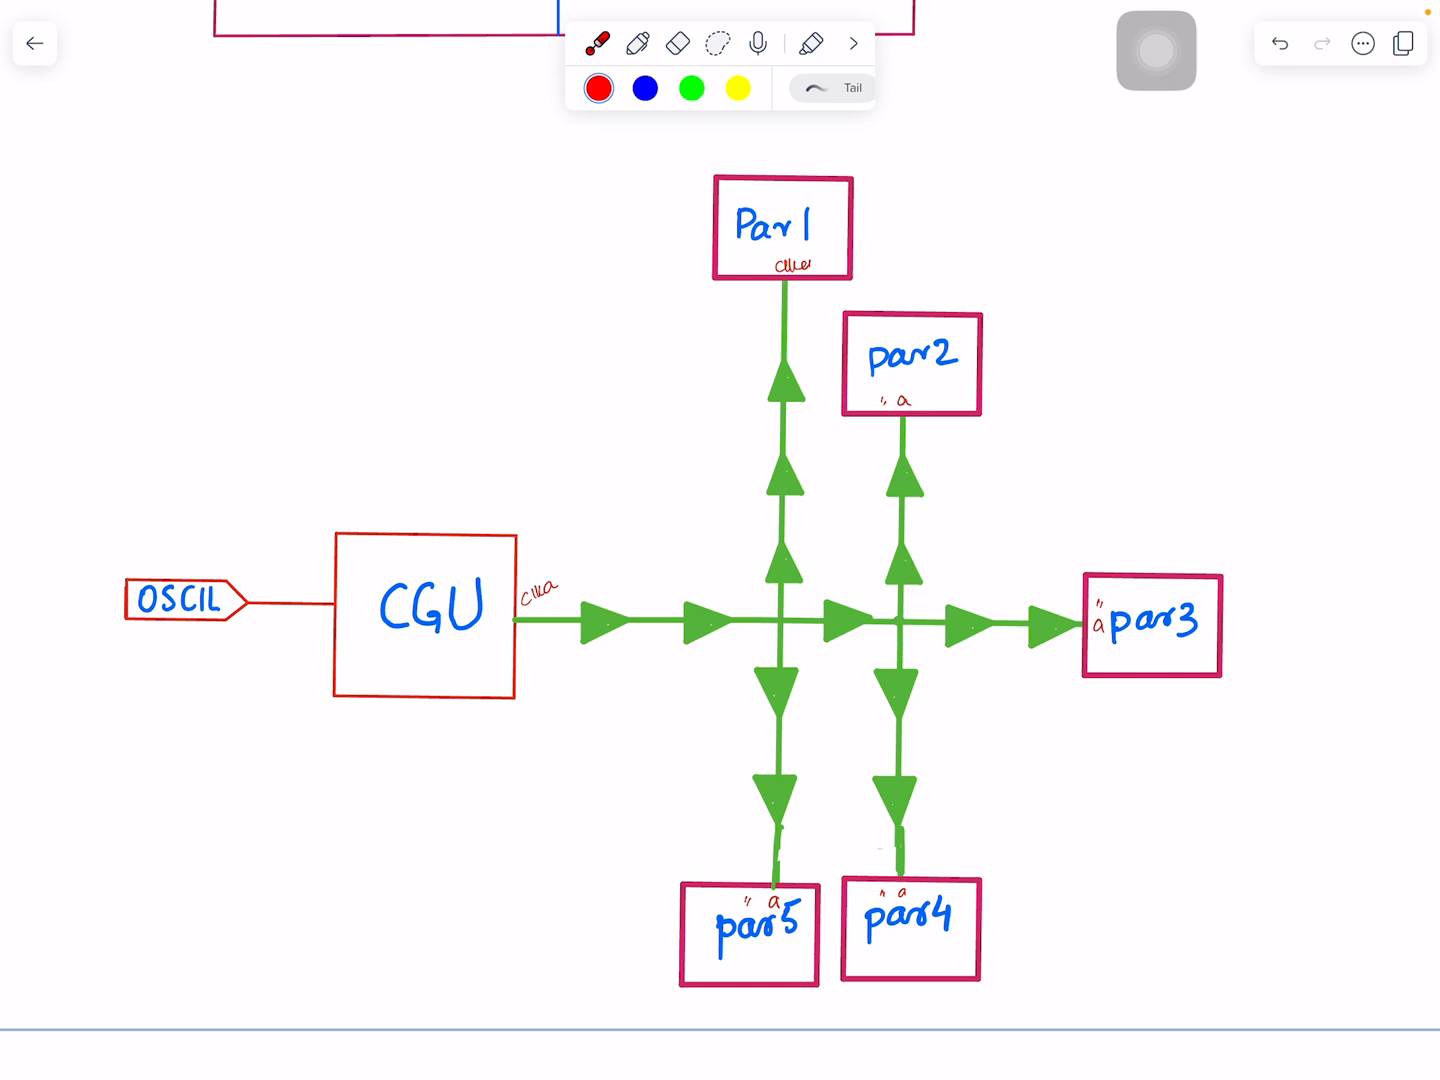
pyautogui.click(820, 525)
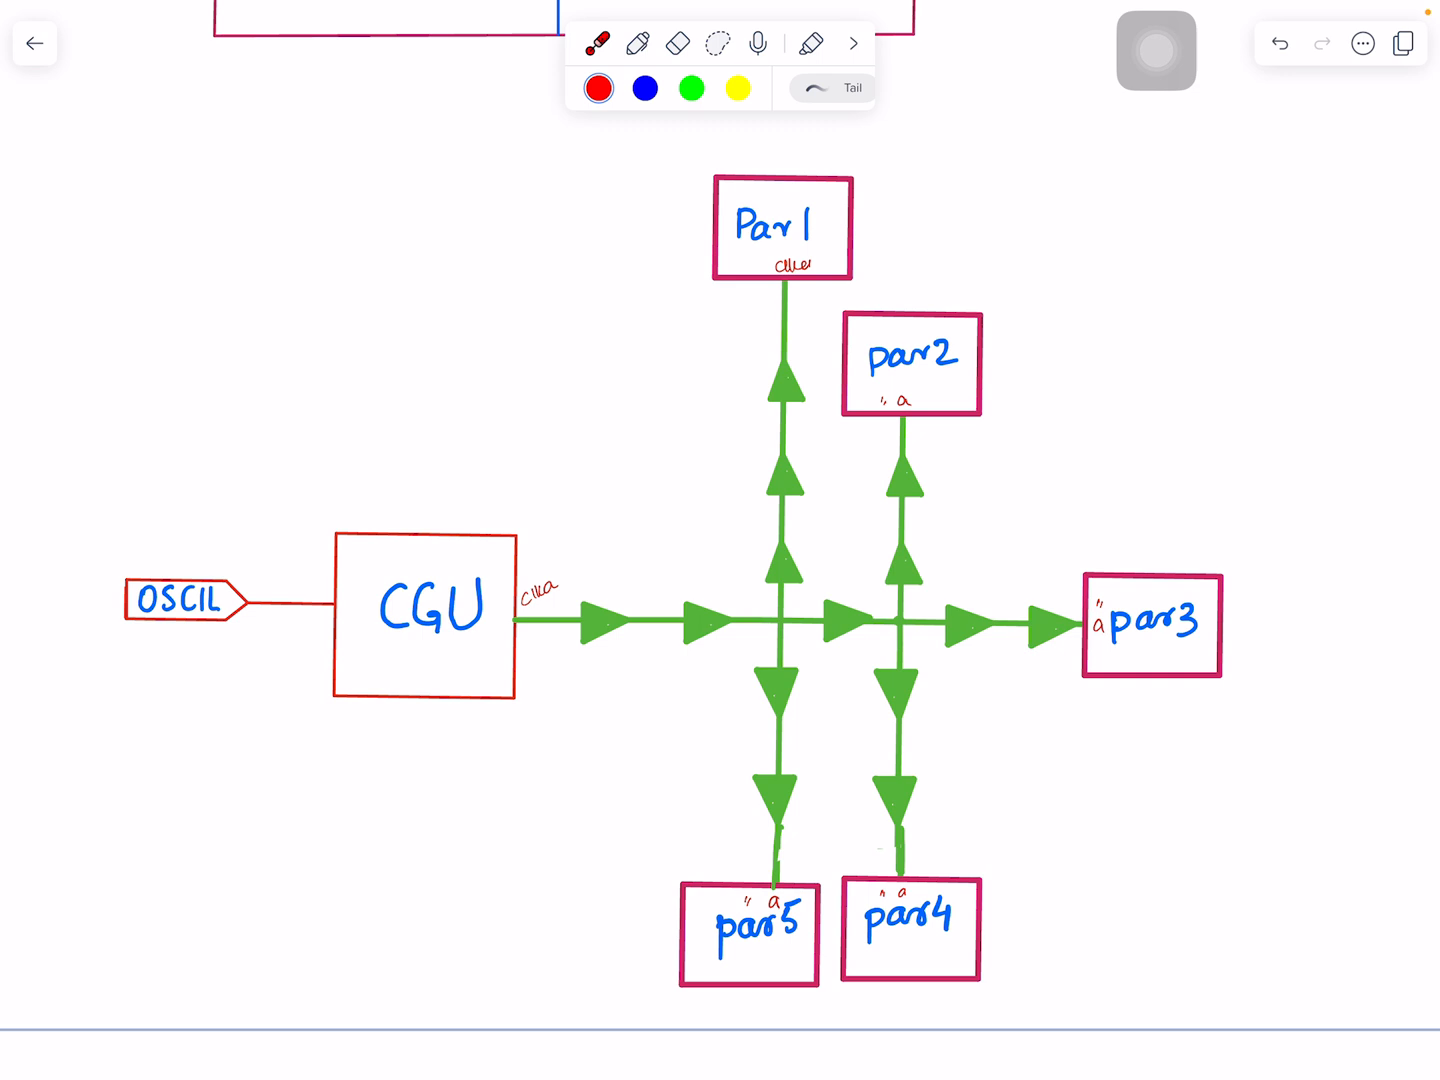
pyautogui.click(638, 42)
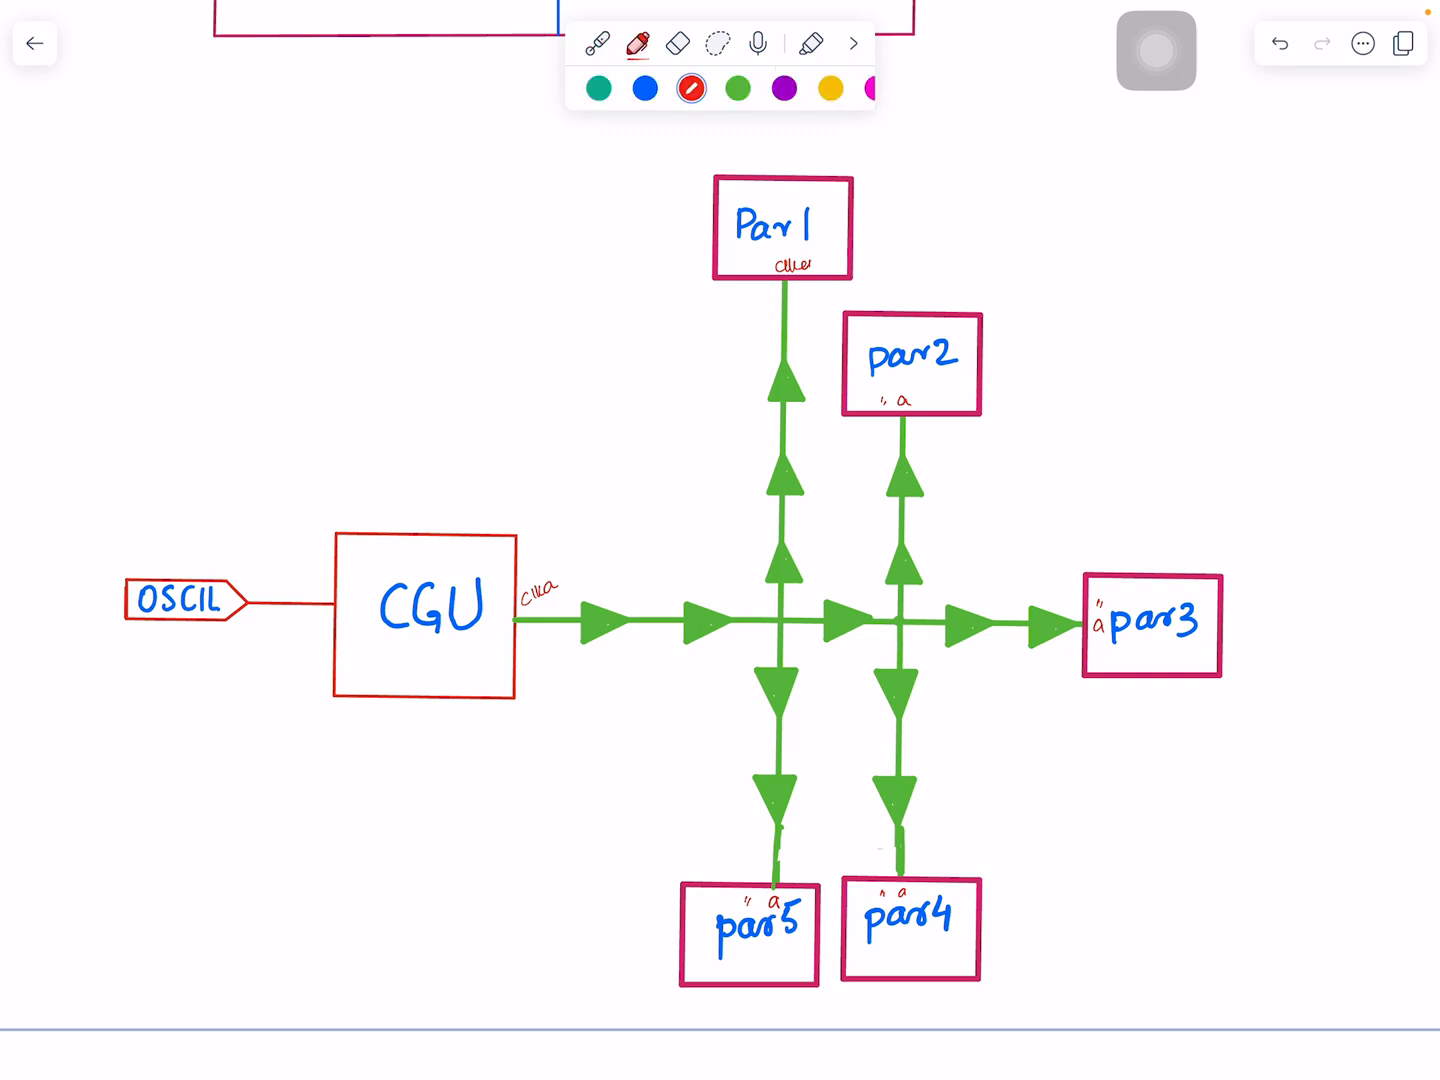
# Draw a red box with a branching wire and four small circles above CGU.
pyautogui.moveTo(265, 330); pyautogui.dragTo(262, 395)
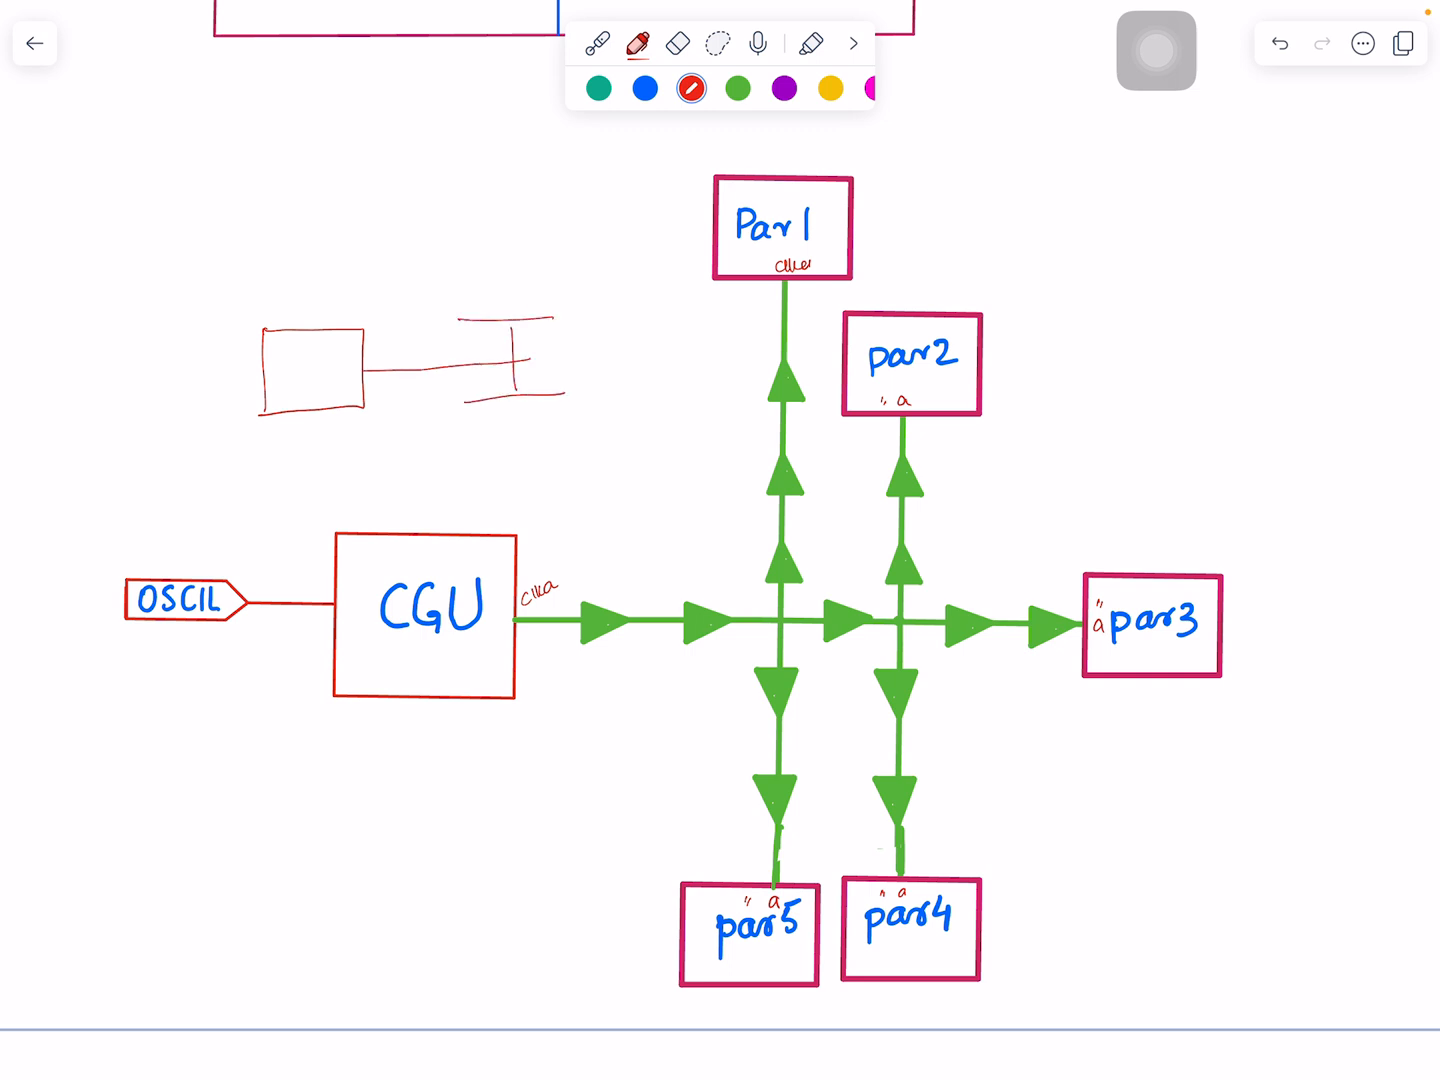
pyautogui.moveTo(420, 300); pyautogui.dragTo(432, 272)
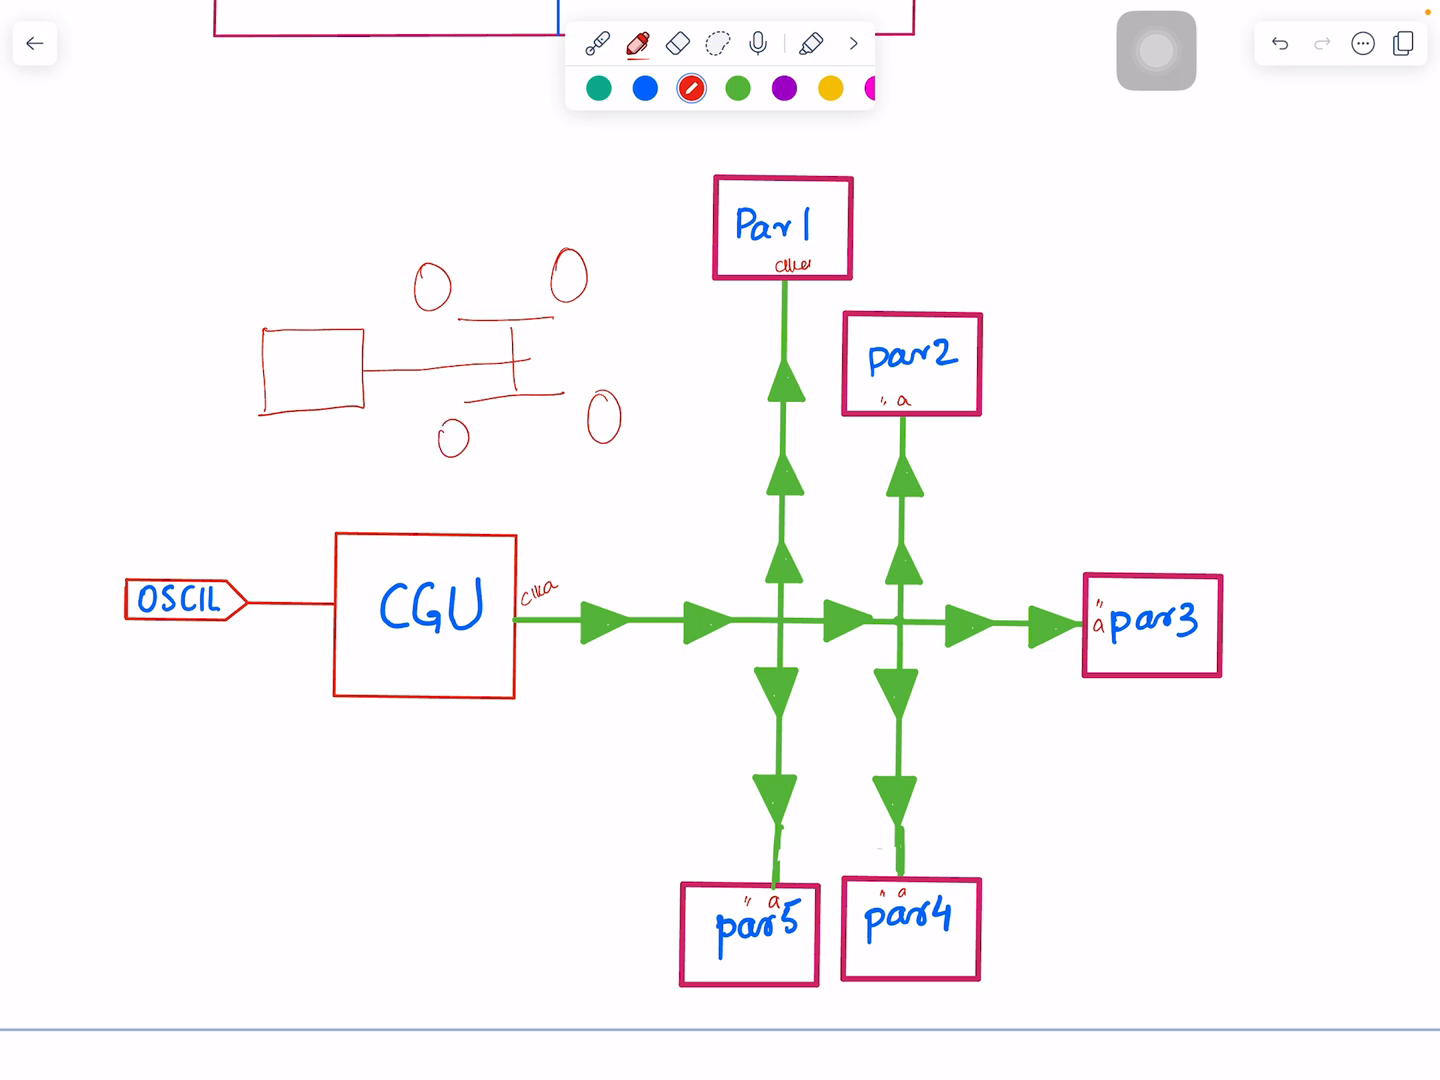
pyautogui.click(602, 42)
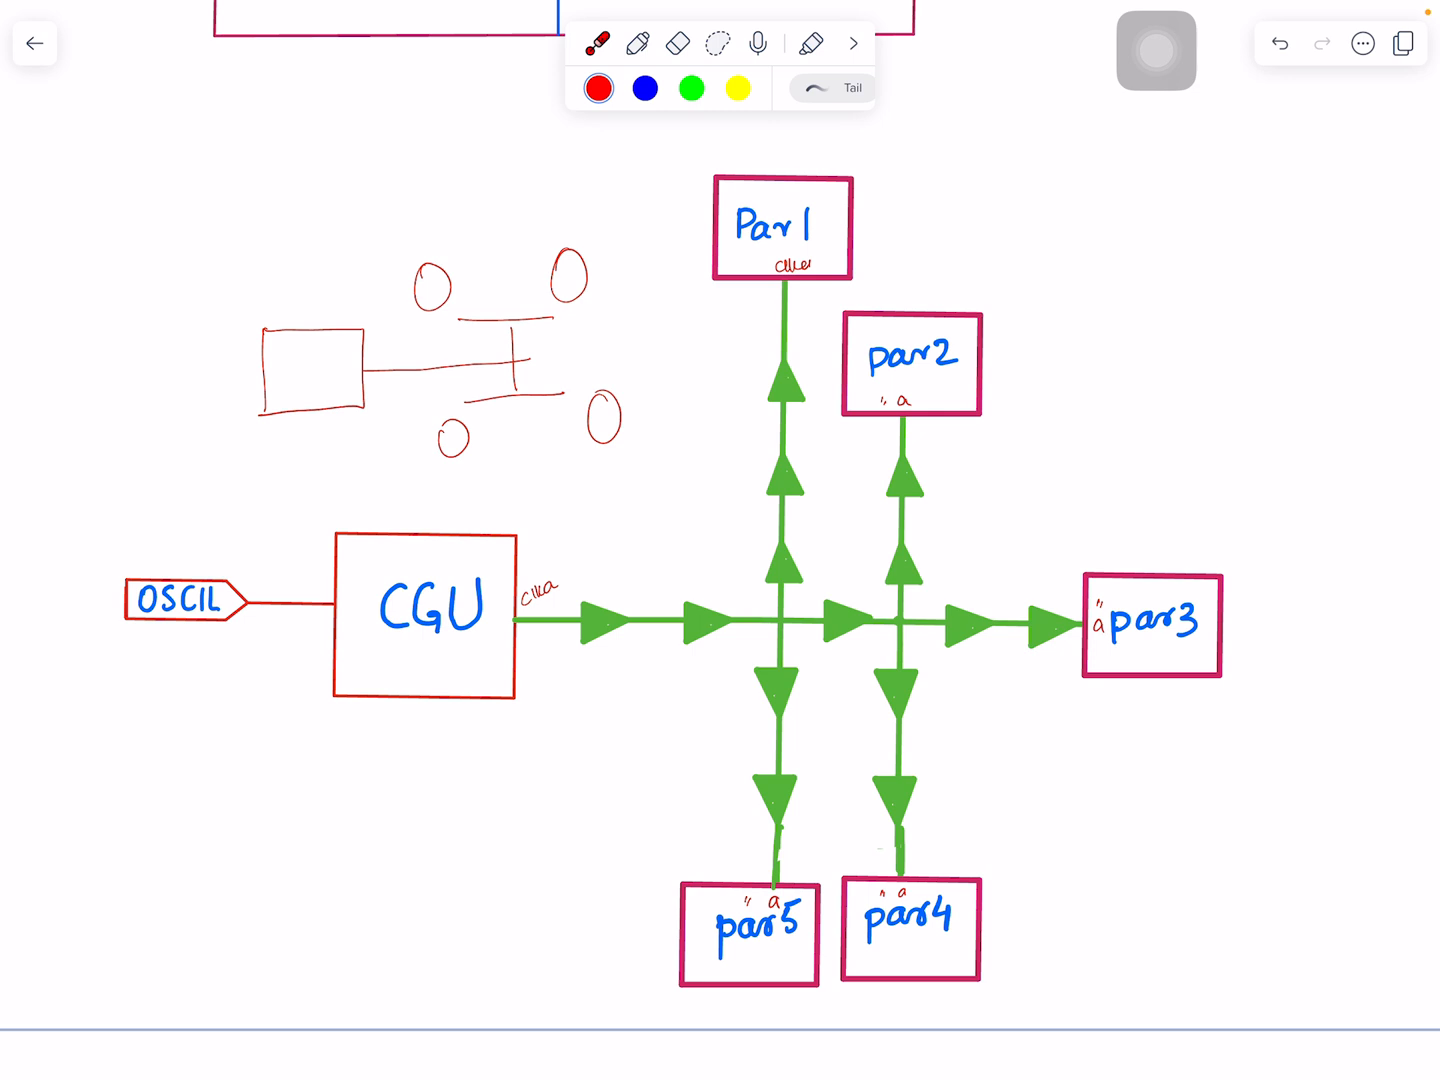
# Revisit the par0–par5 floorplan, laser-pointing at the par0 tree root and other regions.
pyautogui.scroll(-3)
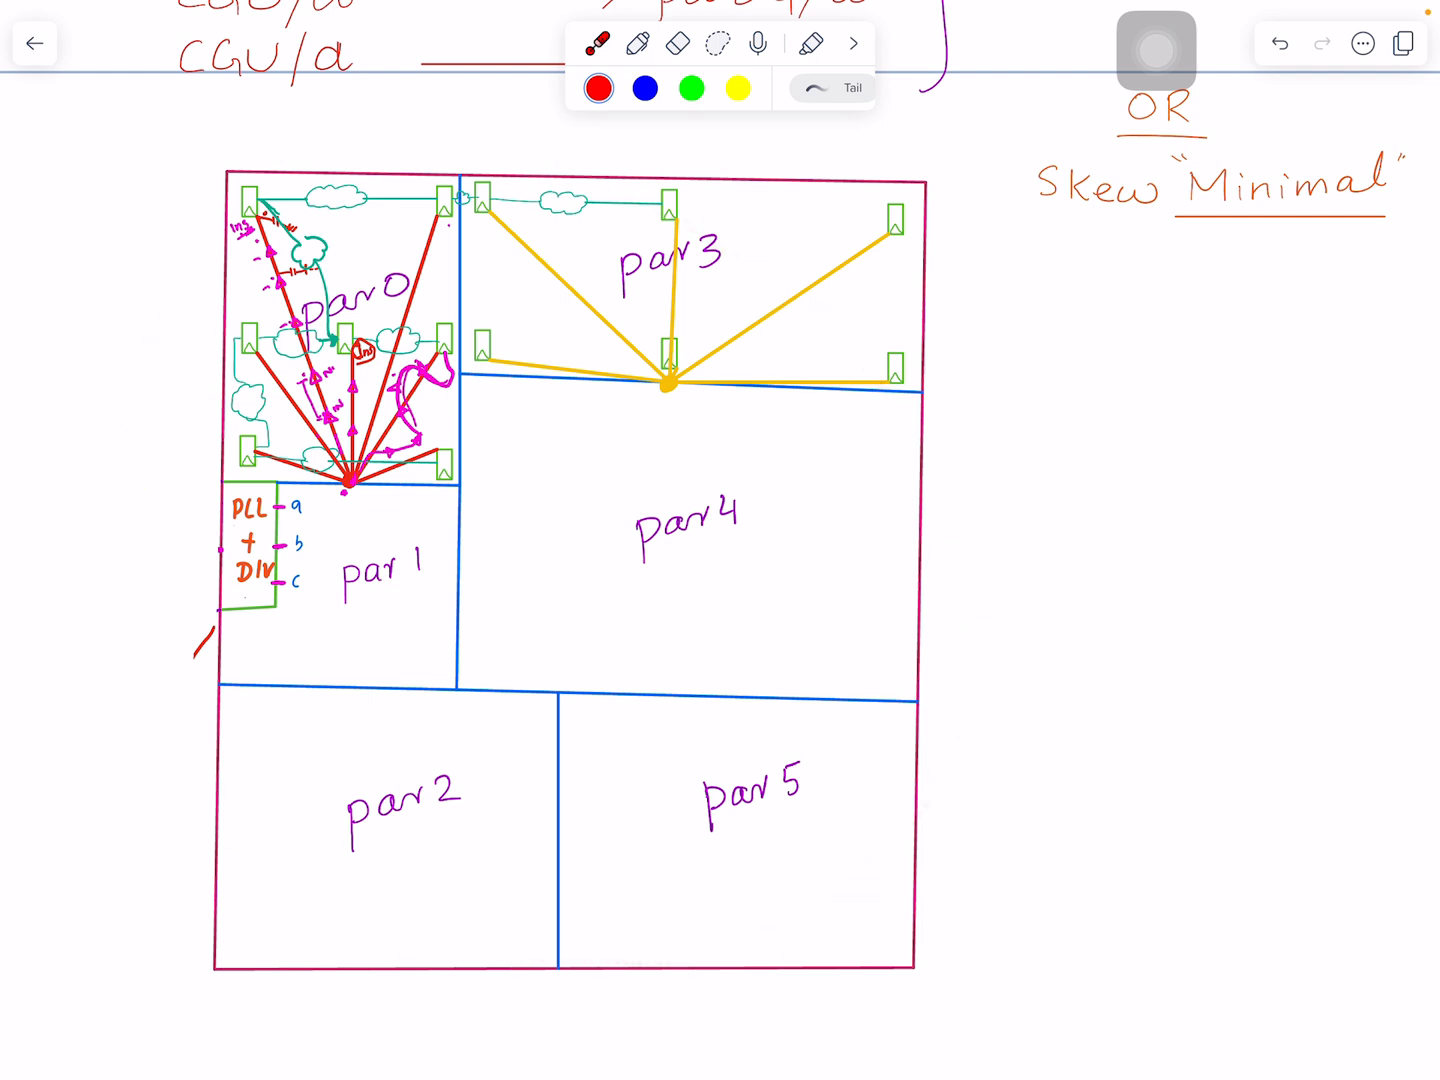
pyautogui.click(333, 481)
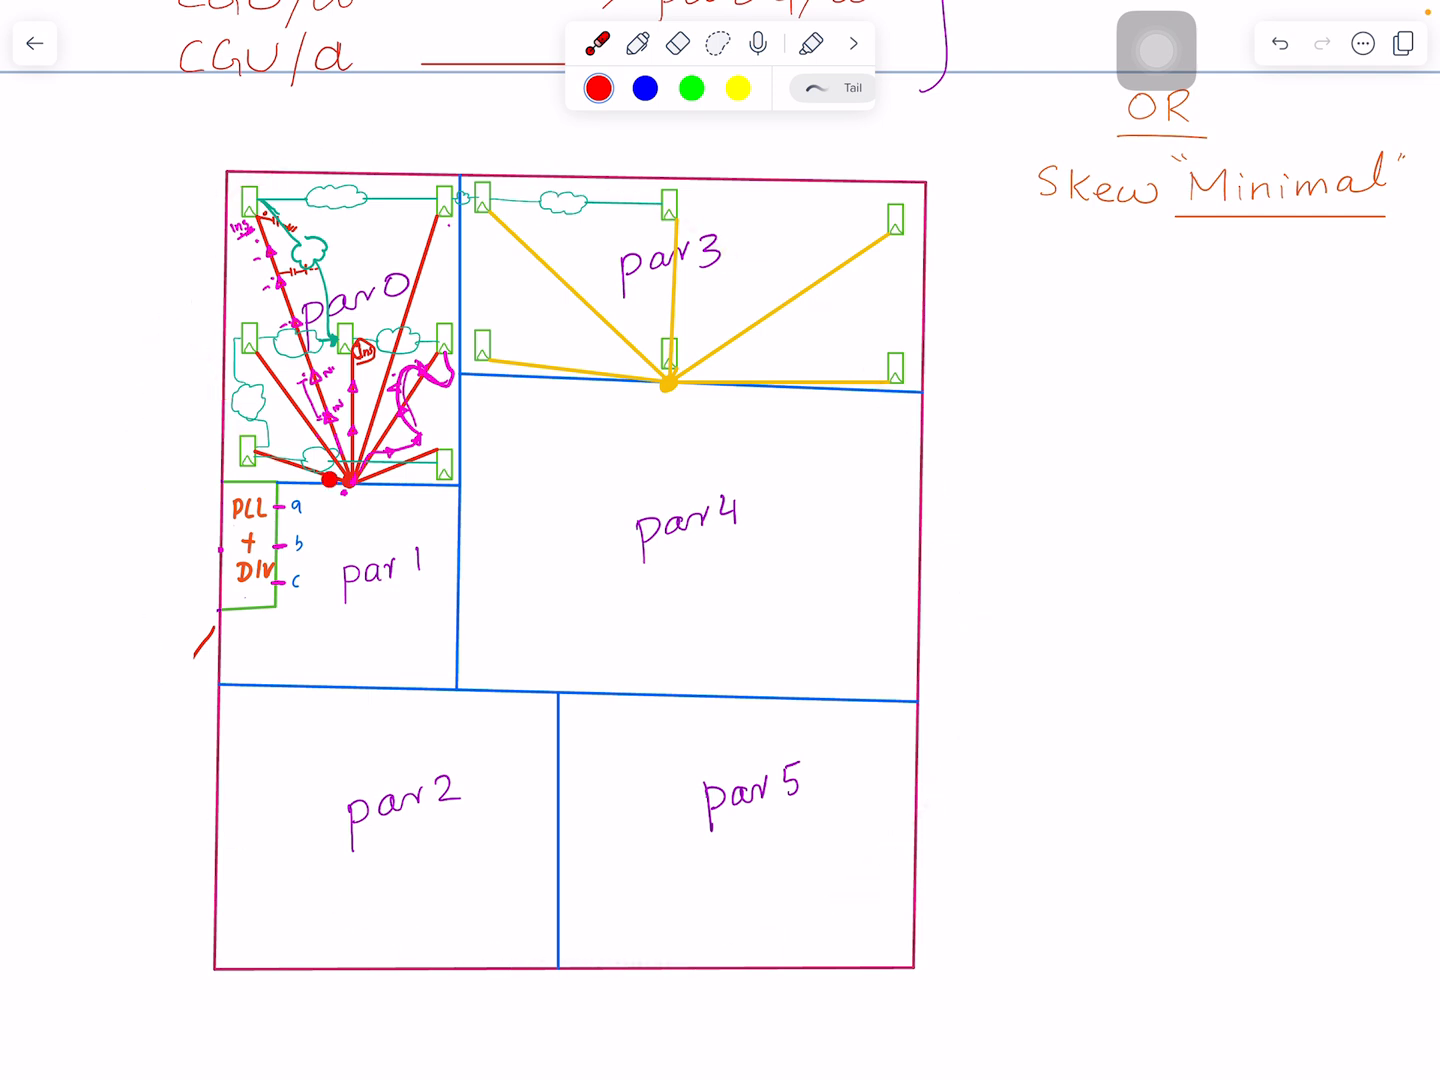
pyautogui.click(767, 362)
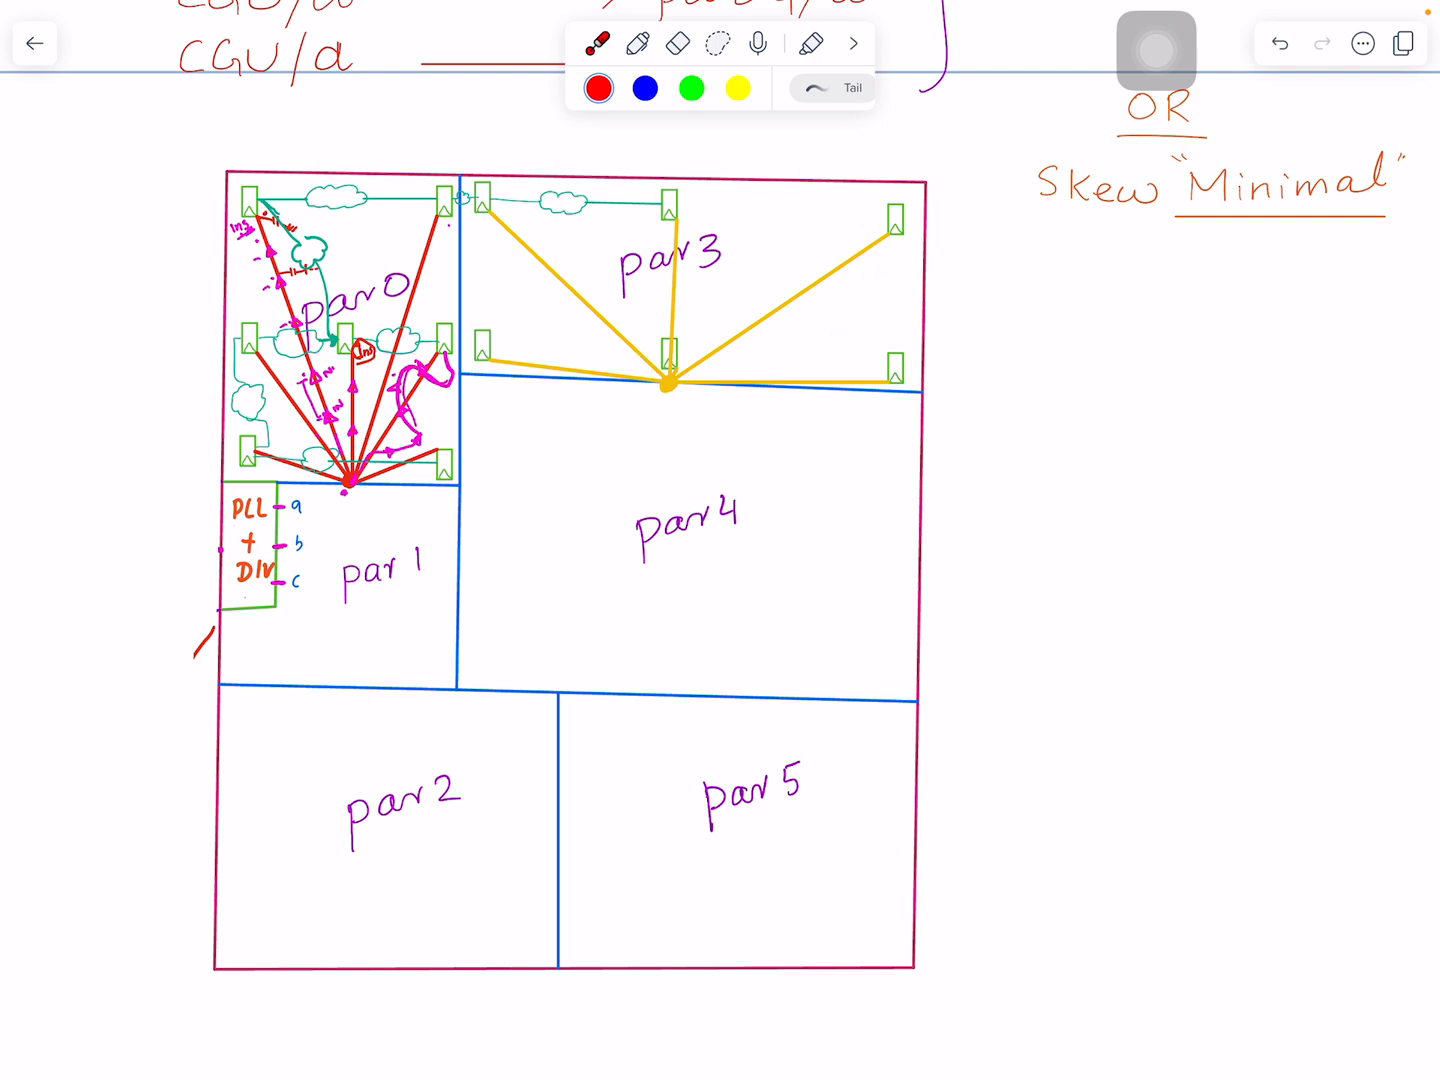
pyautogui.click(906, 500)
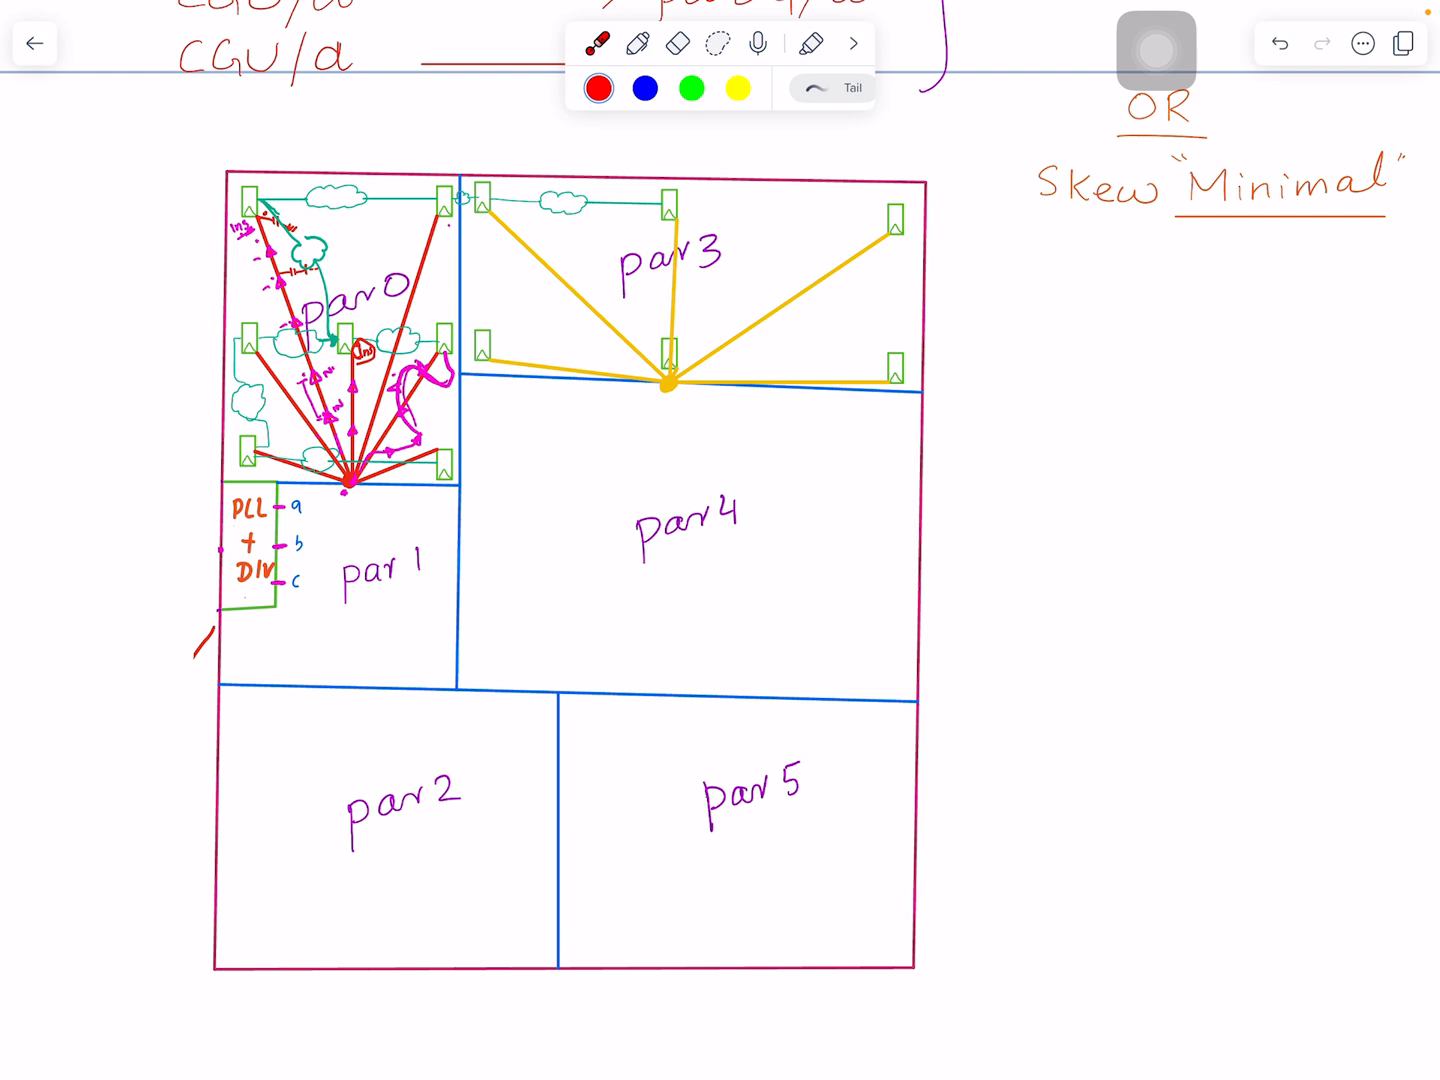
pyautogui.click(569, 513)
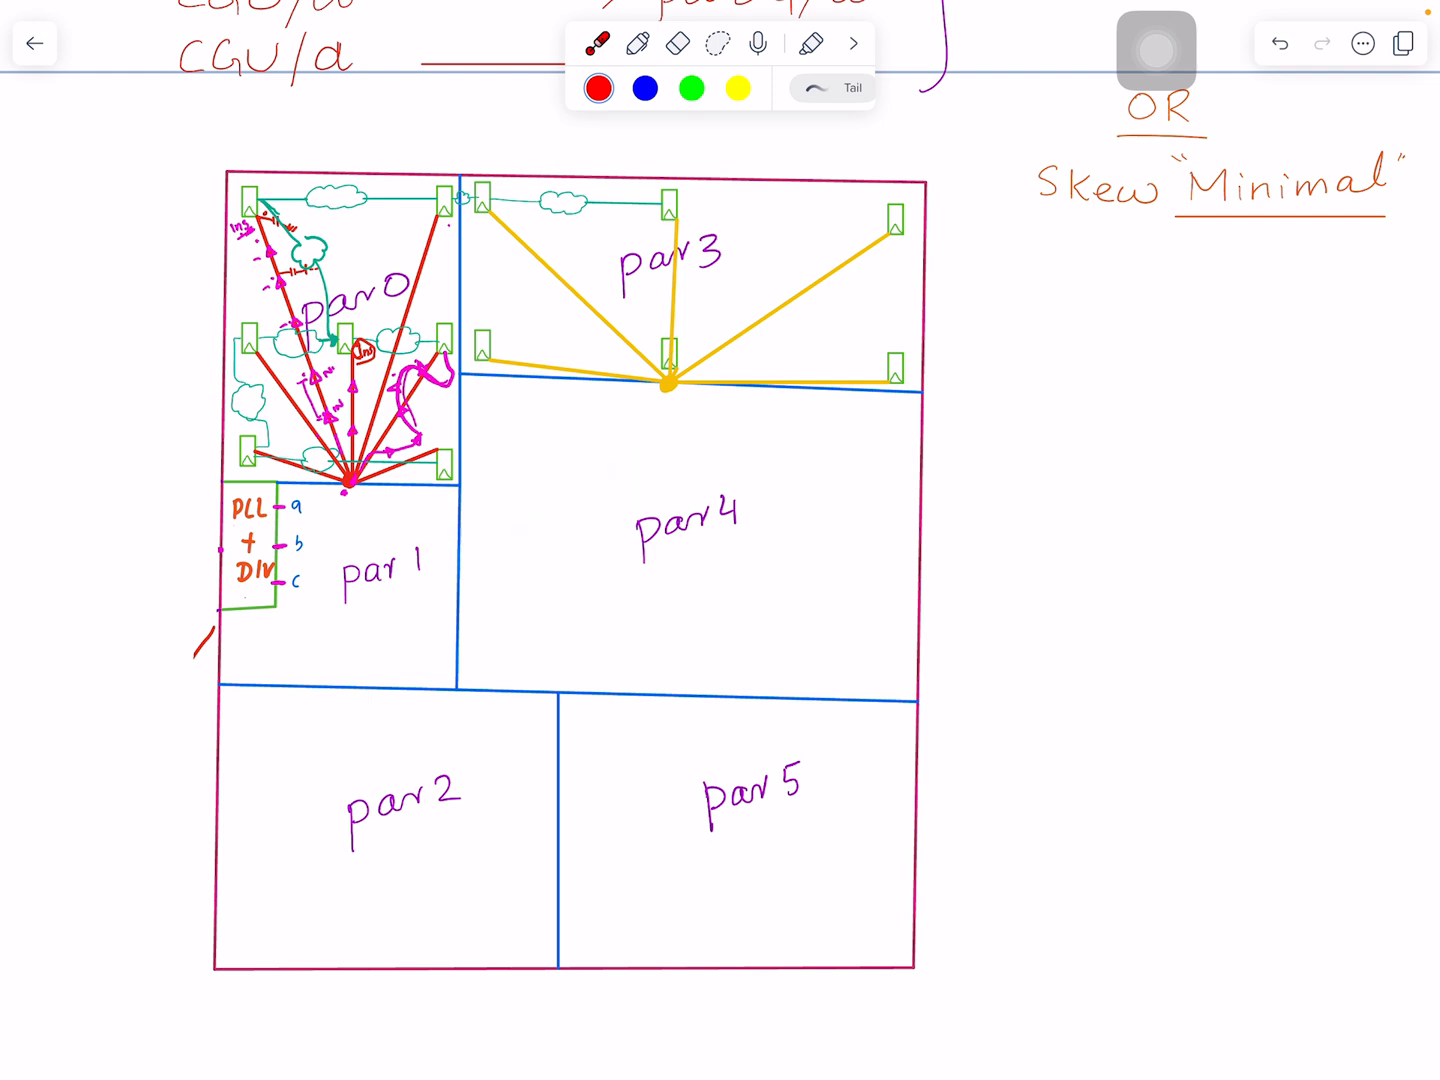
pyautogui.scroll(-3)
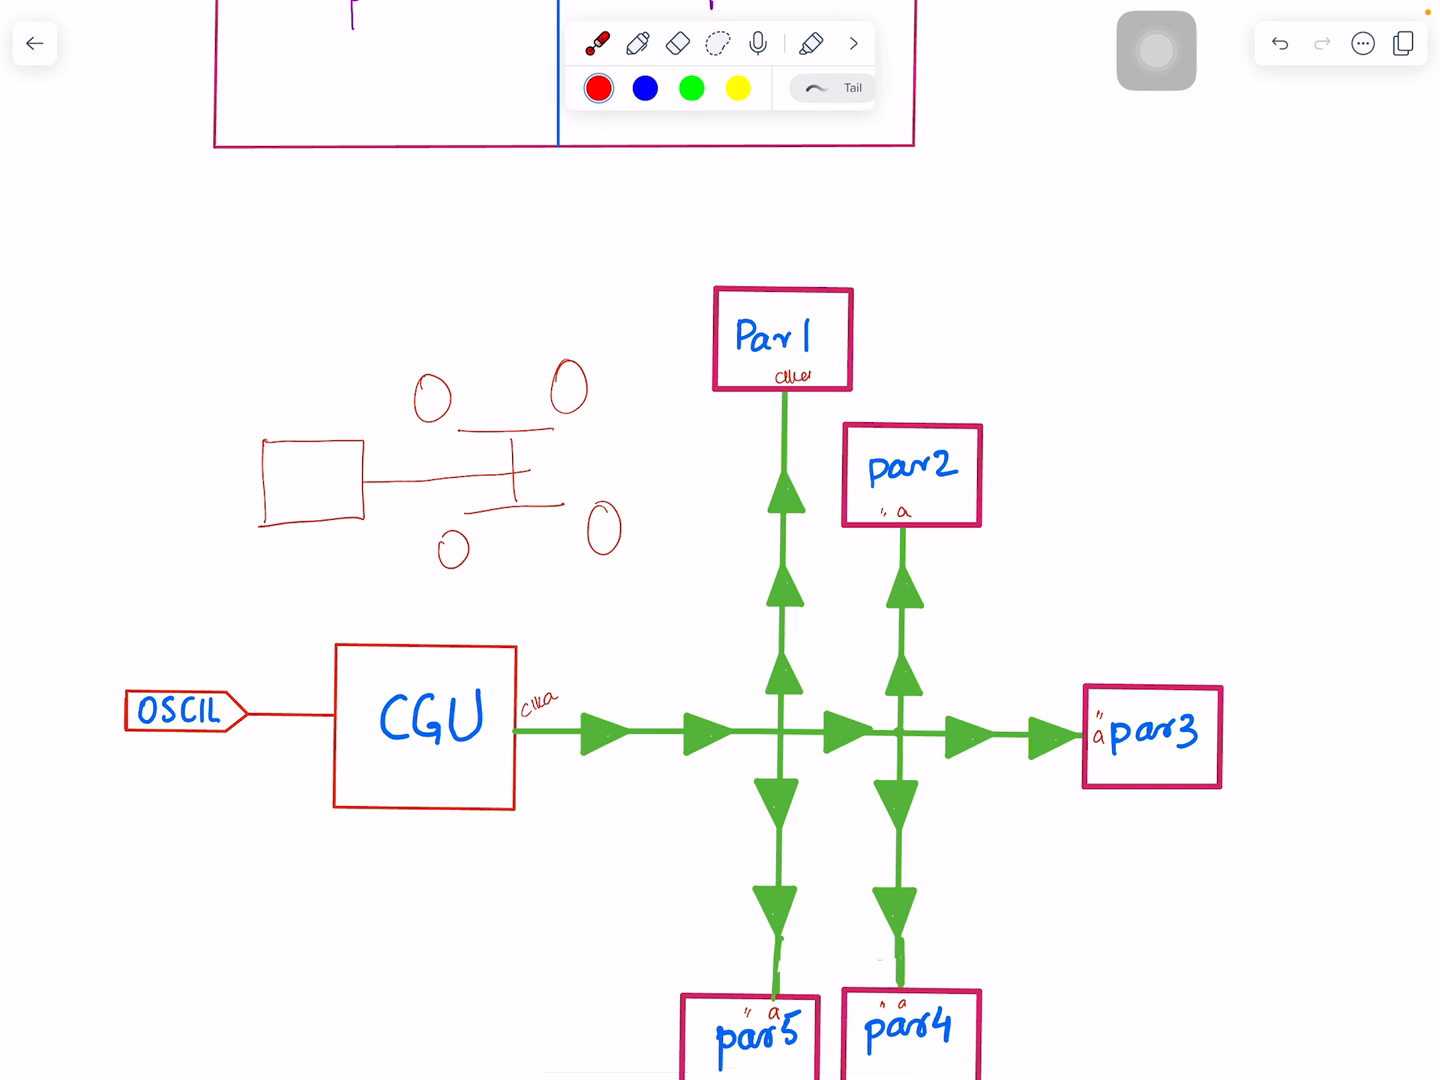
# Laser-point at the CGU clock tree diagram with the red box-and-circles sketch.
pyautogui.click(797, 575)
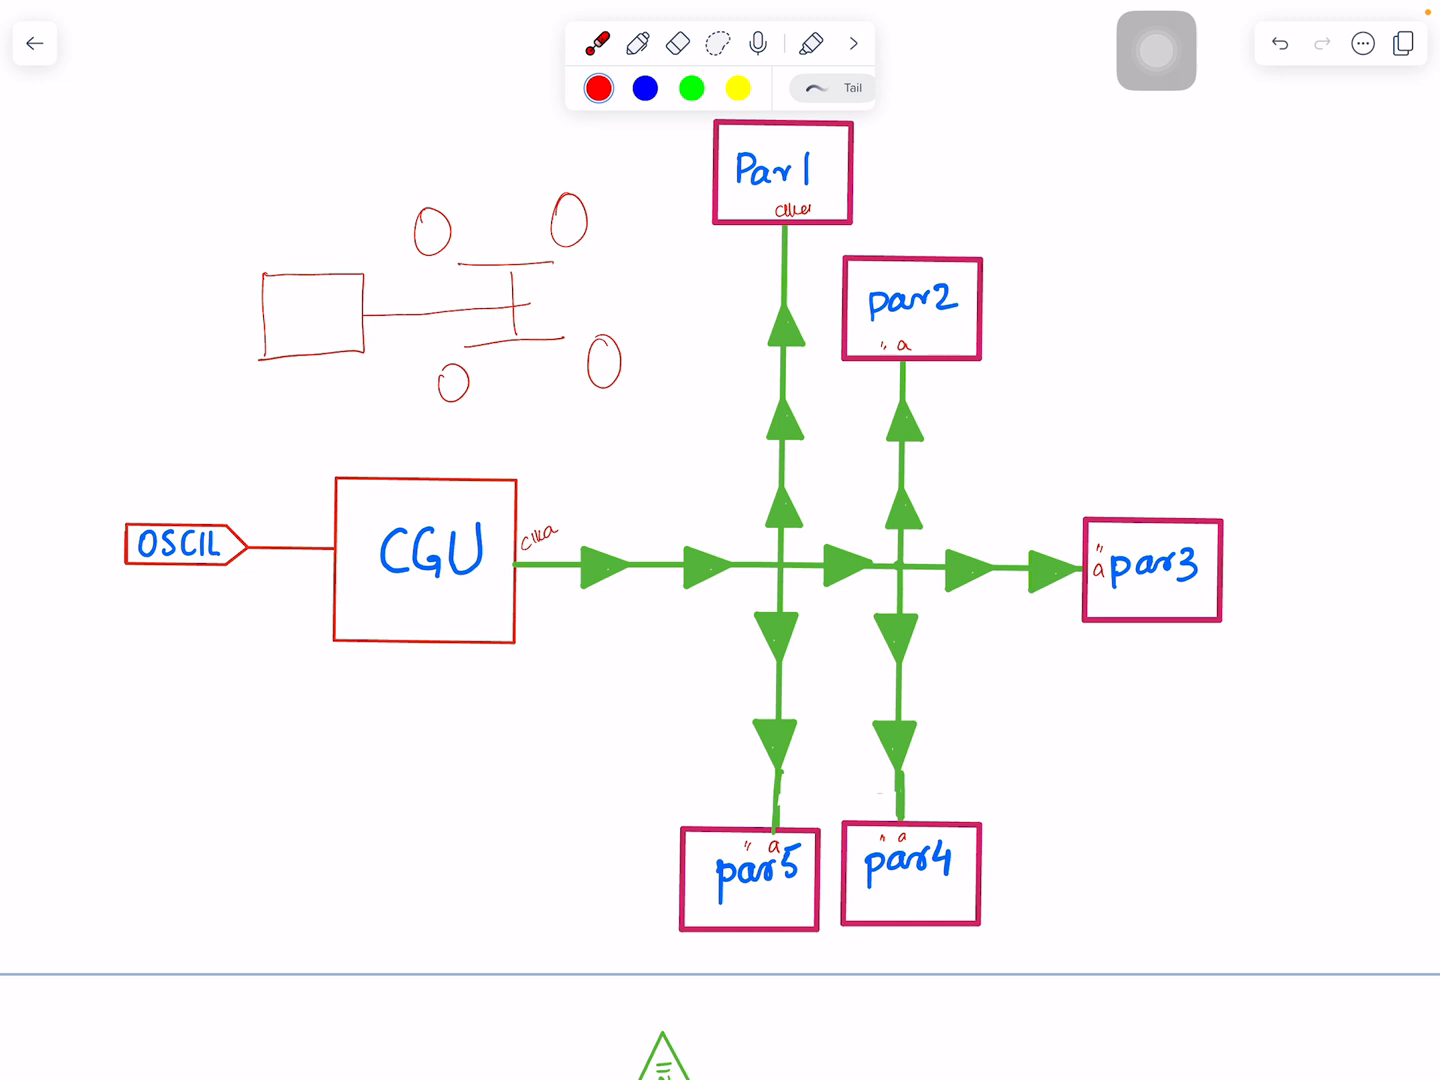
pyautogui.scroll(-3)
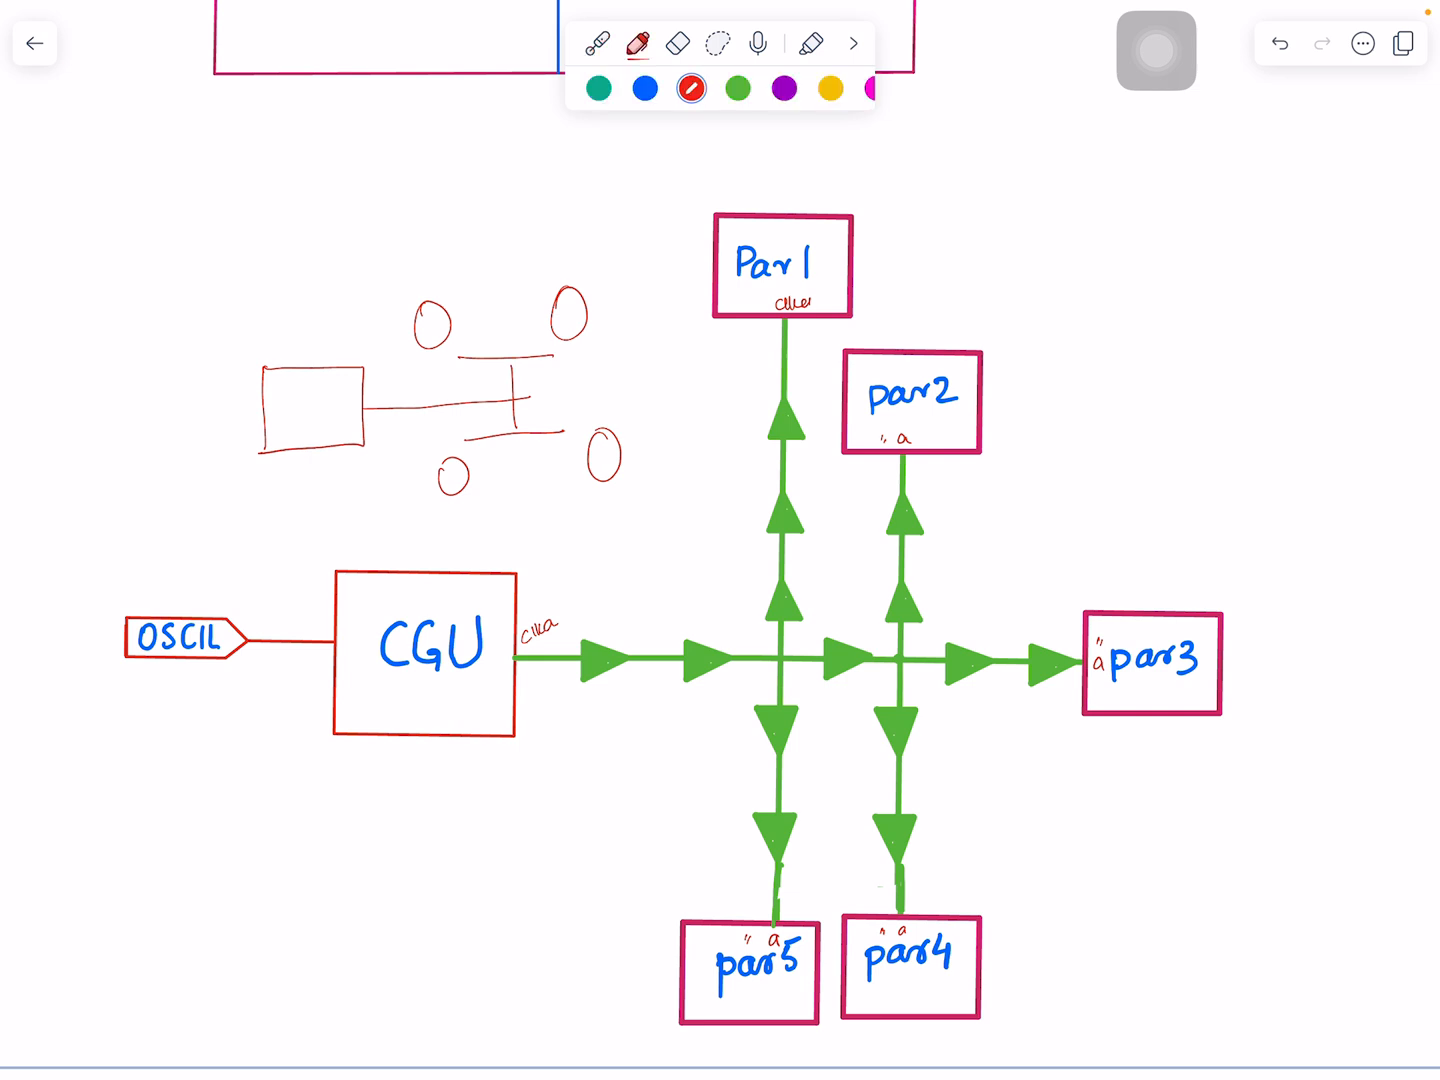
# Finish writing 'insert_buffer' and point at the handwritten command list with the laser.
pyautogui.write('inser')
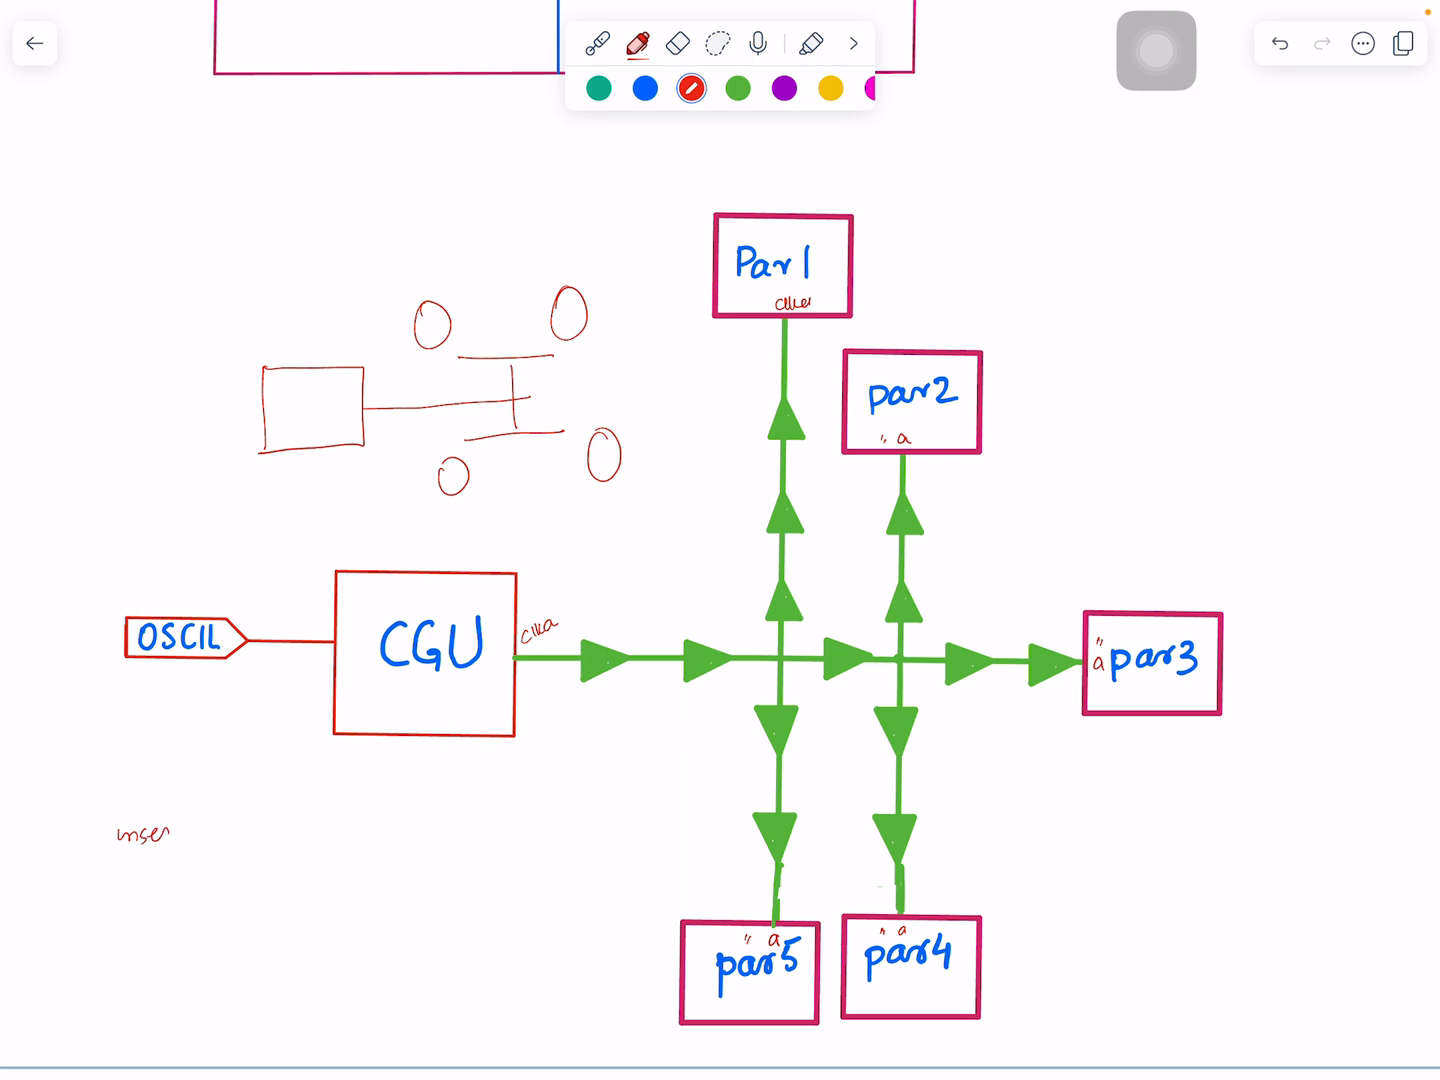
pyautogui.write('_buffer')
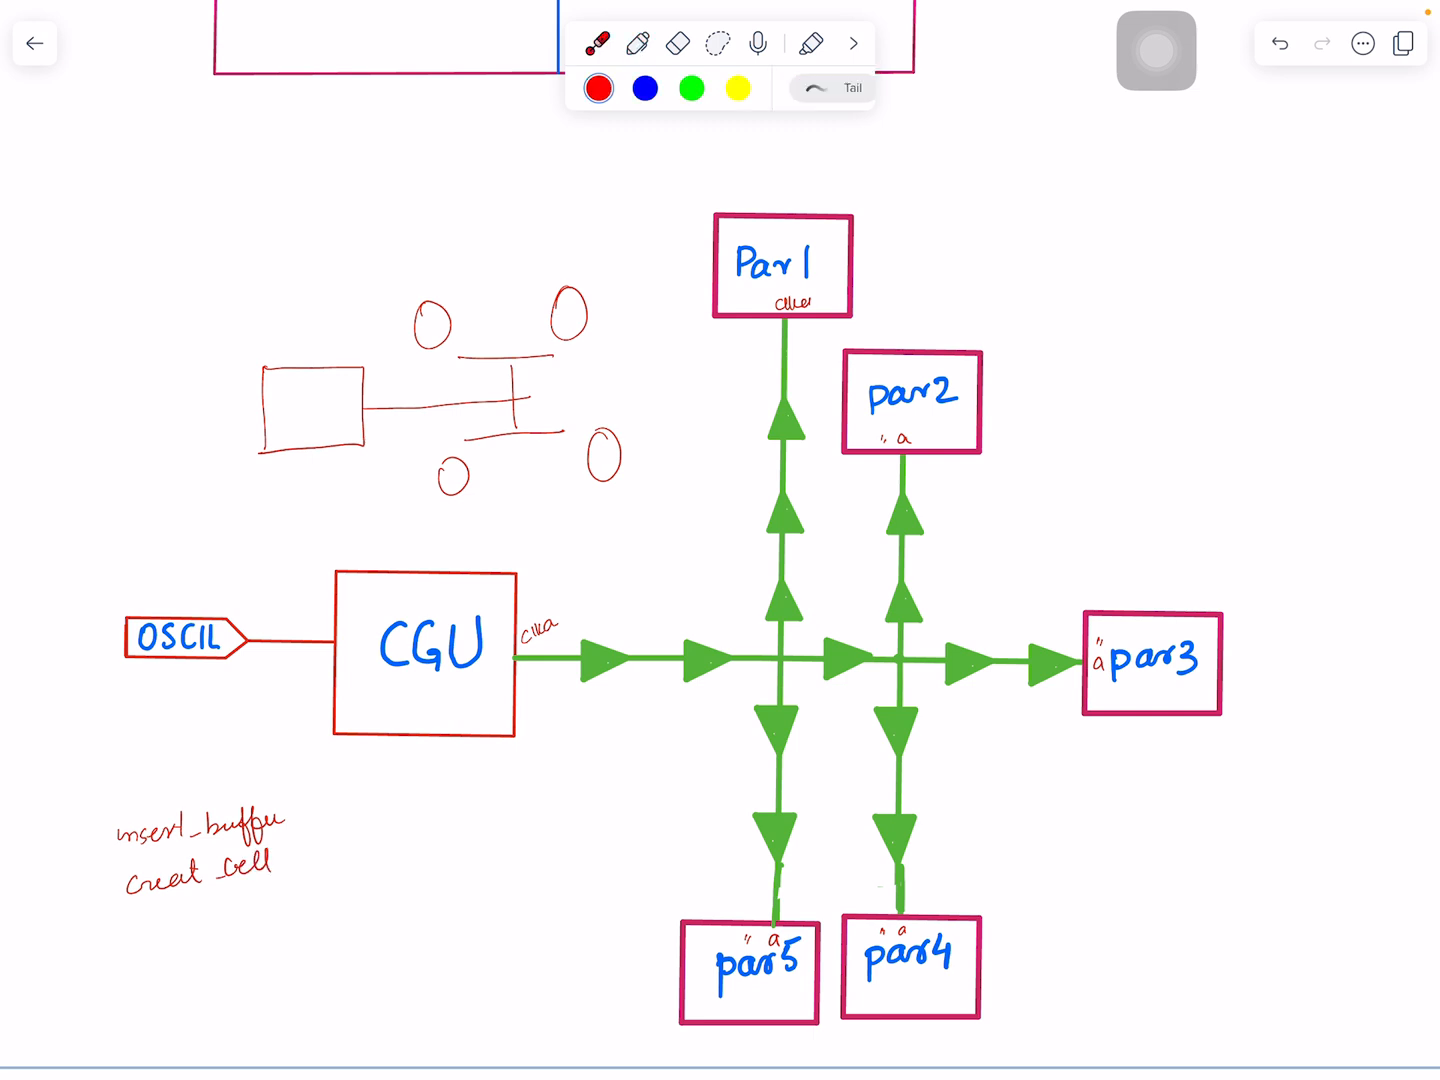
pyautogui.click(590, 610)
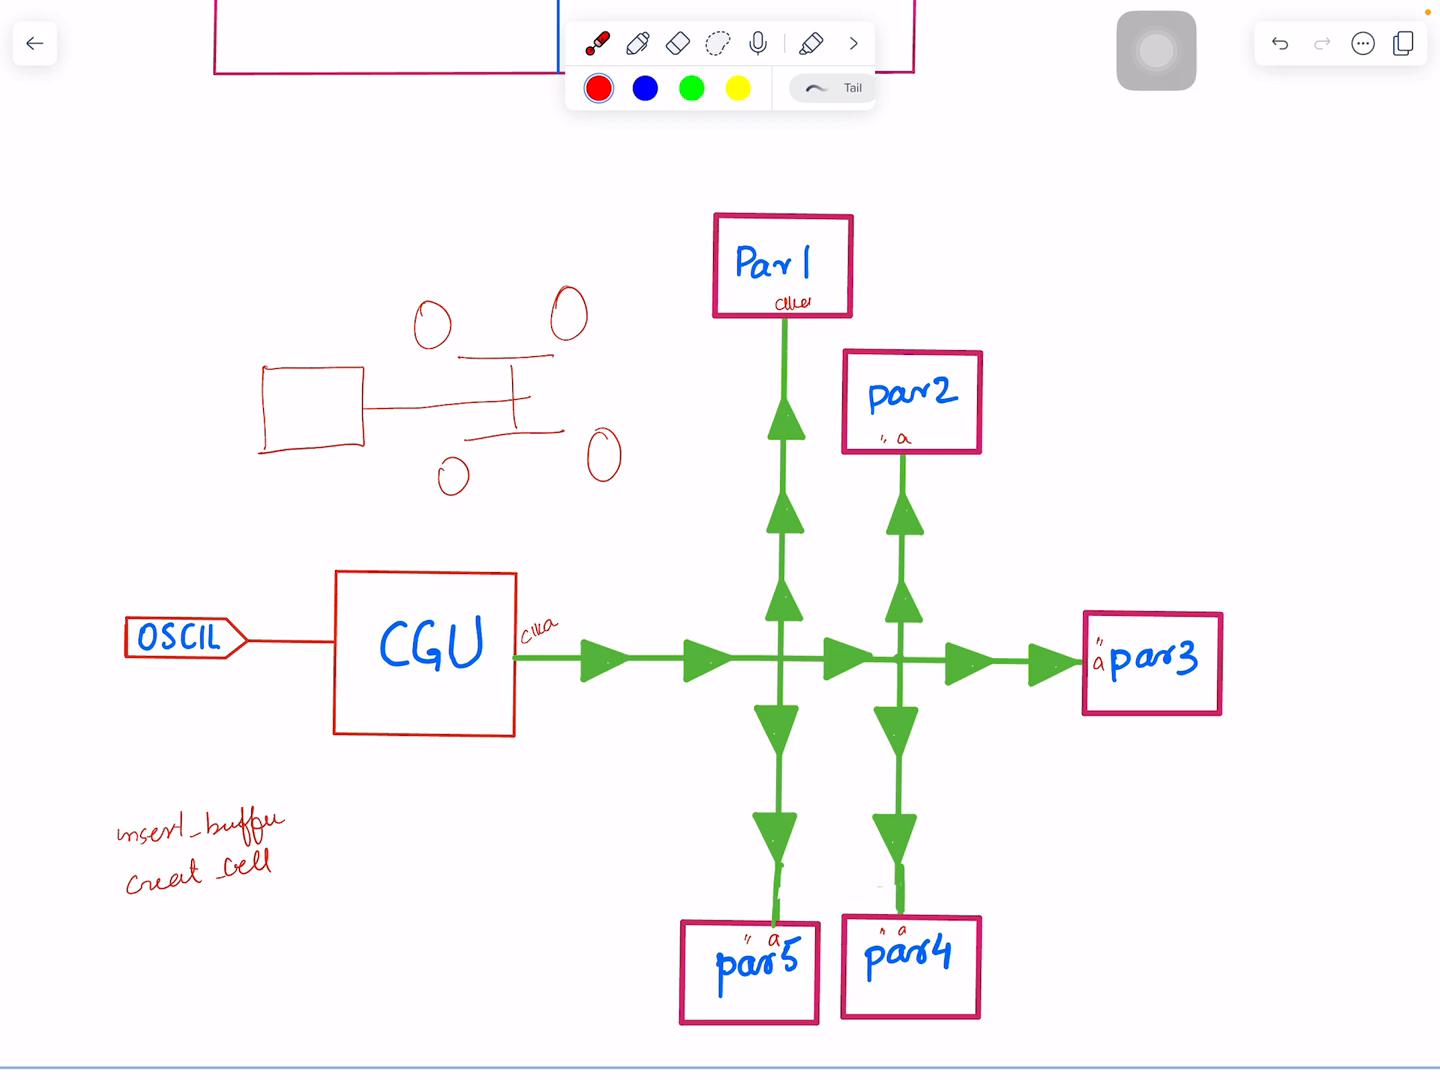
# Add 'create_net' and 'connect' to the list in red ink, then point with the laser.
pyautogui.click(638, 42)
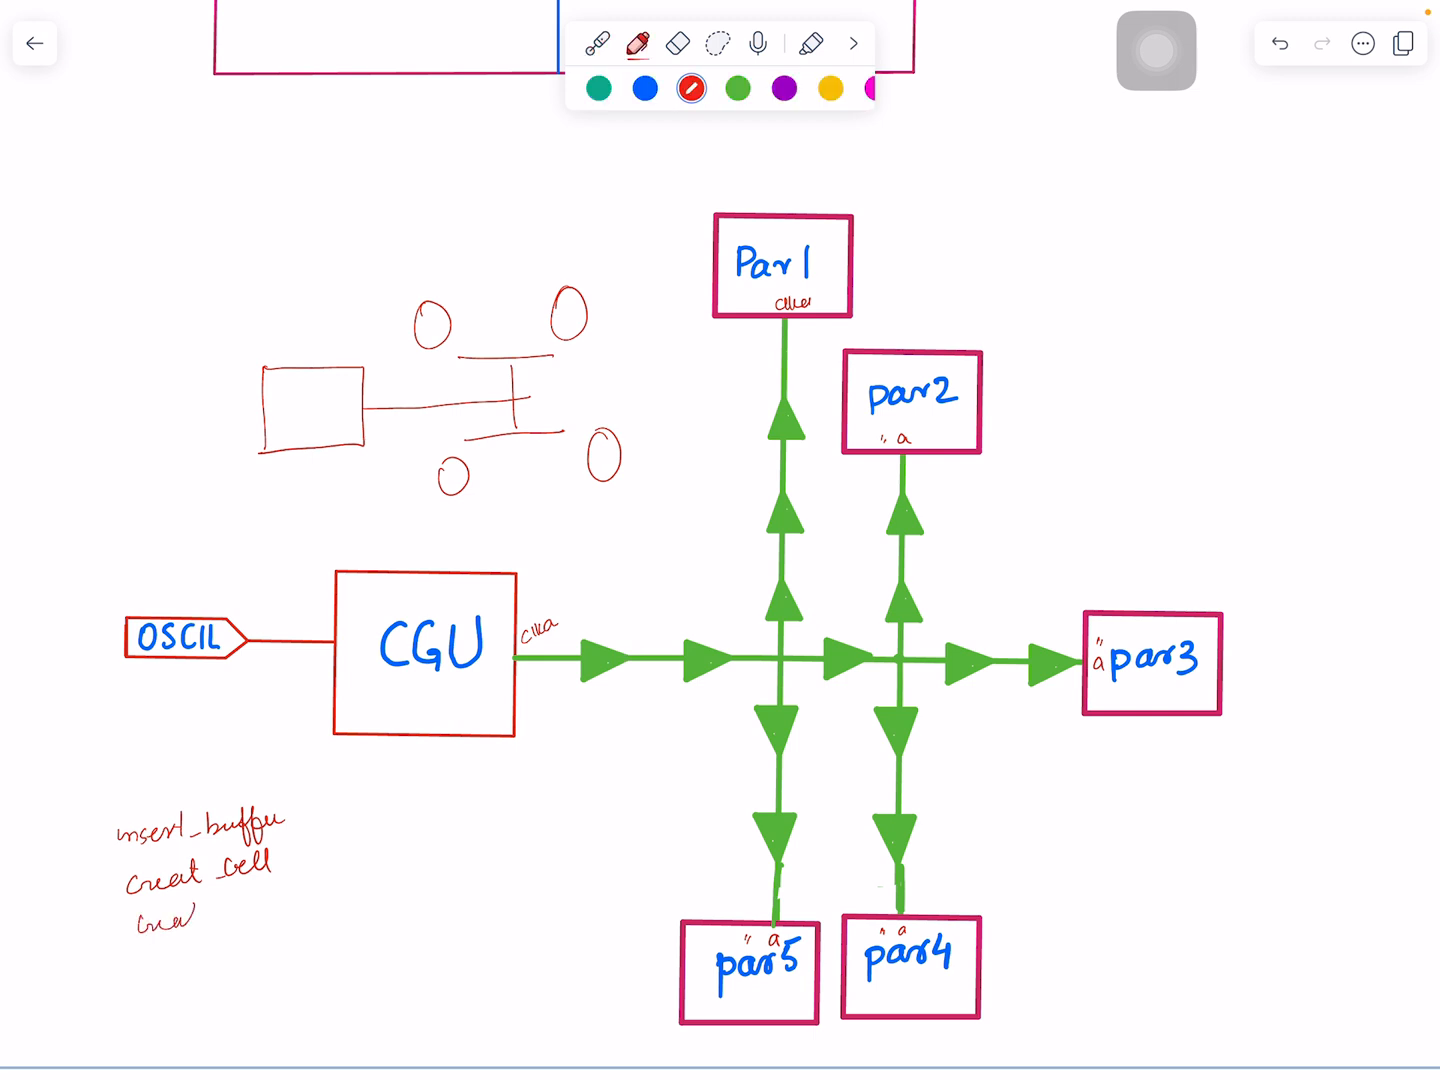
pyautogui.write('create_nel')
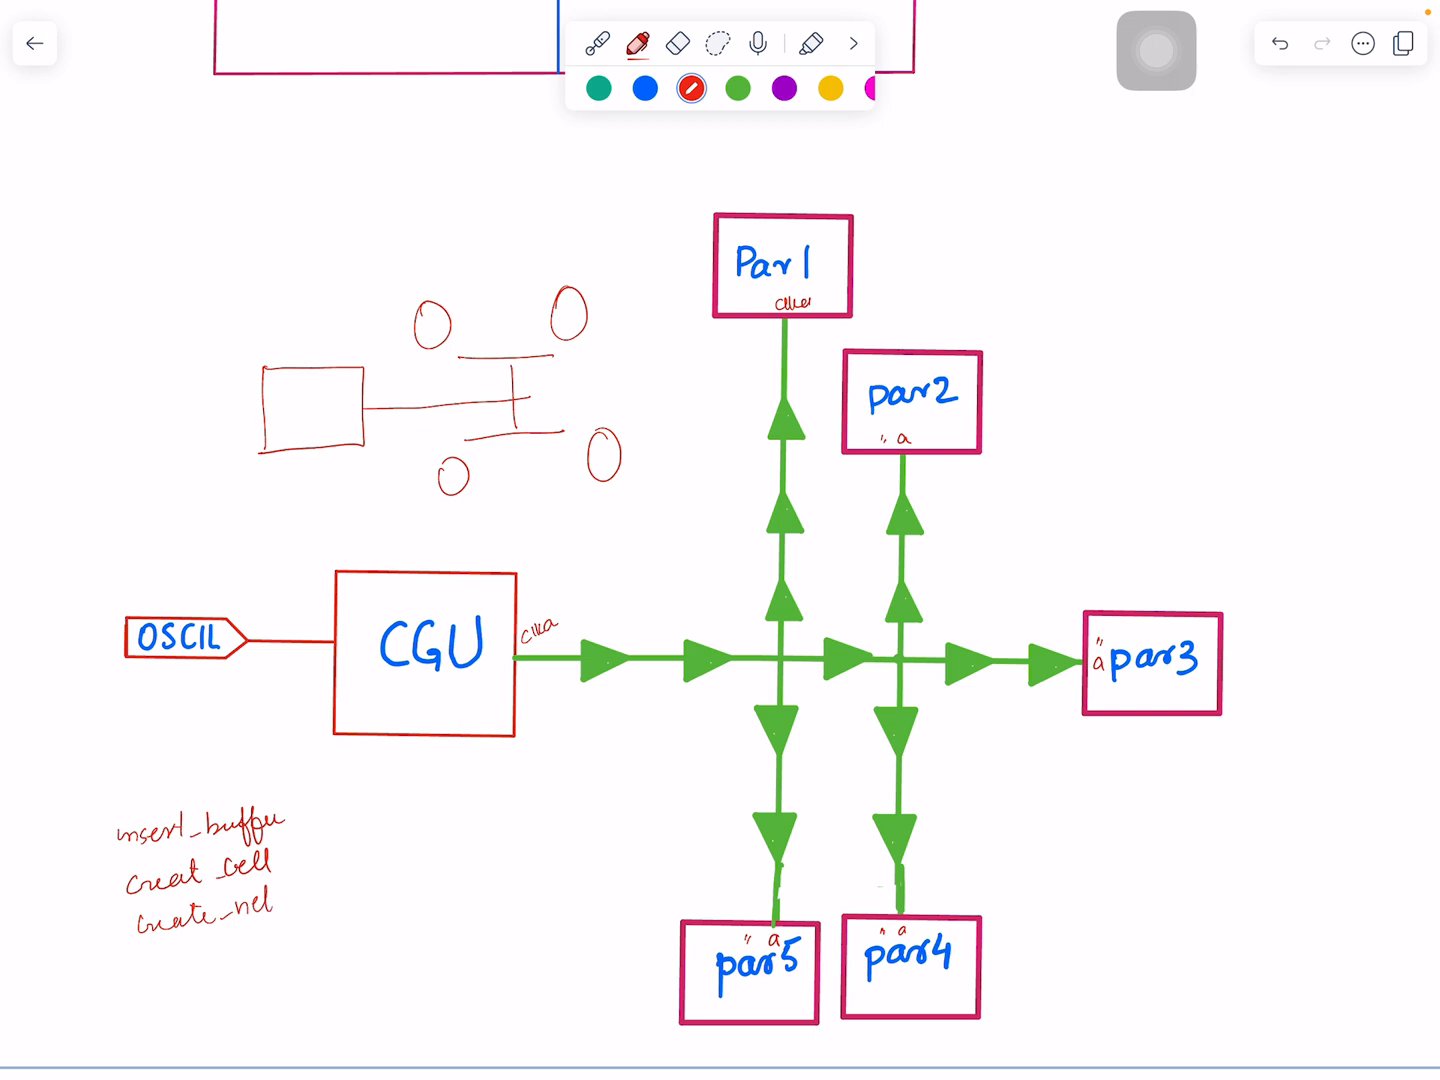
pyautogui.write('Con')
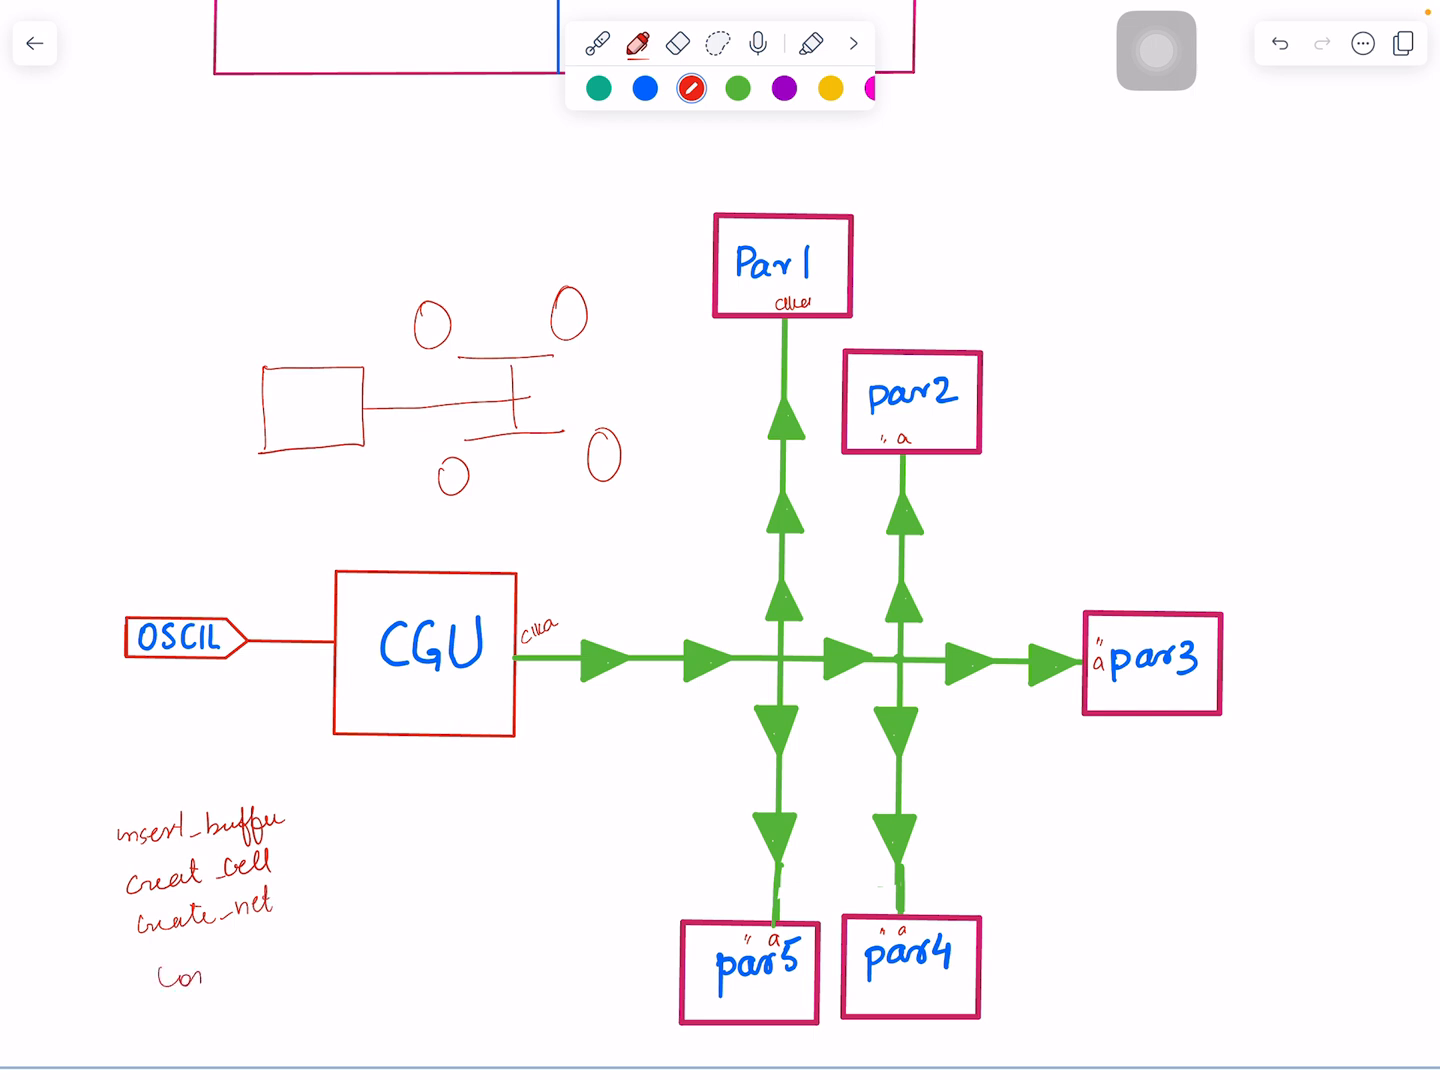
pyautogui.write('Connect')
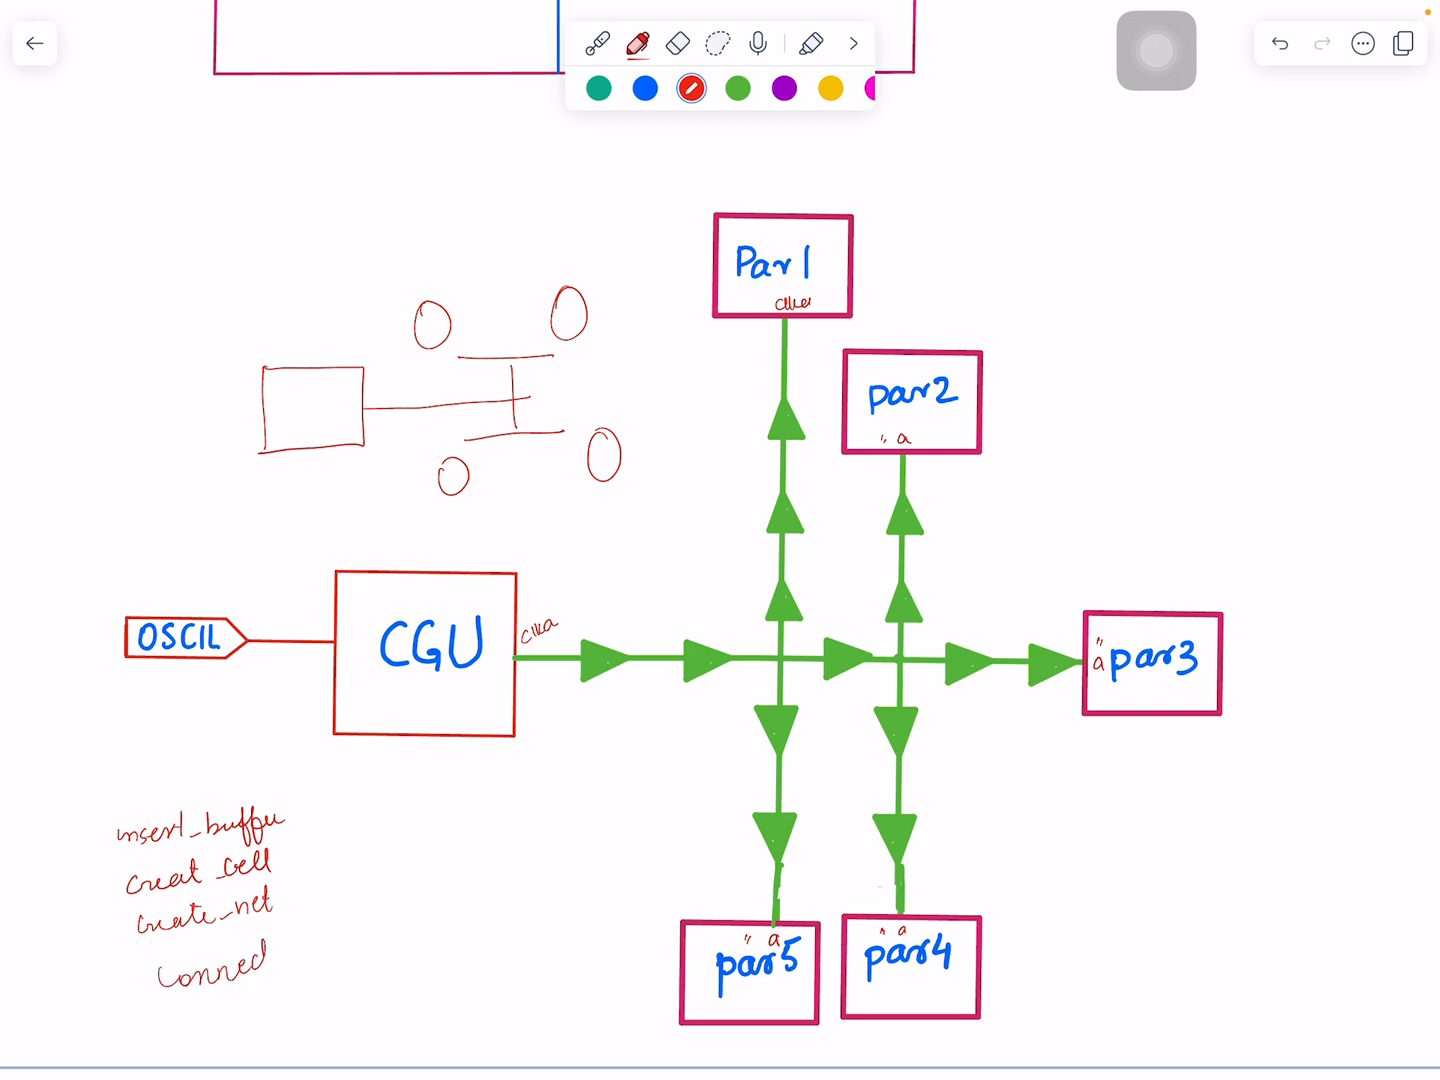
pyautogui.click(290, 955)
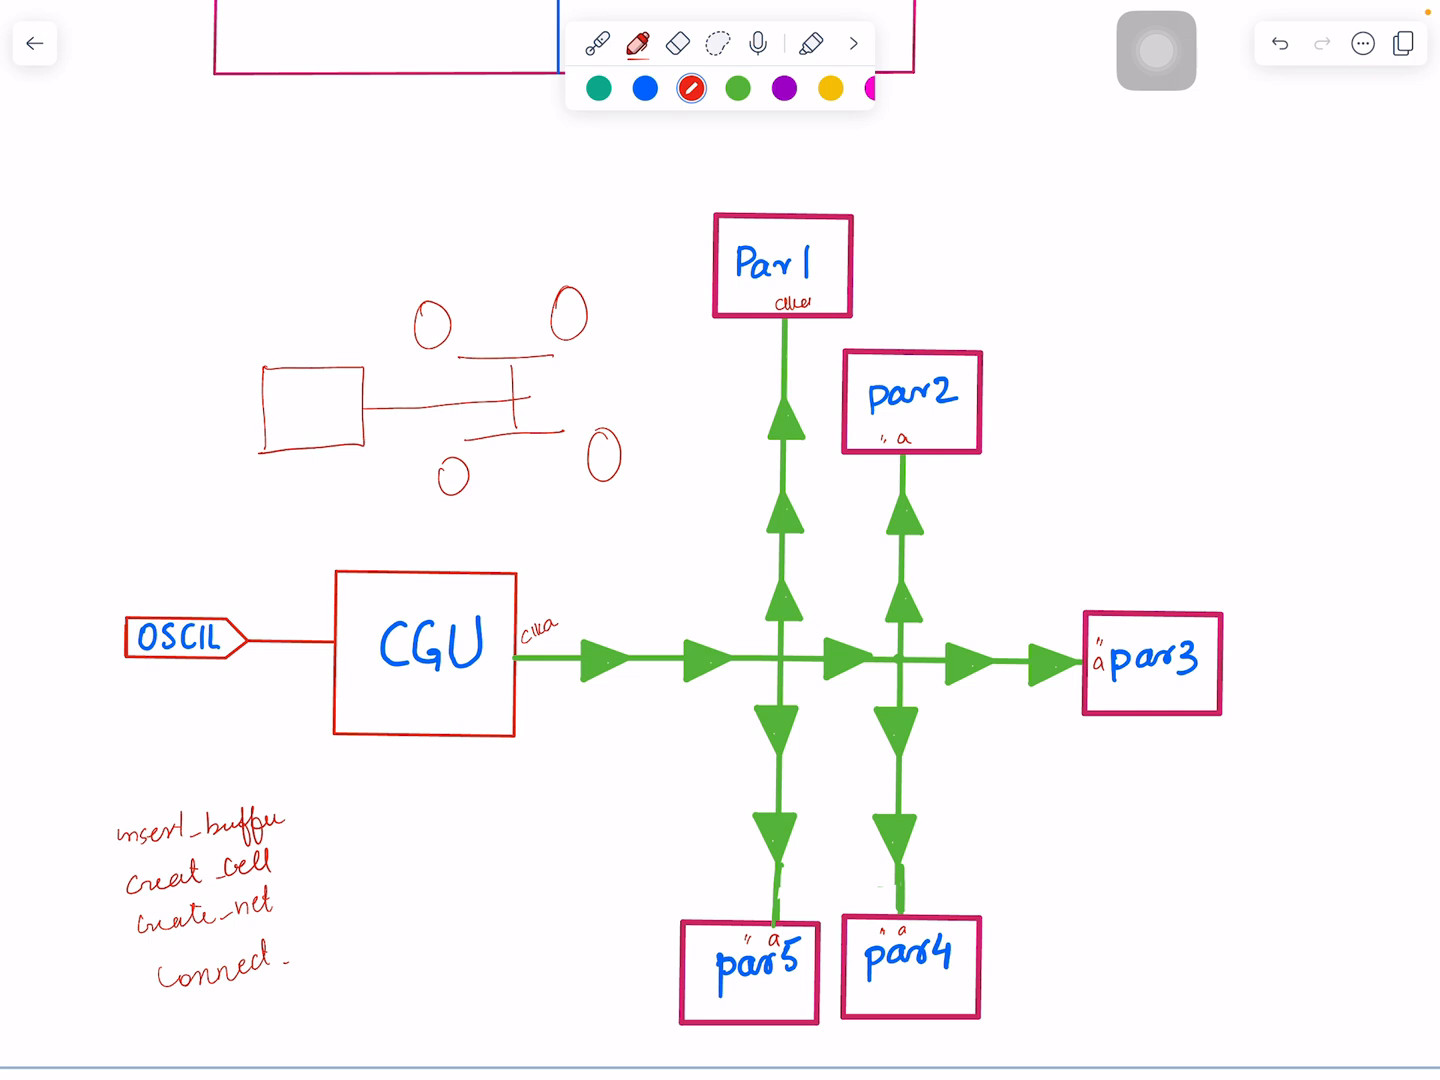
pyautogui.click(600, 42)
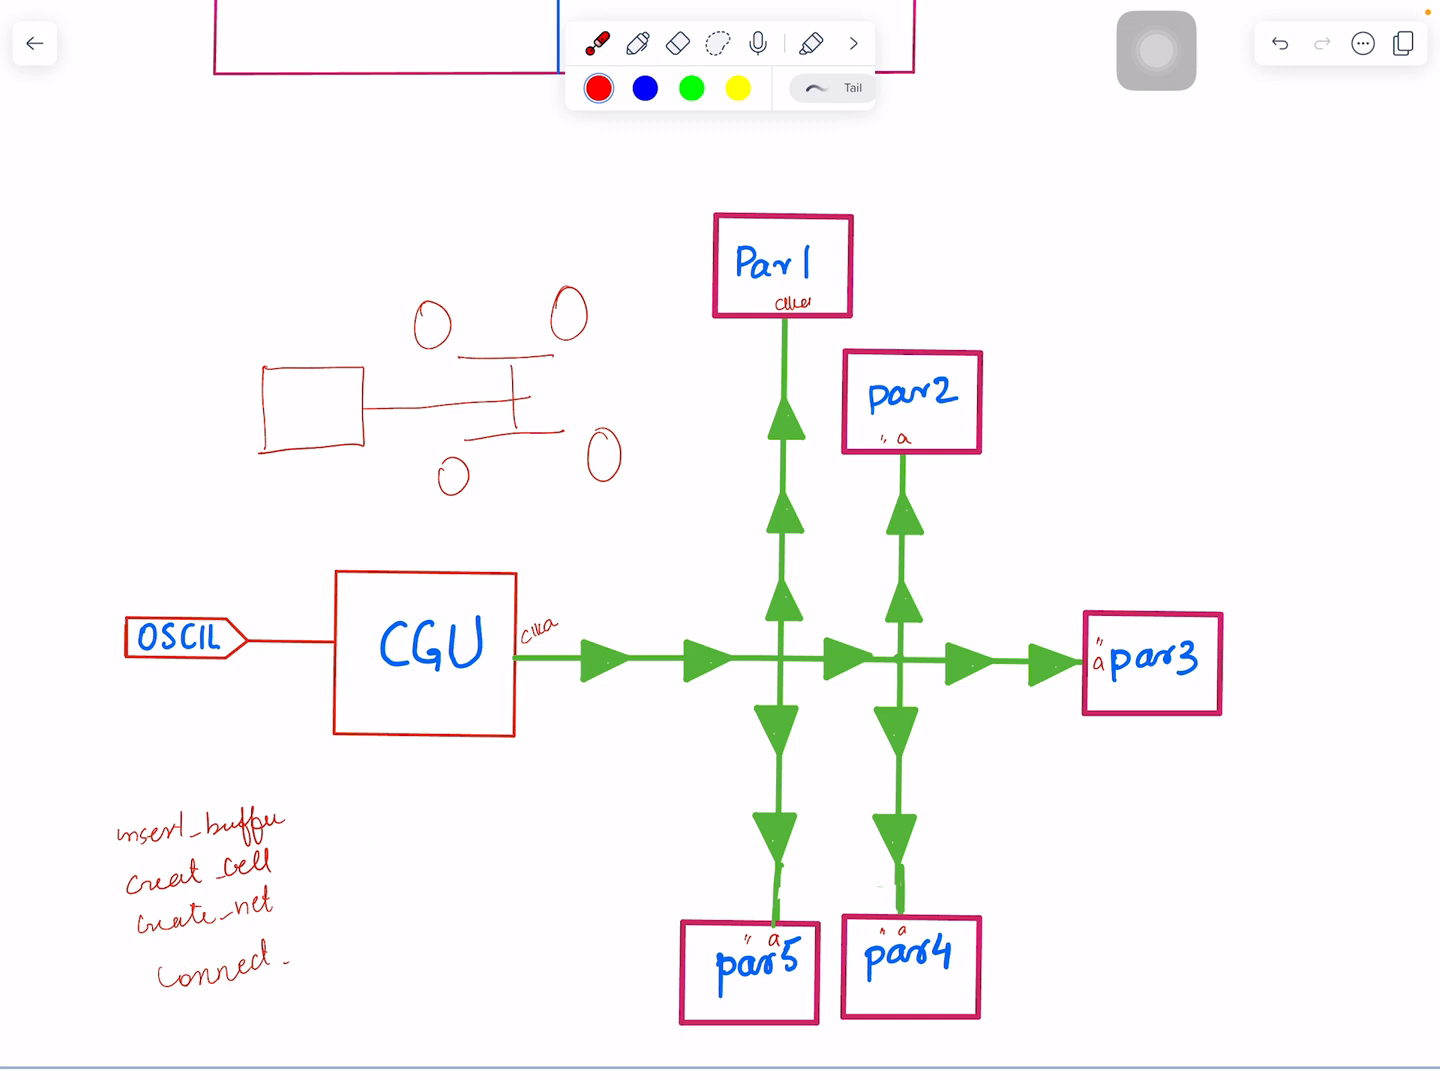
pyautogui.click(693, 555)
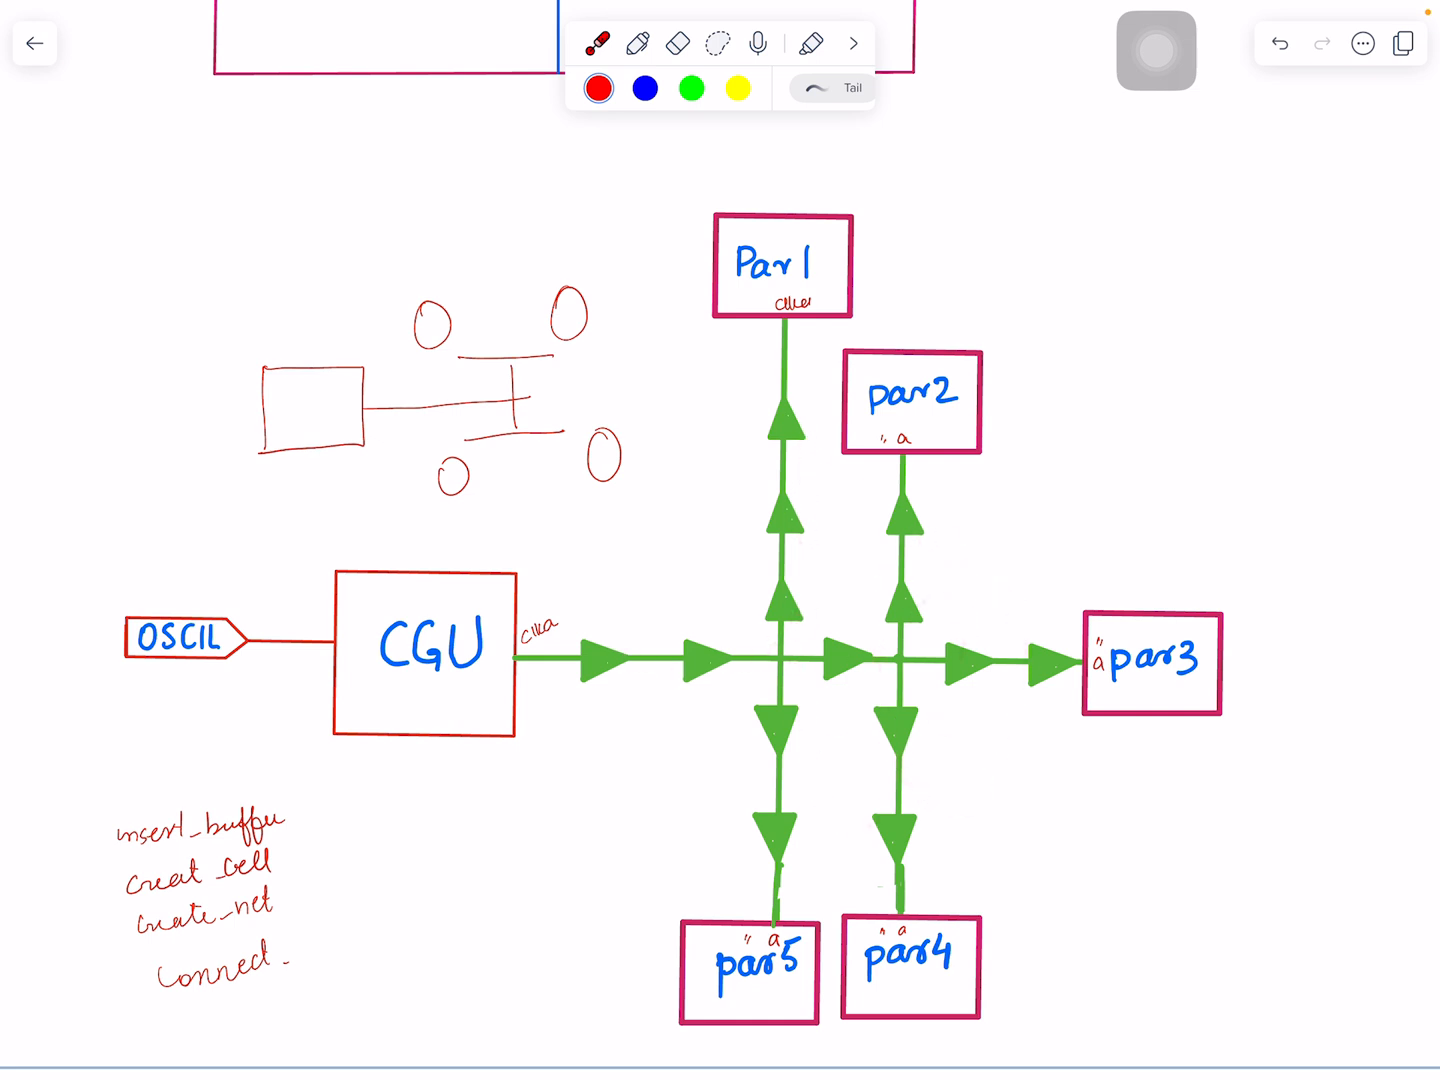
# Scroll to the metal-strap page and draw red lines joining clock cells through M5 and M6.
pyautogui.scroll(-3)
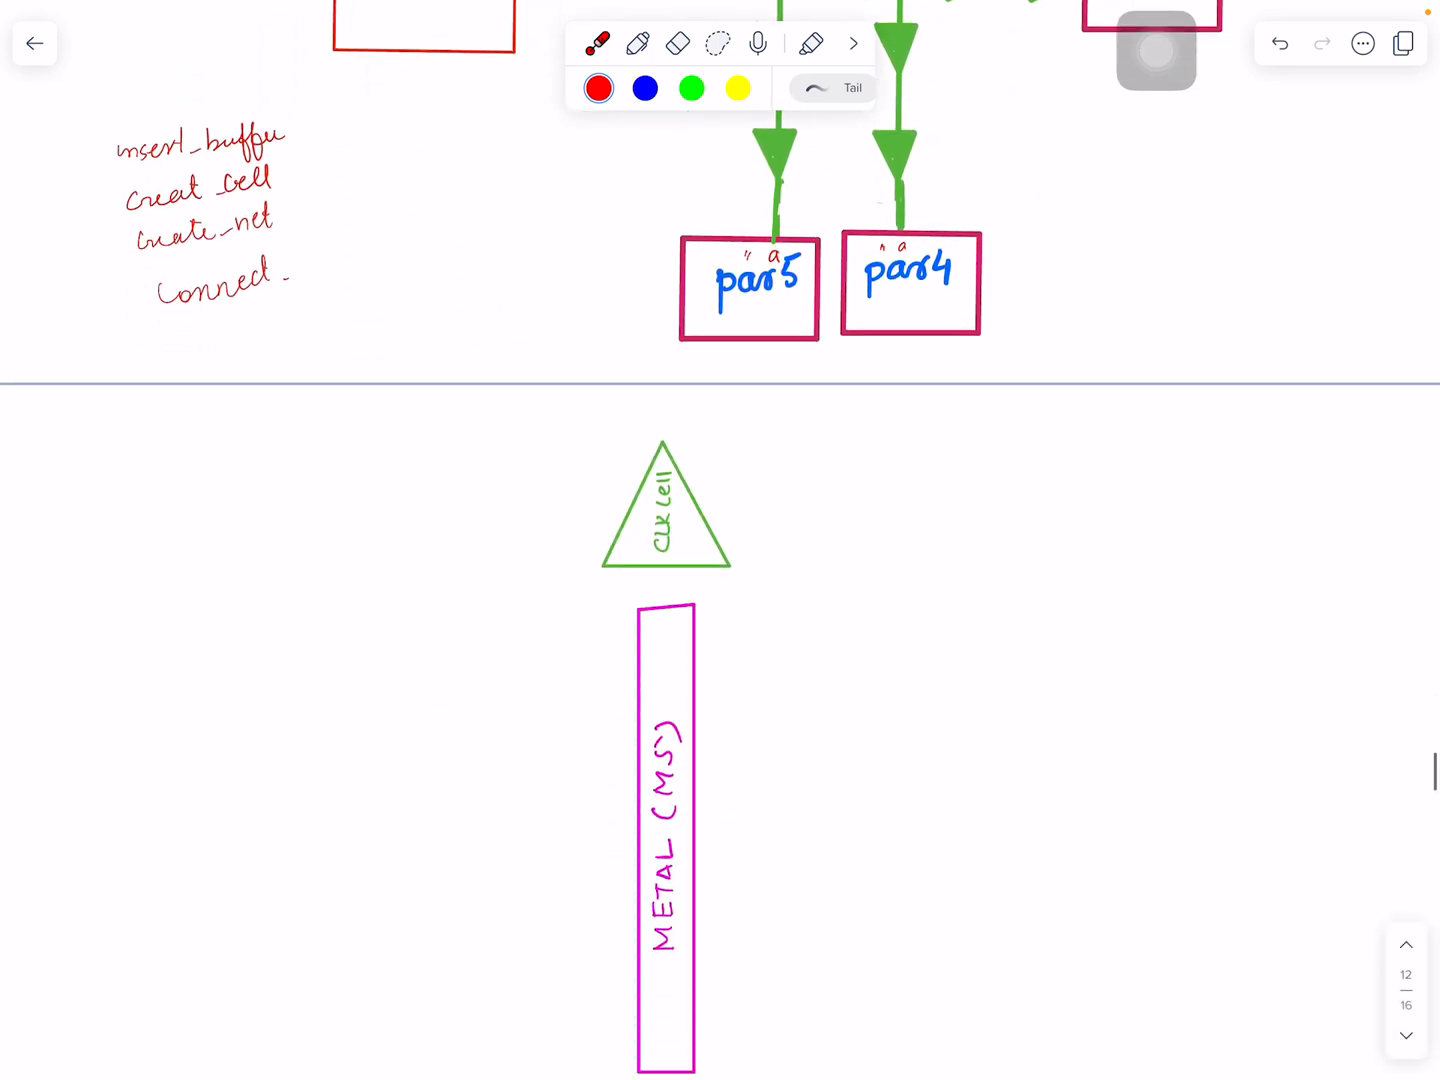
pyautogui.scroll(-3)
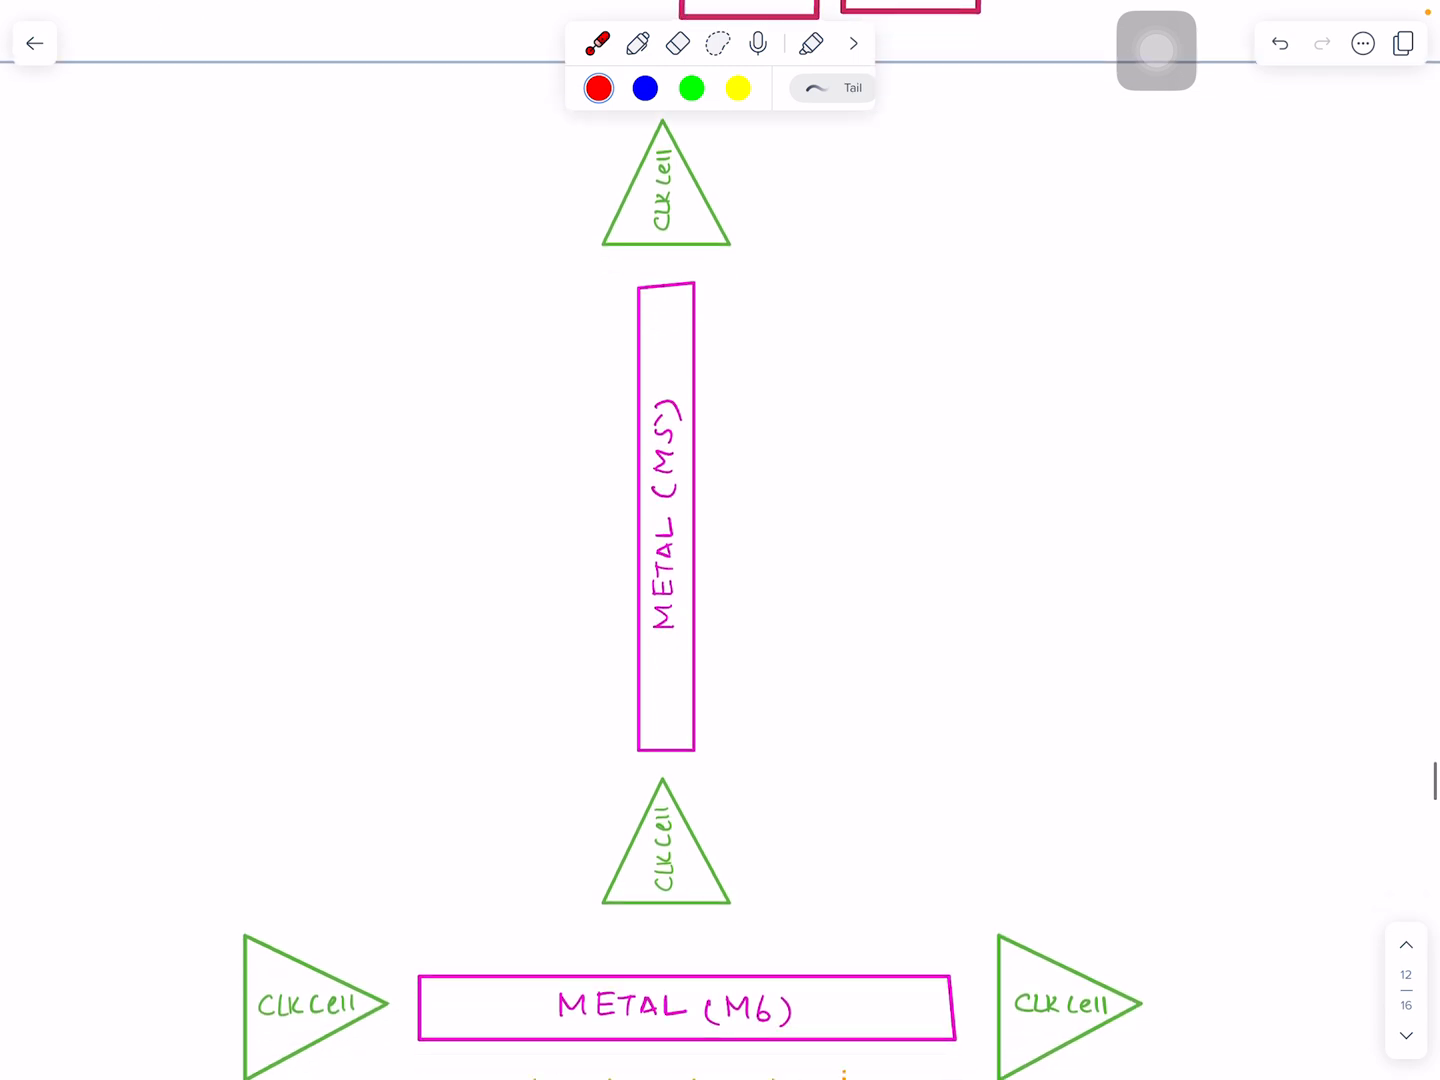
pyautogui.click(724, 897)
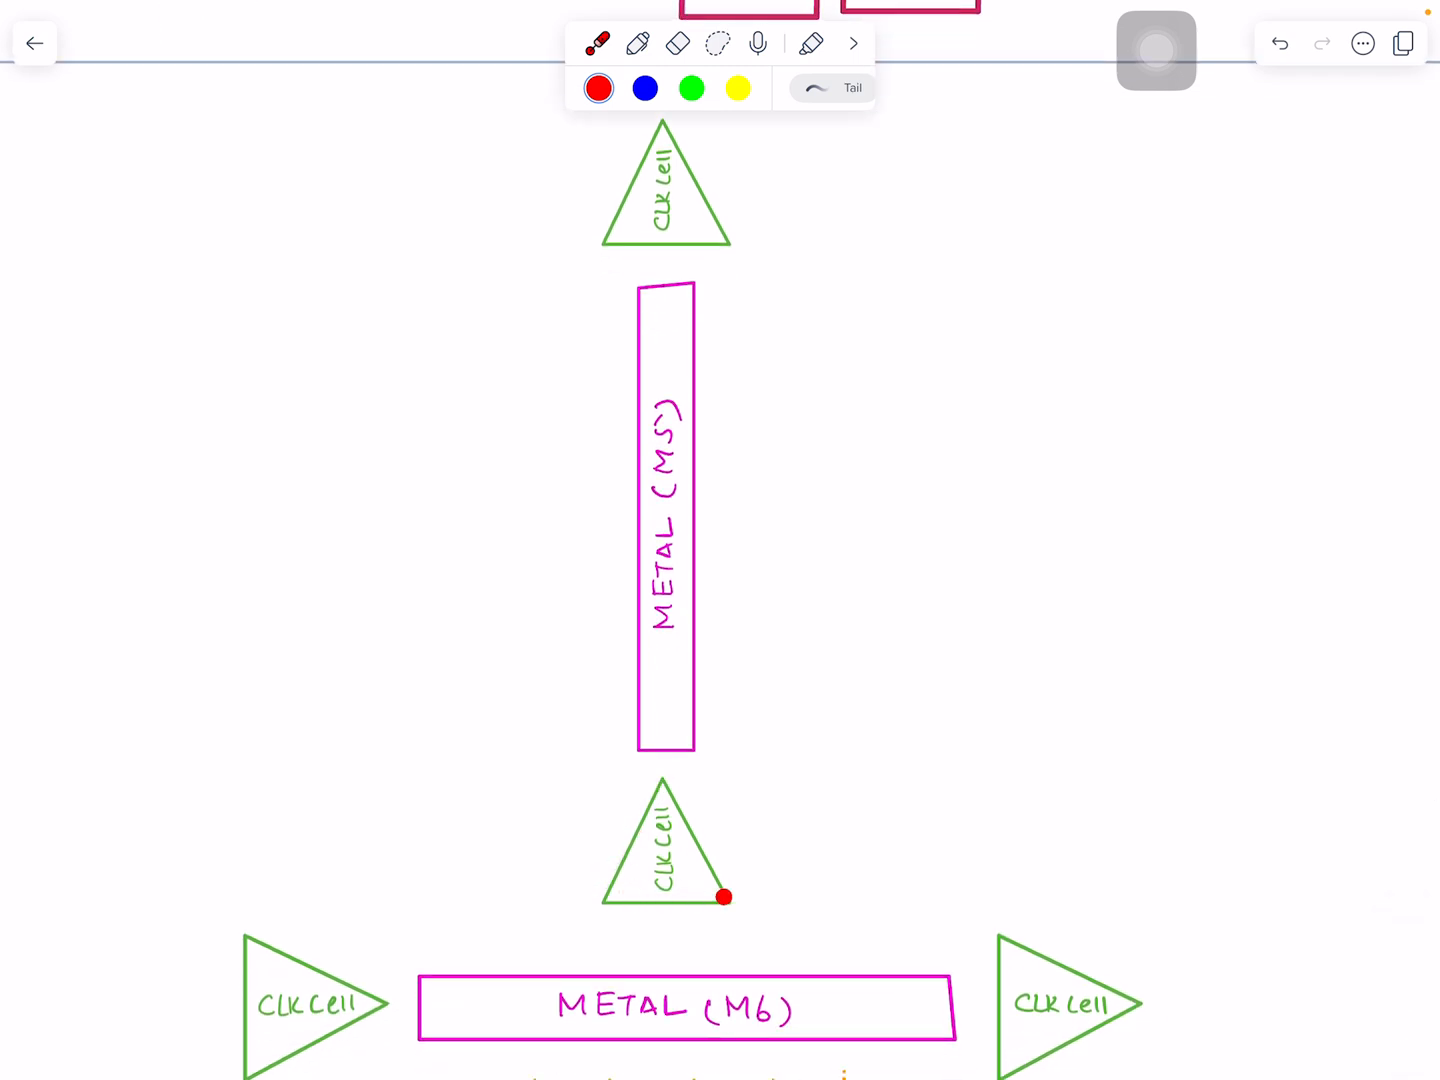
pyautogui.moveTo(725, 897); pyautogui.dragTo(655, 147)
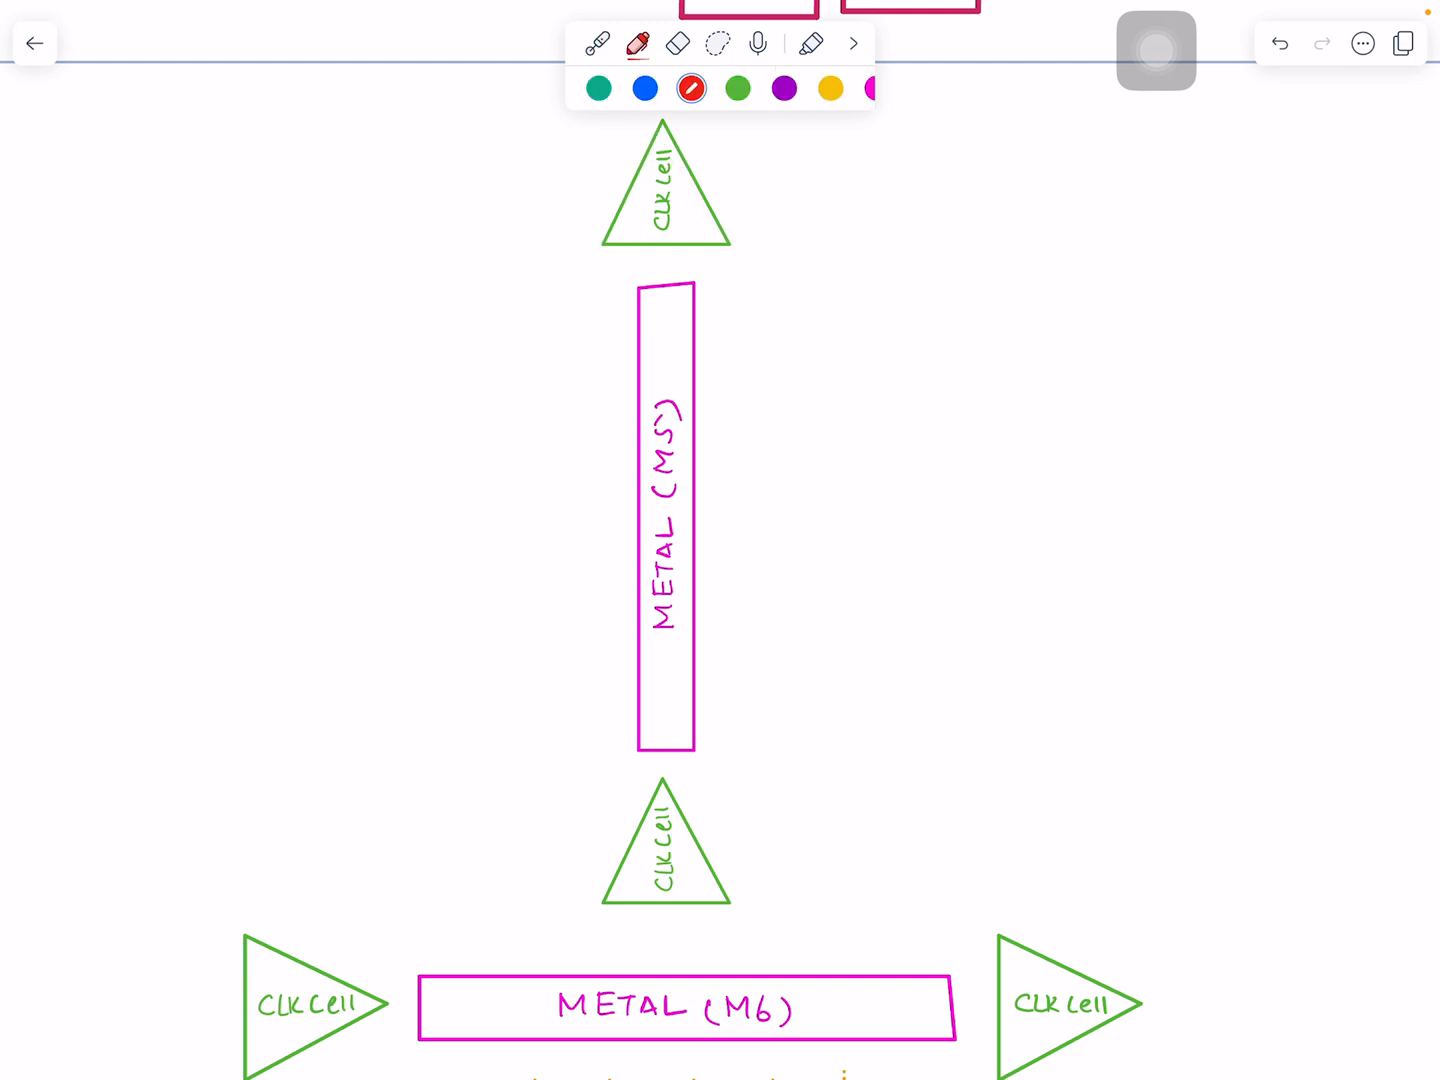
pyautogui.moveTo(662, 240); pyautogui.dragTo(658, 510)
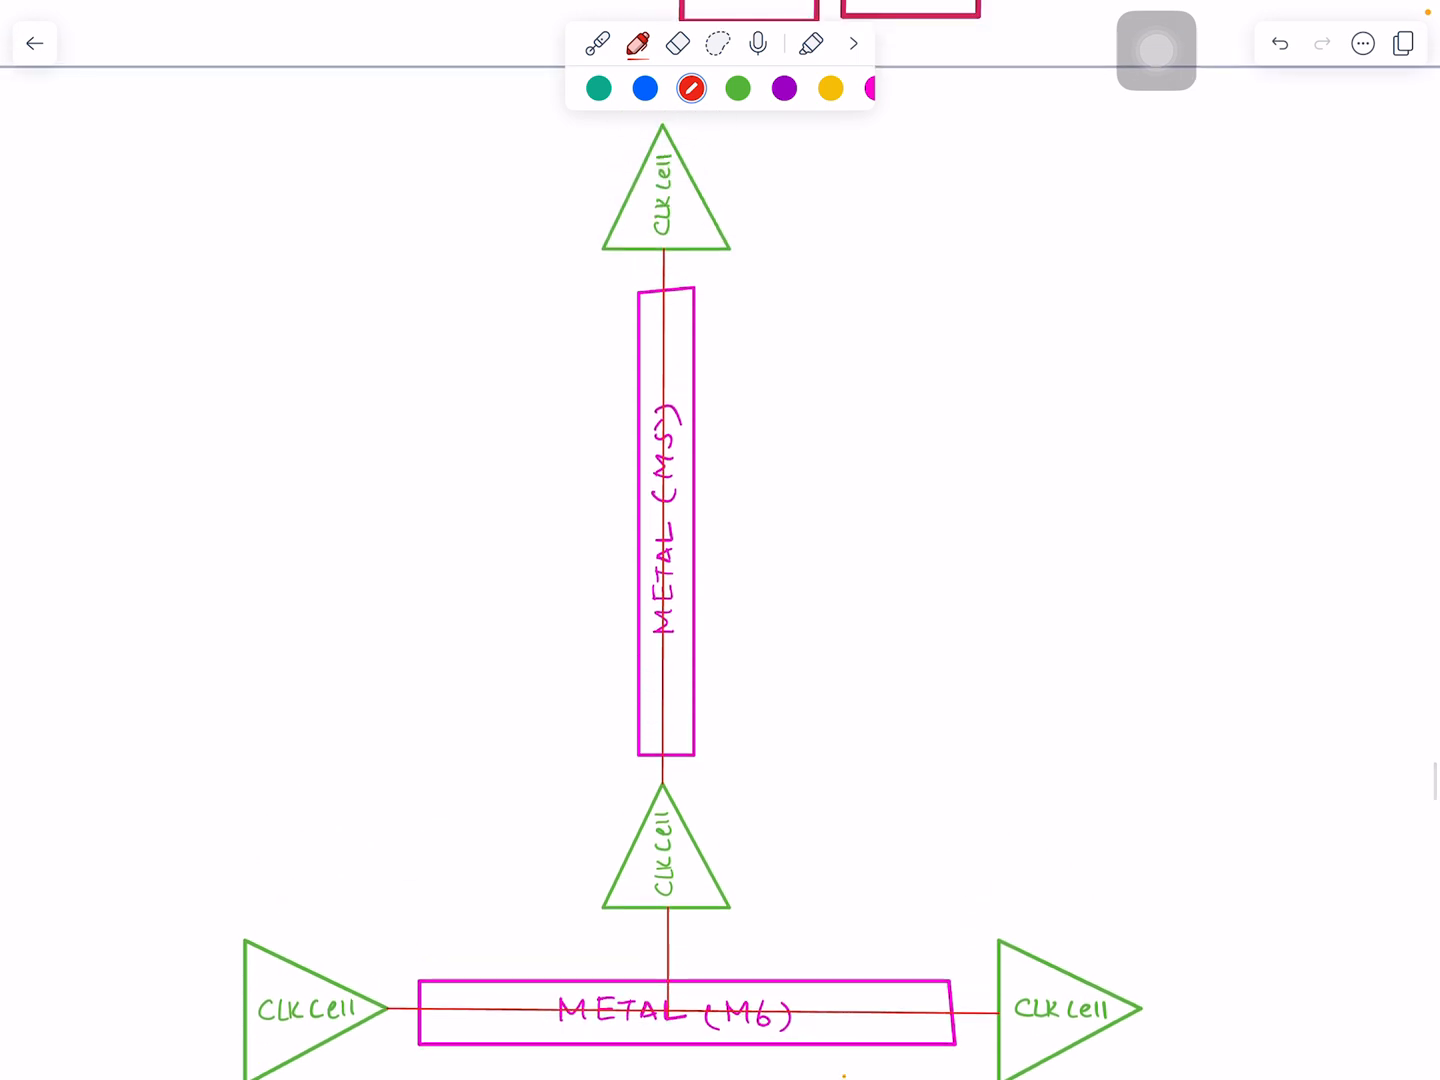
# Trace the M5 strap with the laser pointer, then write small red M5 and M2 labels.
pyautogui.click(597, 43)
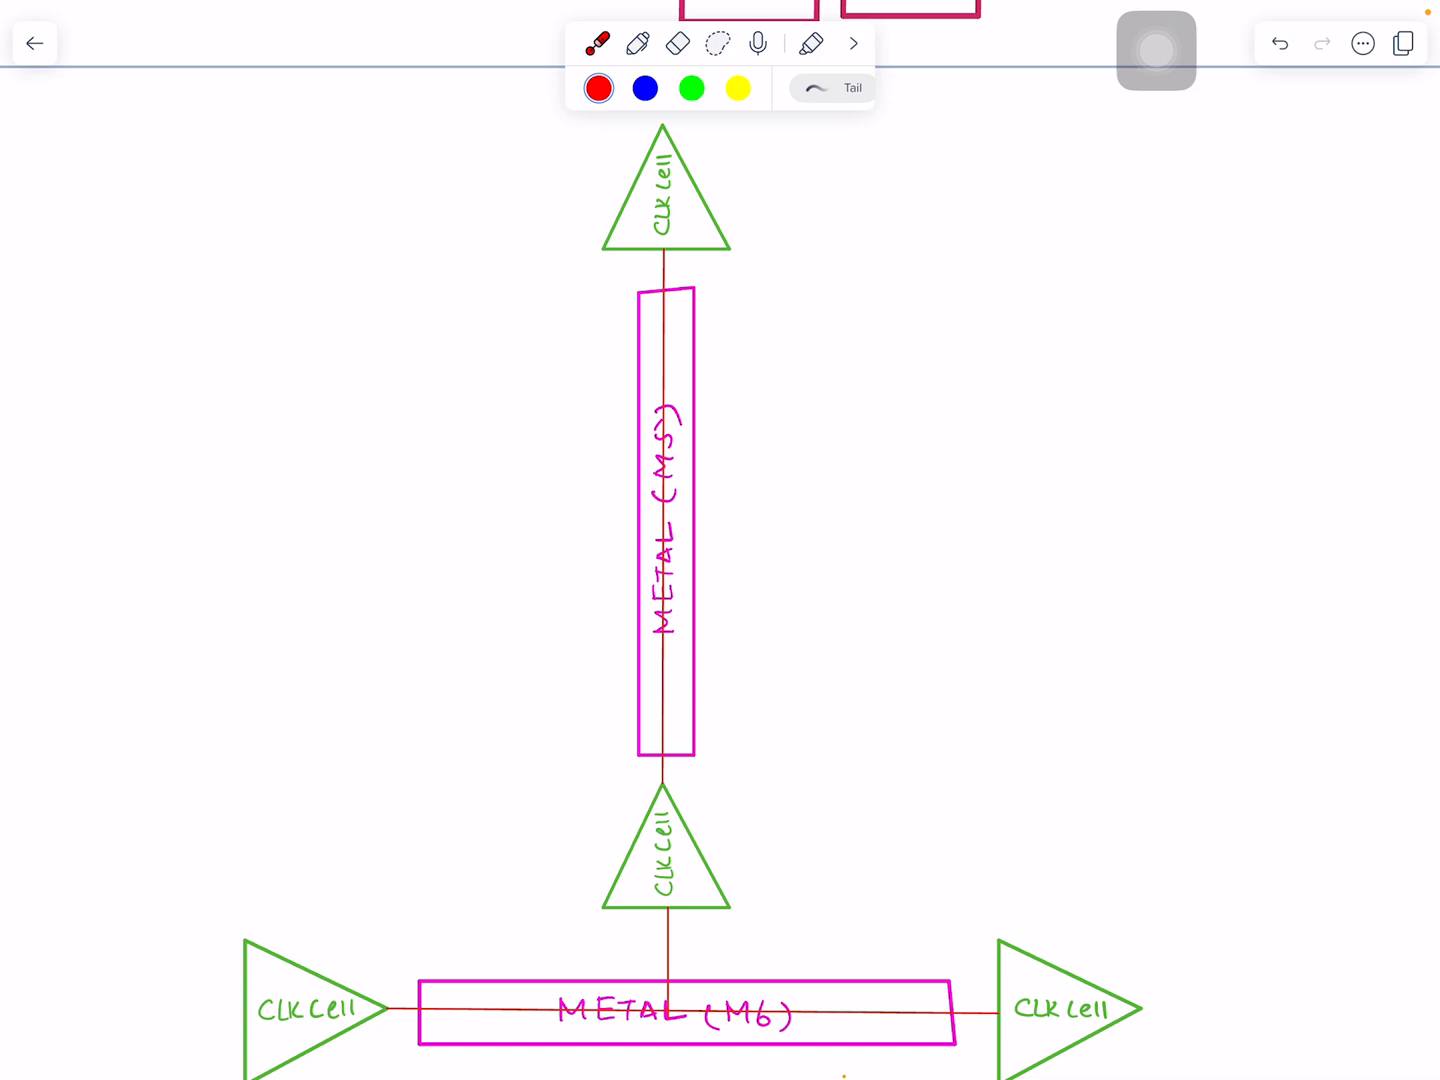
pyautogui.click(647, 413)
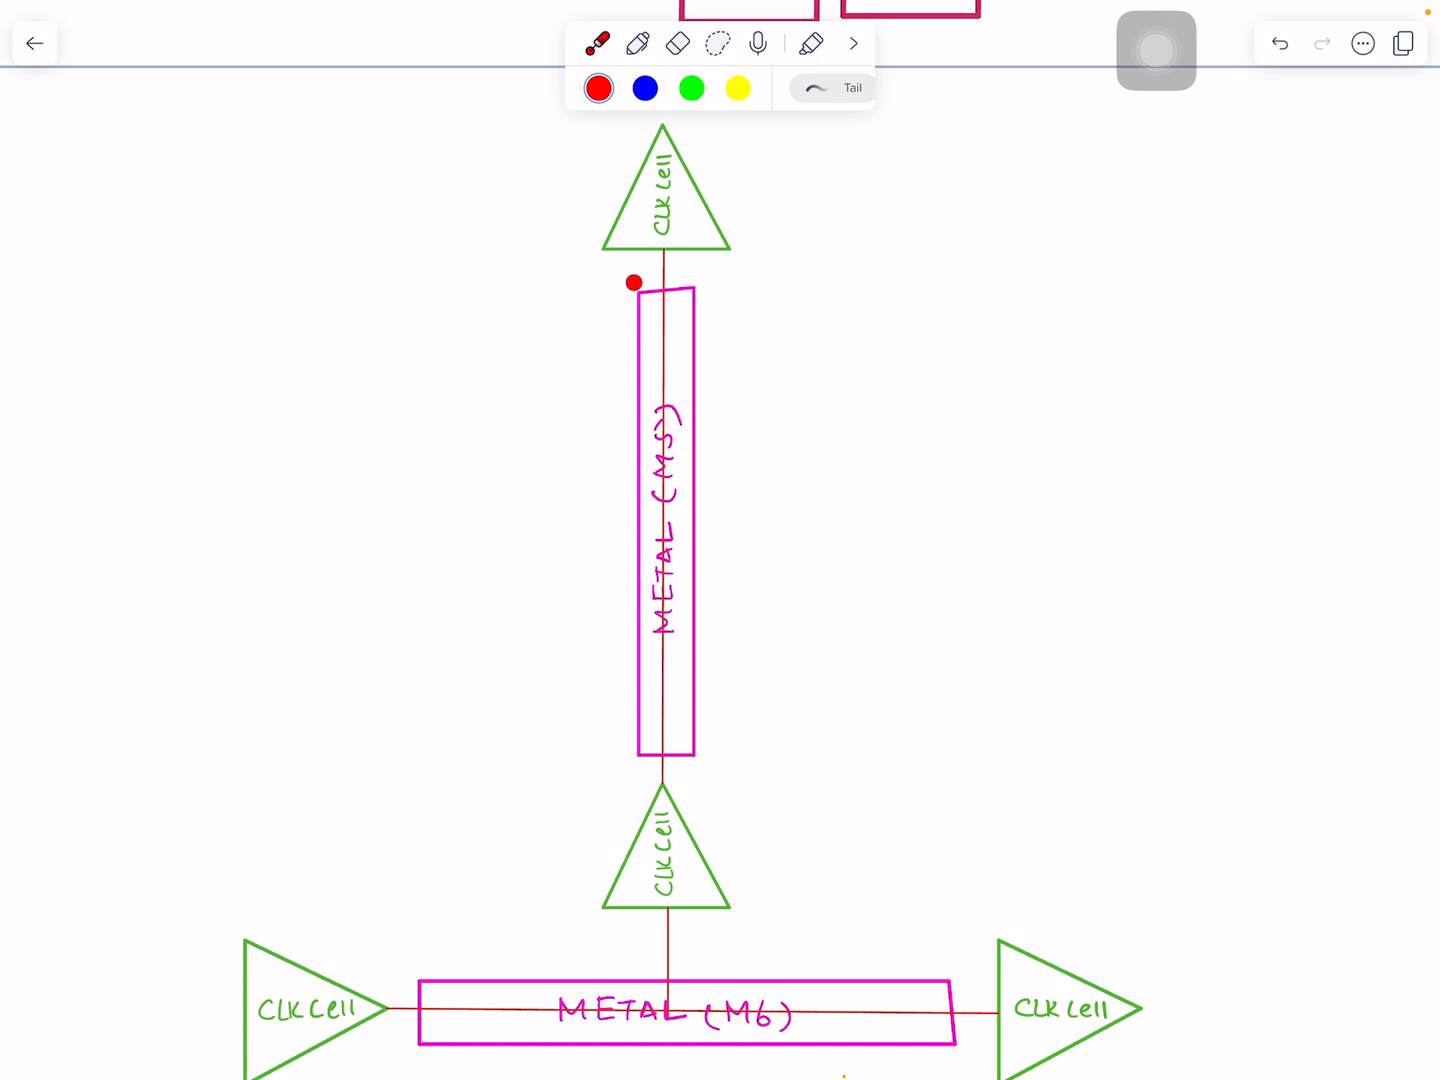
pyautogui.moveTo(632, 283); pyautogui.dragTo(696, 732)
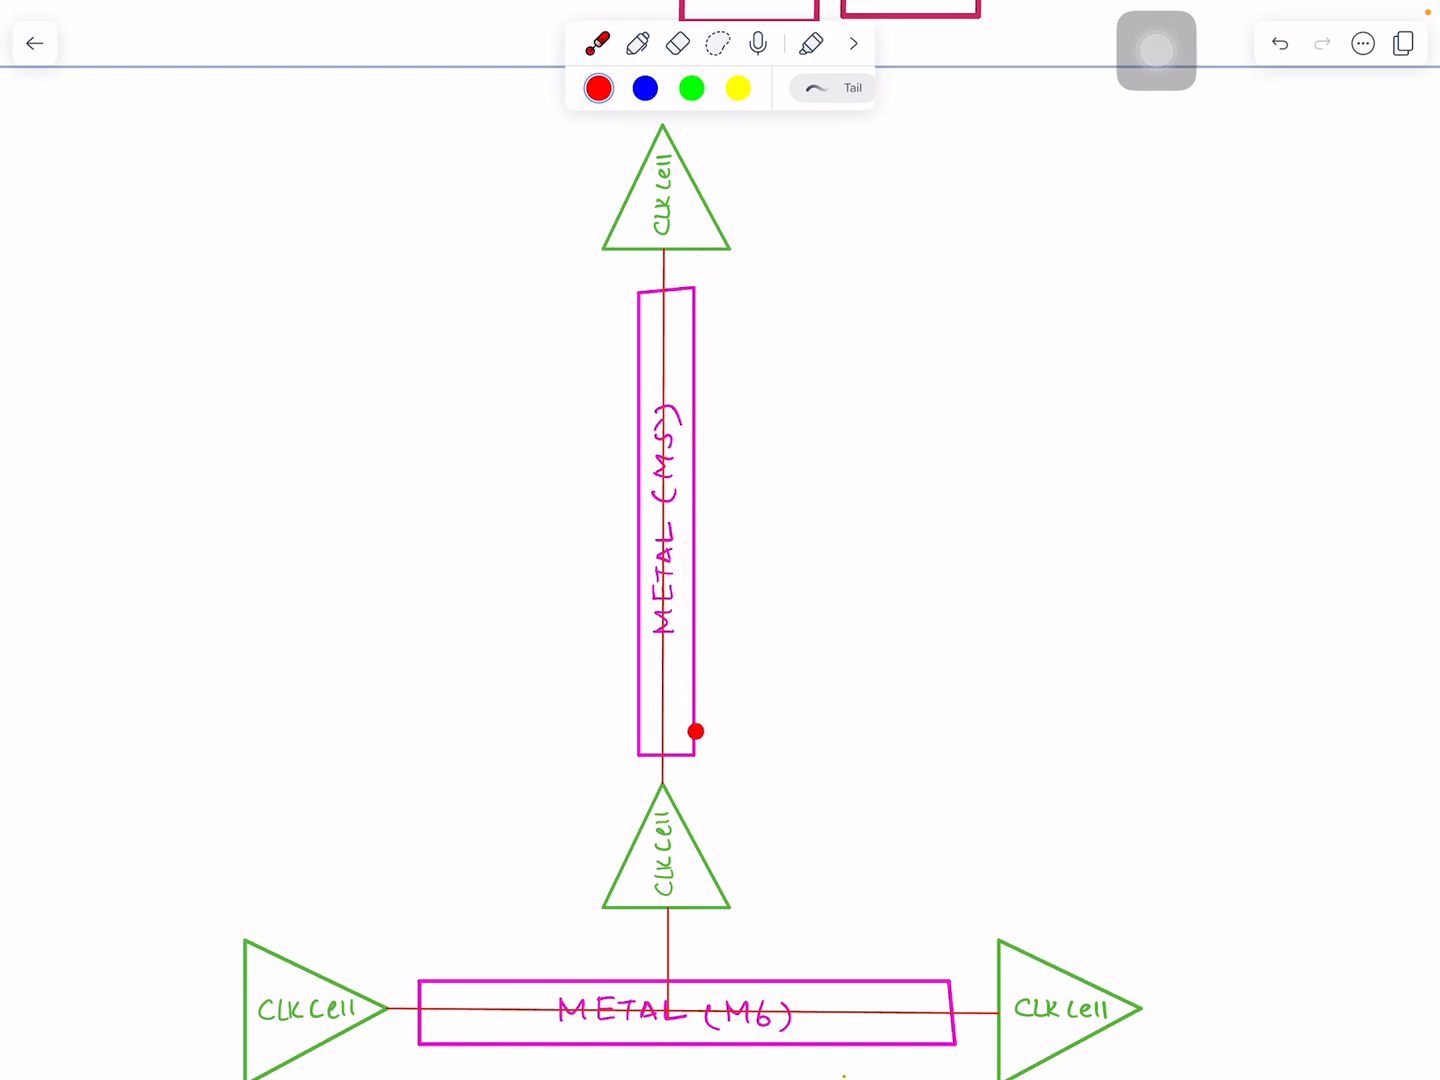
pyautogui.click(638, 43)
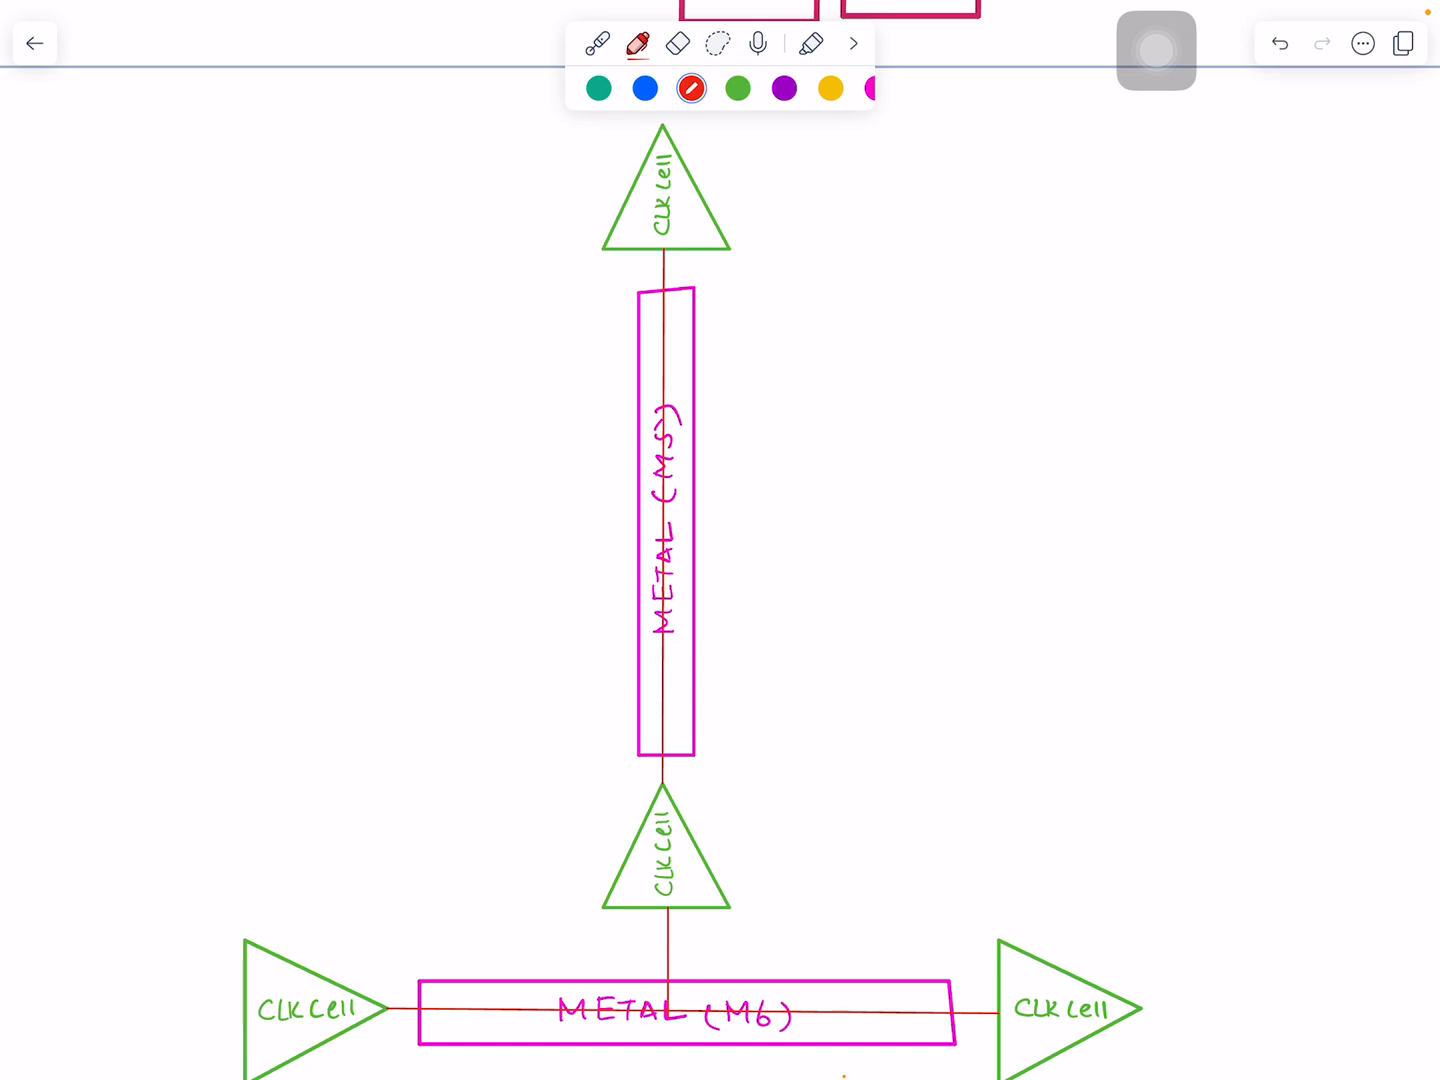
pyautogui.write('M2')
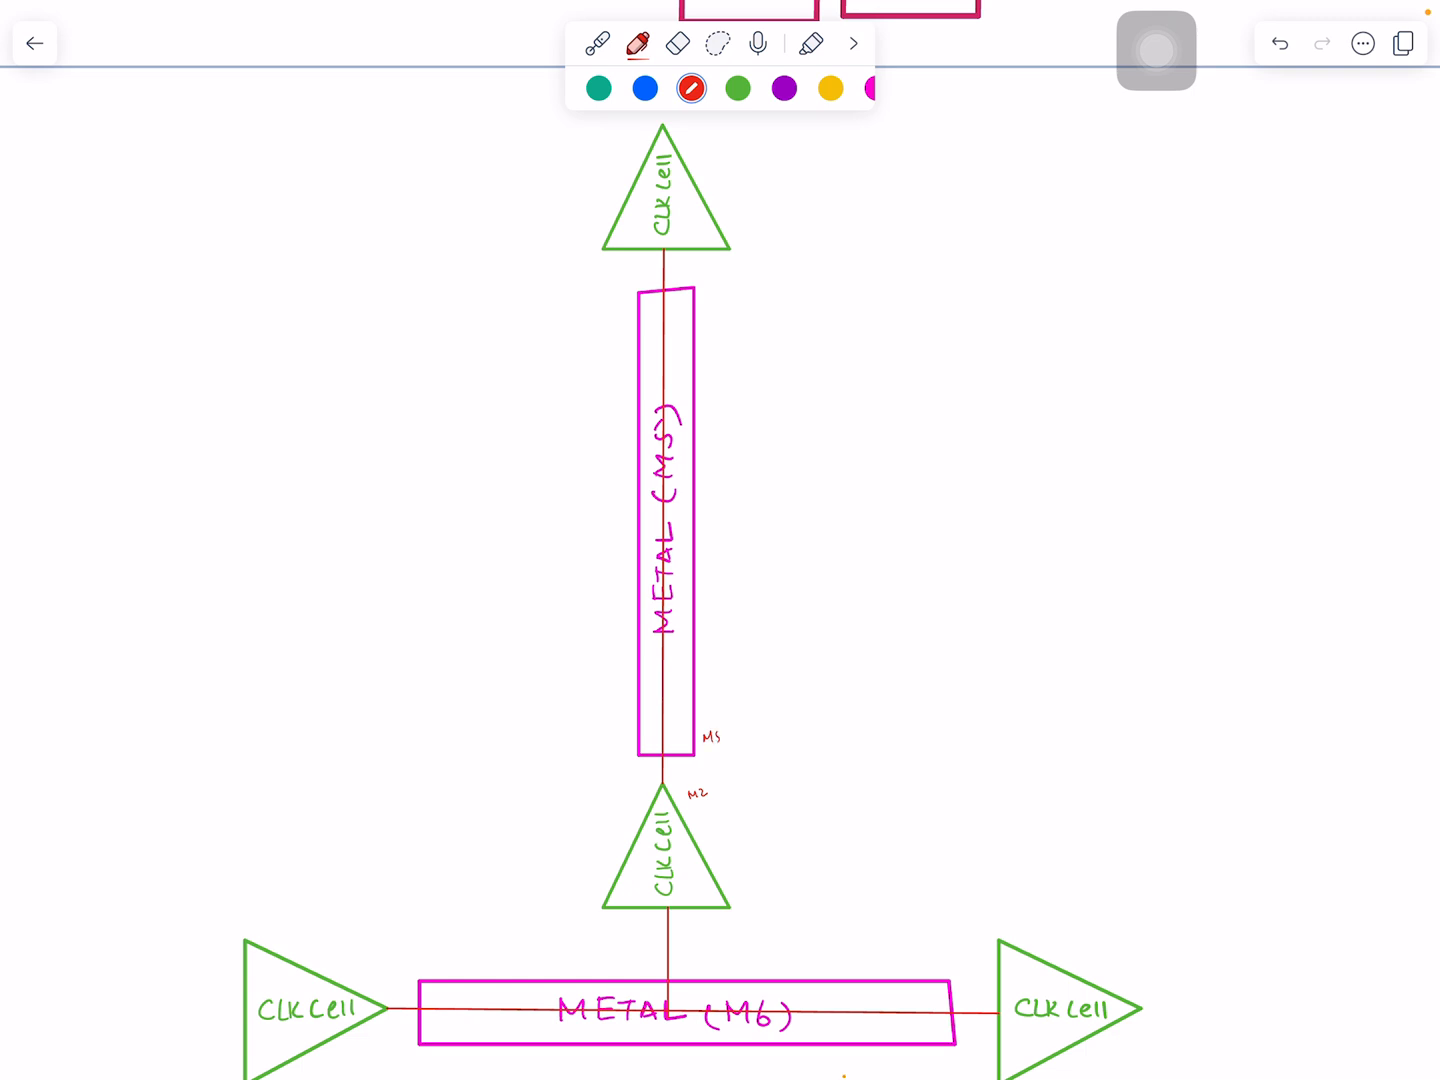
# Sketch the M2 strip with hatched vias, circle it, and curve a callout to M5.
pyautogui.moveTo(920, 758); pyautogui.dragTo(1005, 765)
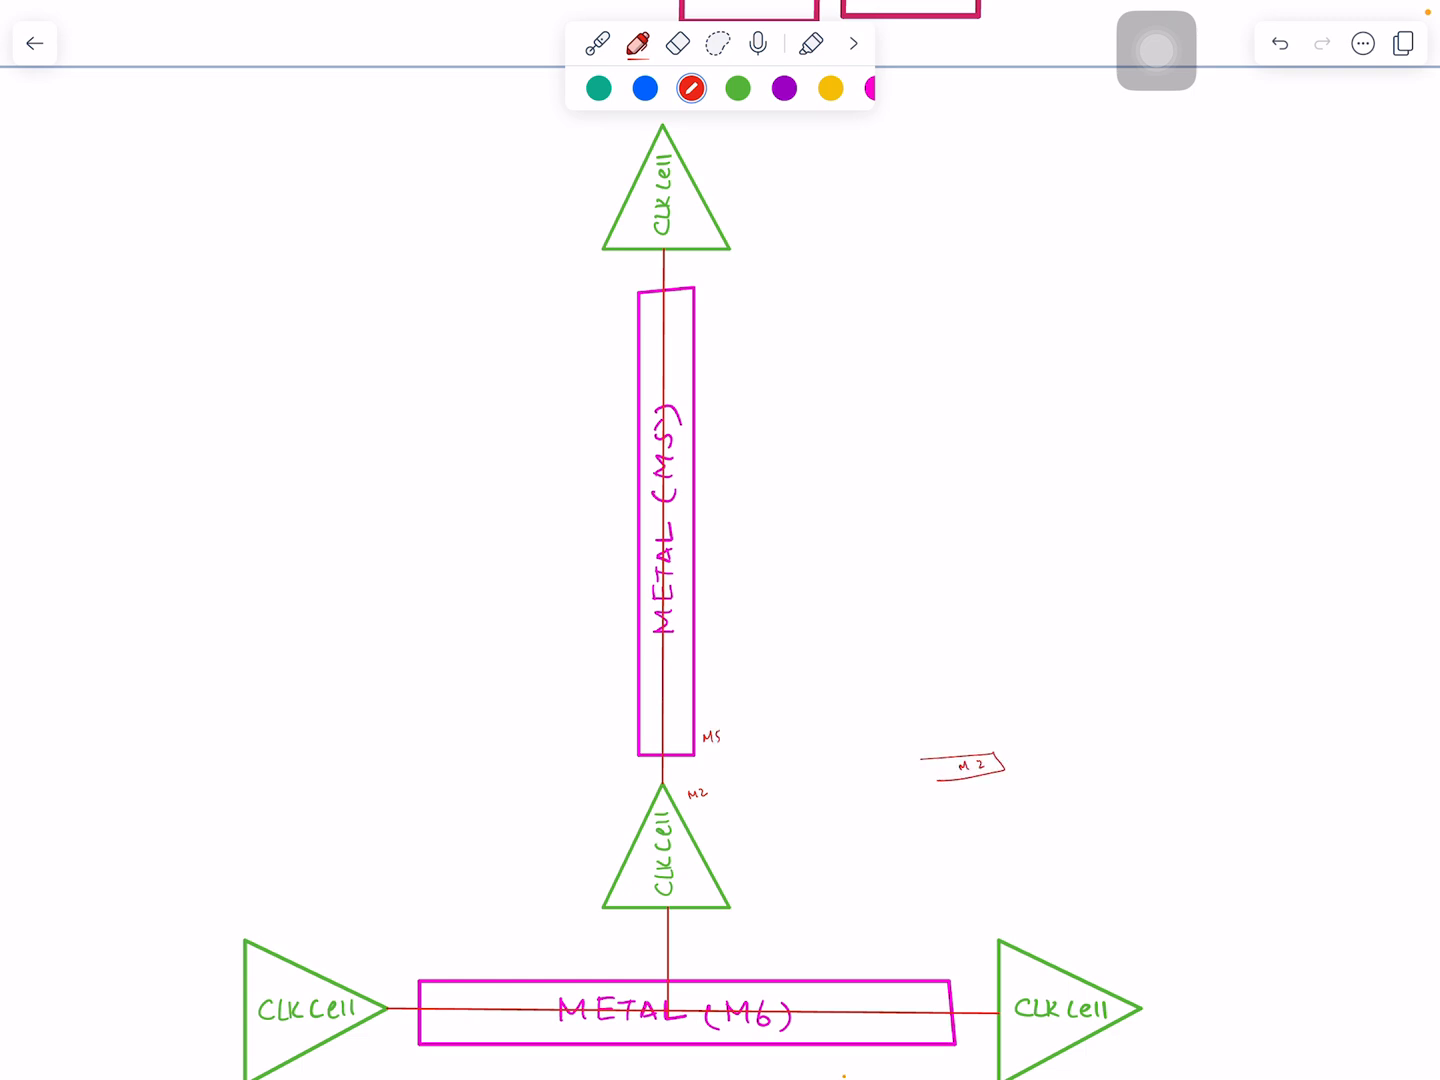
pyautogui.moveTo(960, 770); pyautogui.dragTo(985, 745)
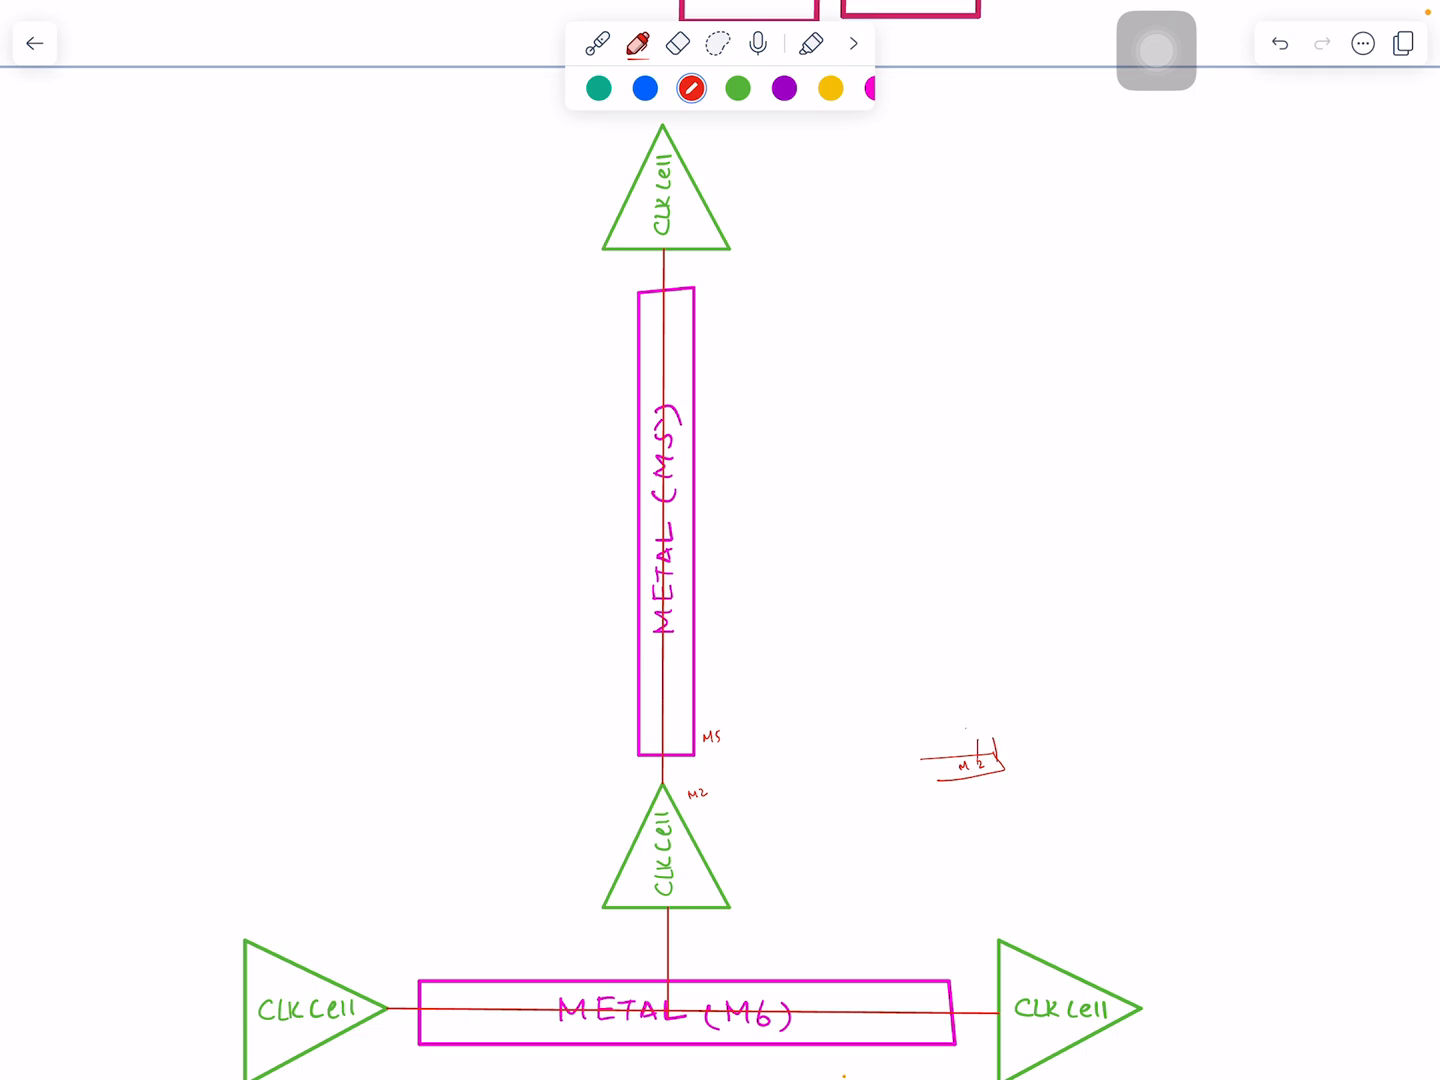
pyautogui.moveTo(985, 720); pyautogui.dragTo(1025, 815)
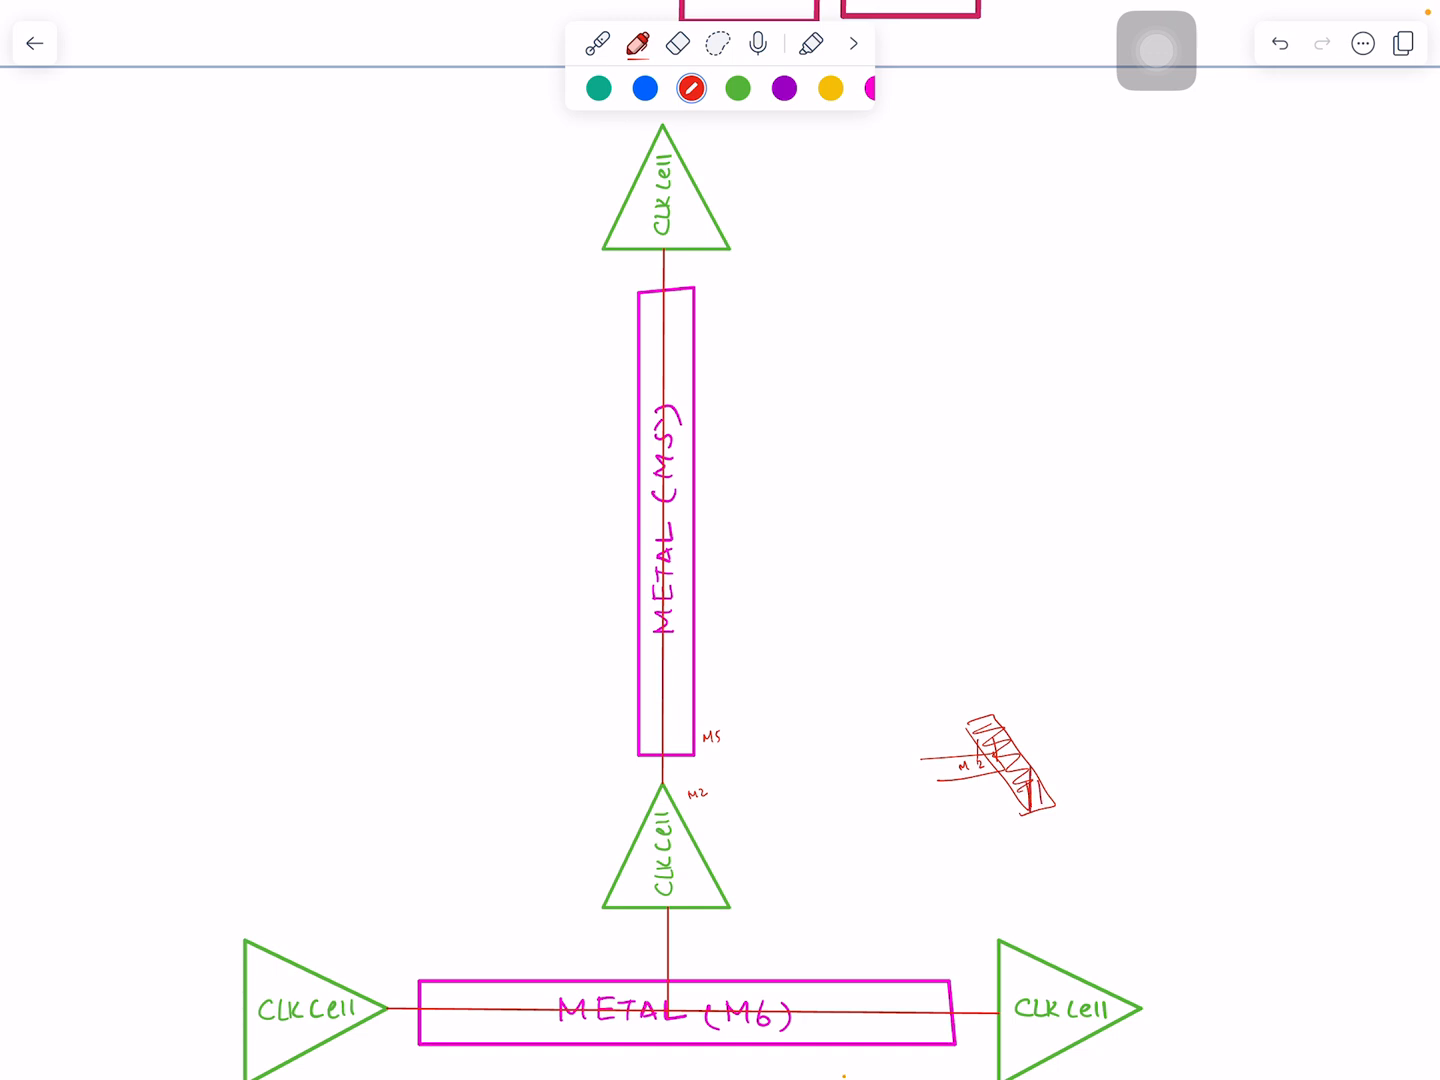
pyautogui.moveTo(1030, 760); pyautogui.dragTo(1030, 810)
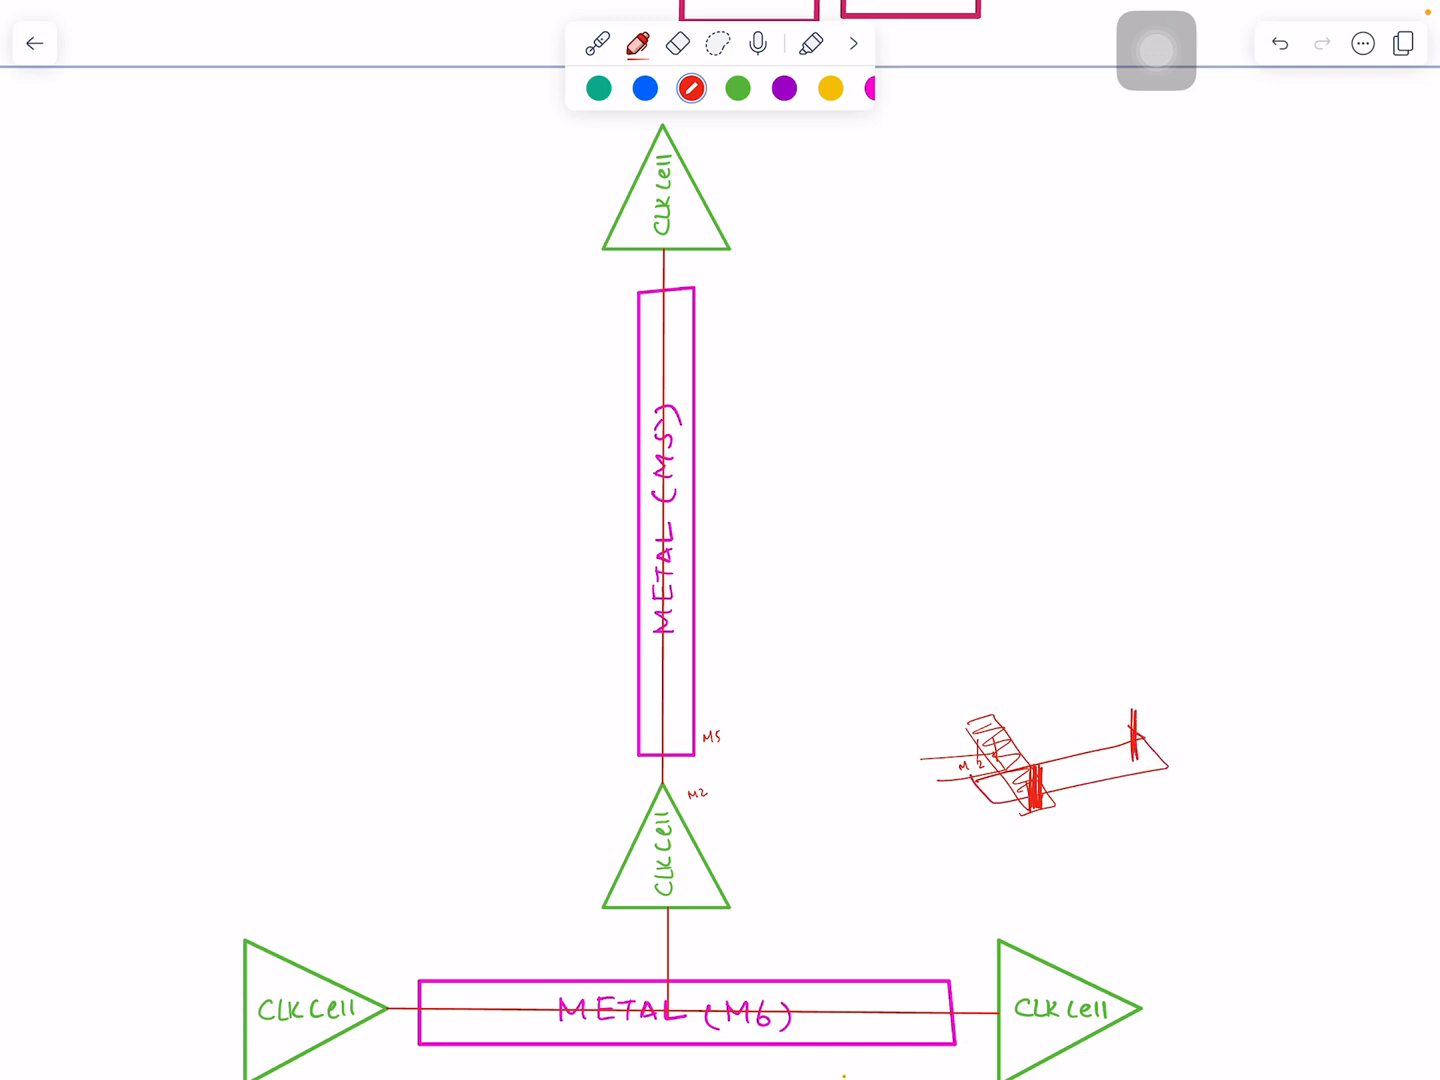
pyautogui.moveTo(1135, 745); pyautogui.dragTo(1050, 615)
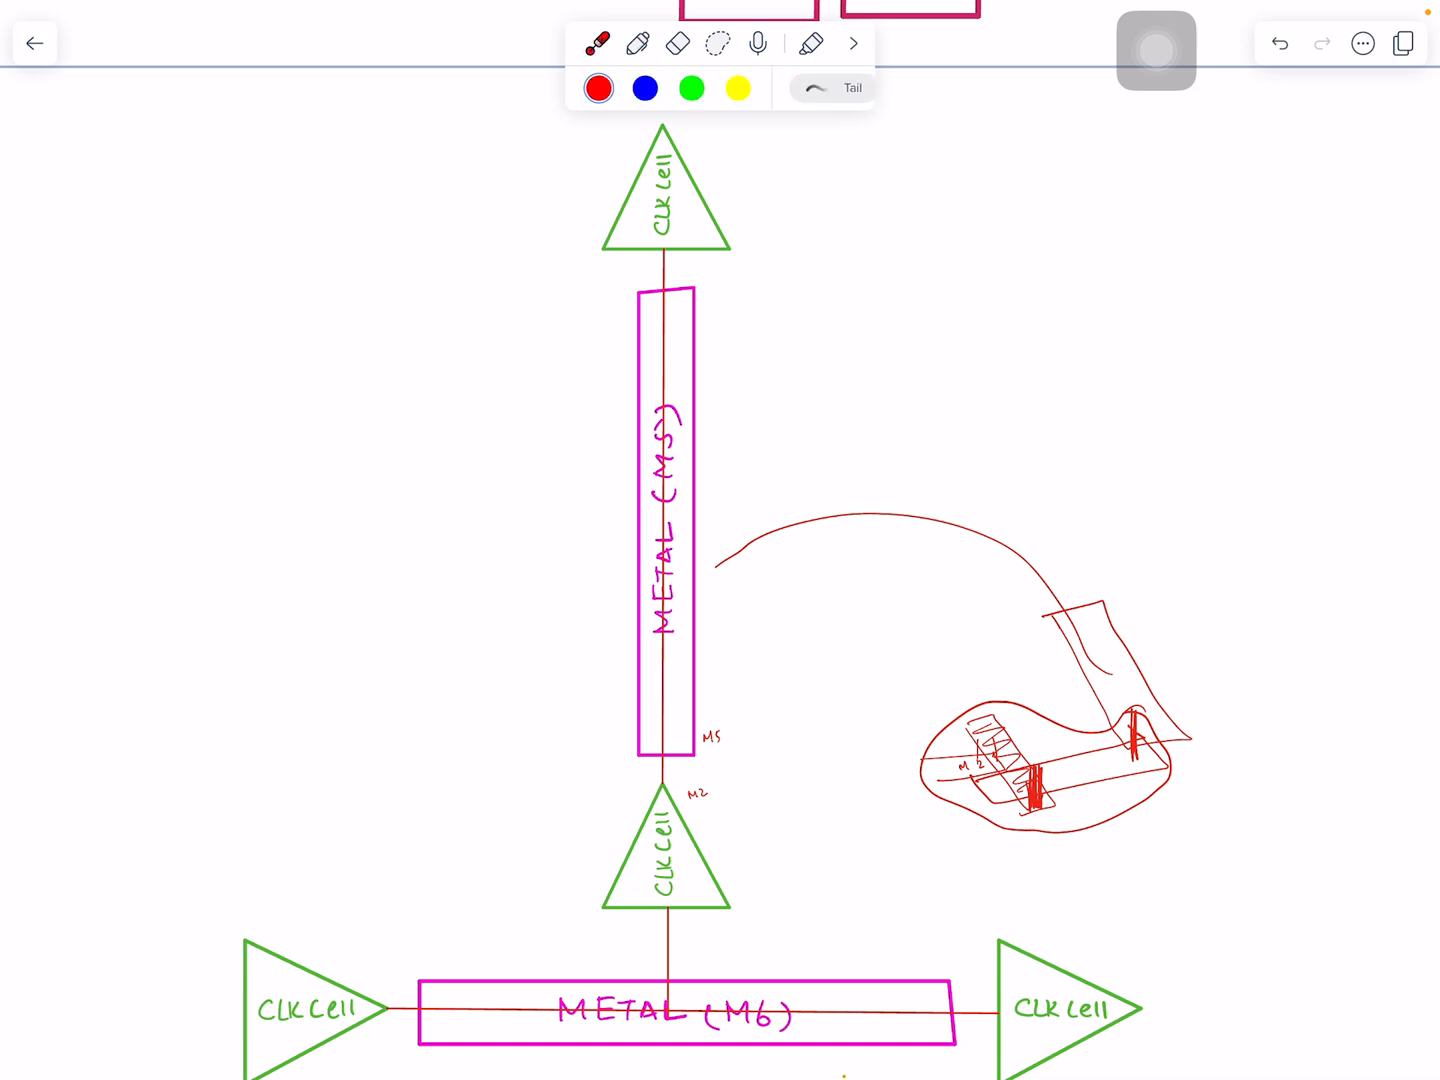
pyautogui.click(1125, 748)
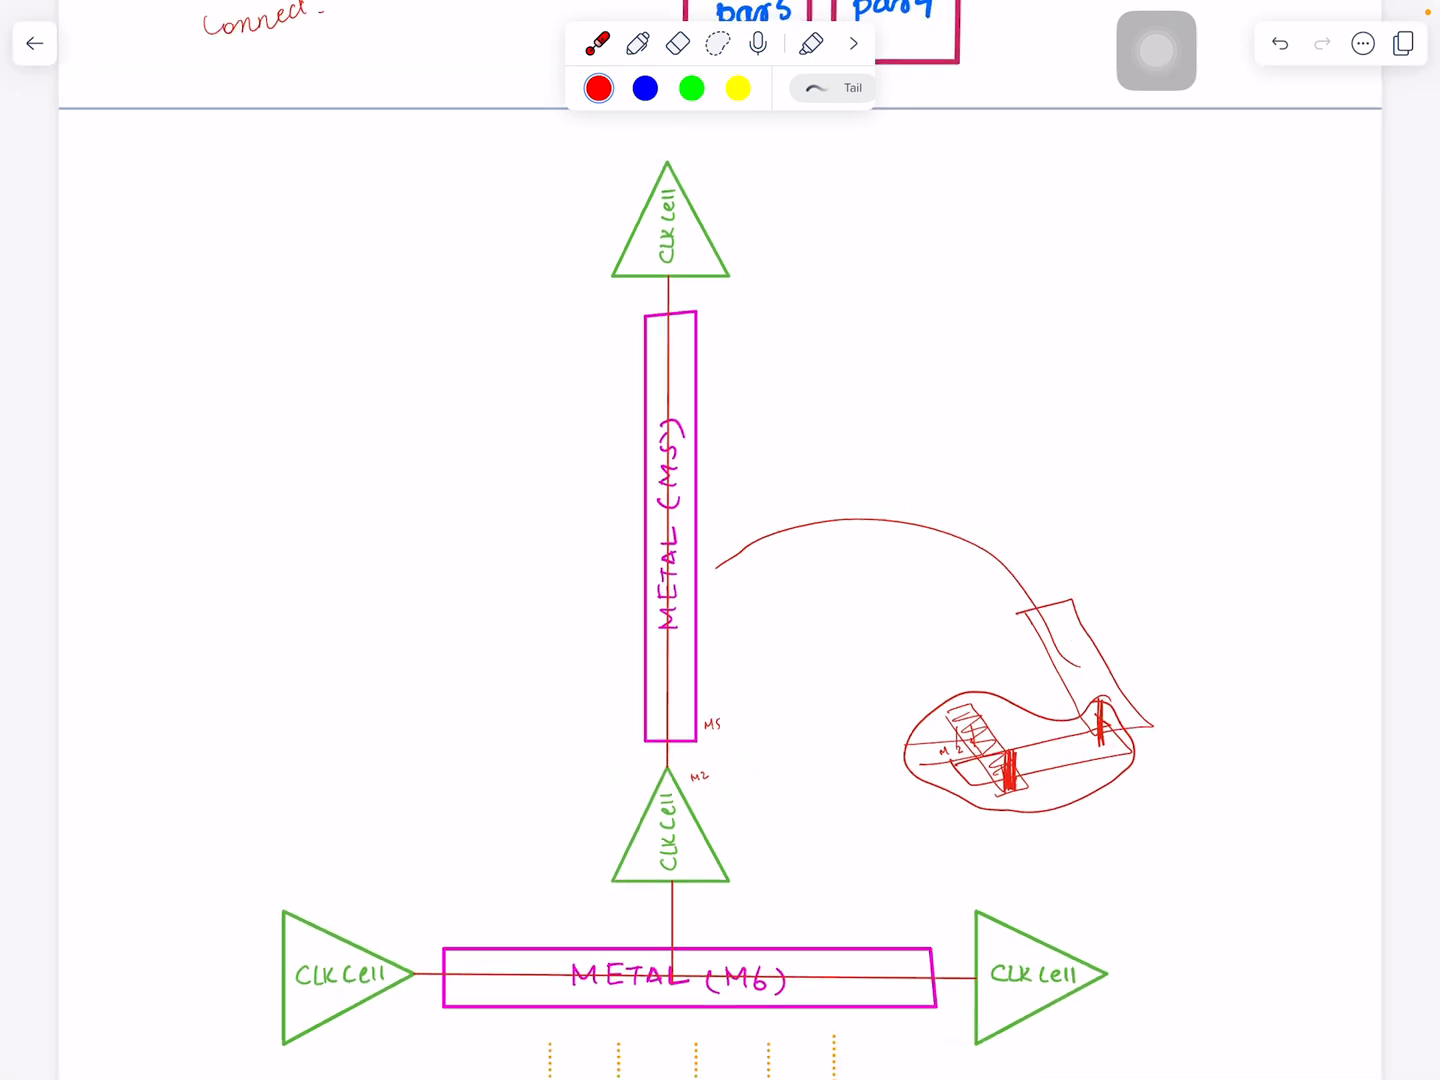
# Scroll back to the OSCIL-fed CGU diagram and red command list above the strap sketch.
pyautogui.scroll(-3)
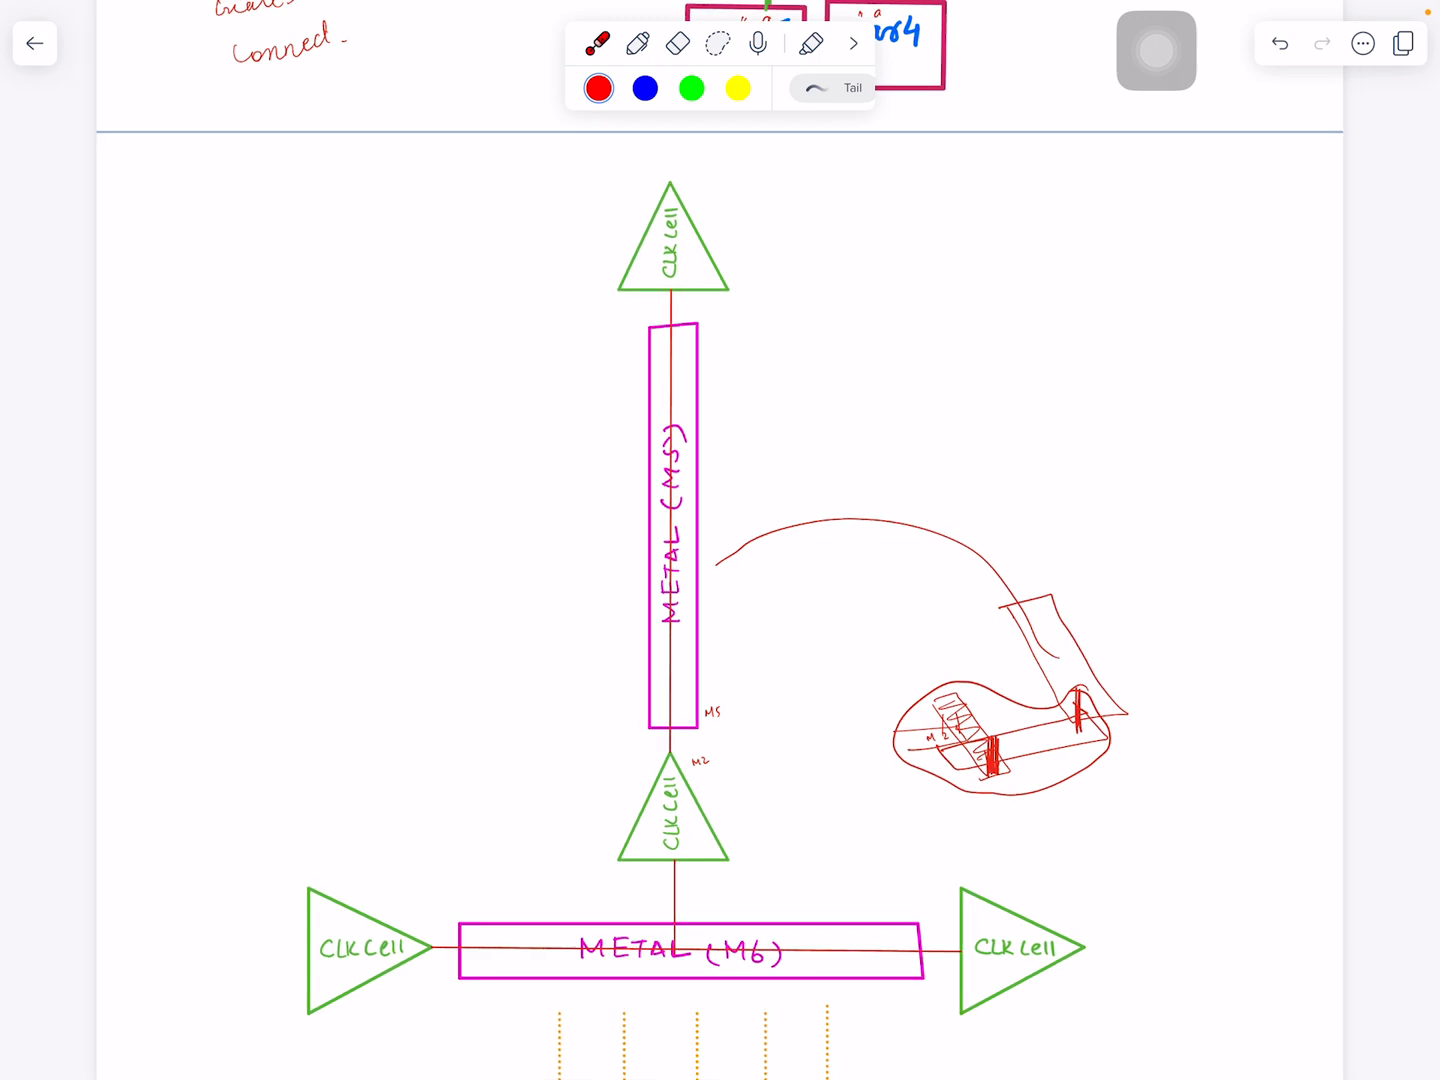
pyautogui.scroll(-3)
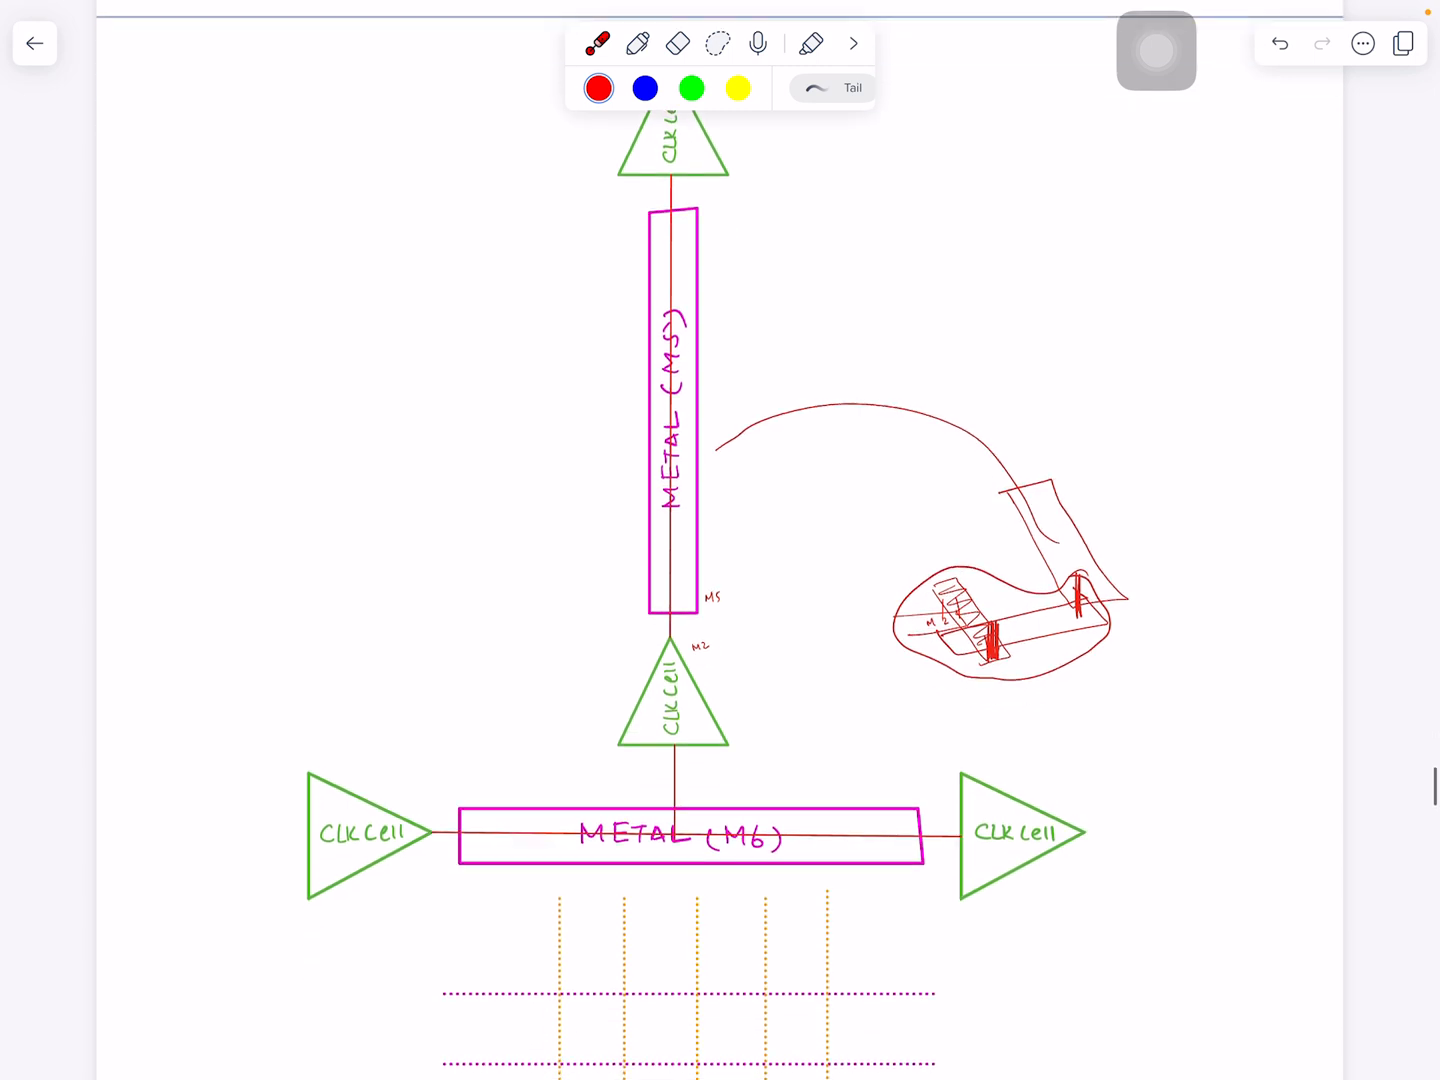
pyautogui.scroll(-3)
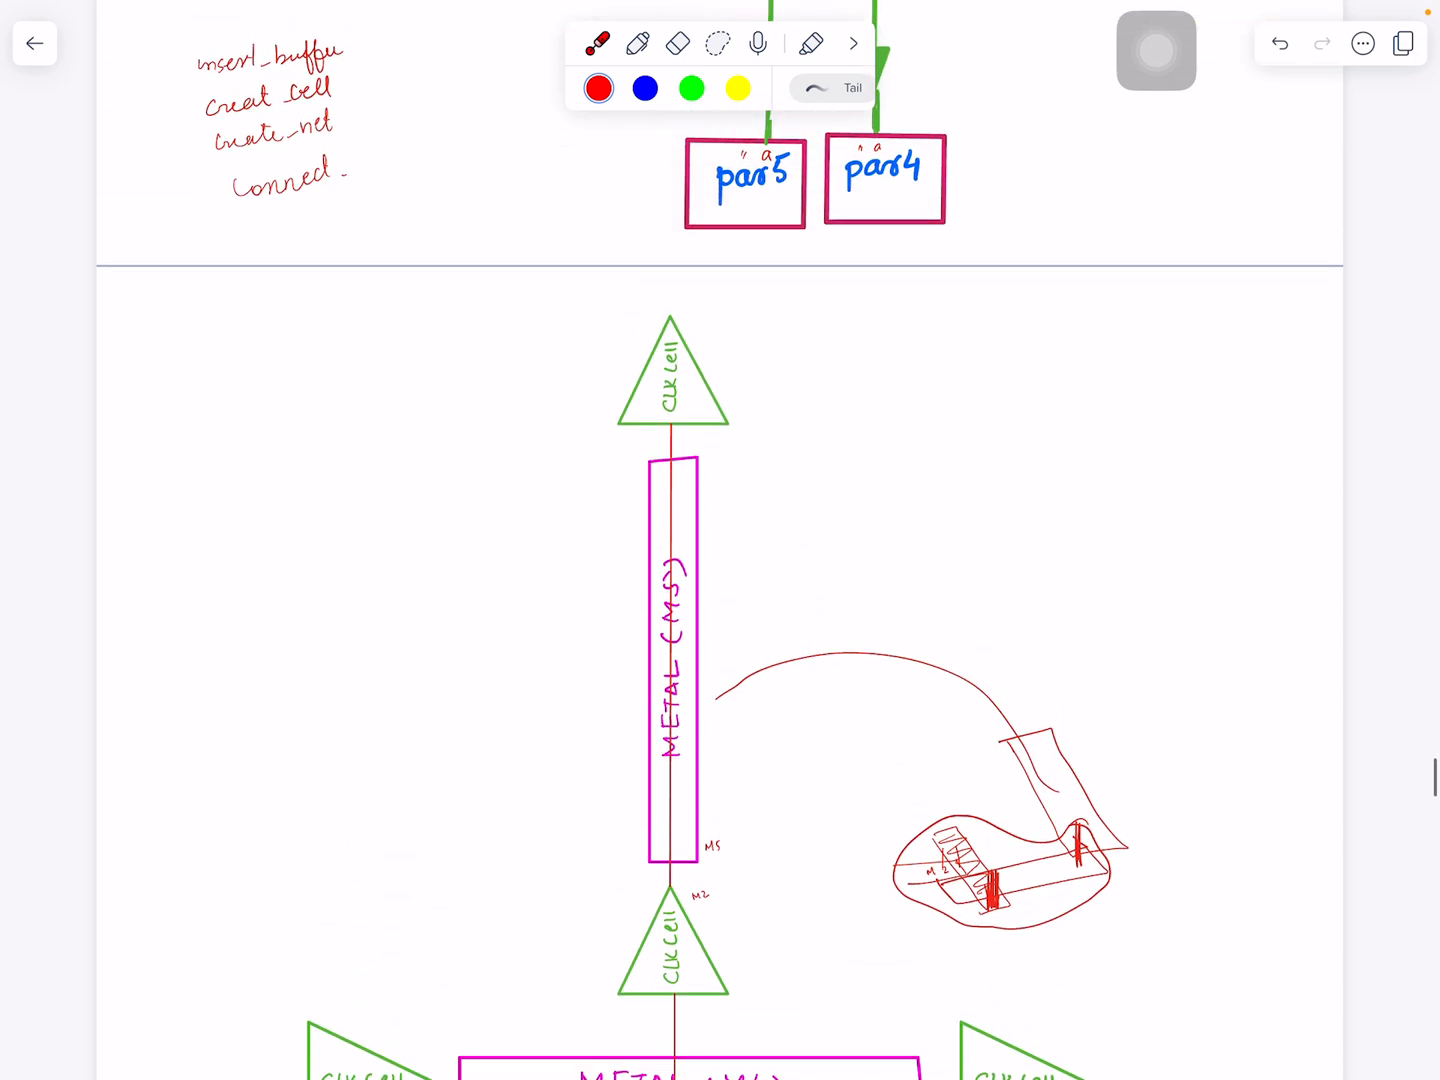
pyautogui.scroll(-3)
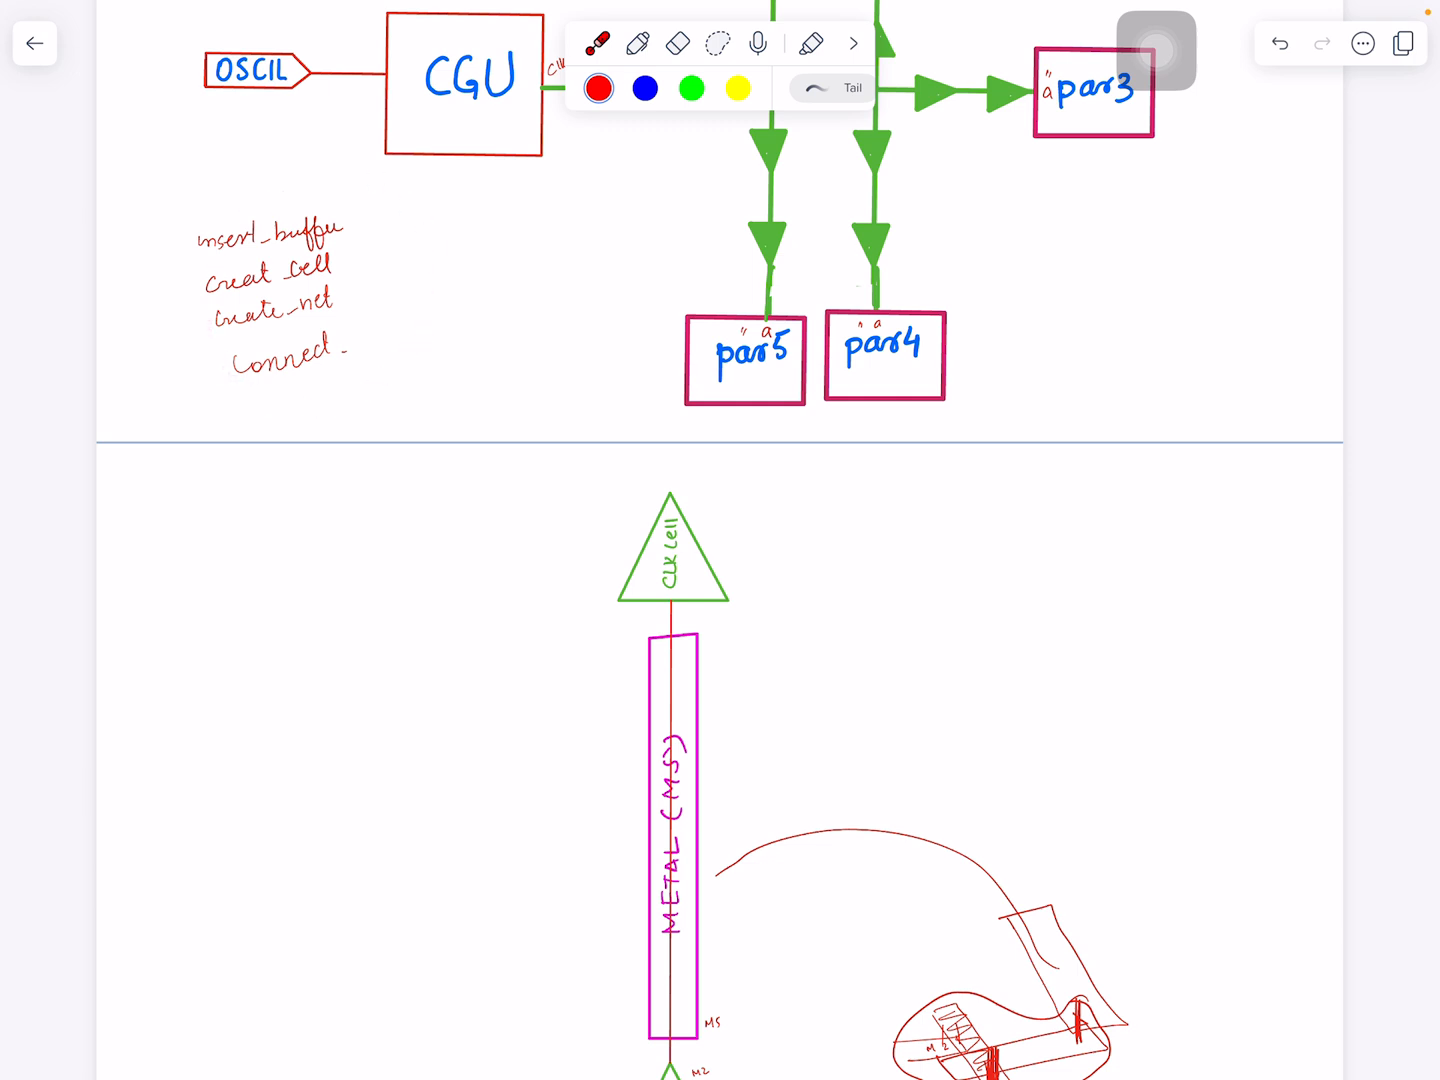
# Browse the CGU clock tree feeding par2–par5 with its box-and-circles sketch, adding no ink.
pyautogui.click(222, 281)
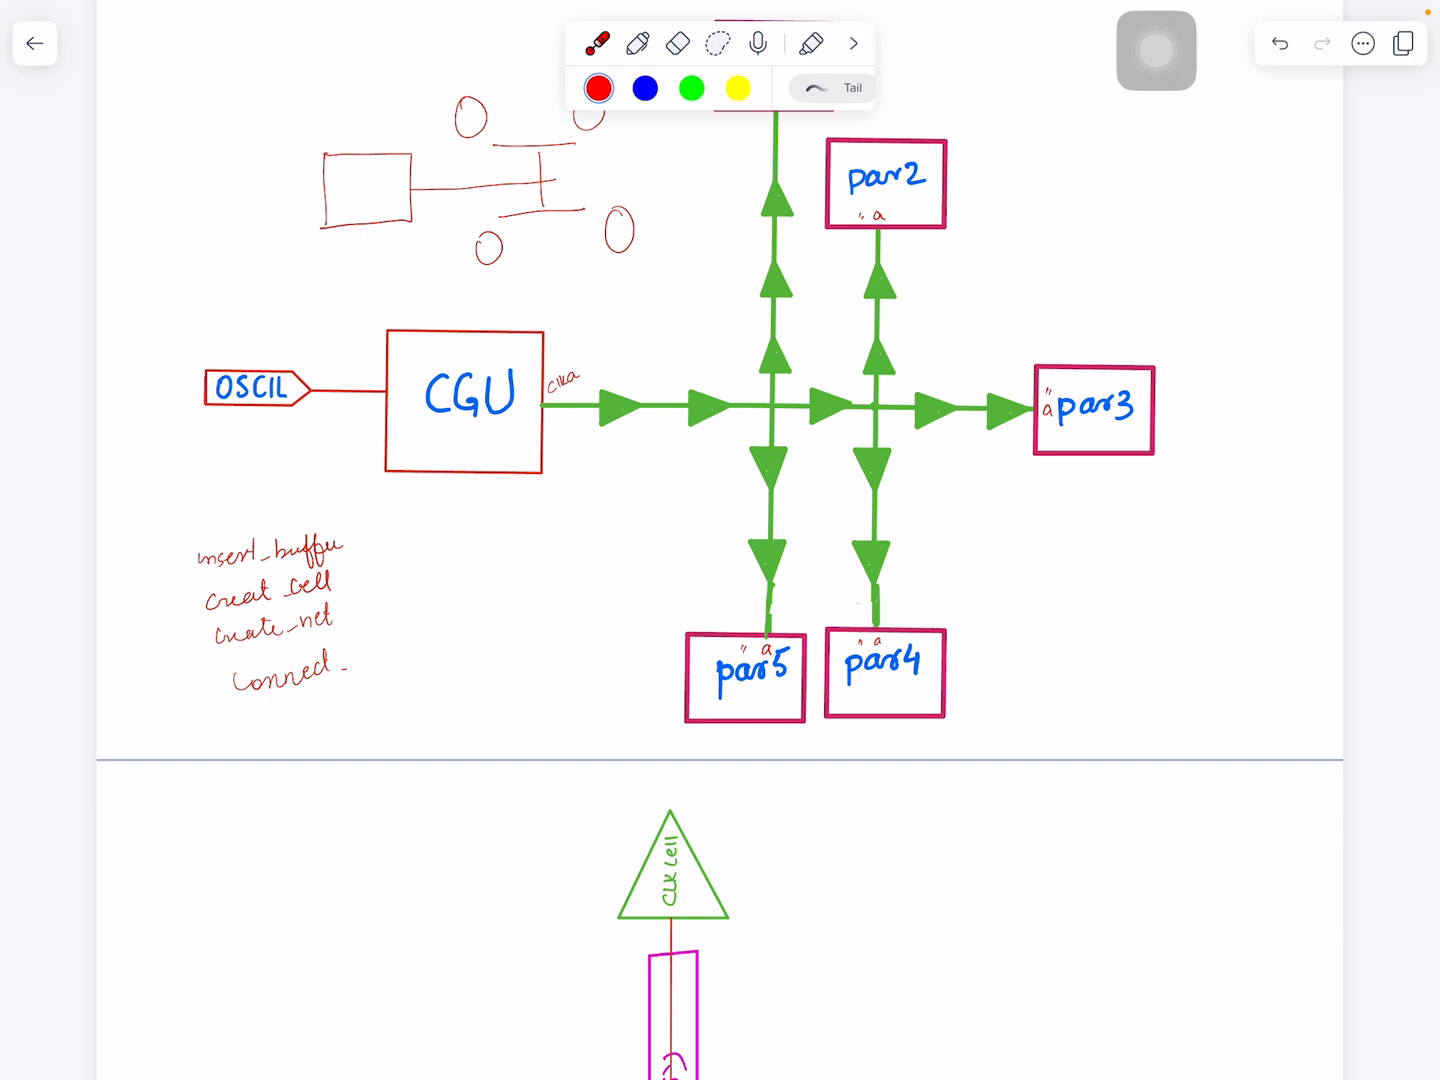
pyautogui.click(332, 746)
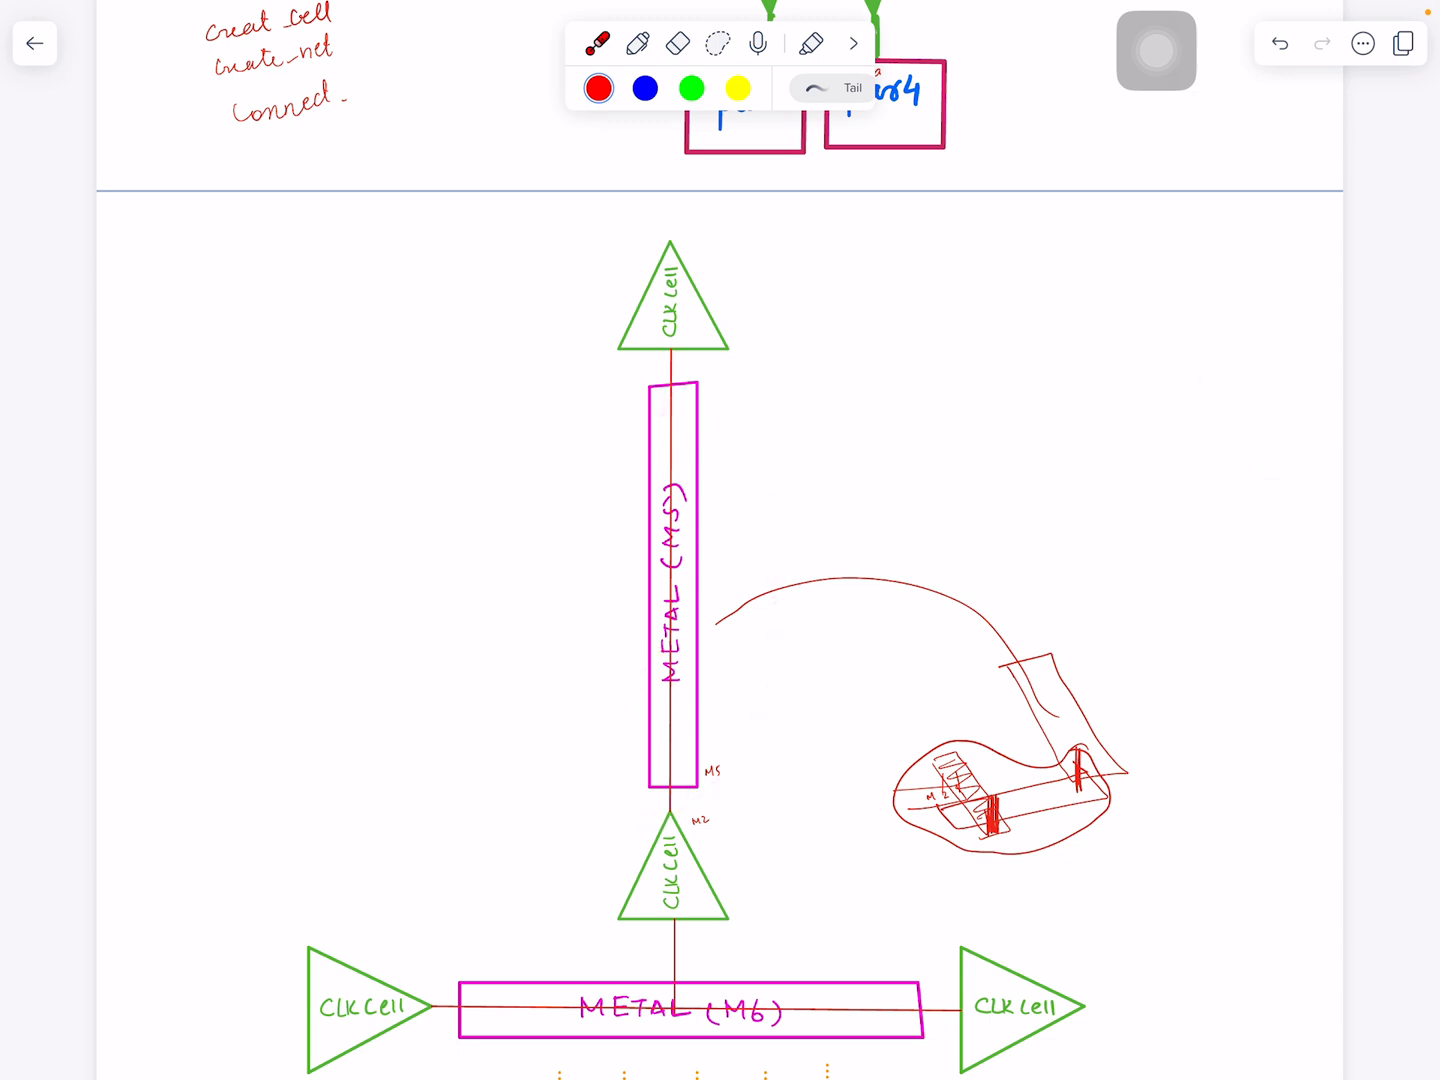
pyautogui.scroll(-3)
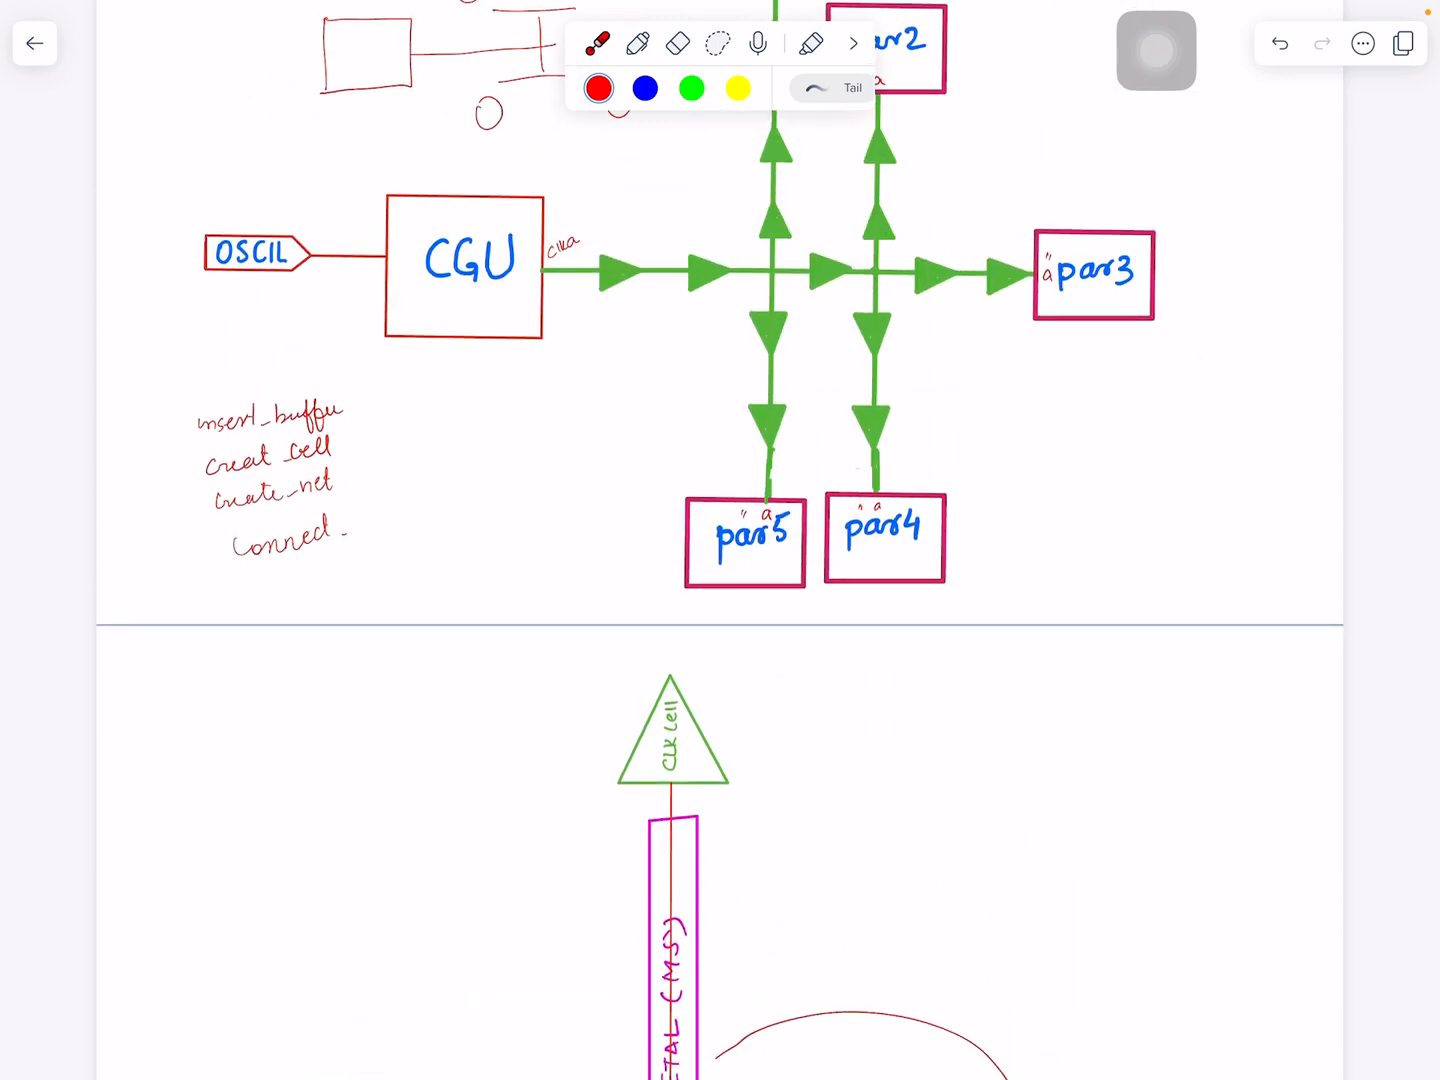
pyautogui.click(294, 405)
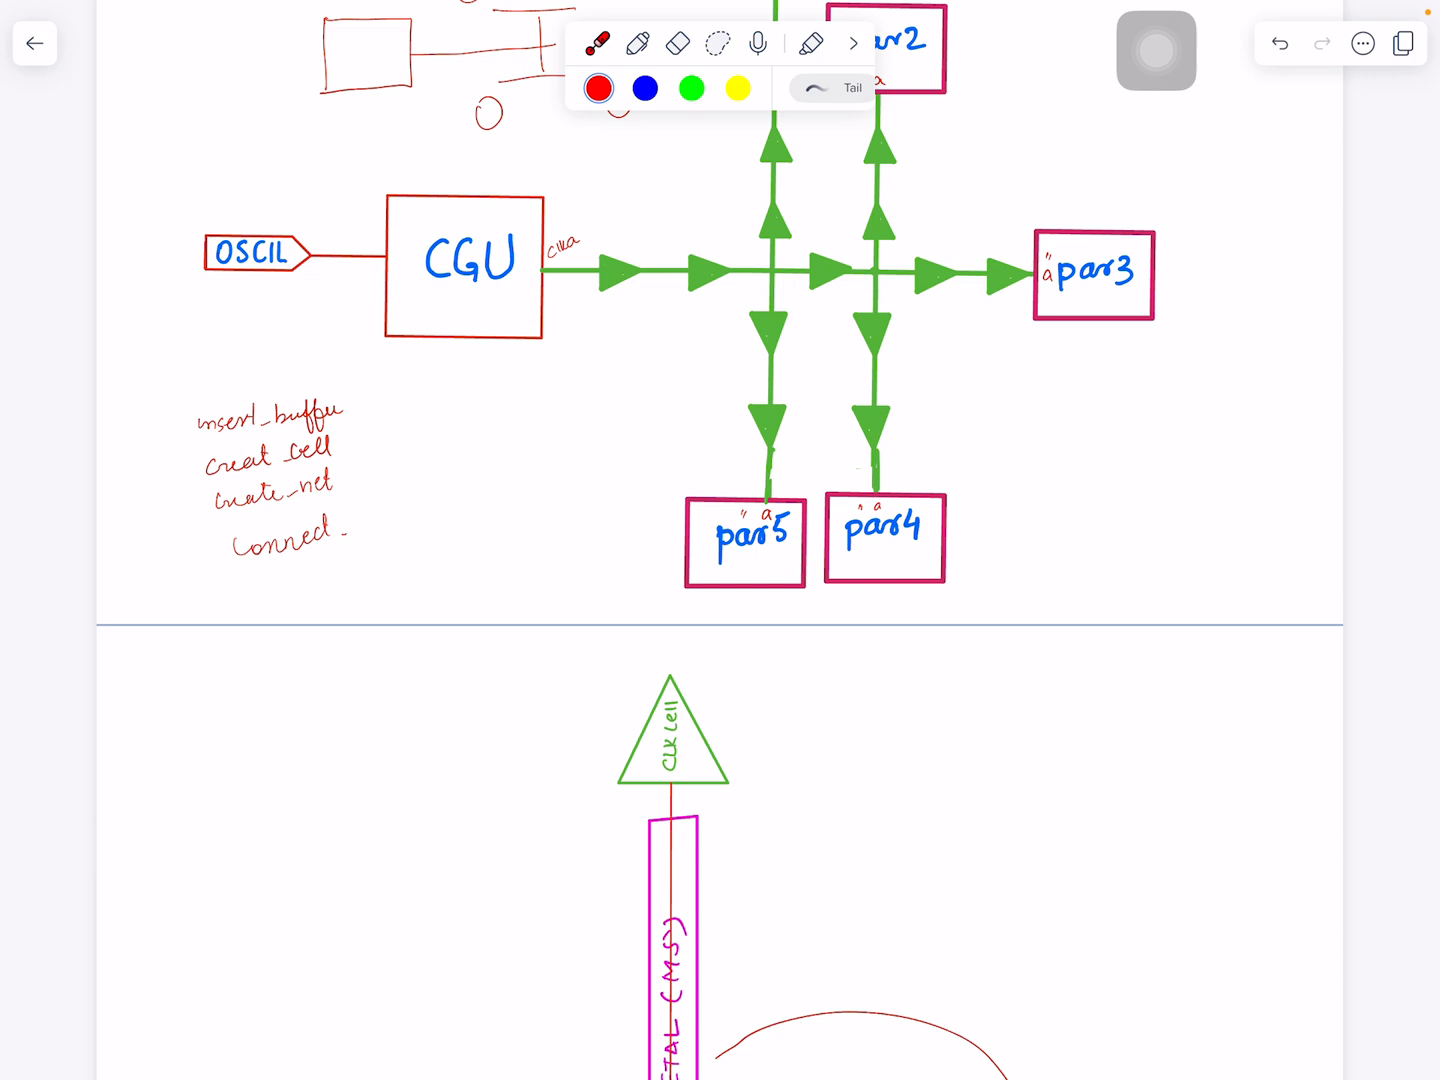
pyautogui.scroll(-3)
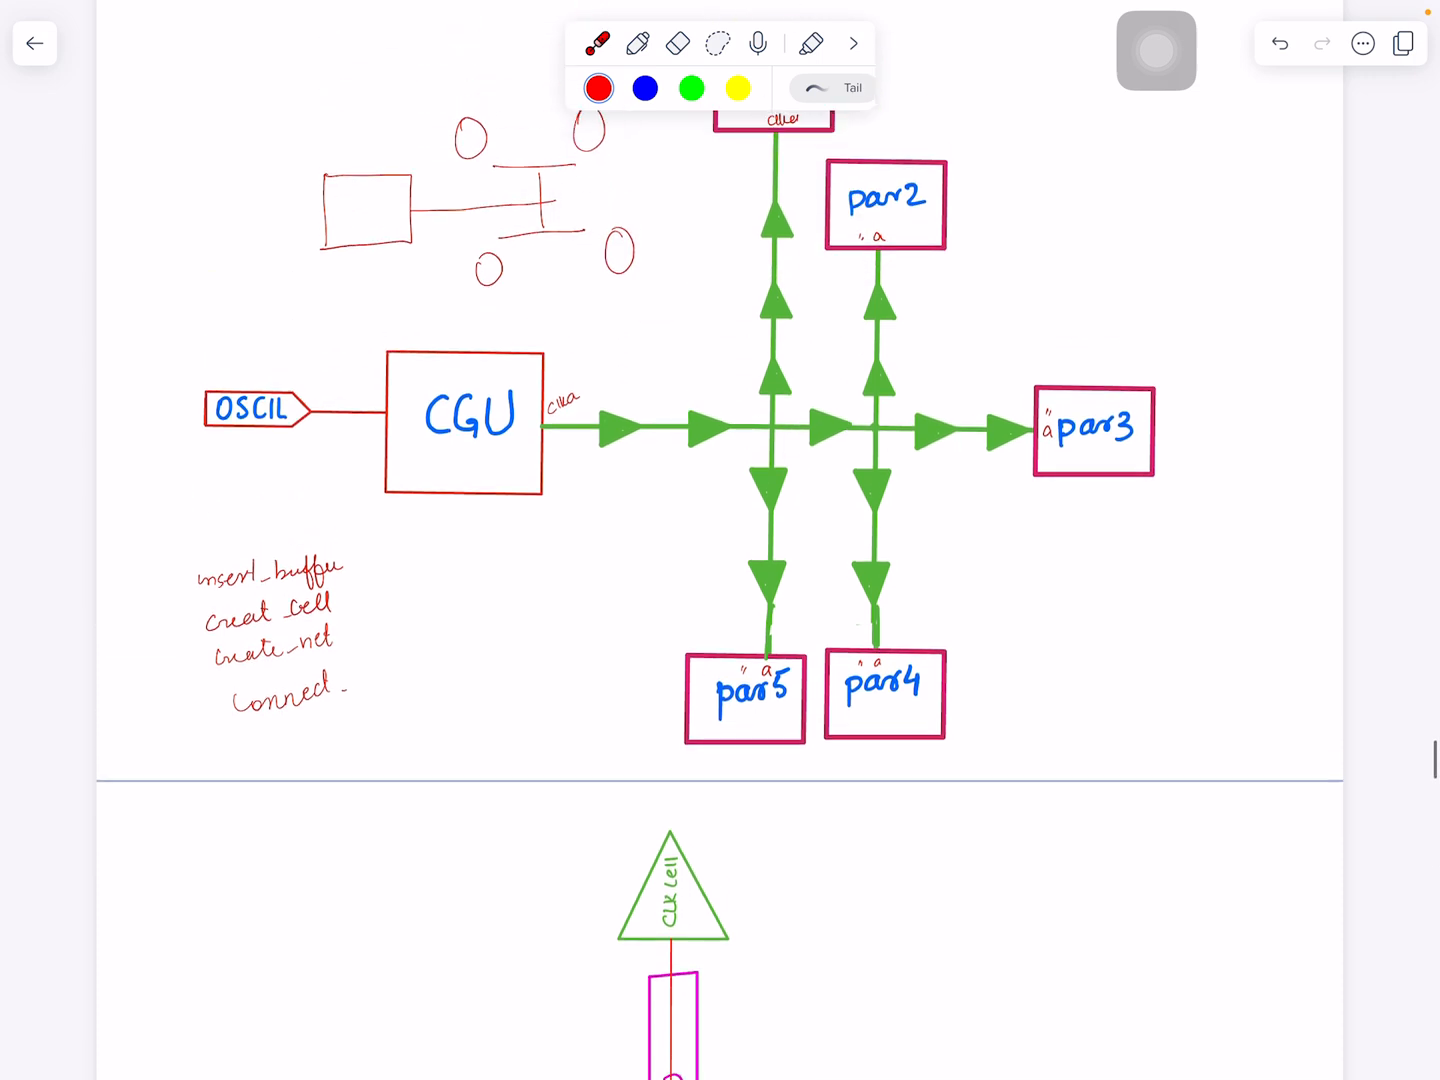
pyautogui.click(735, 556)
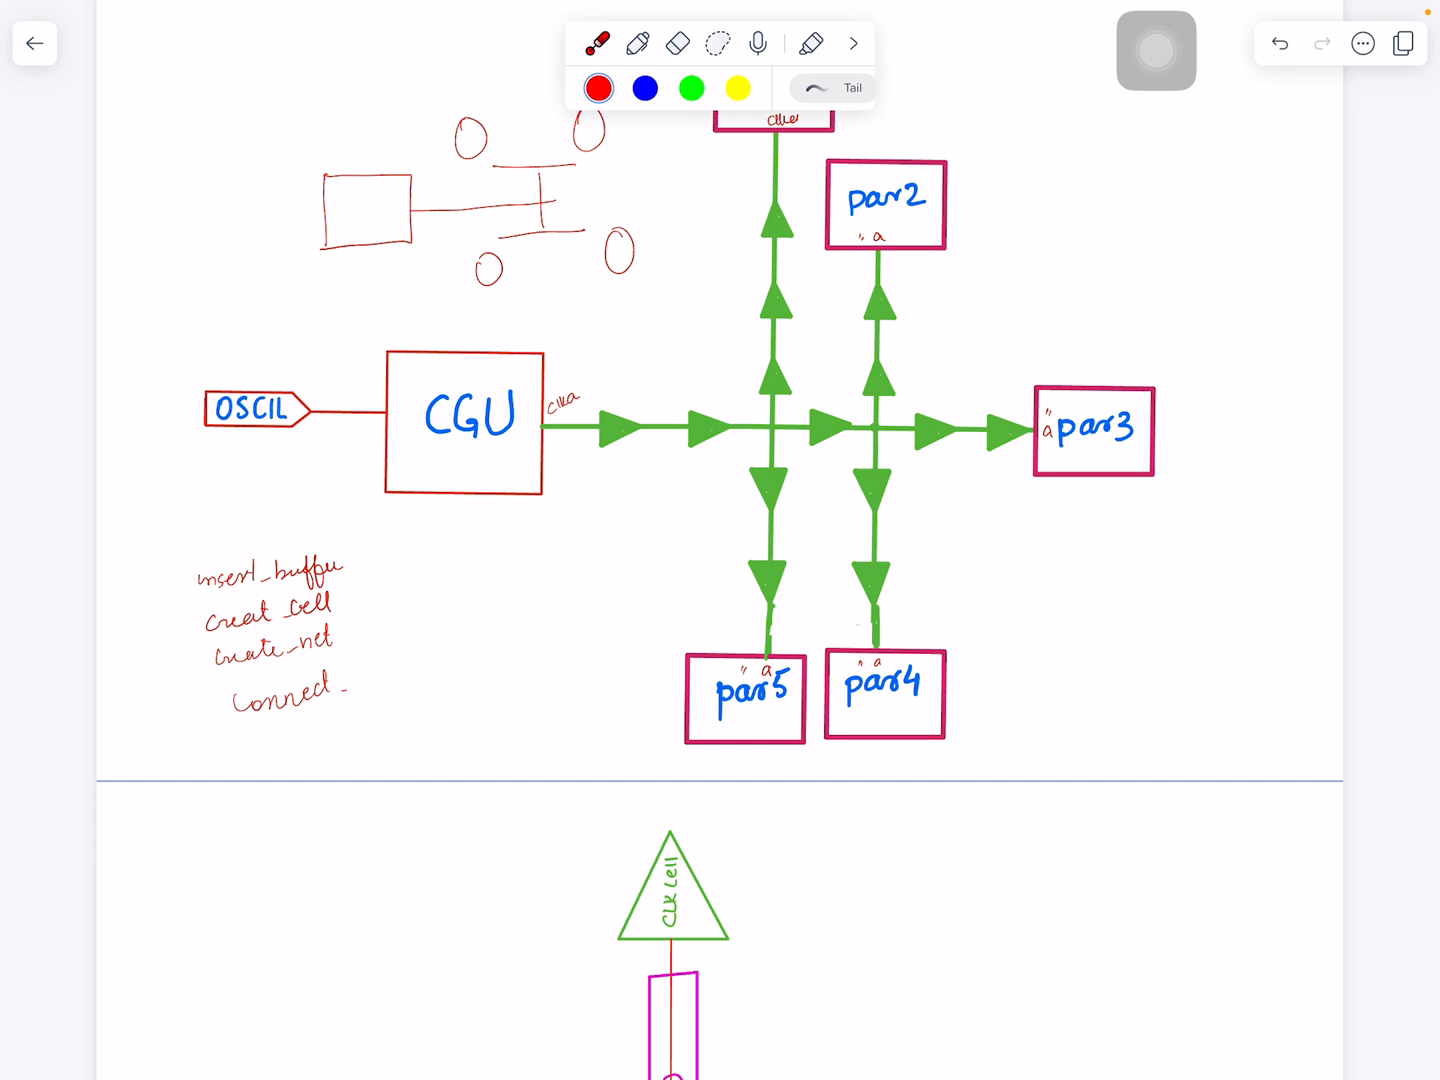
pyautogui.click(932, 417)
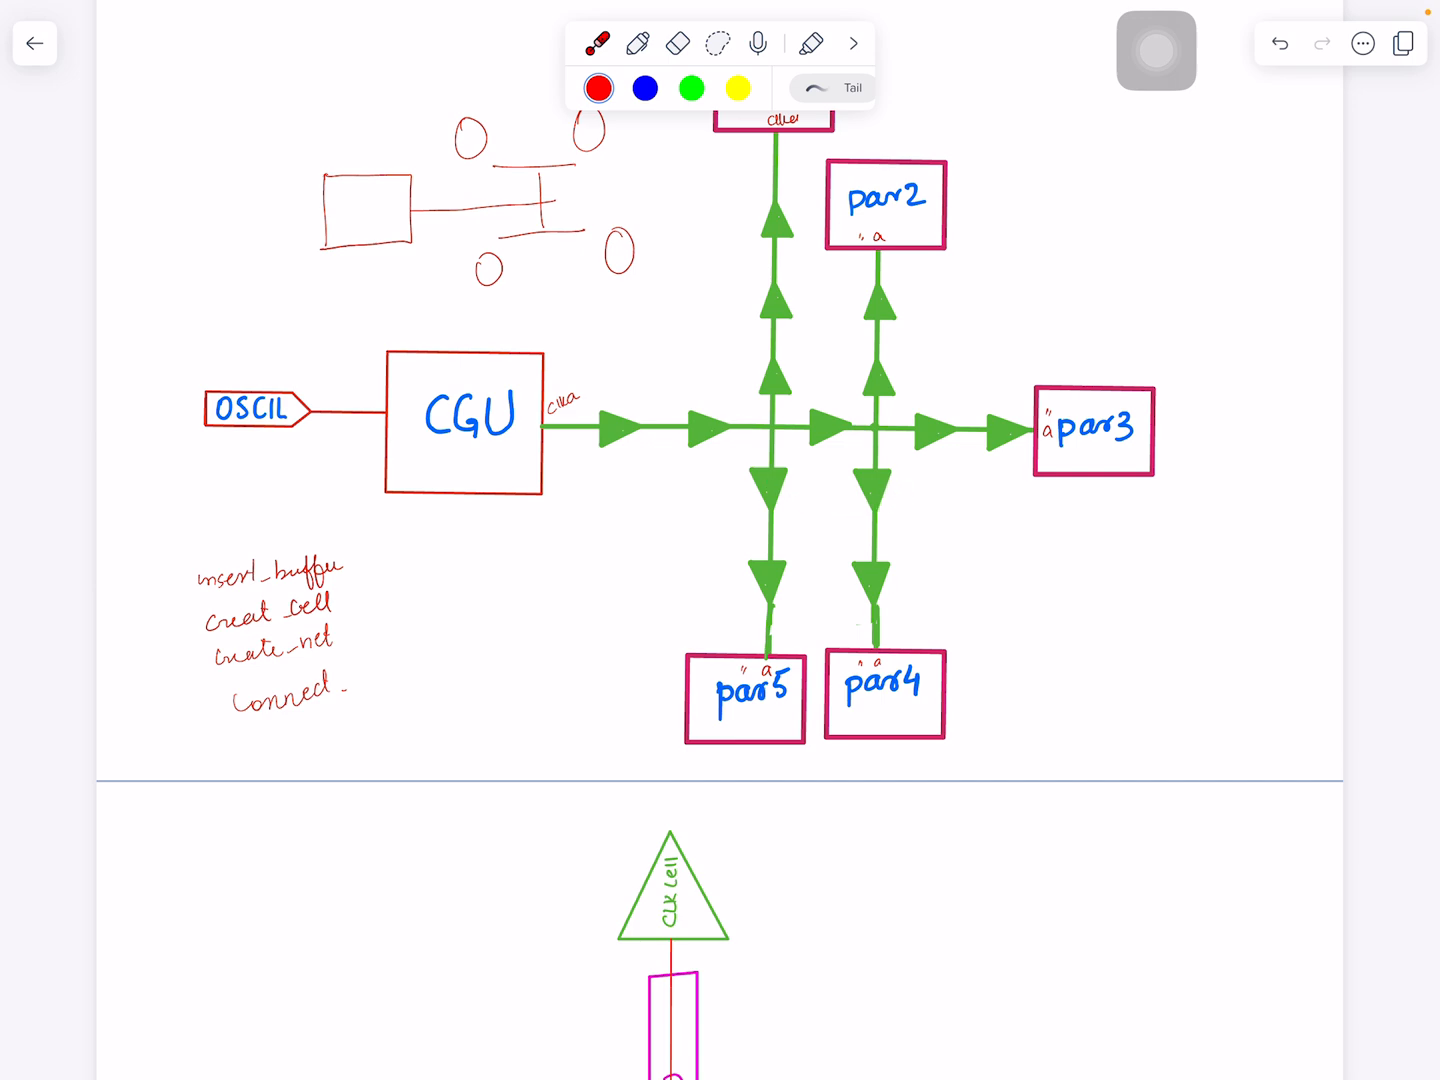
pyautogui.scroll(-3)
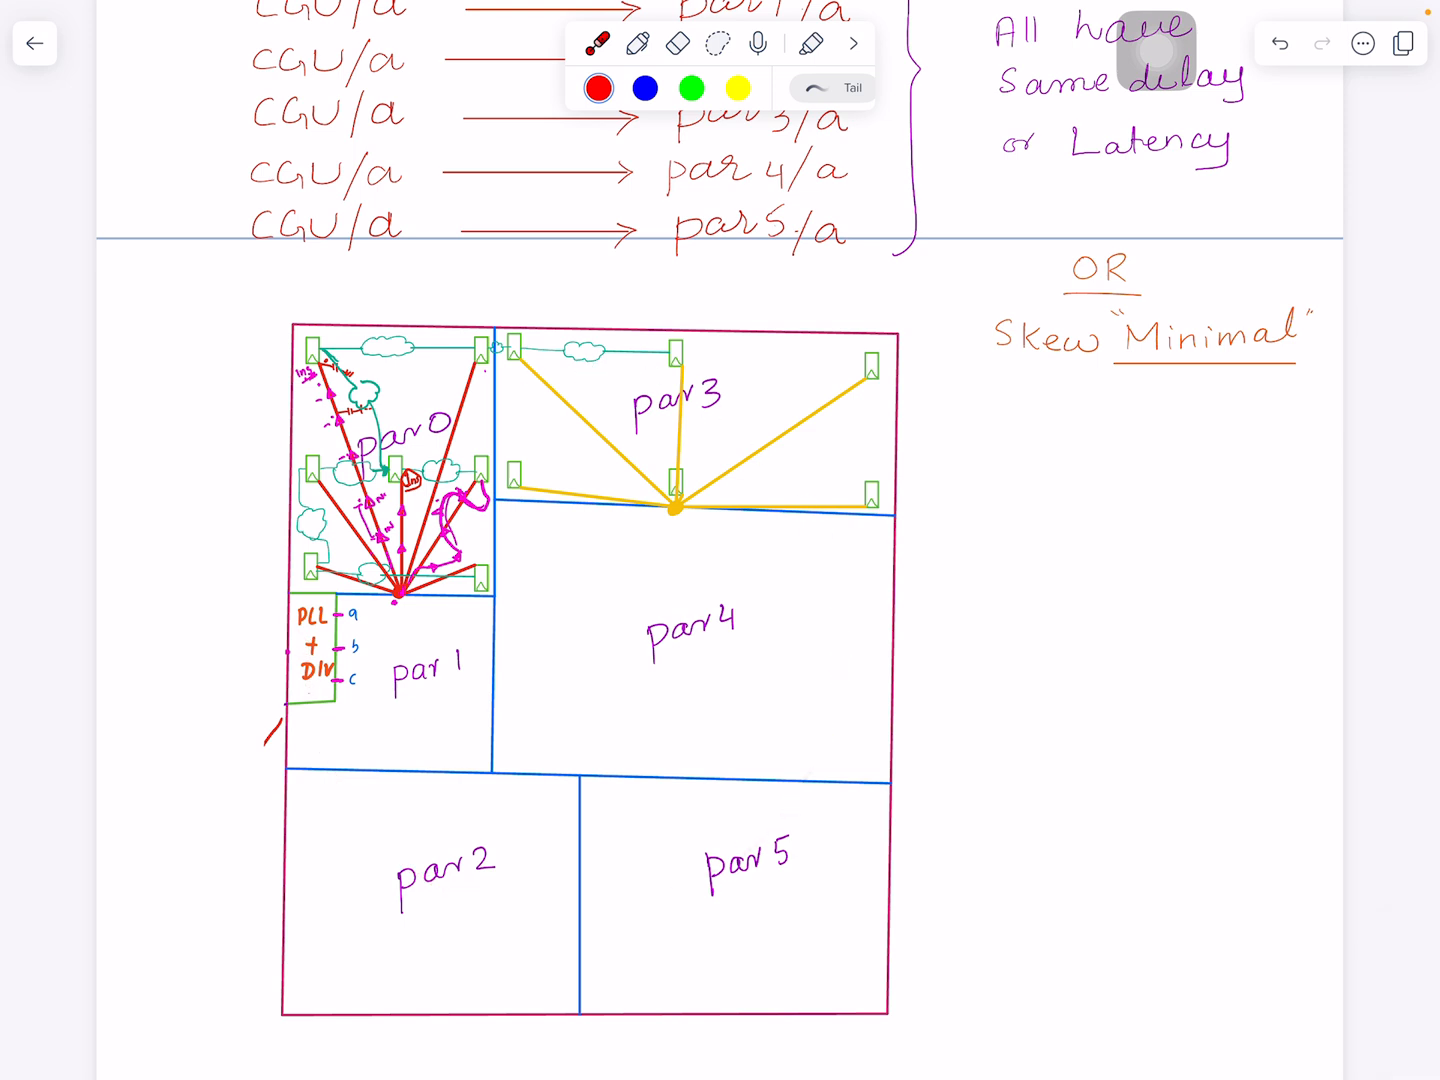
pyautogui.click(497, 371)
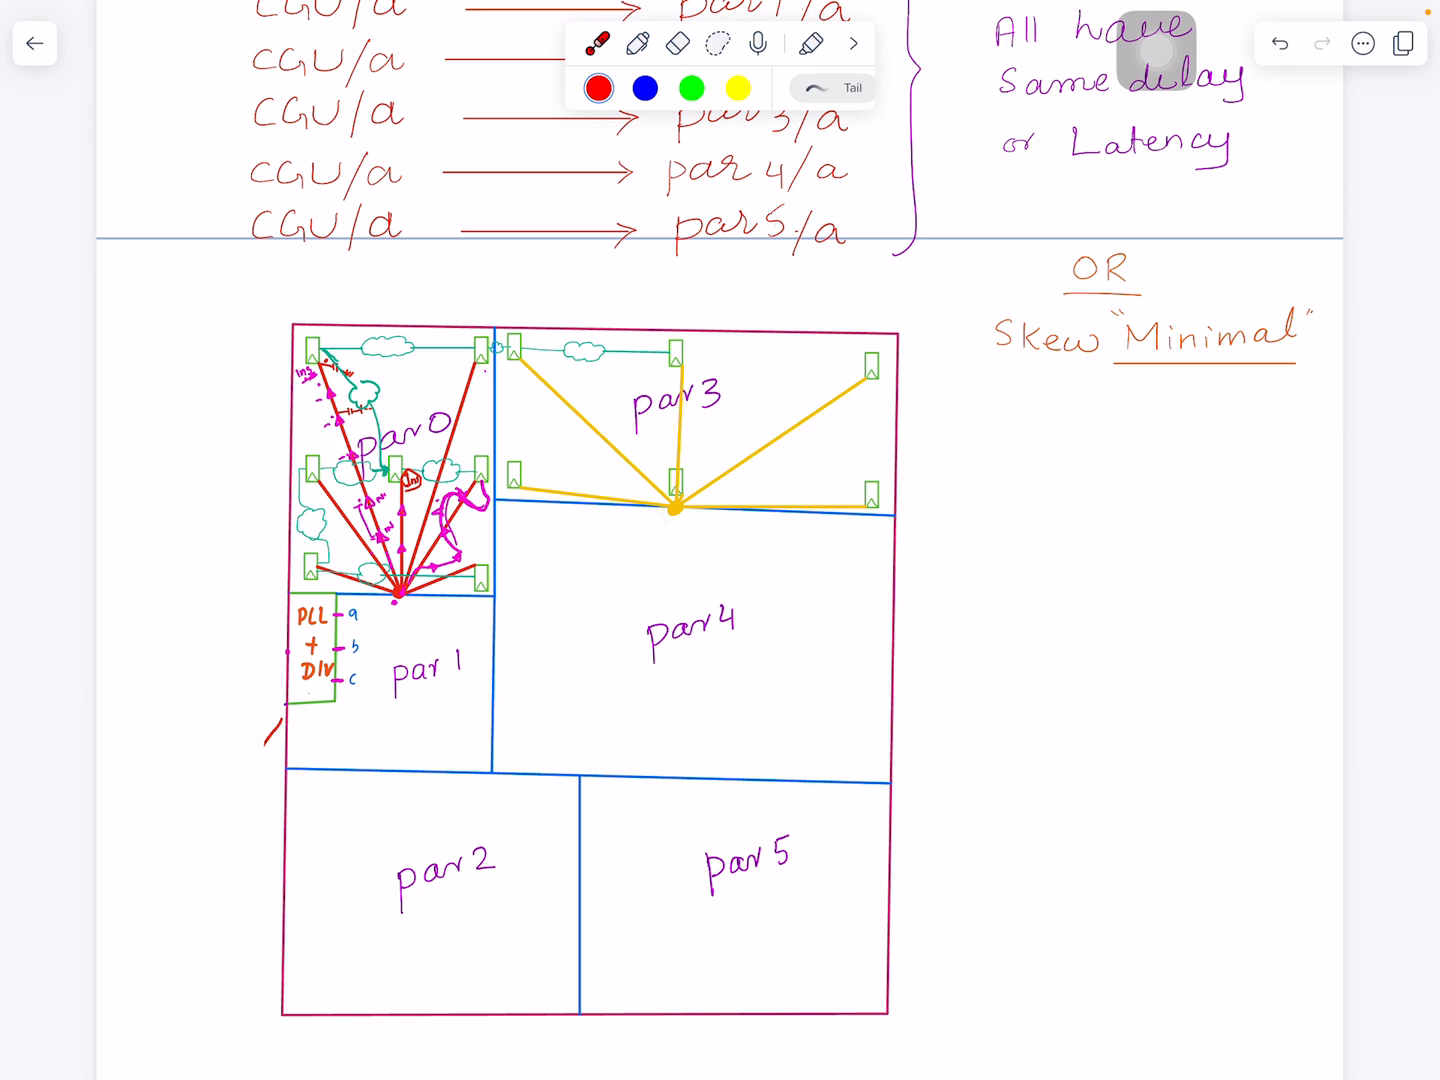
pyautogui.click(662, 526)
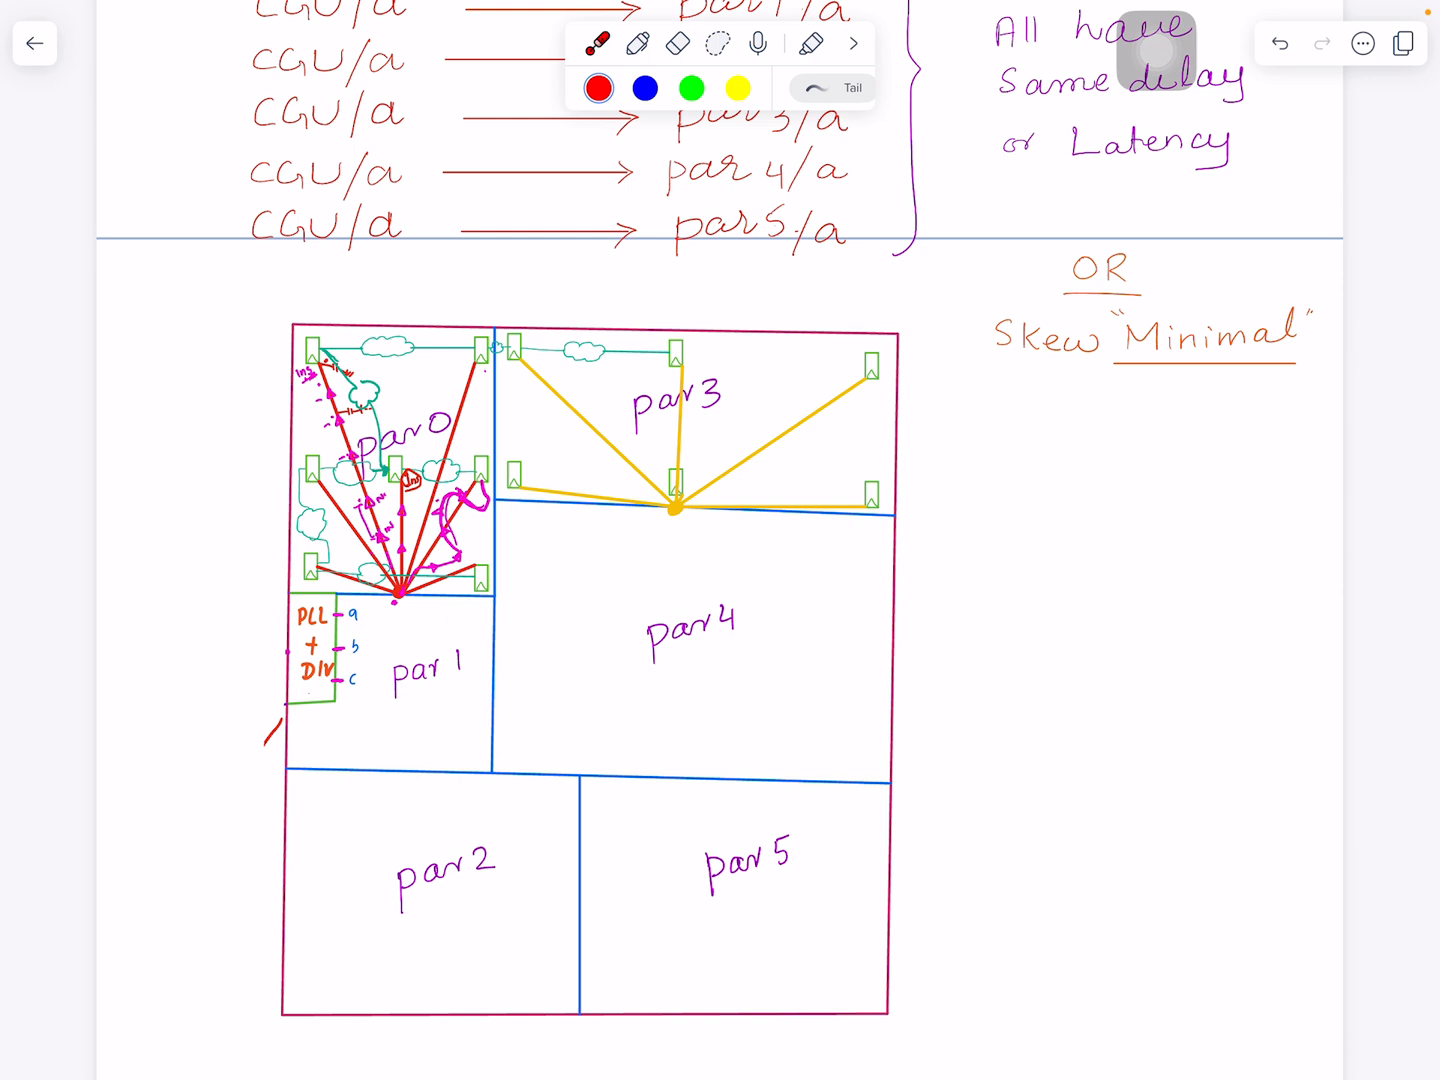
pyautogui.click(374, 668)
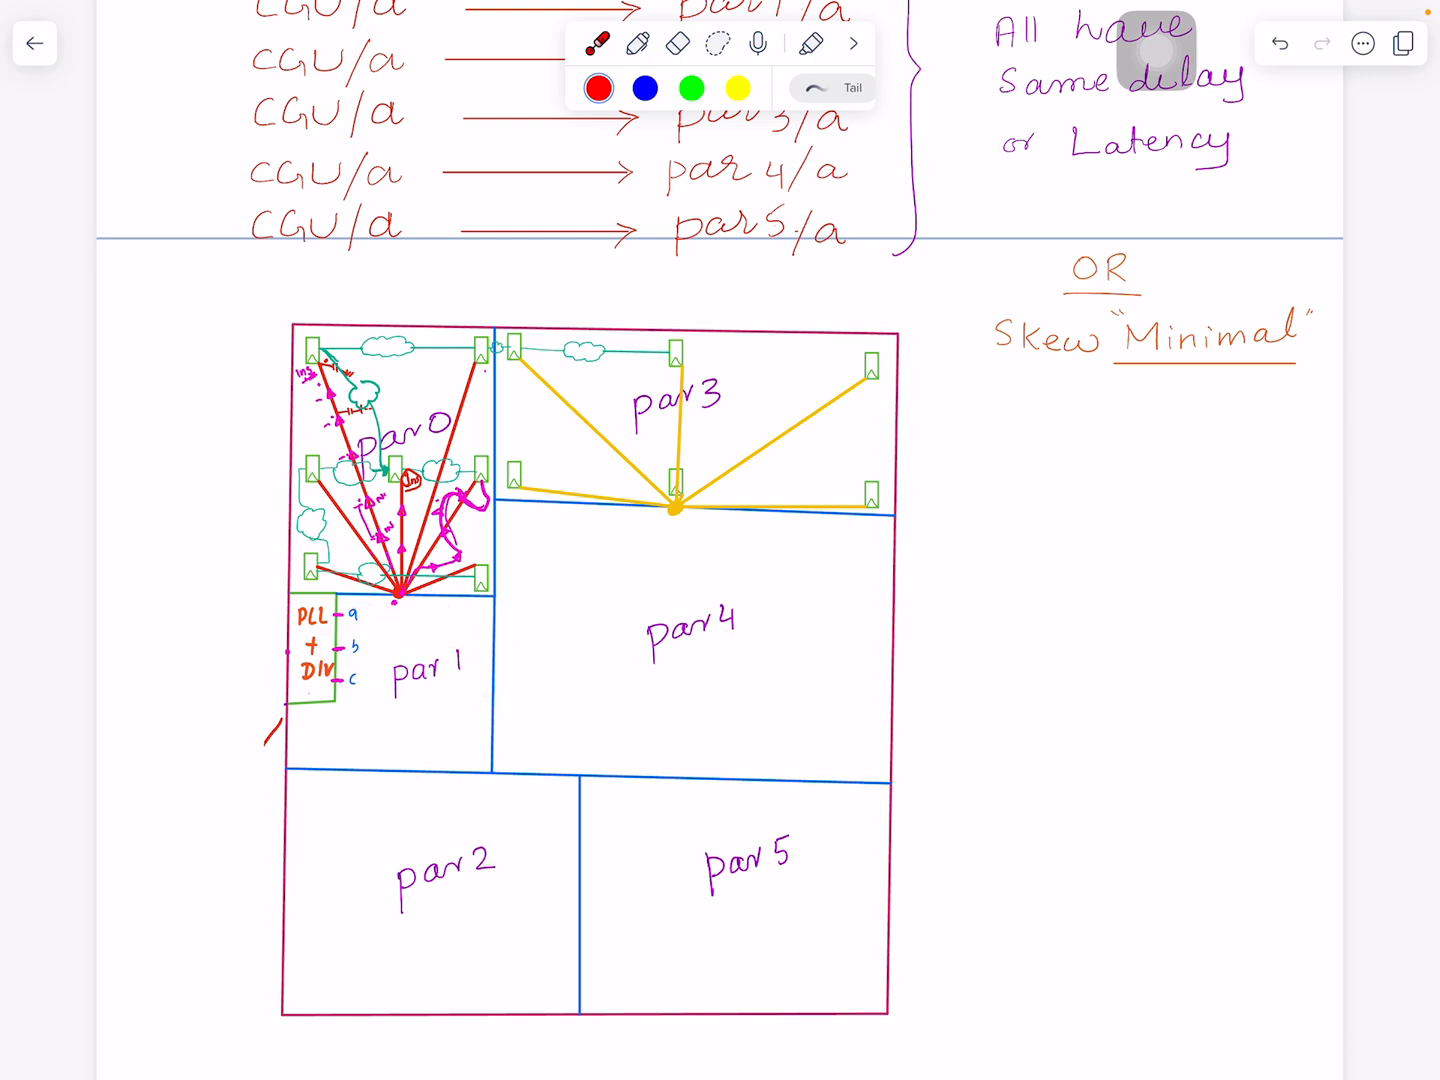
pyautogui.click(580, 557)
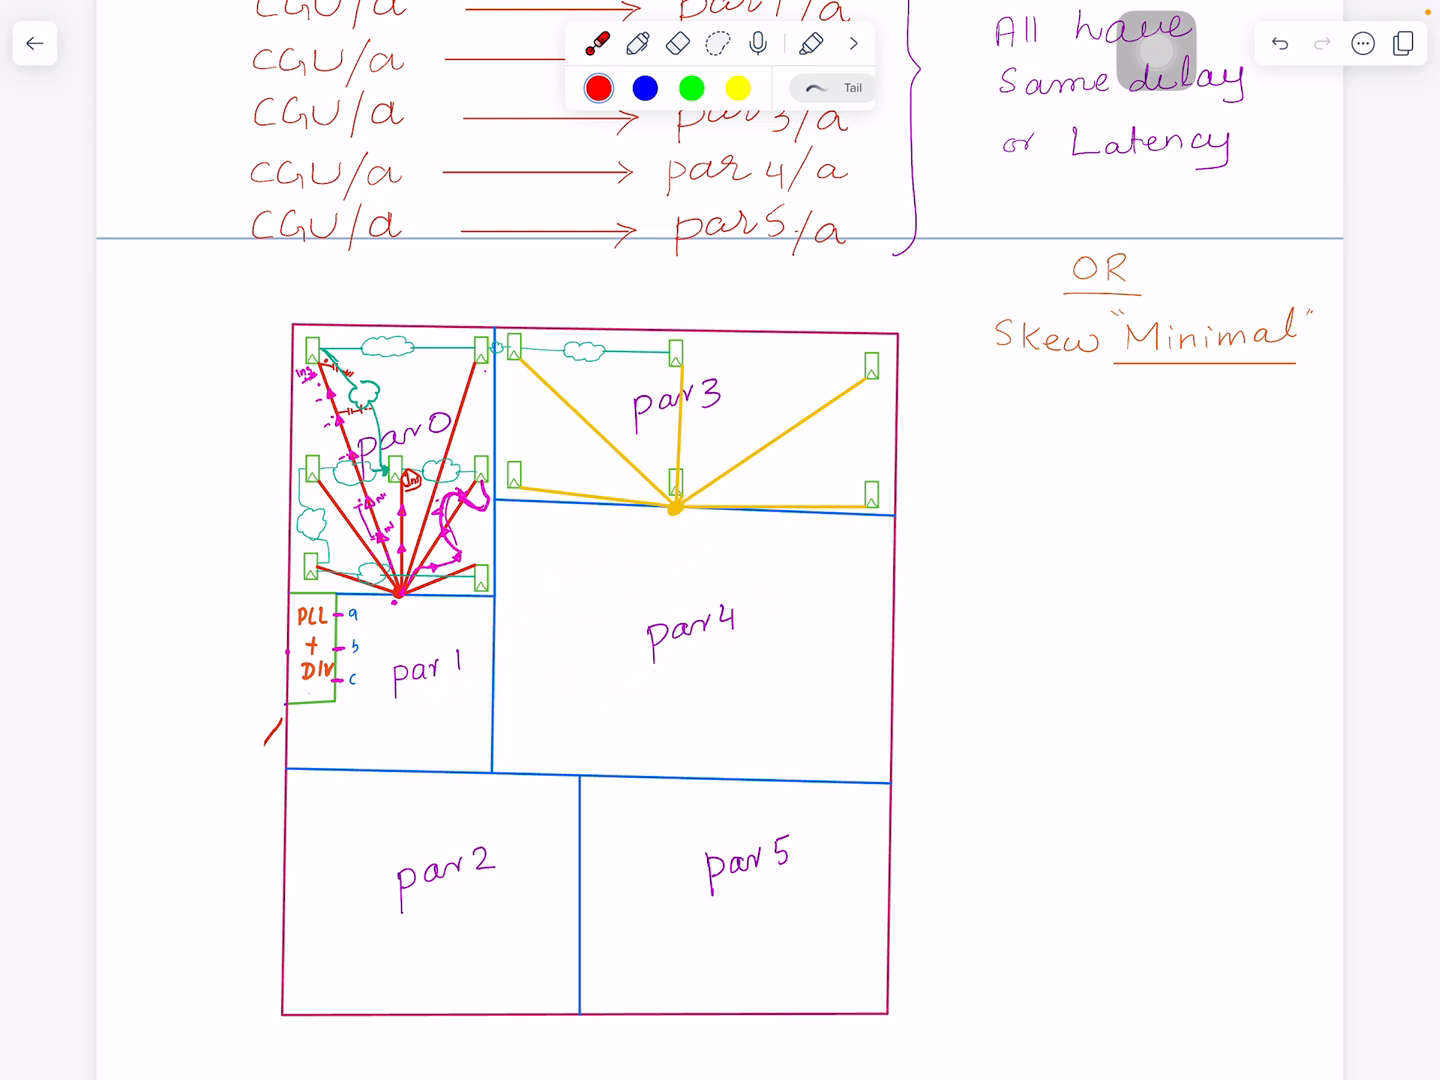
pyautogui.click(600, 592)
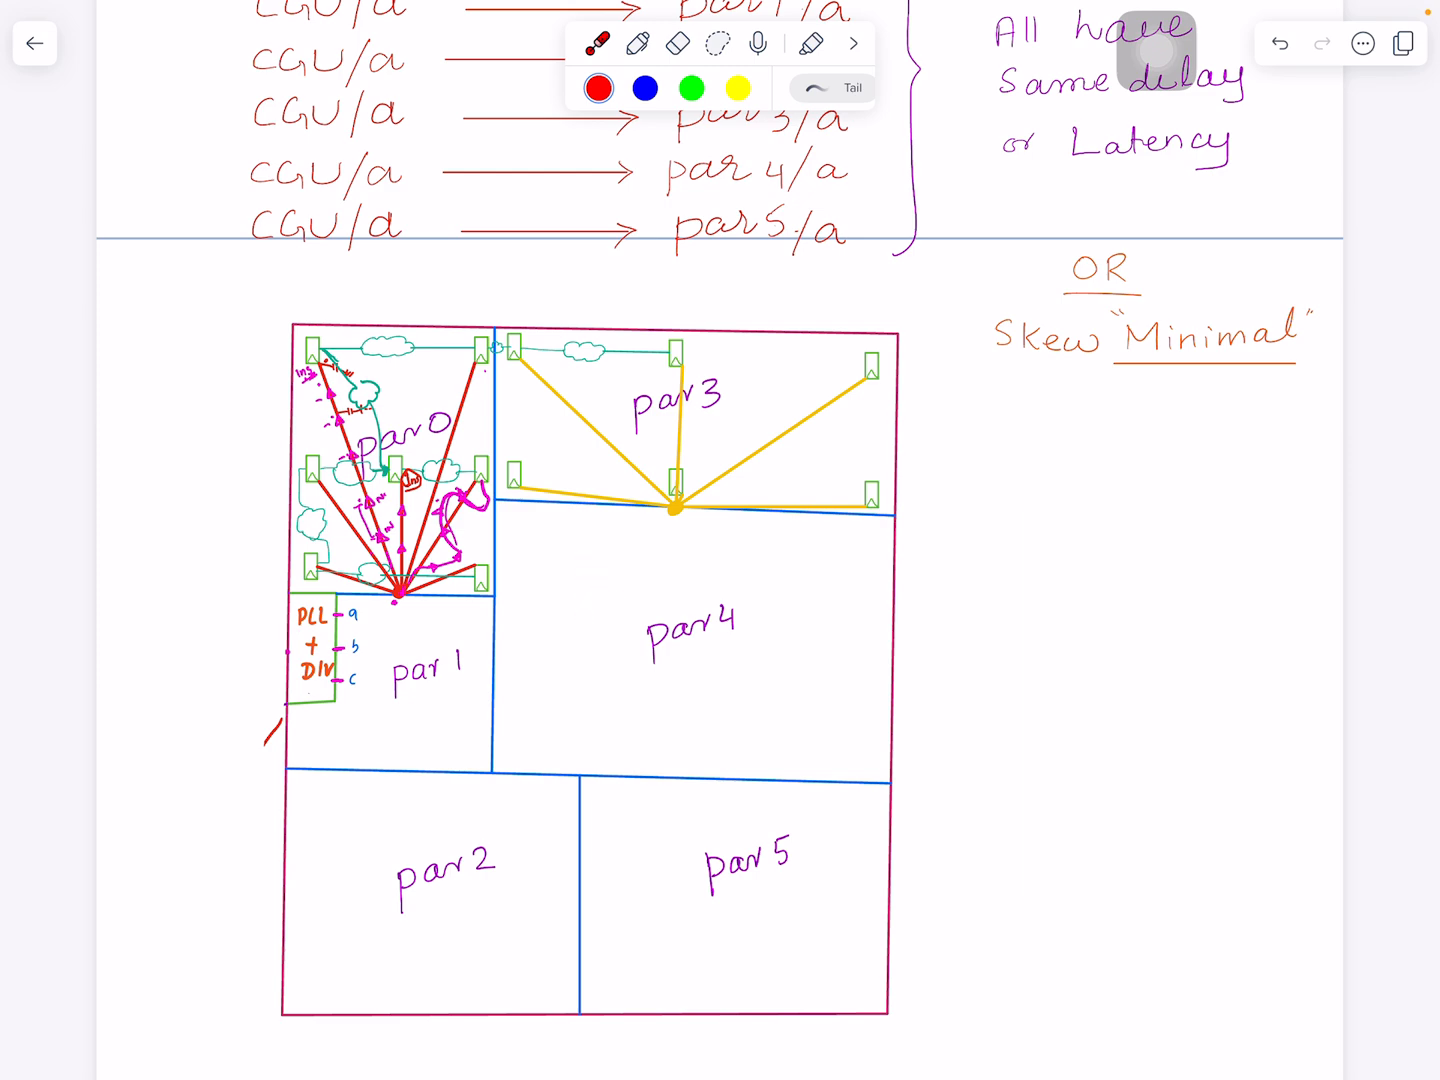
pyautogui.scroll(-3)
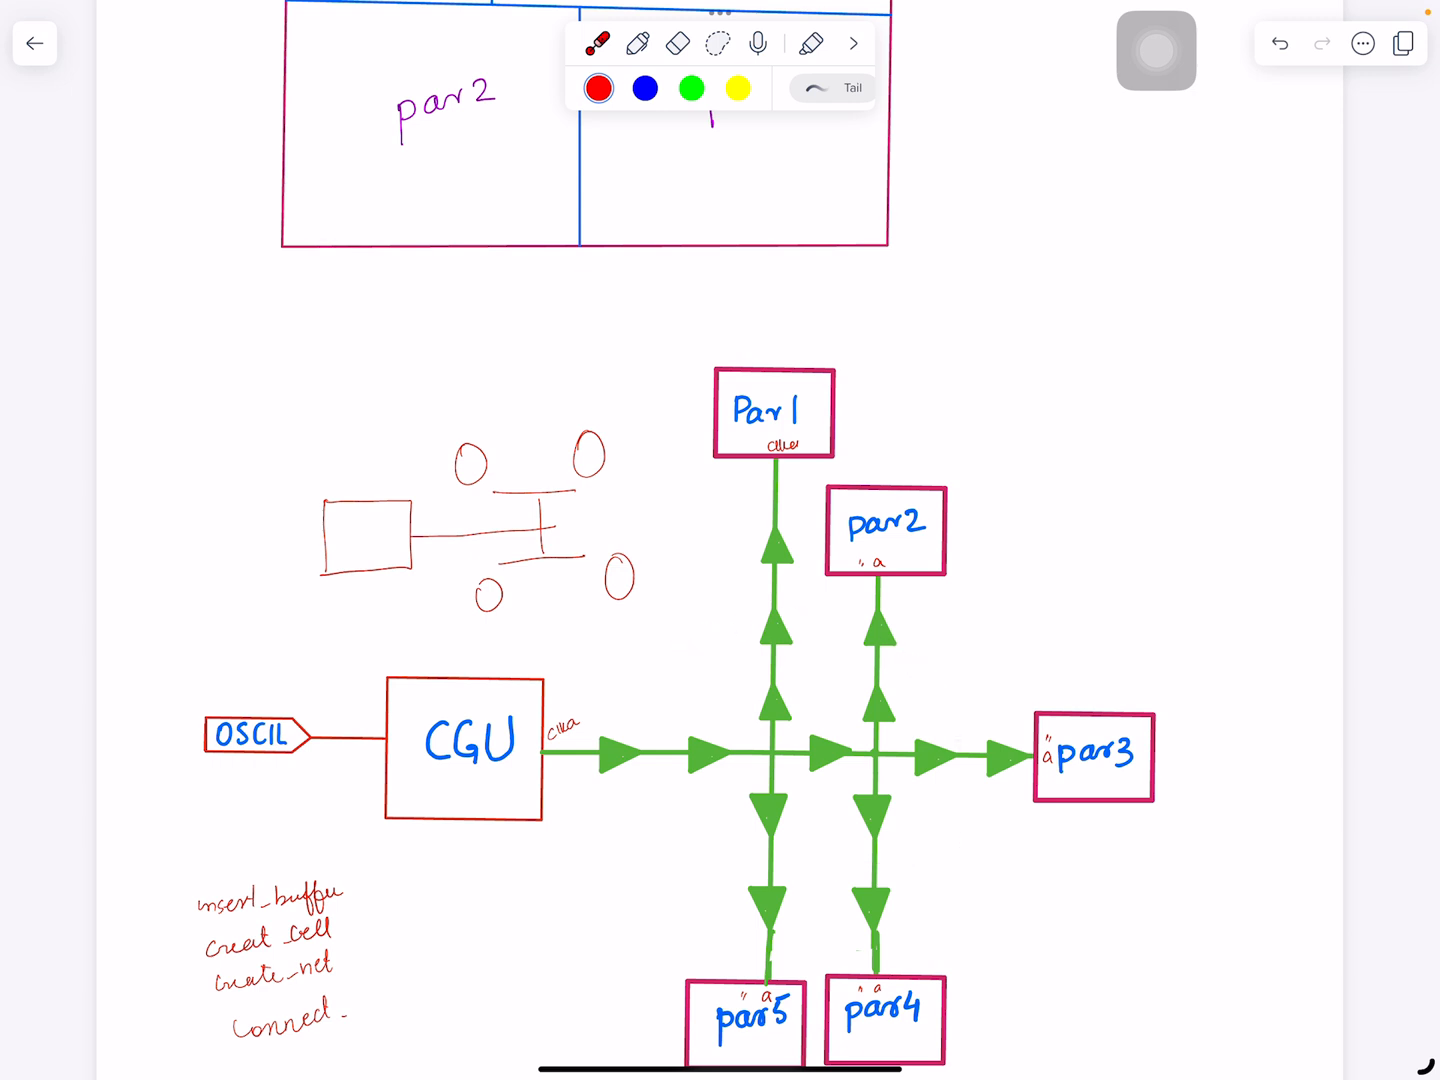
# Scroll to the par0–par5 floorplan and point at its partitions with the laser.
pyautogui.scroll(-3)
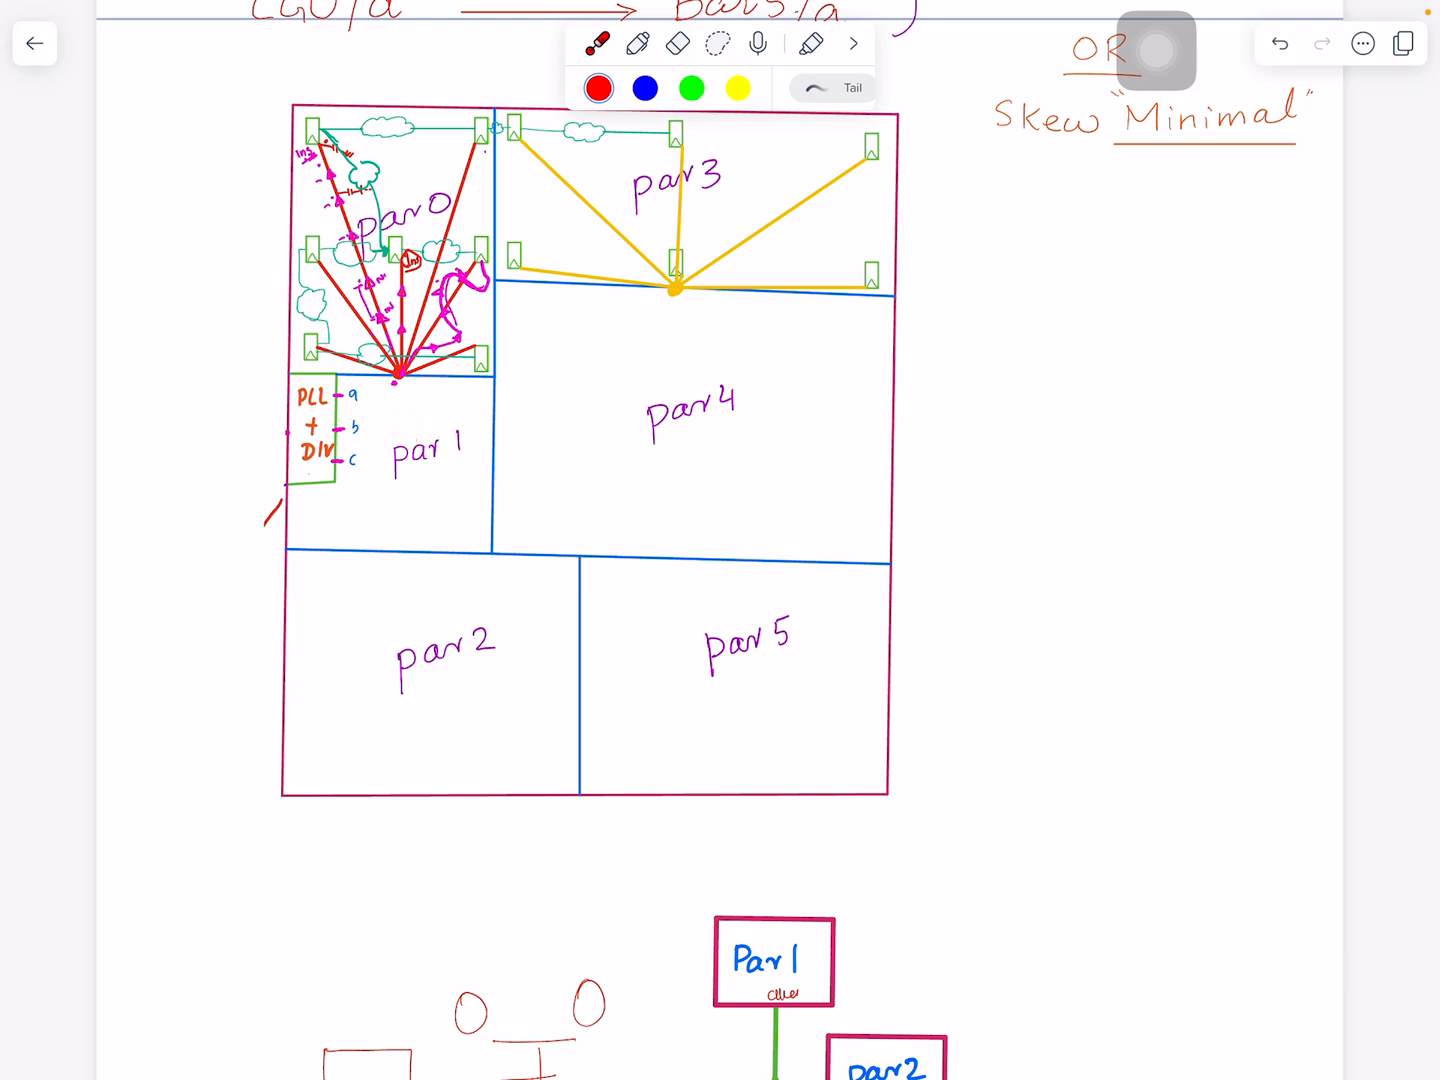
pyautogui.click(344, 510)
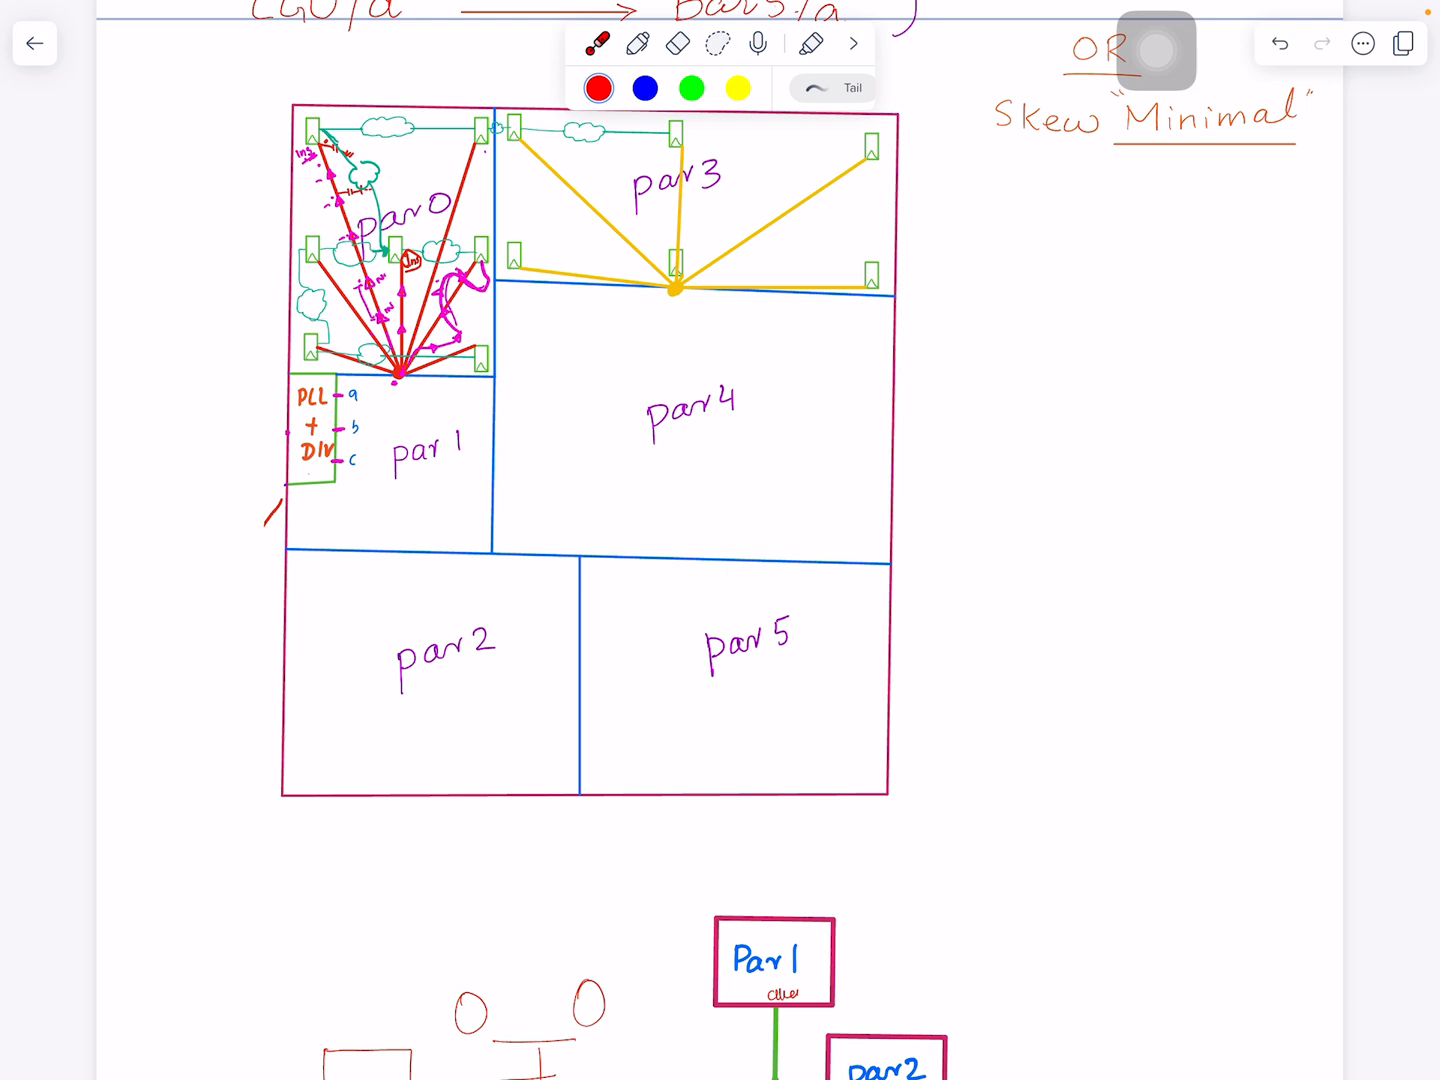
pyautogui.click(453, 481)
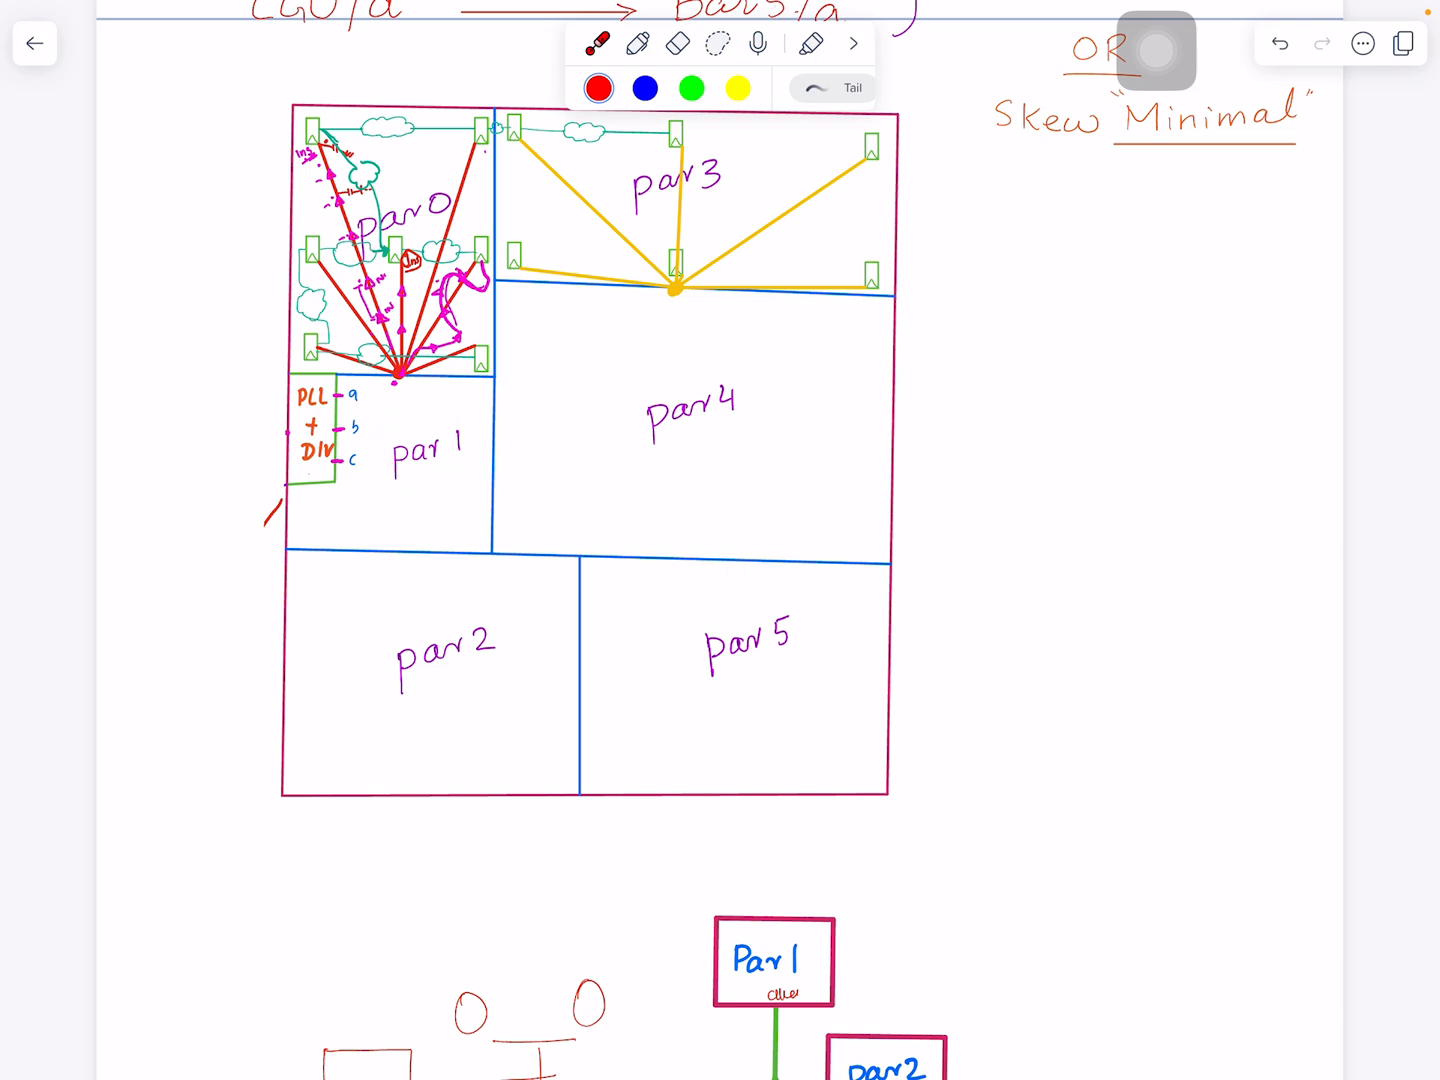
pyautogui.click(454, 412)
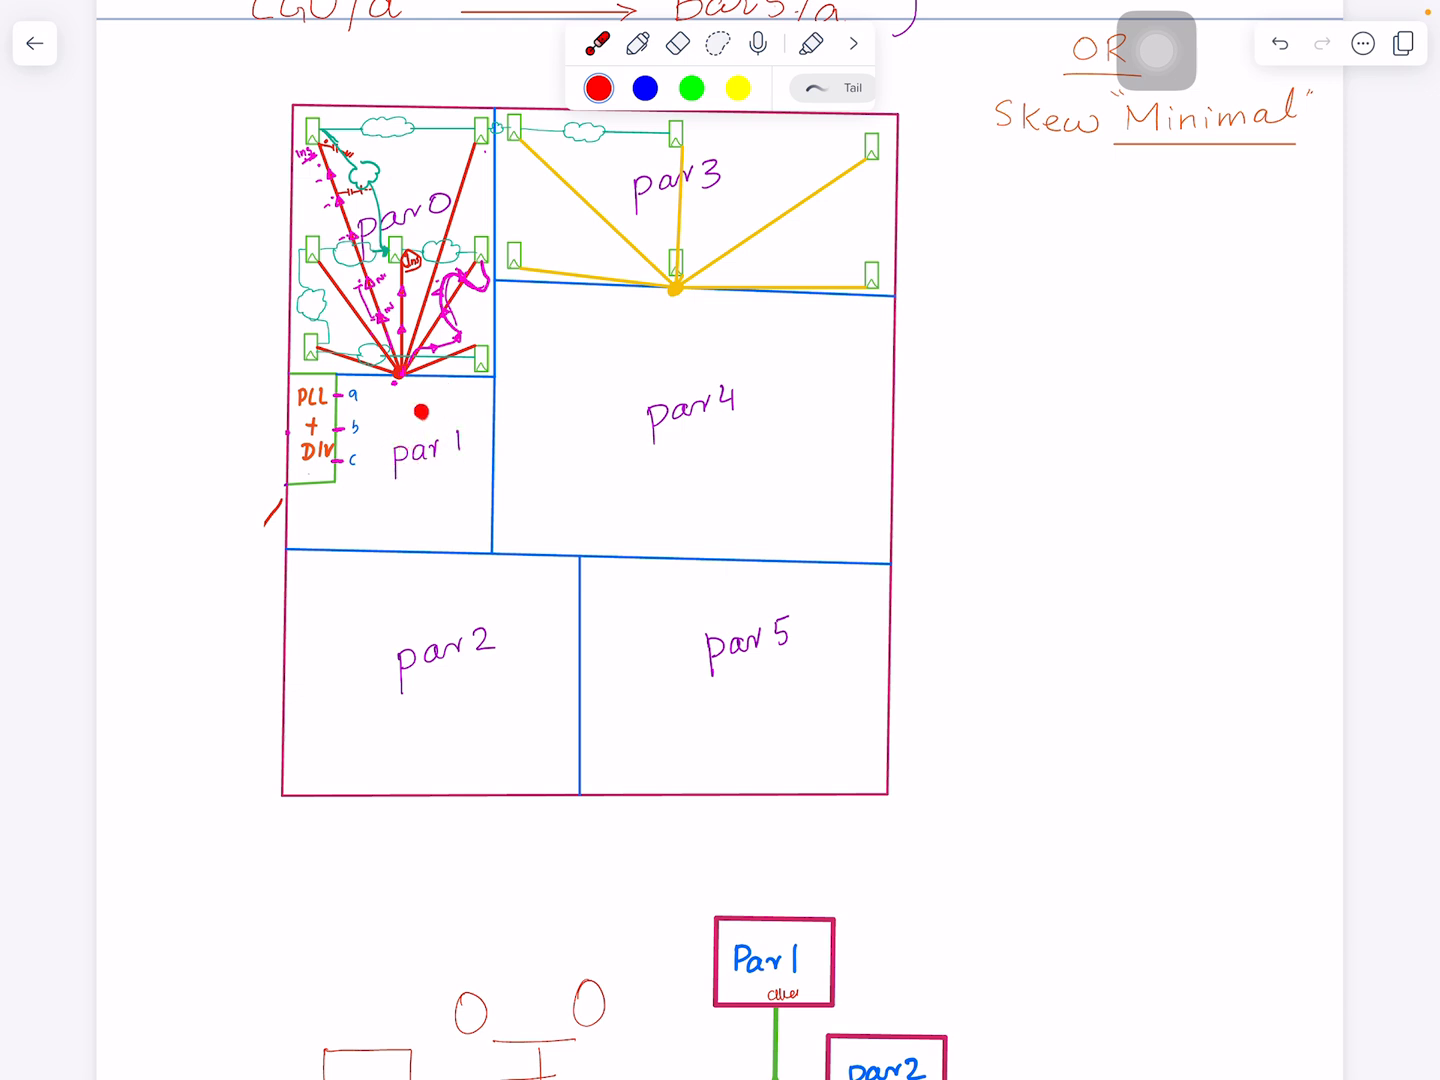
pyautogui.click(422, 411)
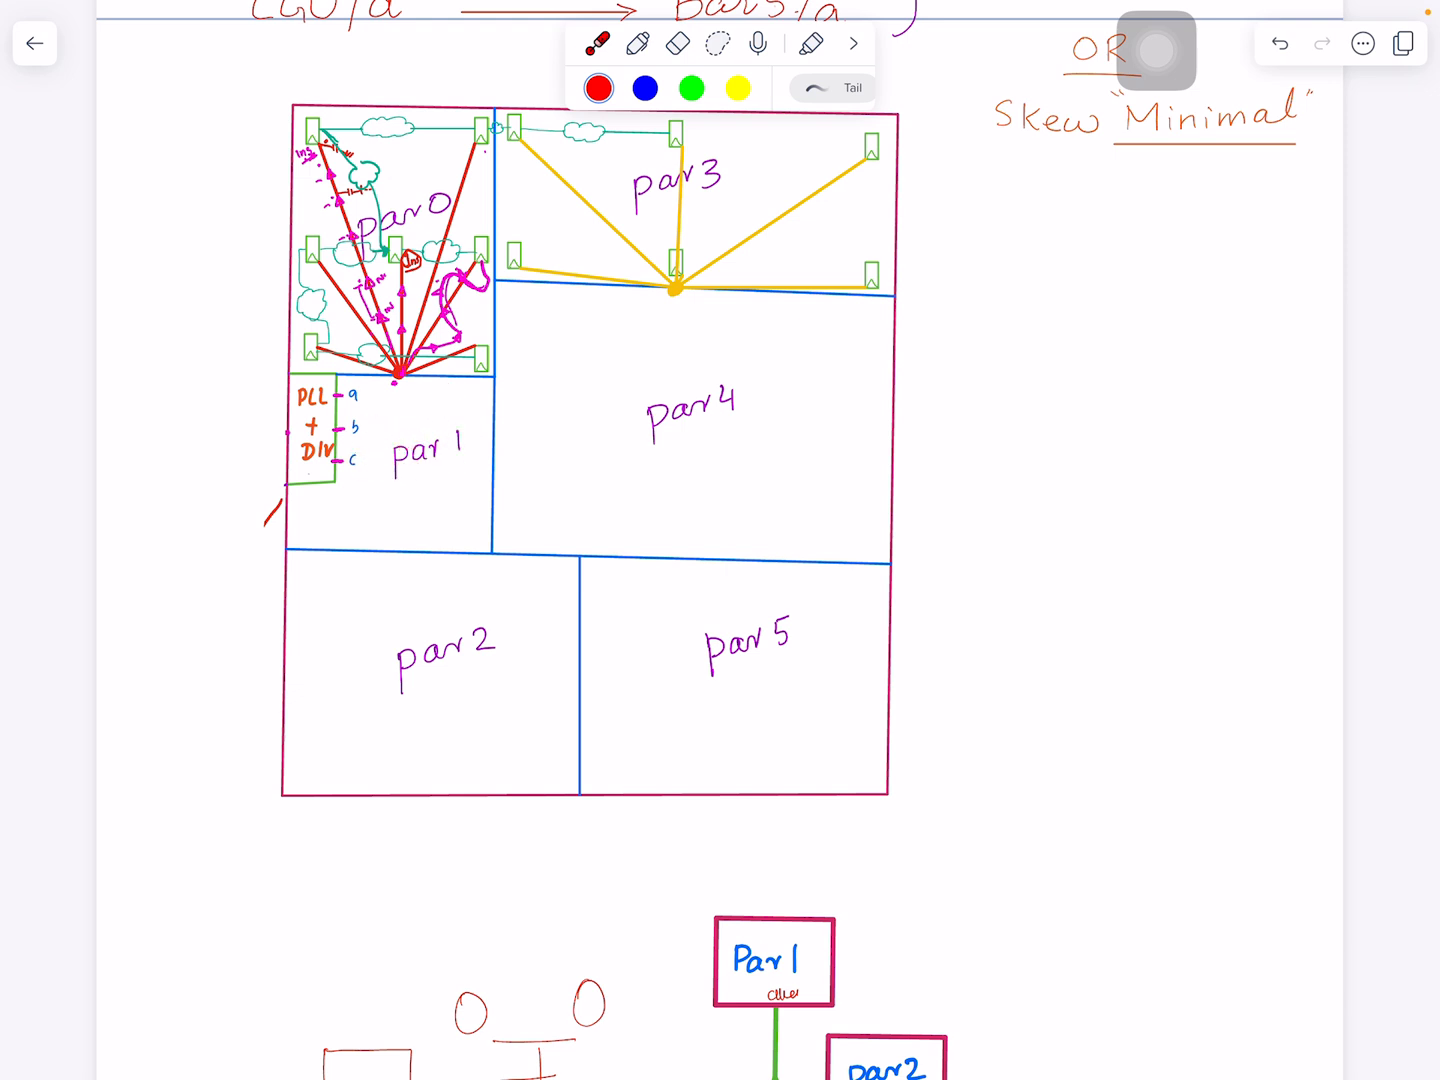
pyautogui.click(412, 441)
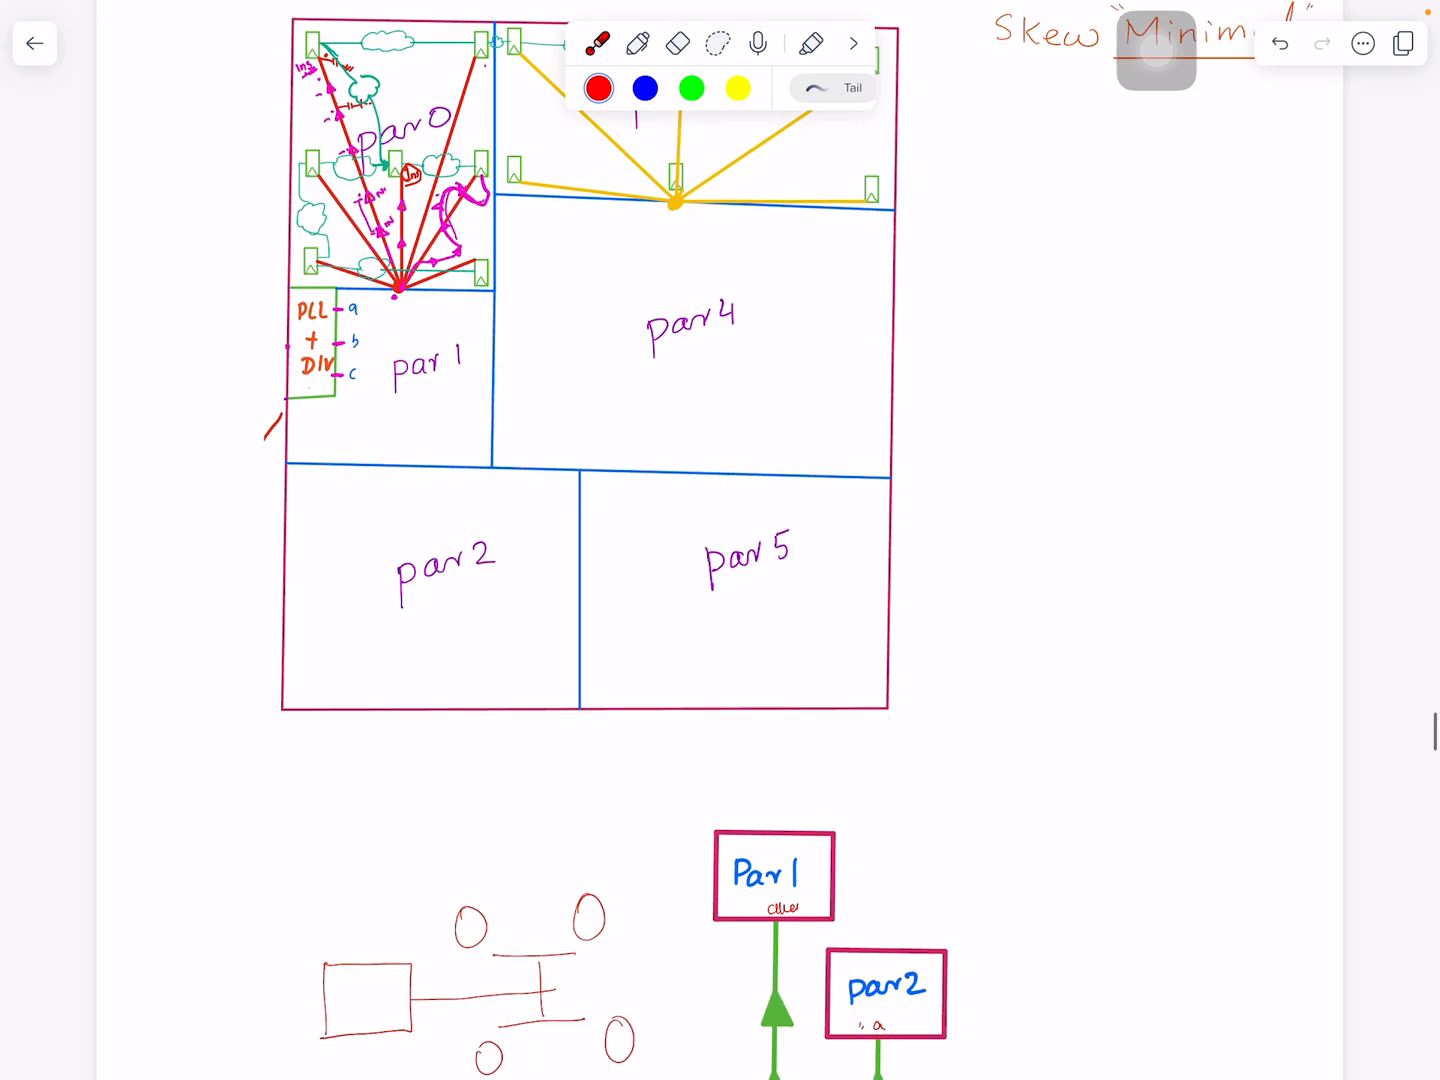
# Scroll past the metal-strap and dotted-grid sketches to the page 13 flop-cluster floorplan.
pyautogui.scroll(-3)
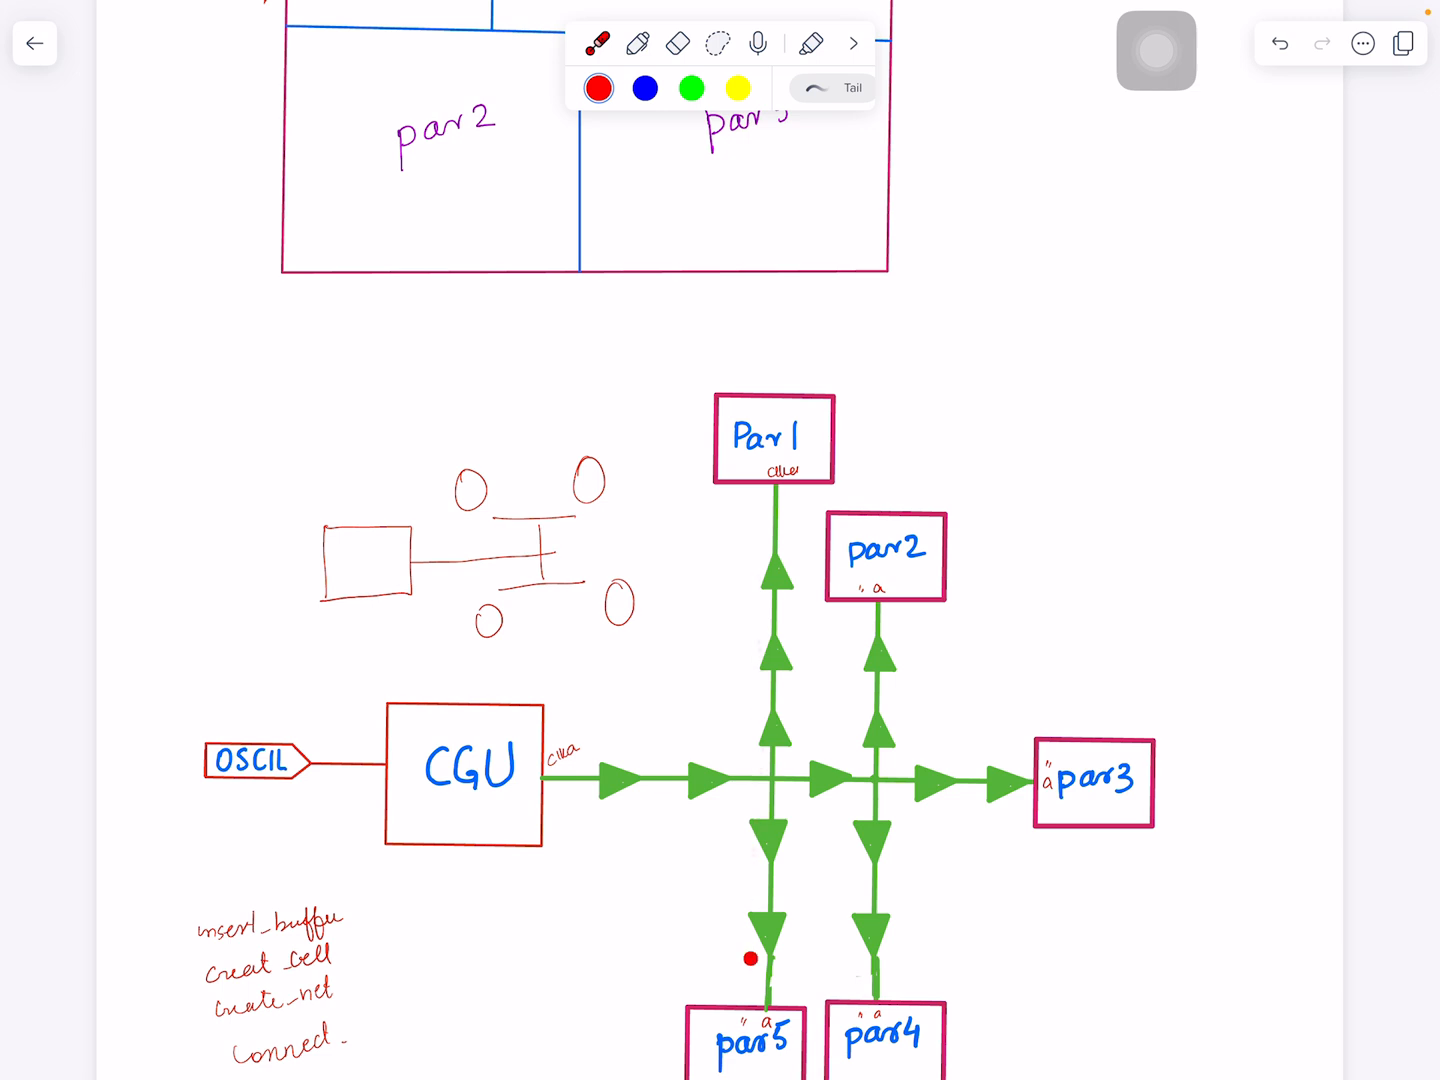
pyautogui.moveTo(752, 959); pyautogui.dragTo(834, 681)
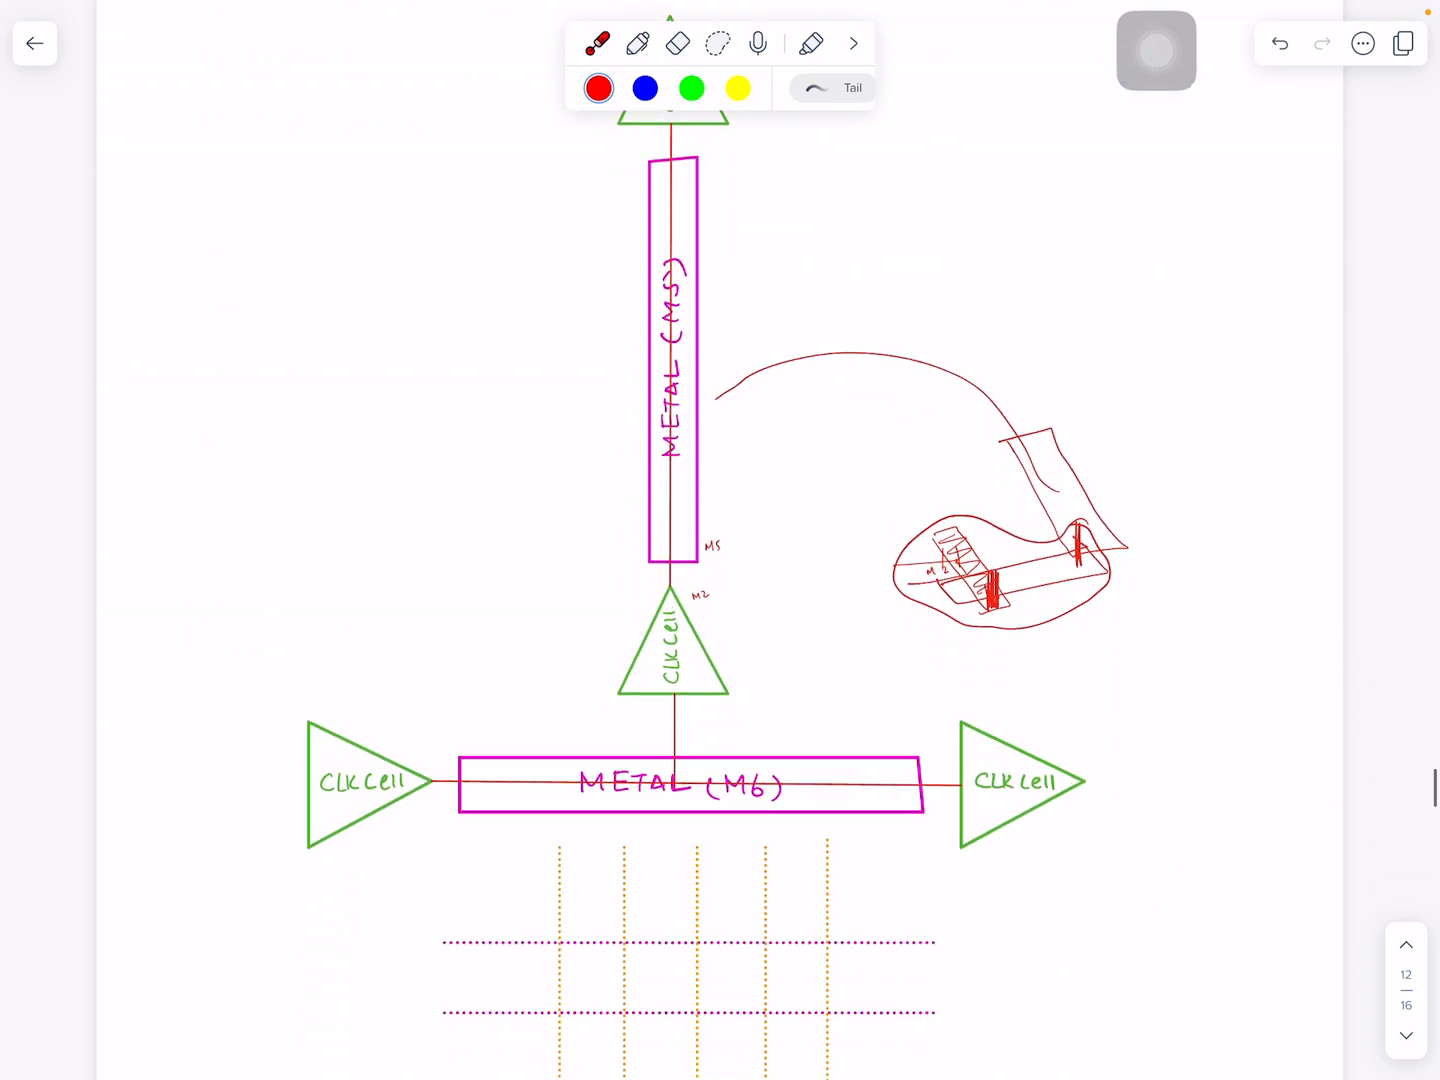
pyautogui.scroll(-3)
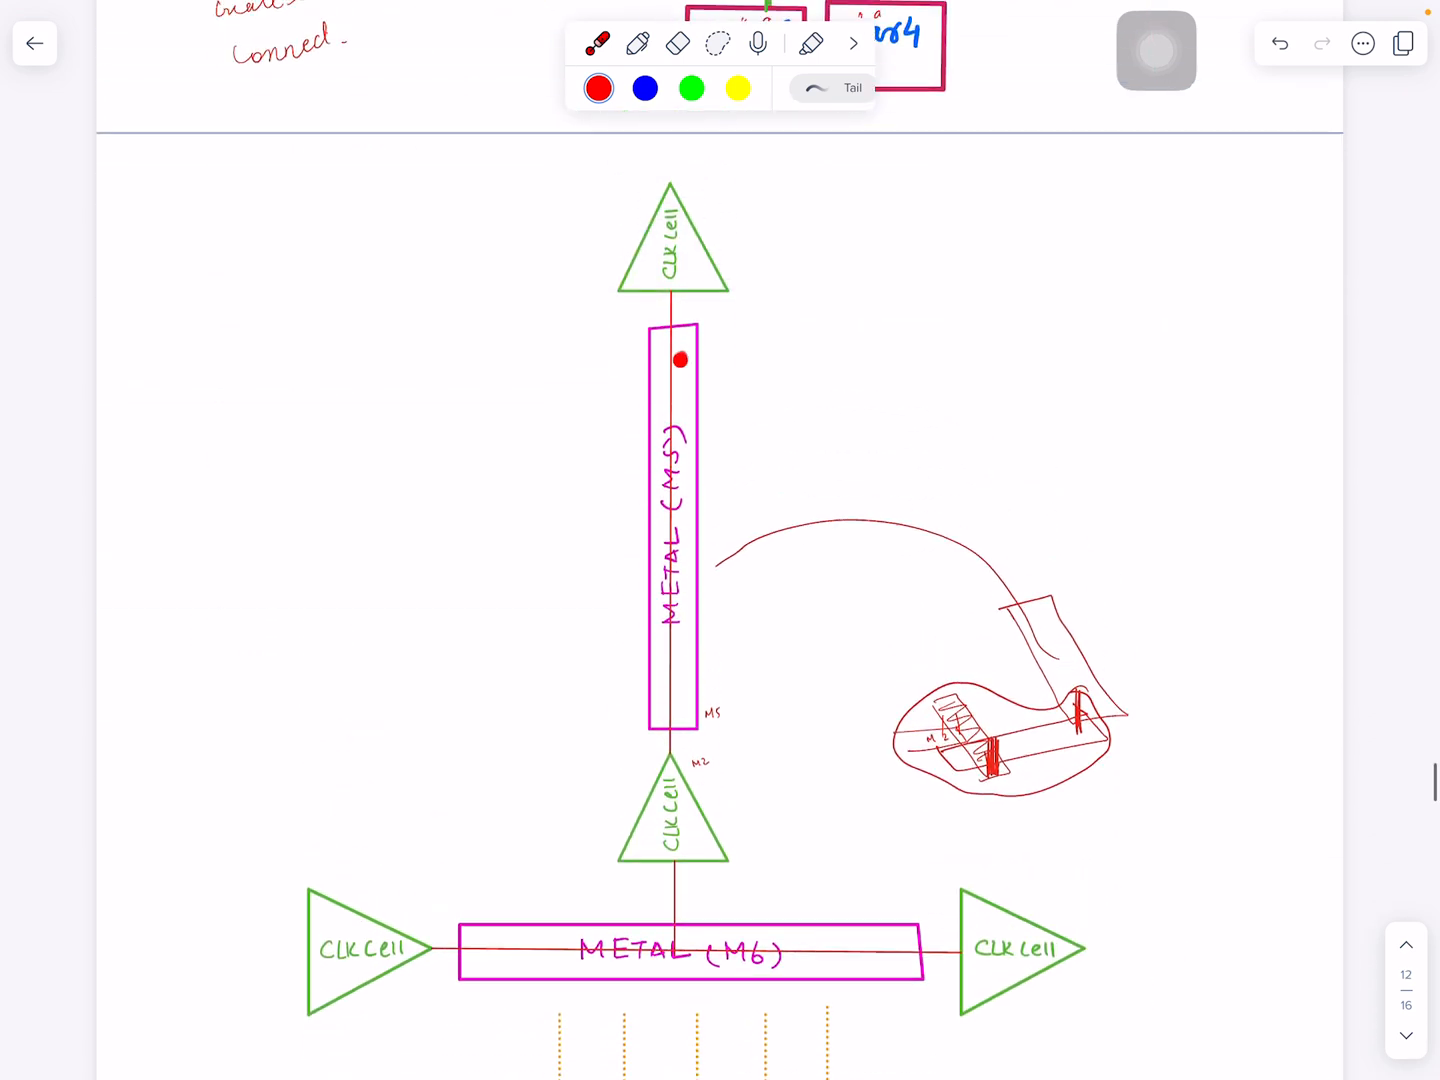
pyautogui.click(681, 358)
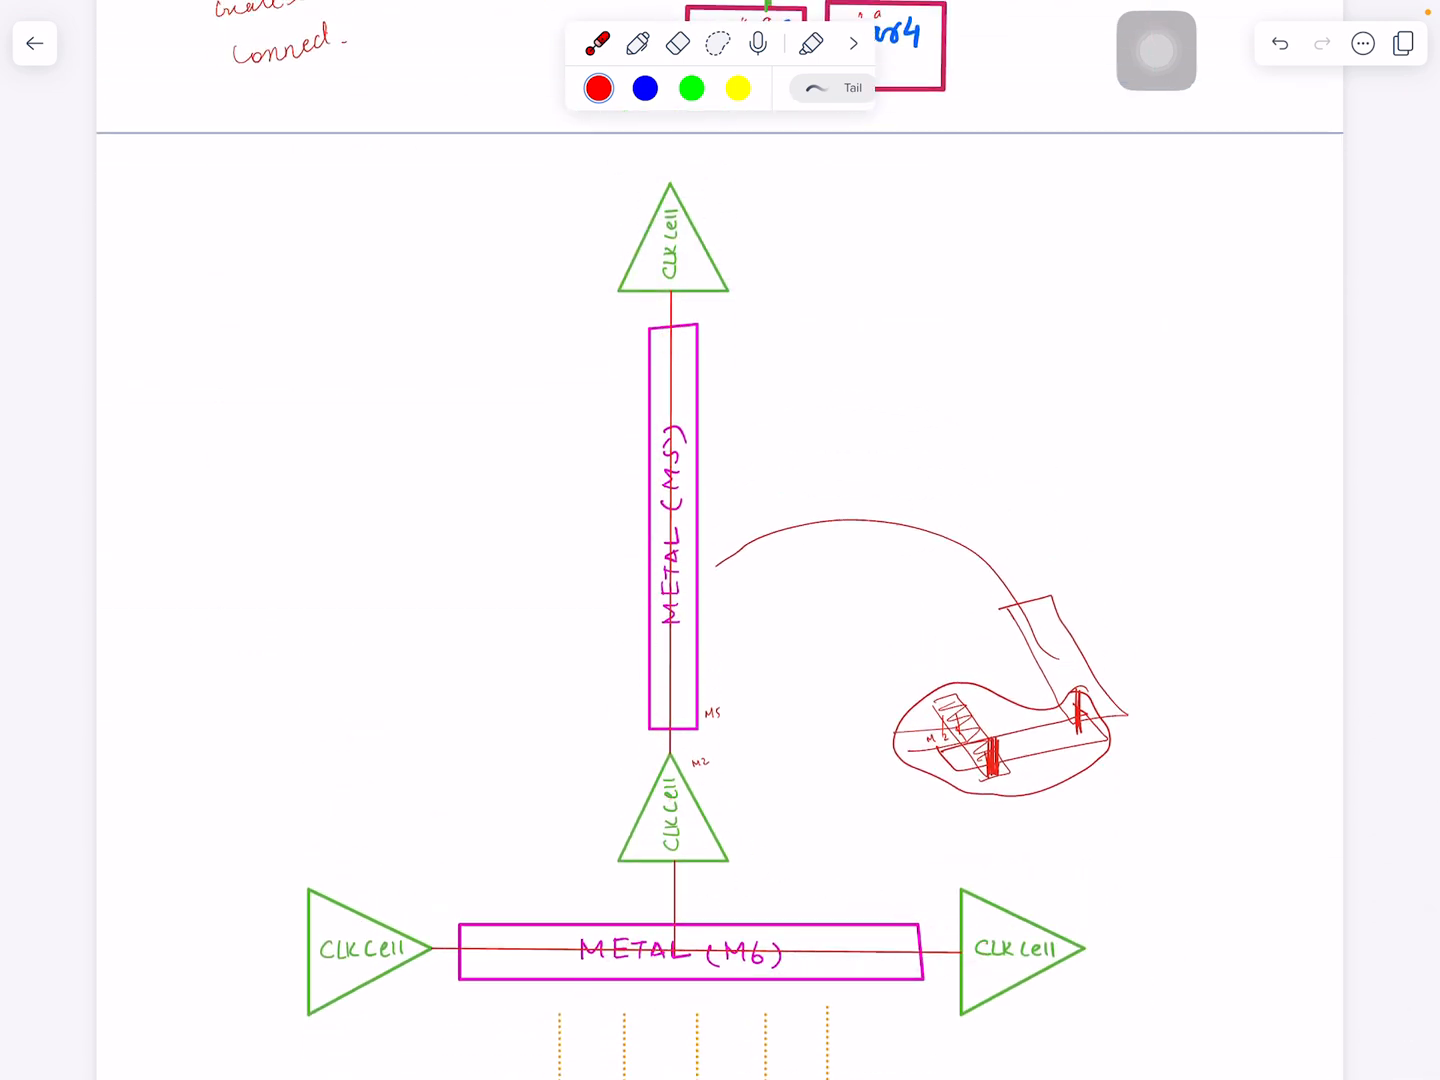
pyautogui.scroll(-3)
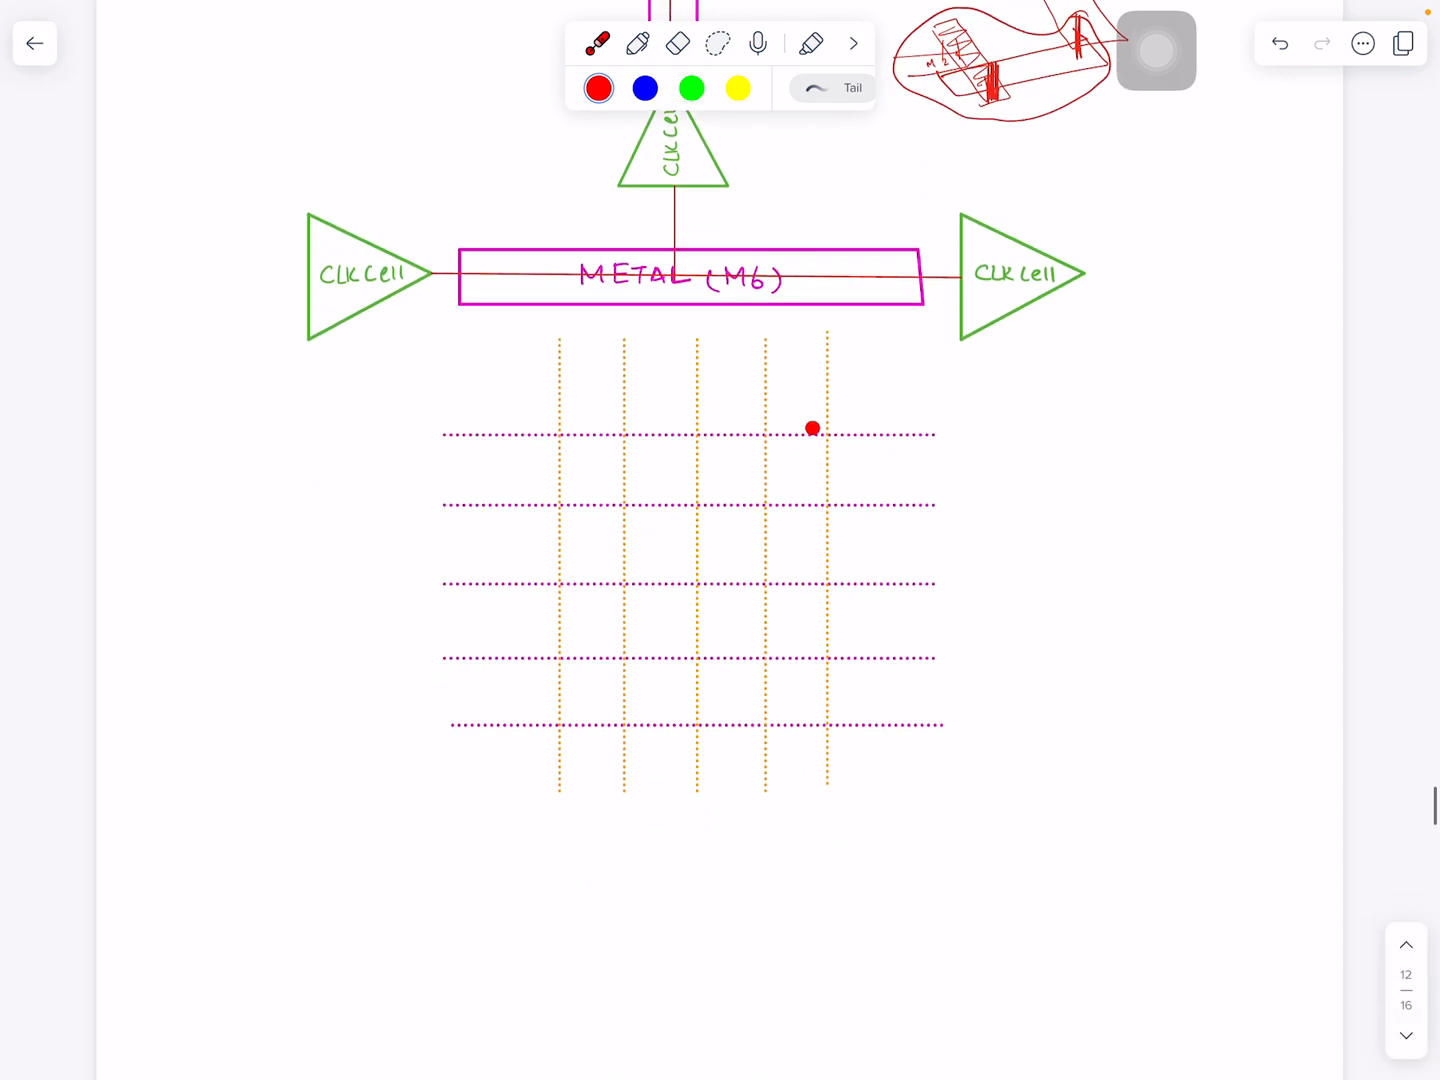
pyautogui.scroll(-3)
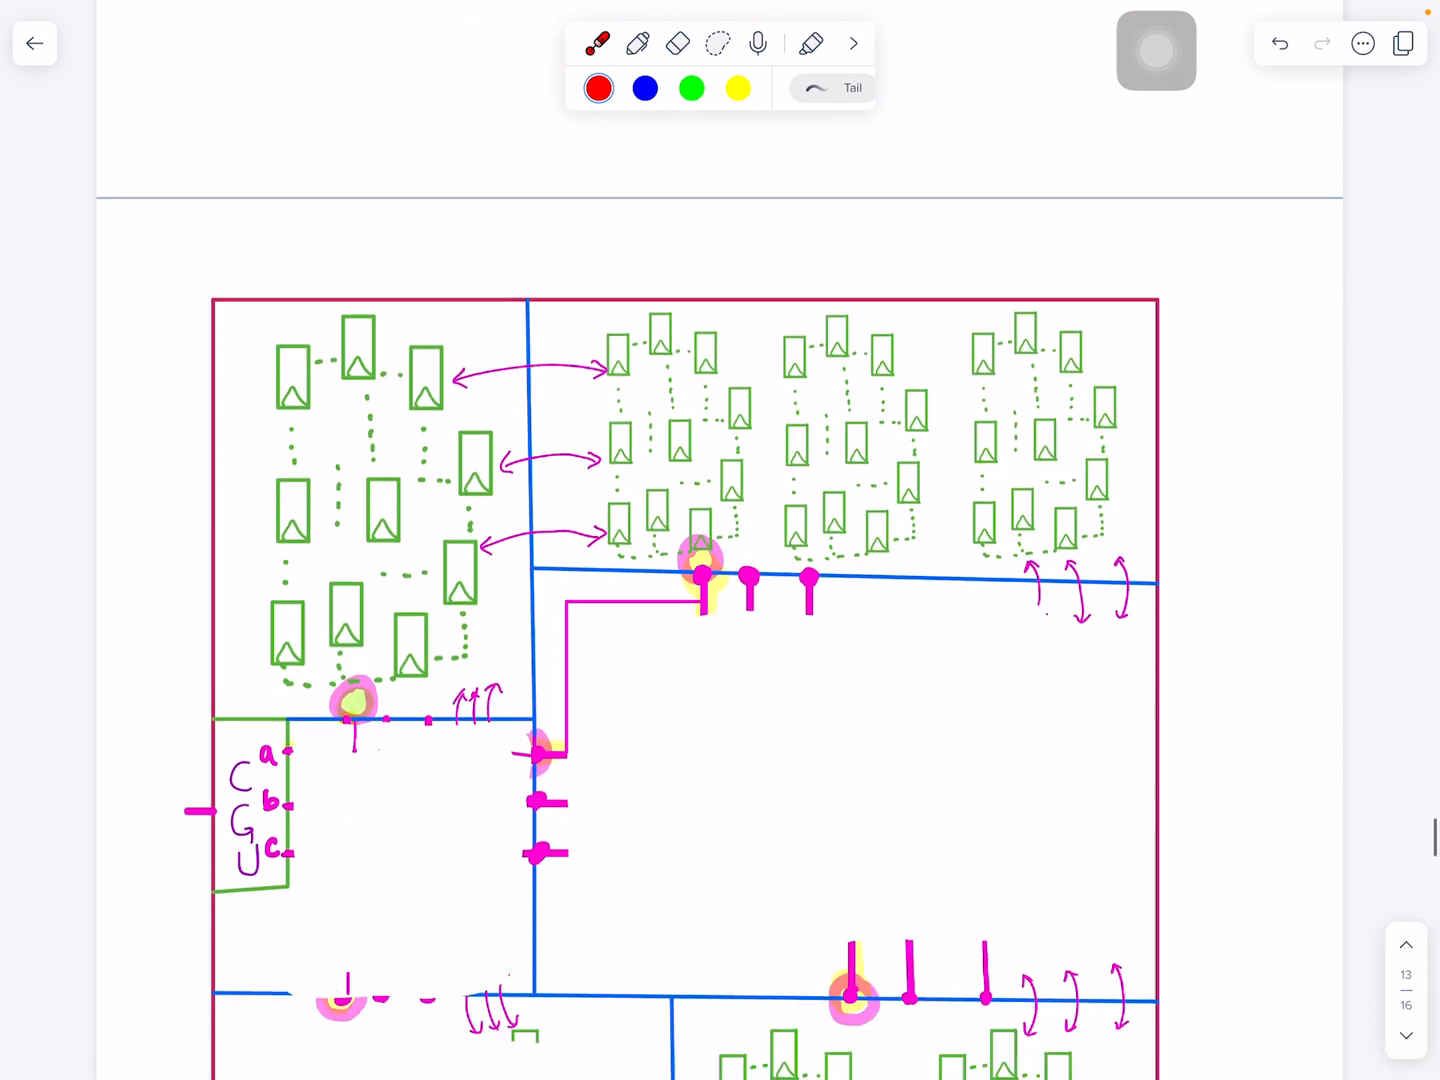
pyautogui.scroll(-3)
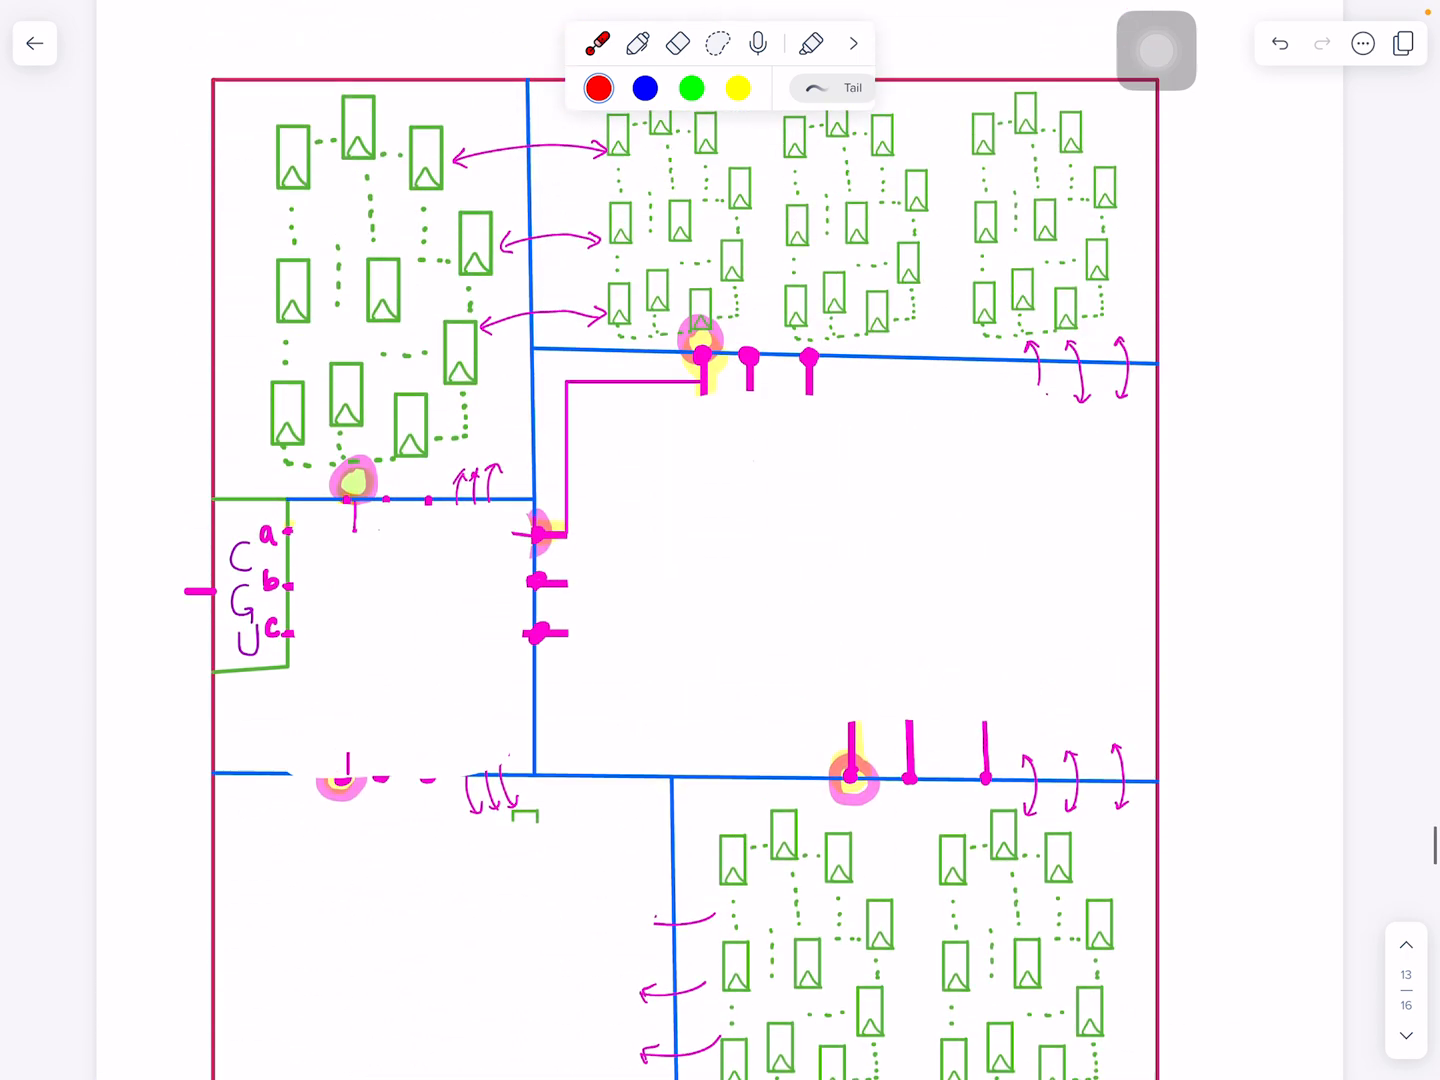
pyautogui.click(892, 846)
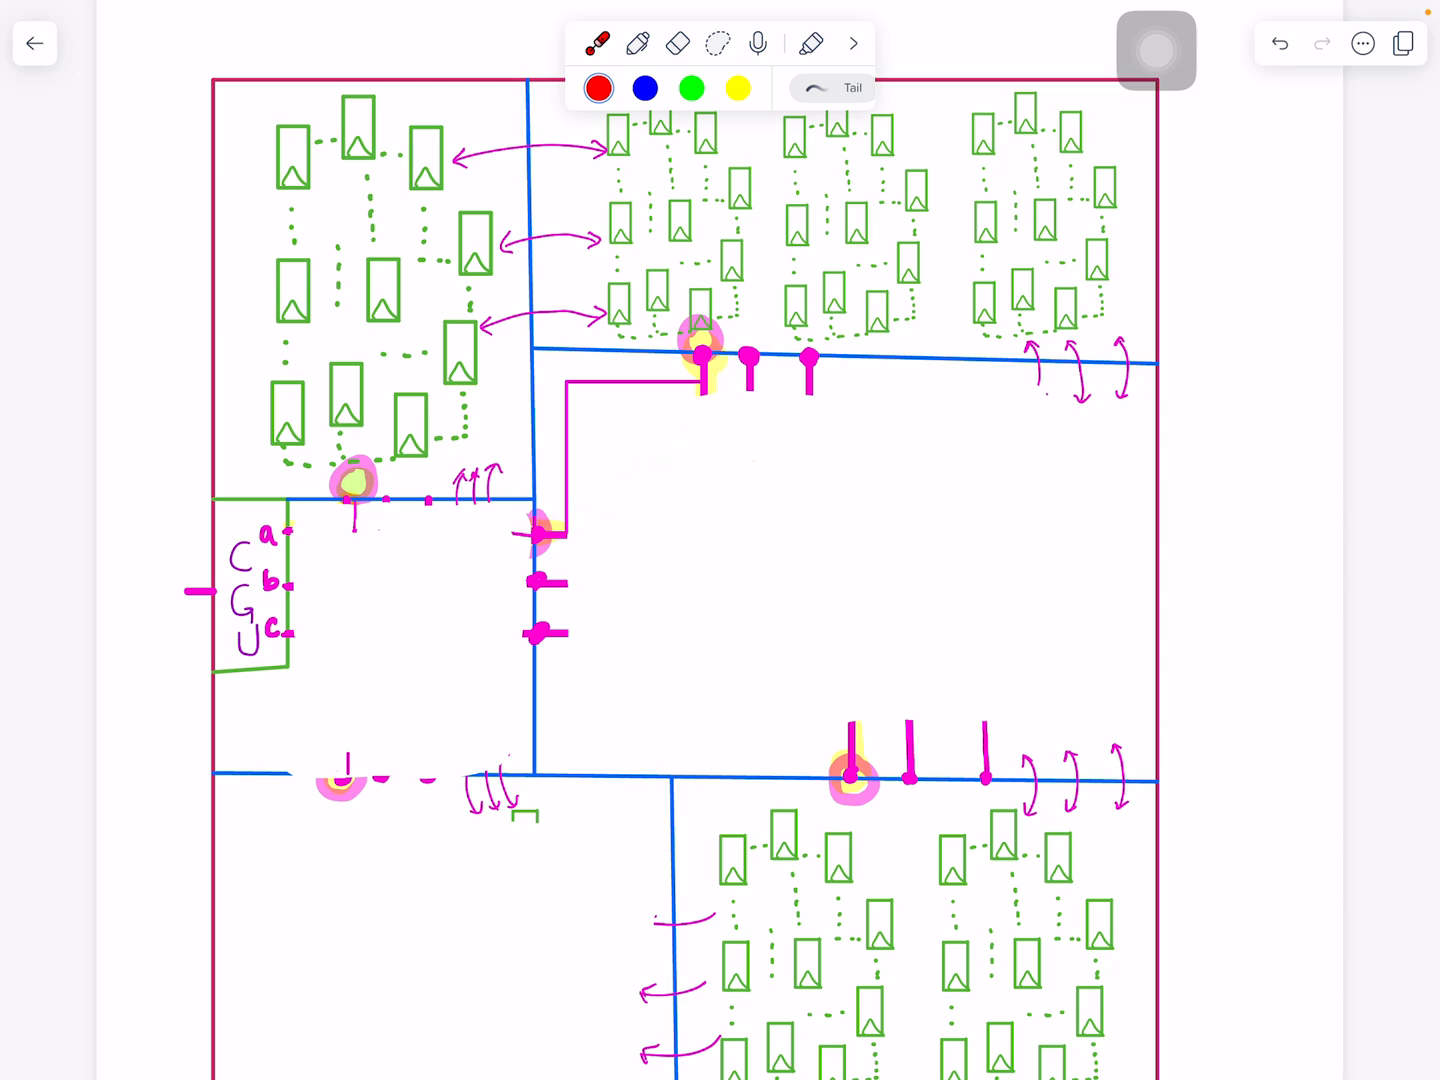
# Scroll past the automation and CRPR notes to the CGU/a-to-par0–par5/a latency list.
pyautogui.scroll(-3)
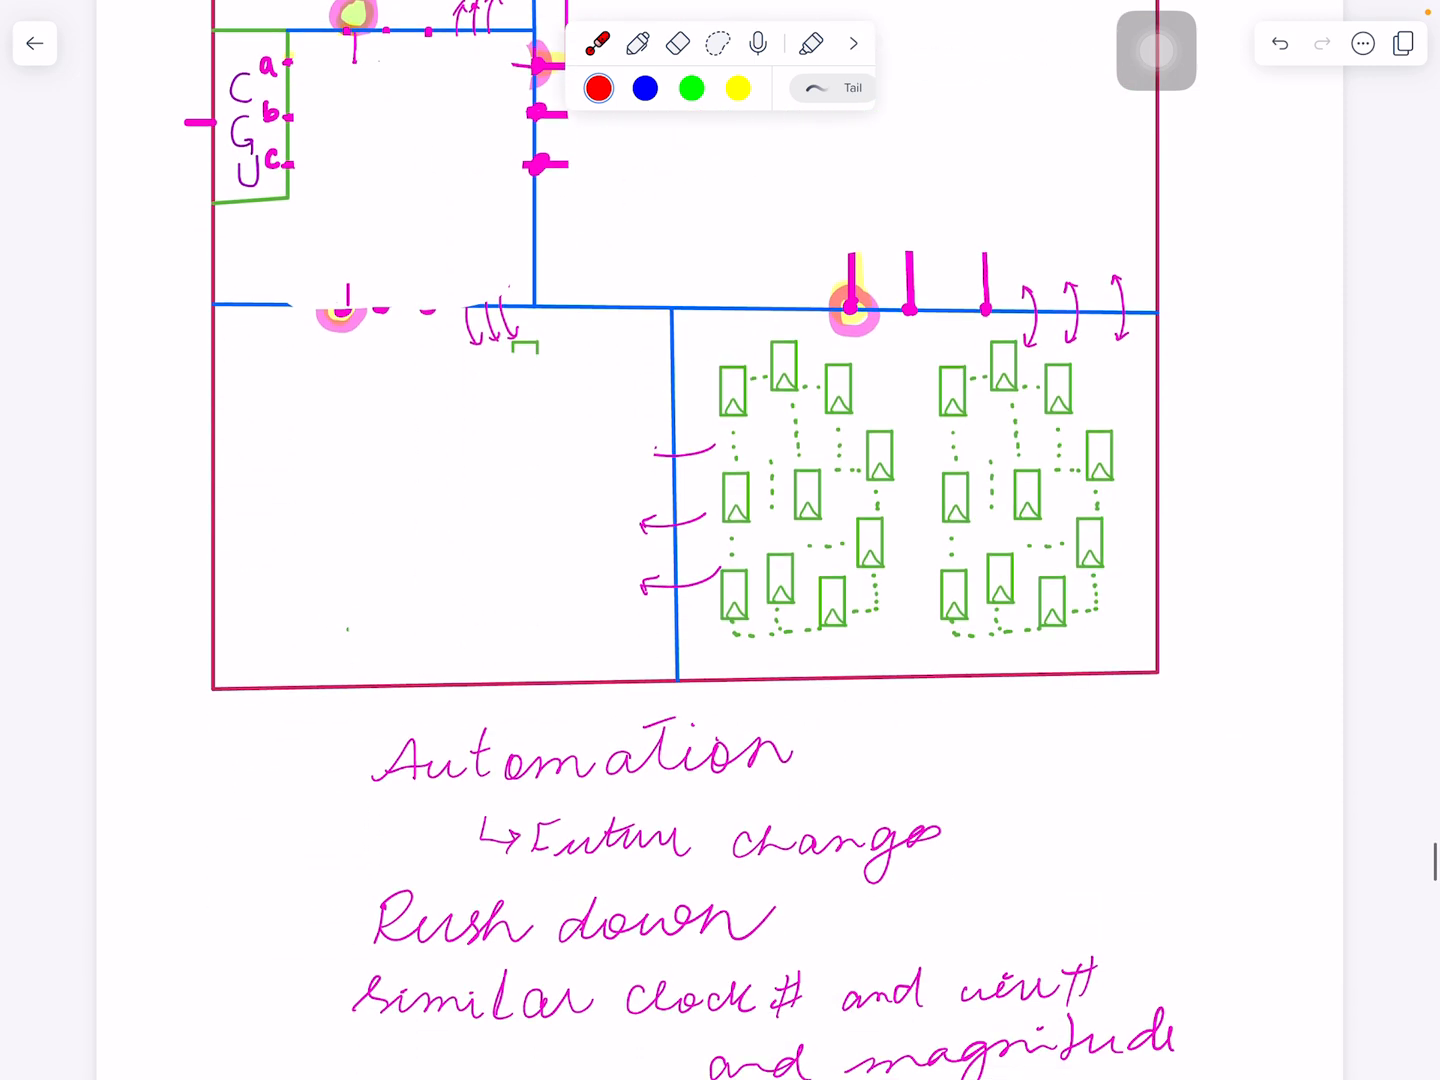
pyautogui.scroll(-3)
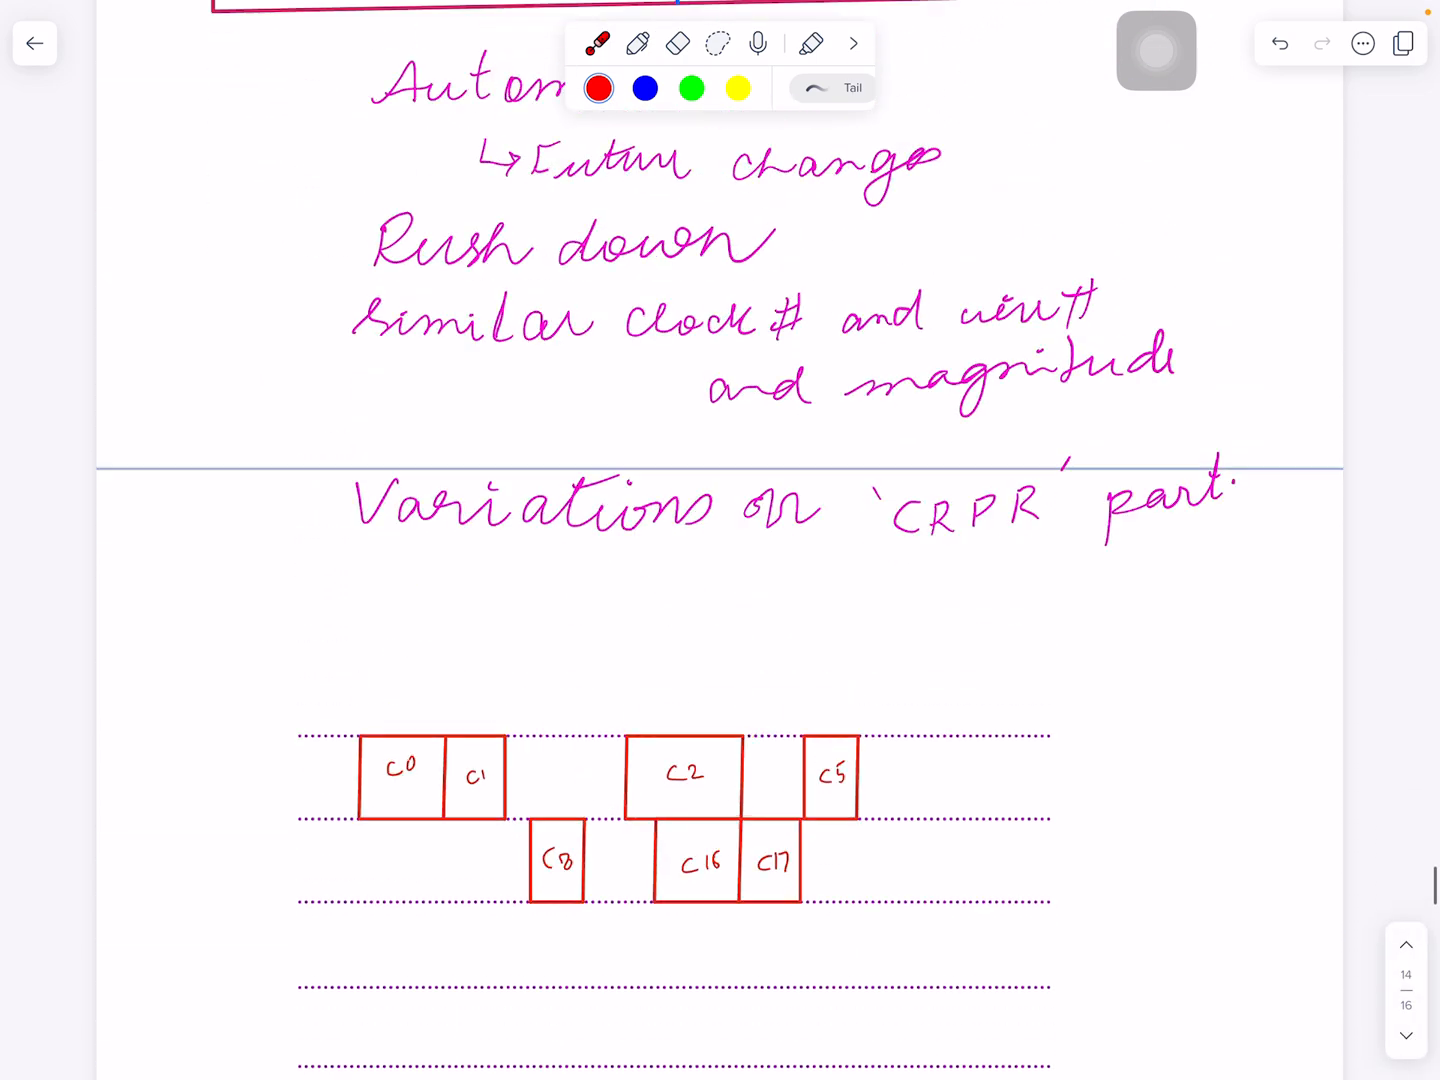
pyautogui.scroll(-3)
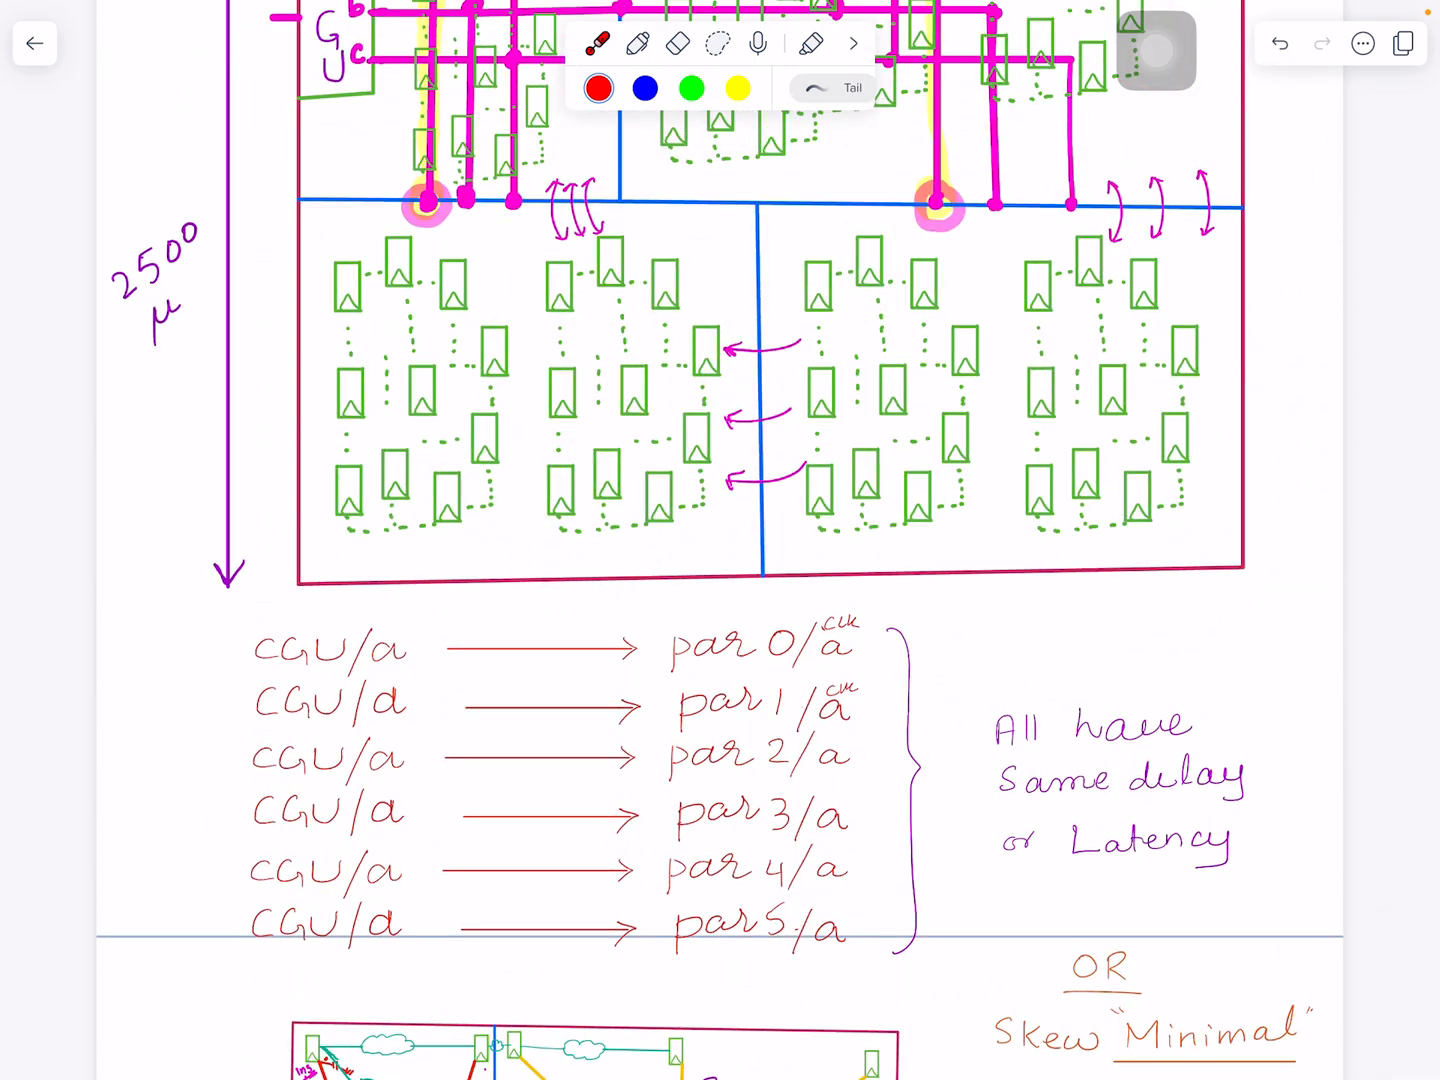
# Scroll to the page 9 clock-chain diagram and laser-tap beside the PD Domain label.
pyautogui.scroll(-3)
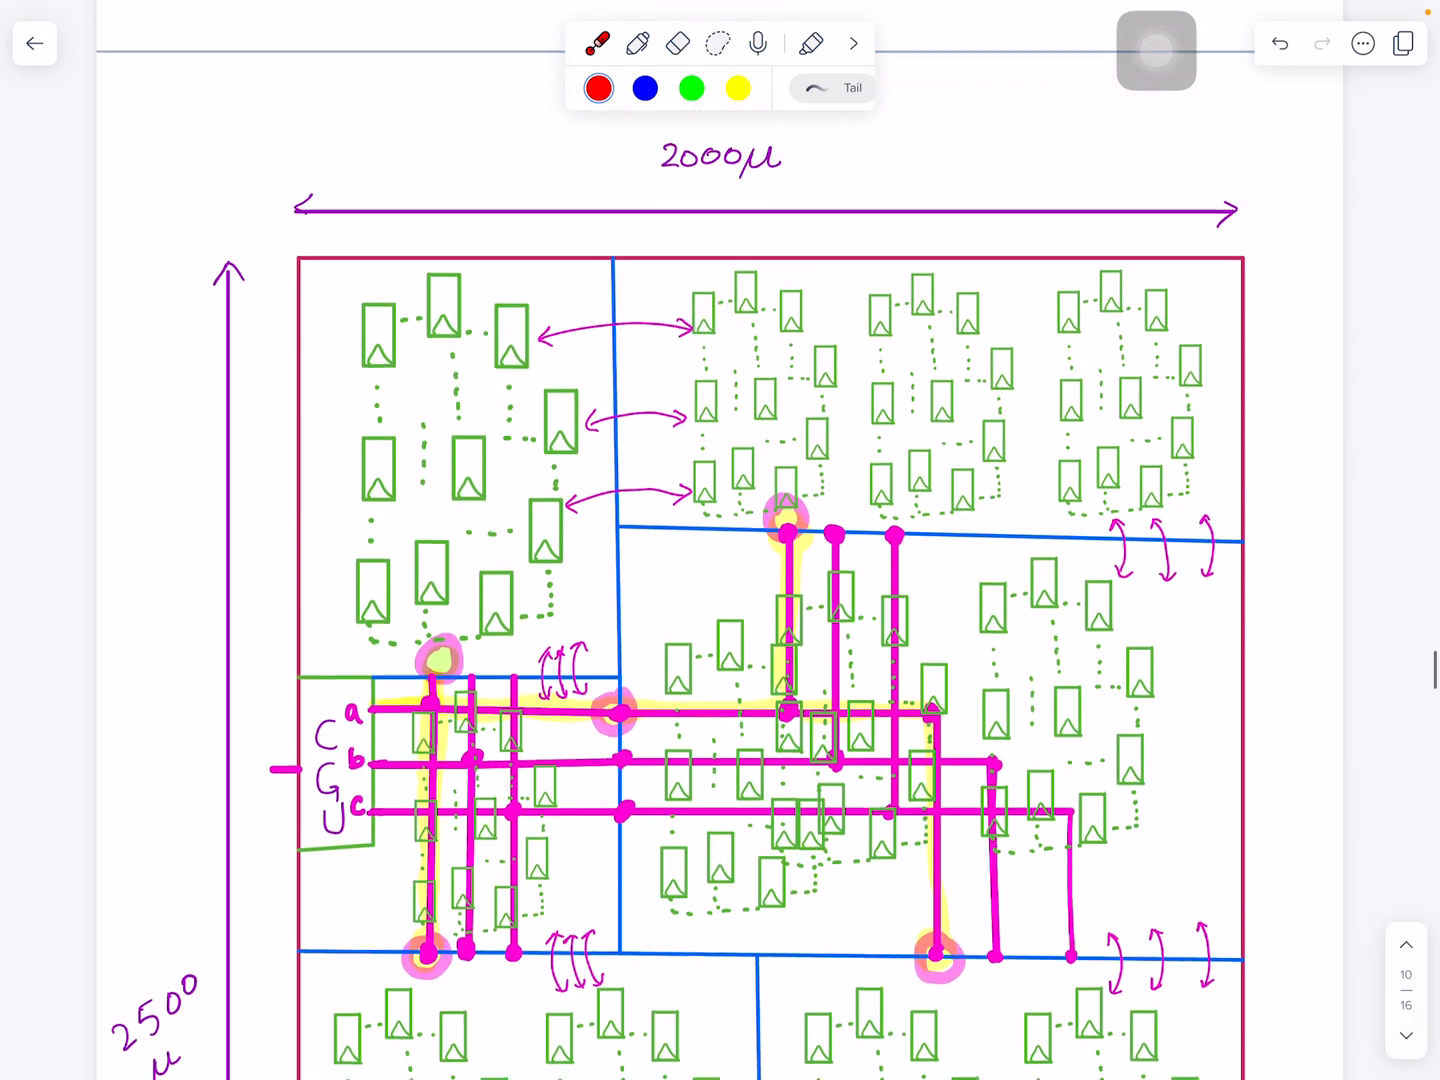
pyautogui.scroll(-3)
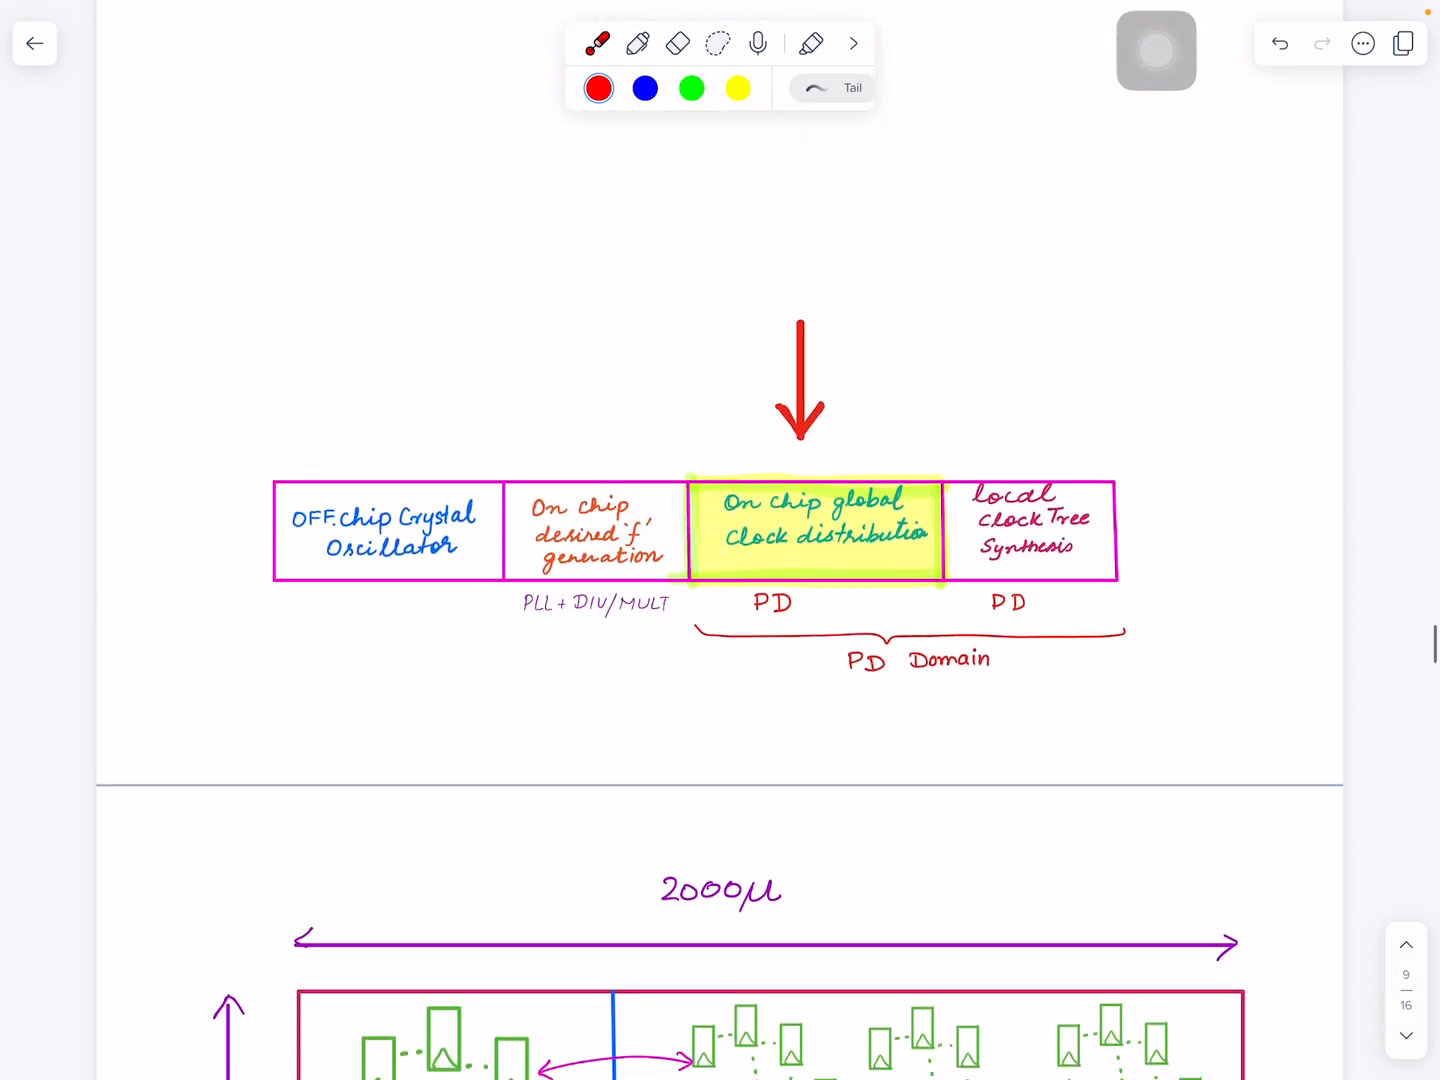
pyautogui.scroll(-3)
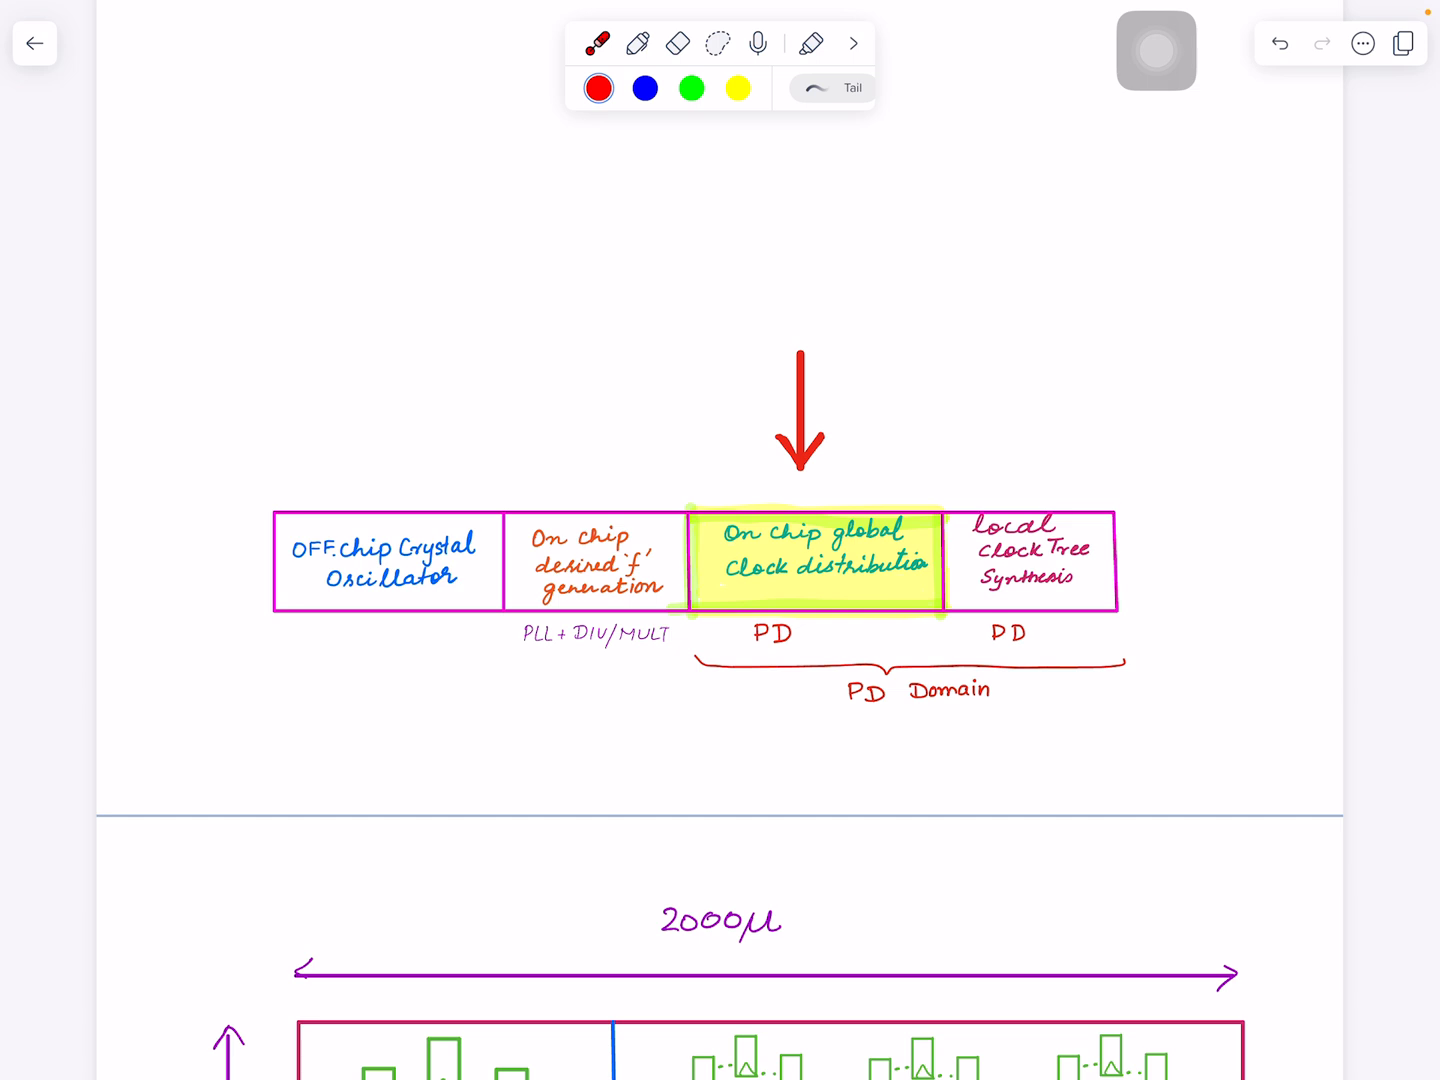
pyautogui.click(1097, 687)
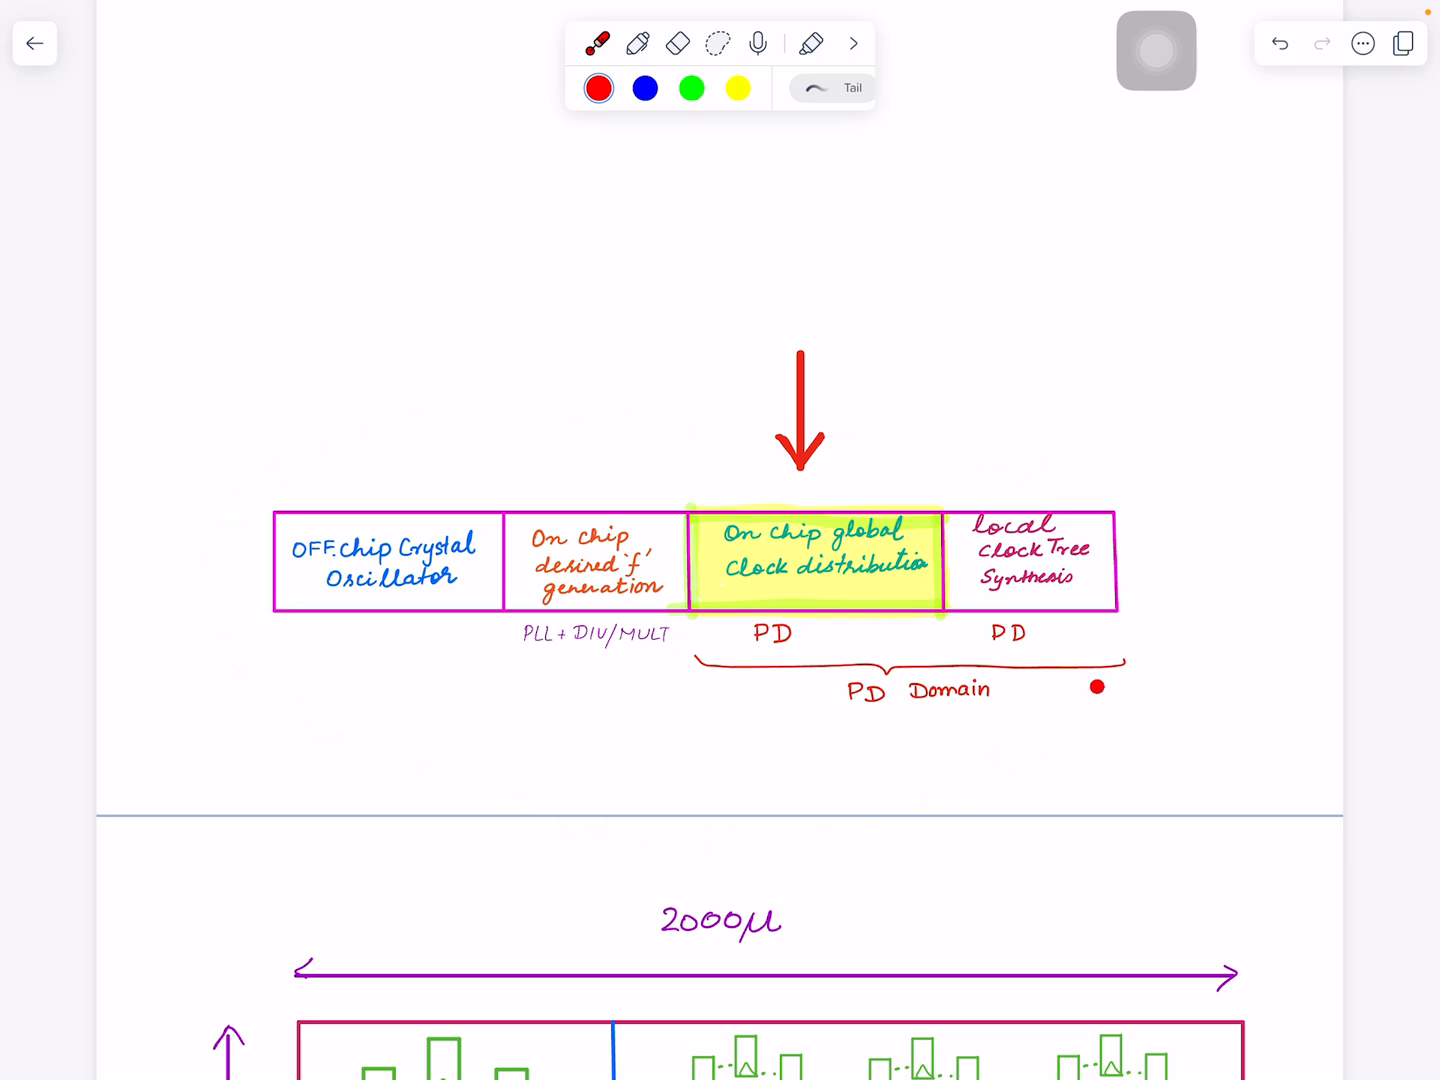